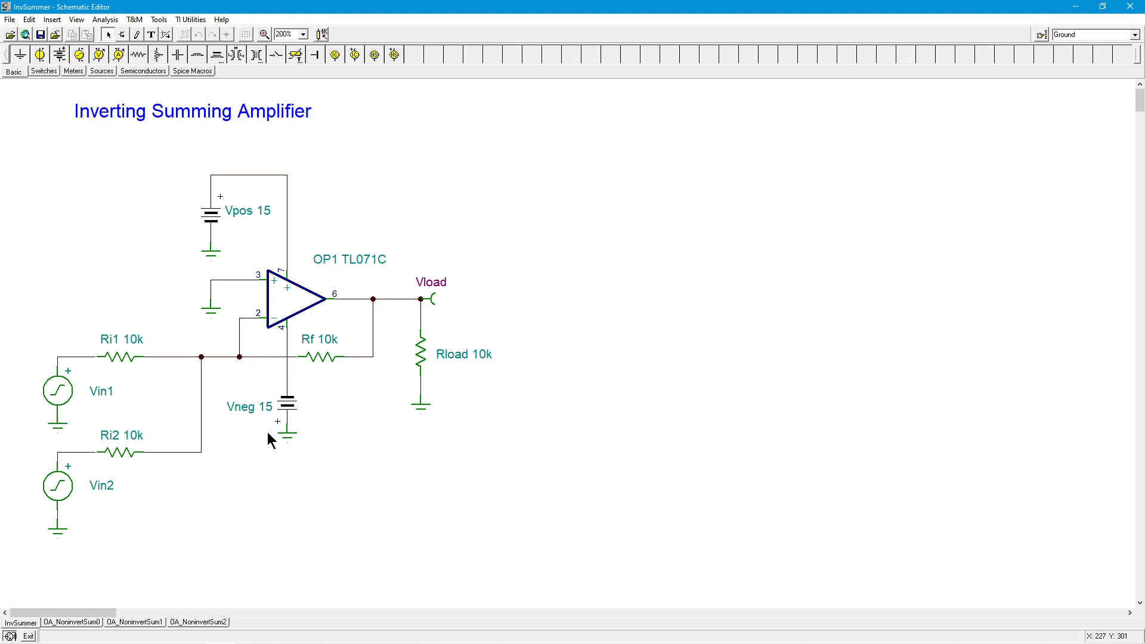
mouse_move(238, 362)
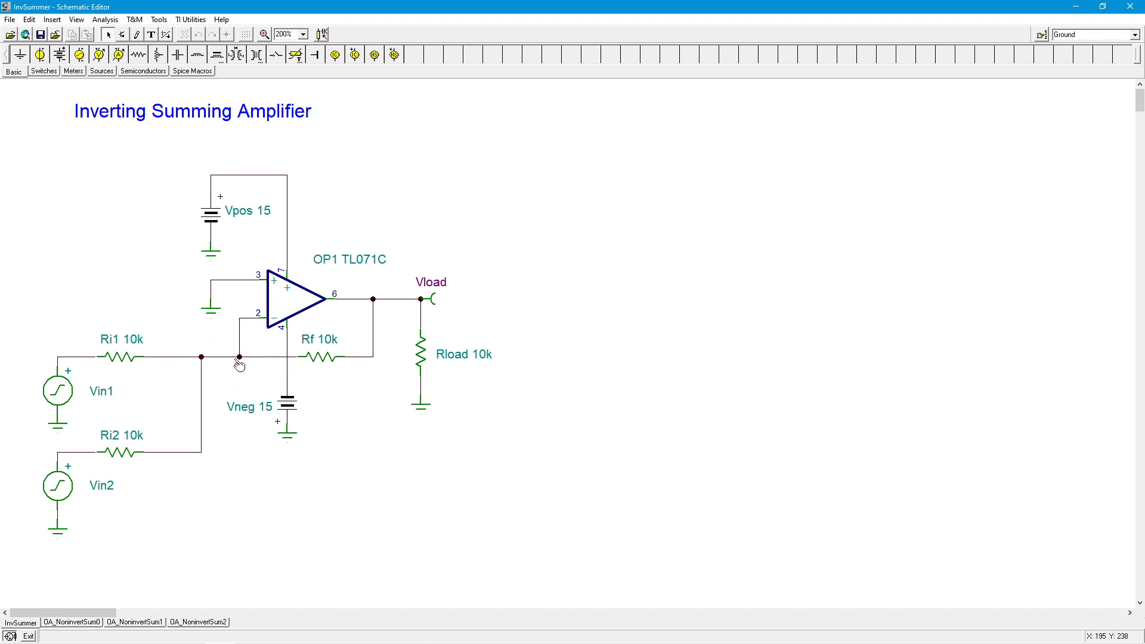
mouse_move(233, 383)
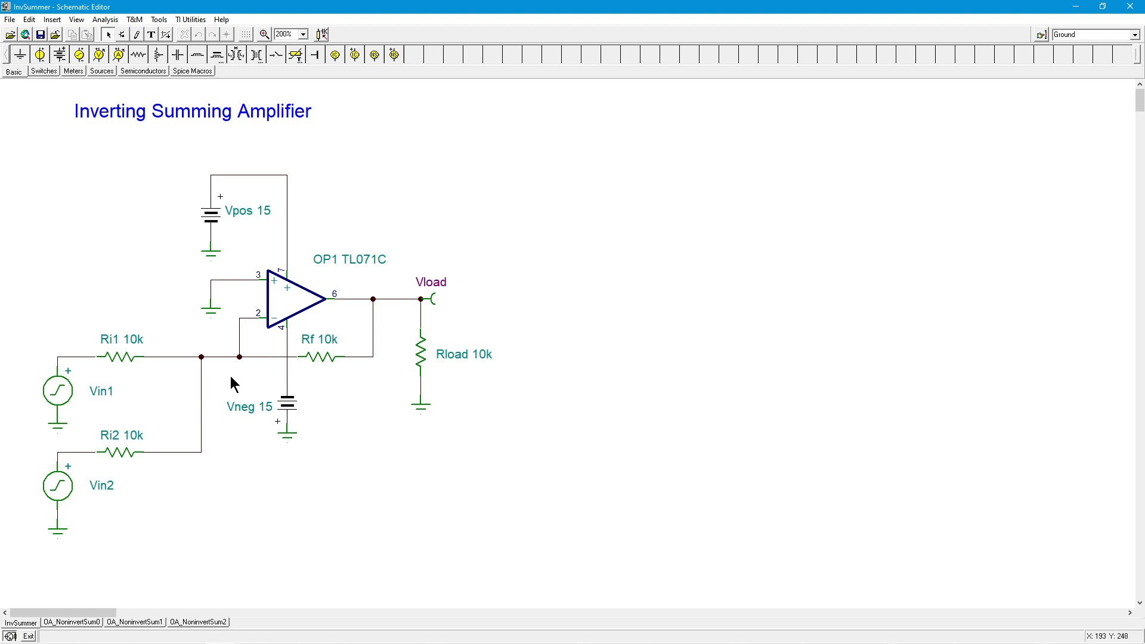
mouse_move(128, 430)
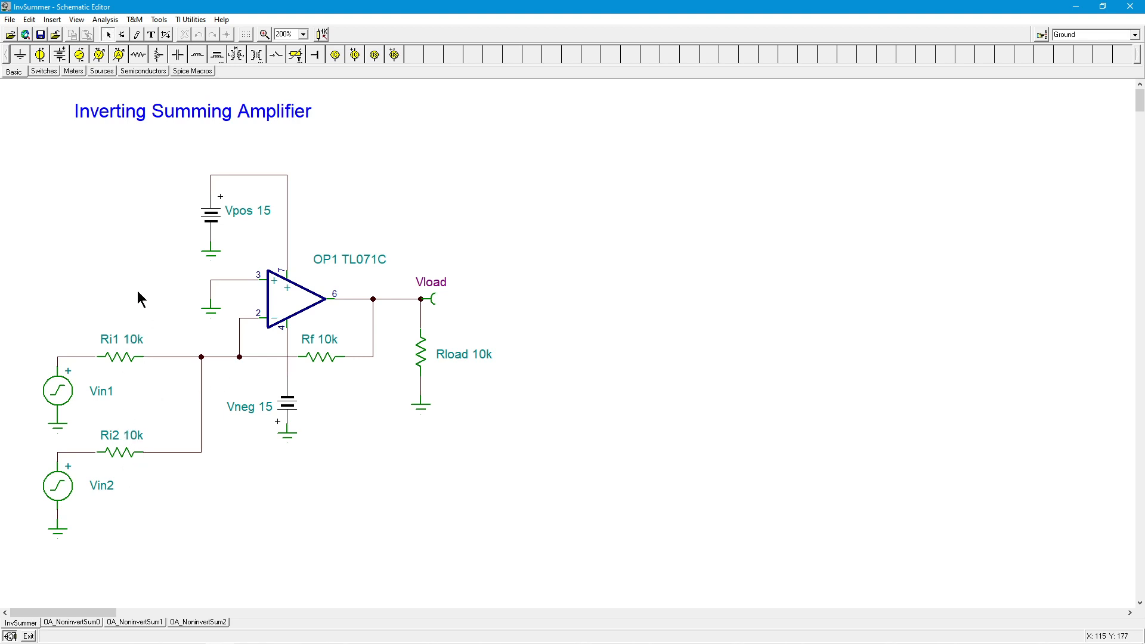
mouse_move(161, 496)
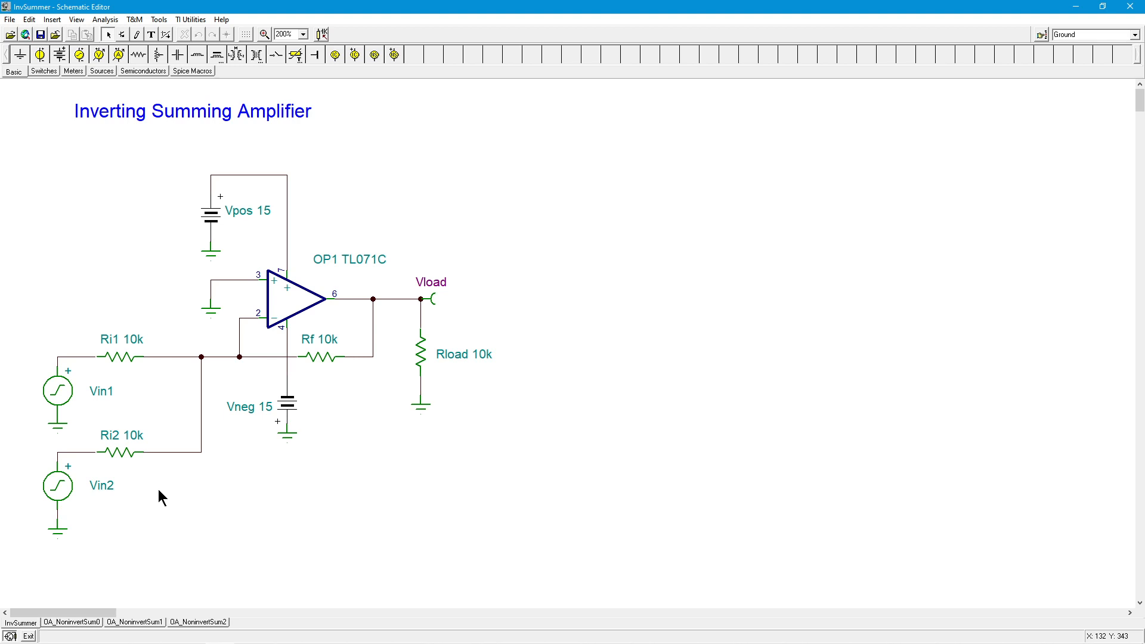
mouse_move(109, 401)
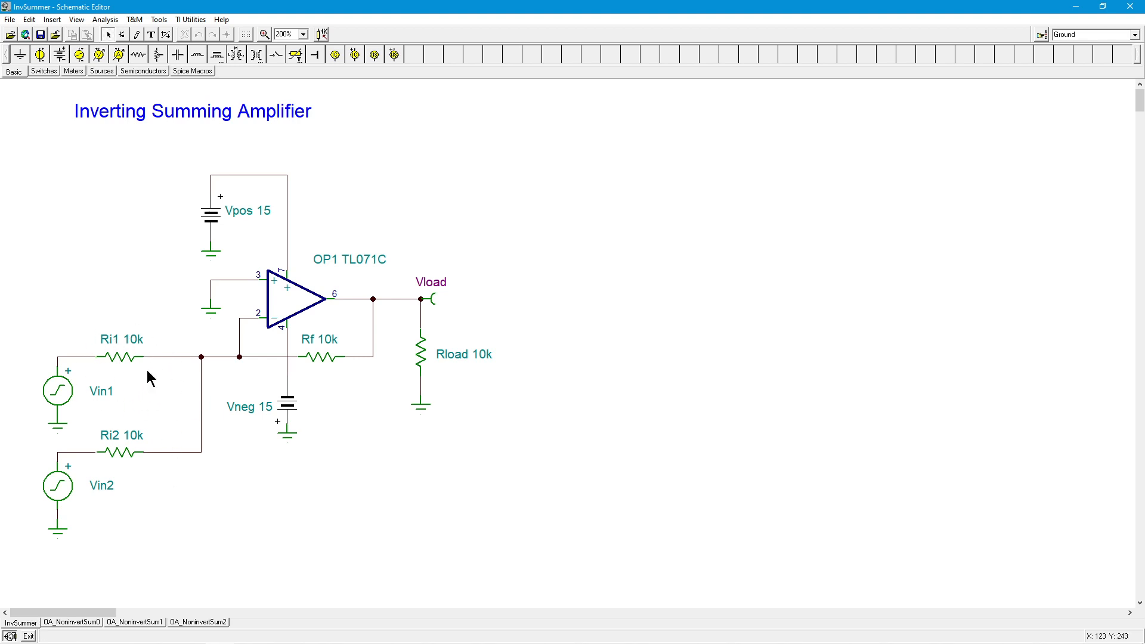
mouse_move(133, 315)
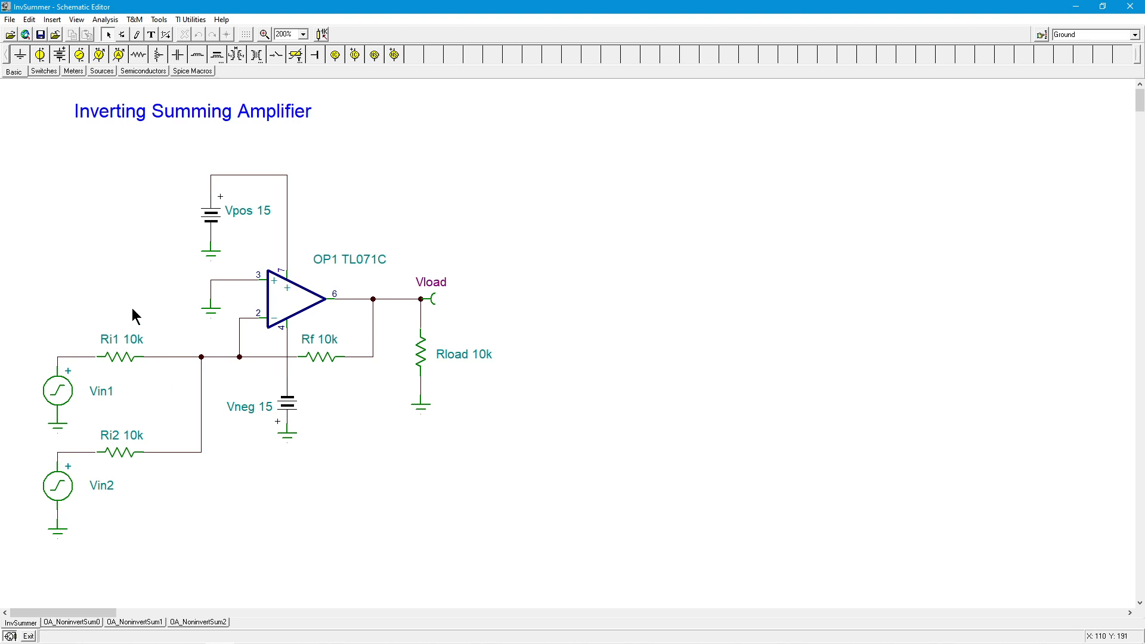
mouse_move(169, 476)
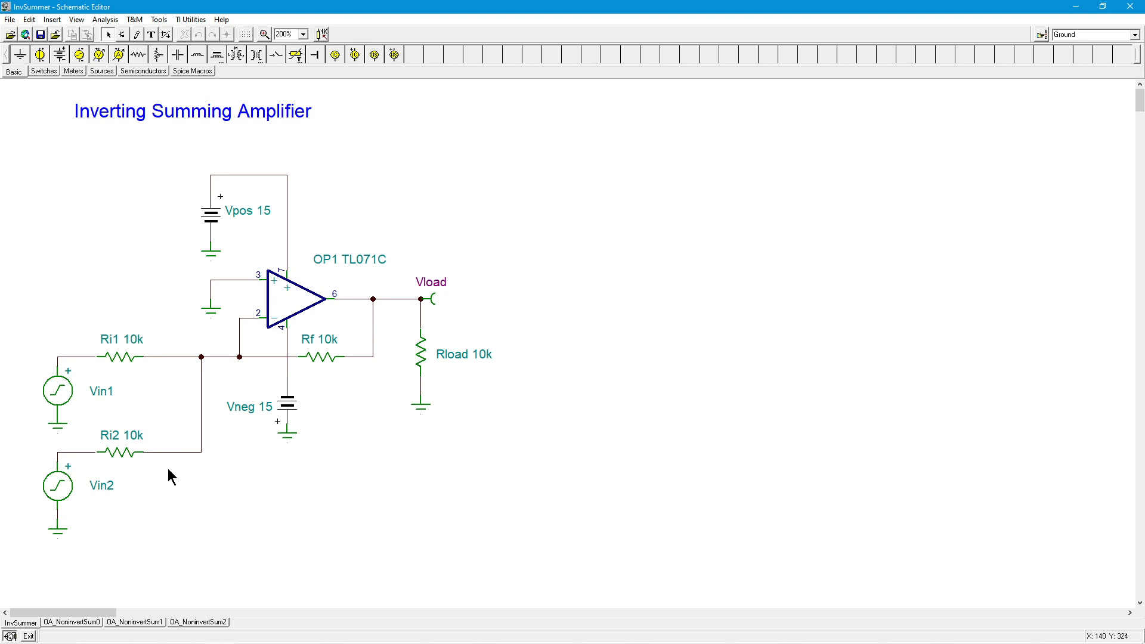
mouse_move(172, 479)
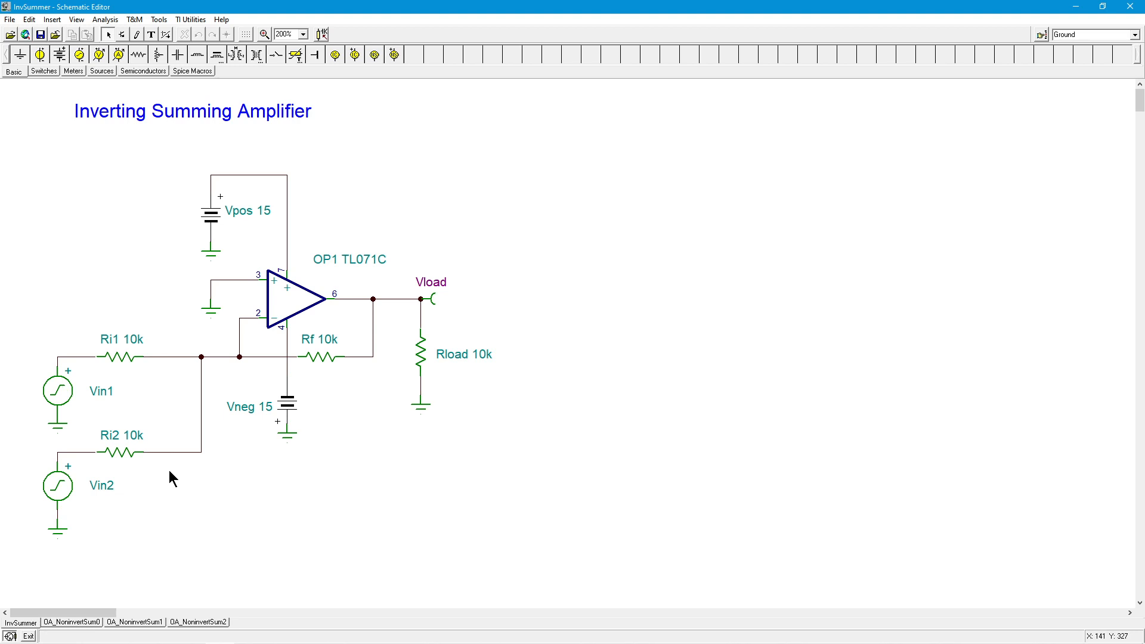
mouse_move(145, 486)
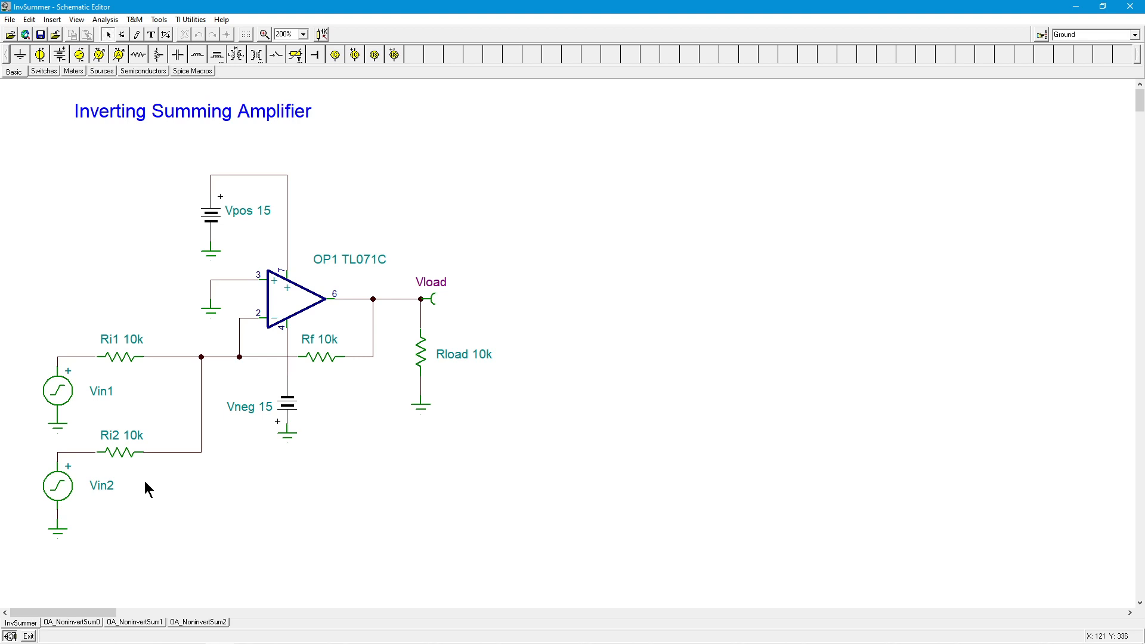
mouse_move(295, 314)
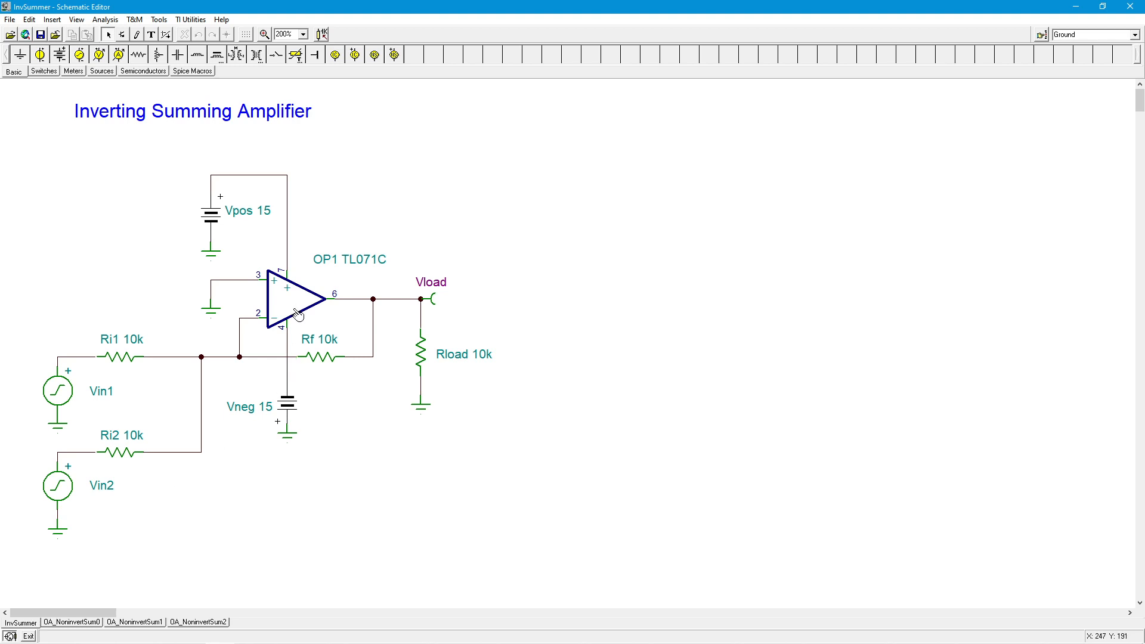
mouse_move(392, 484)
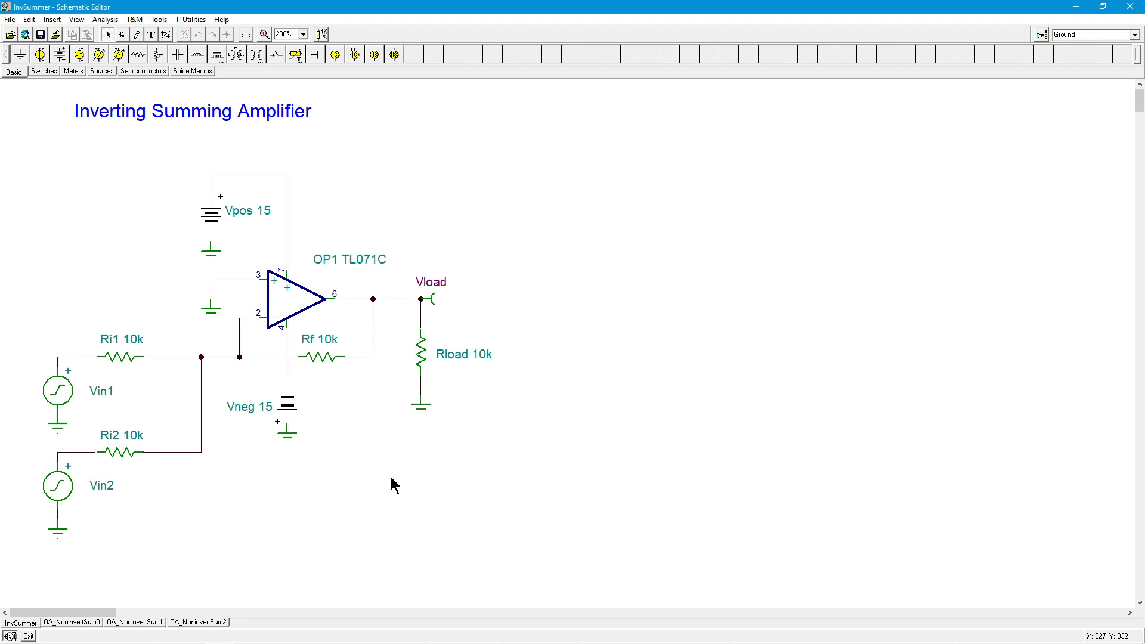
mouse_move(86, 608)
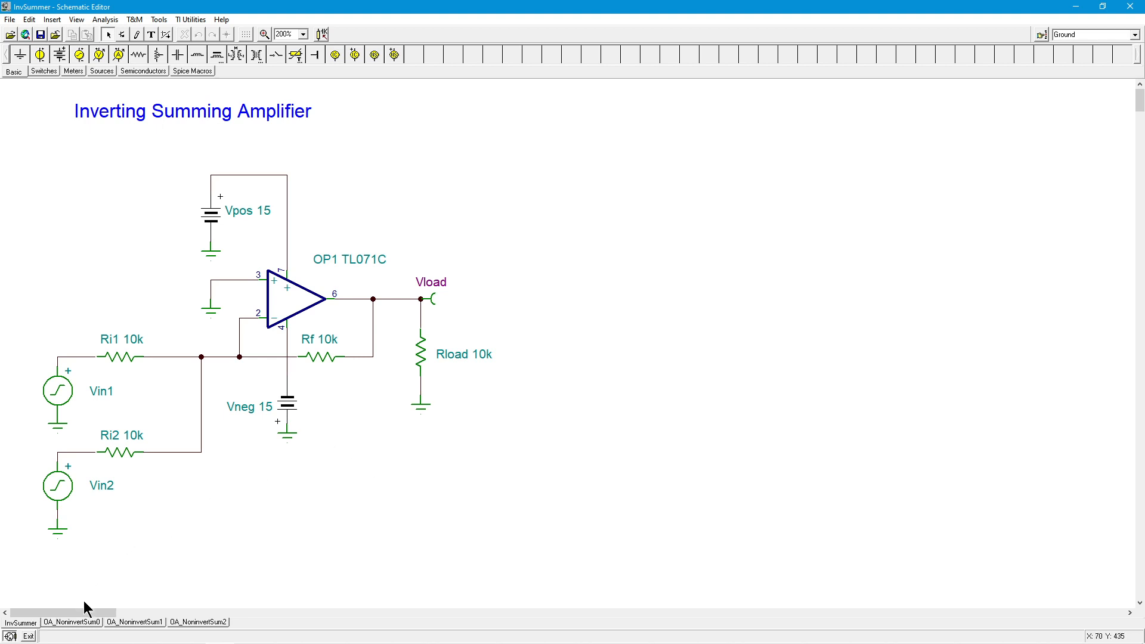
- Switch from the full Noninverting Summer sheet to the OA_NoninvertSum1 Single Input Analysis sheet
click(71, 622)
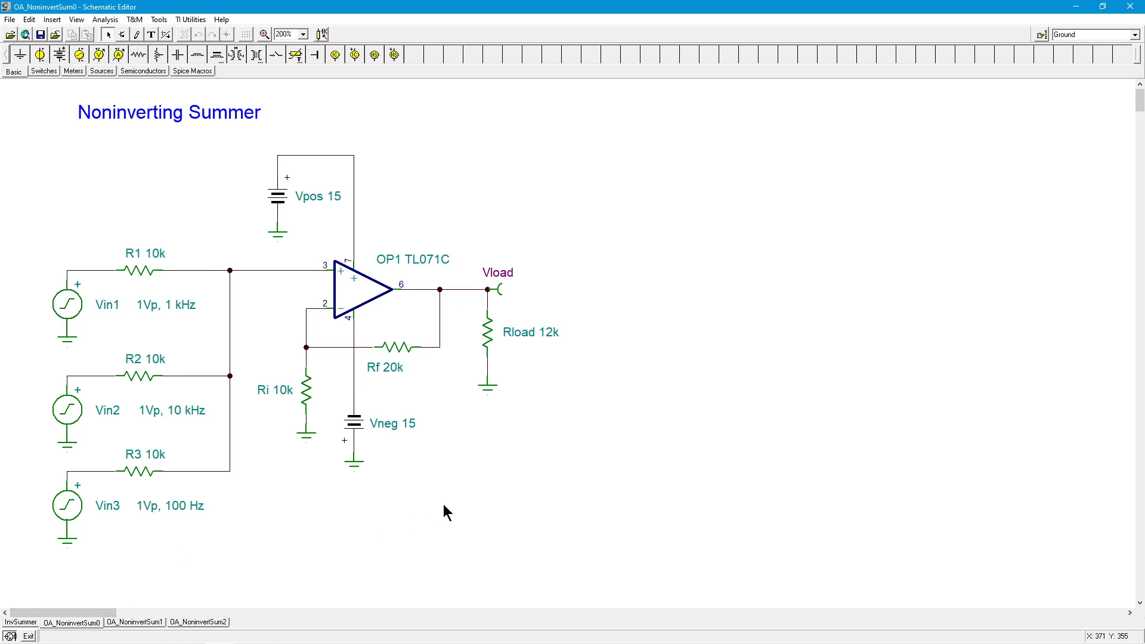
mouse_move(392, 234)
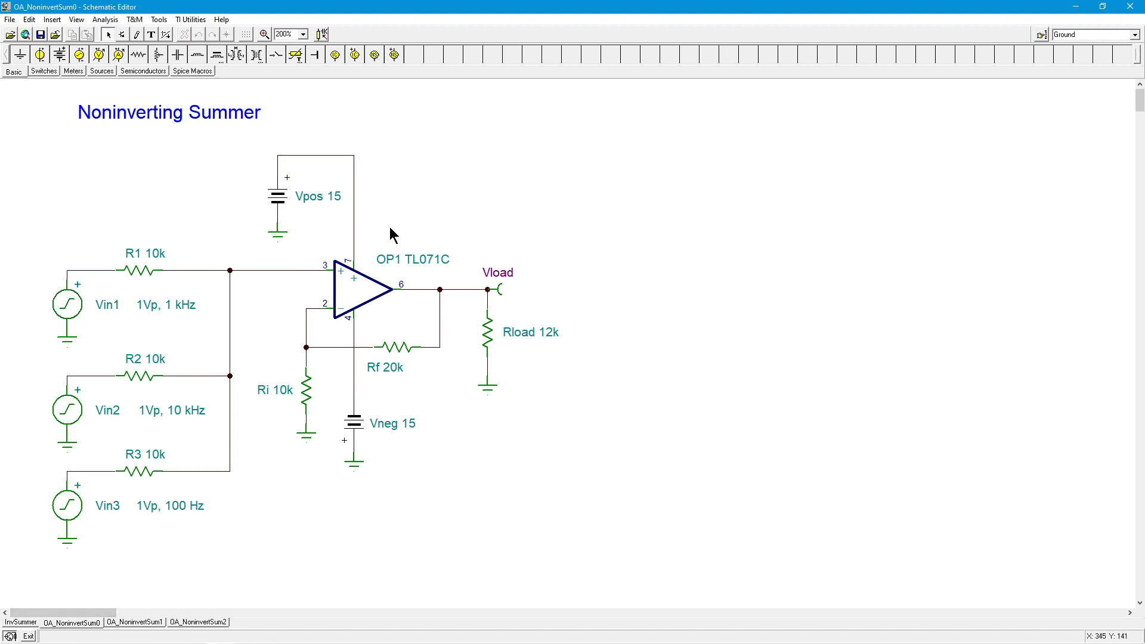
mouse_move(422, 318)
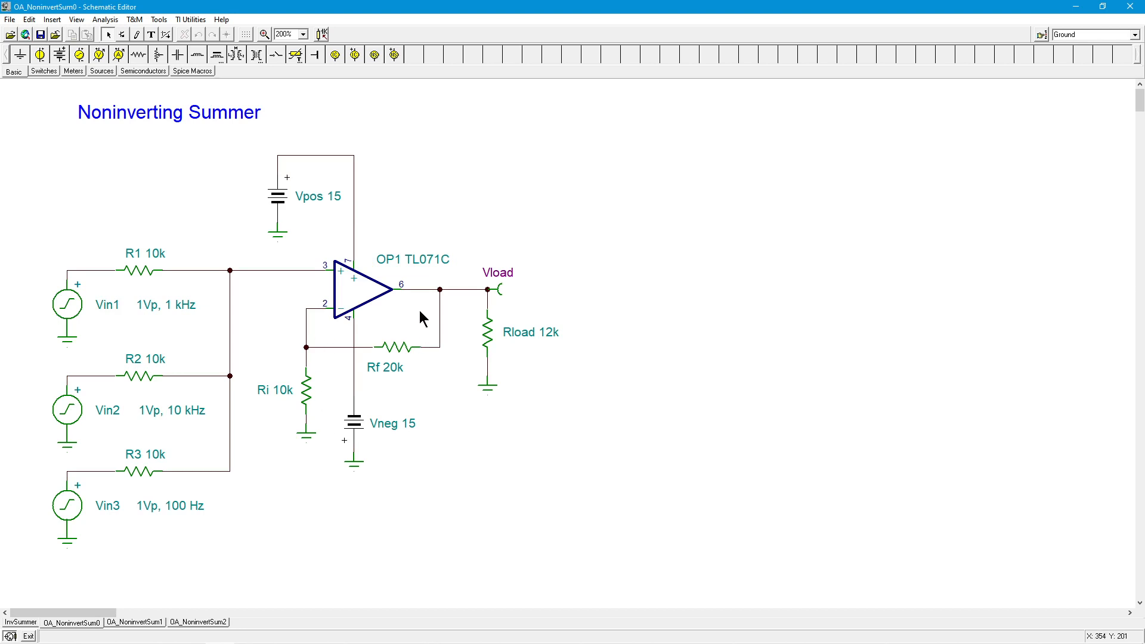
mouse_move(307, 414)
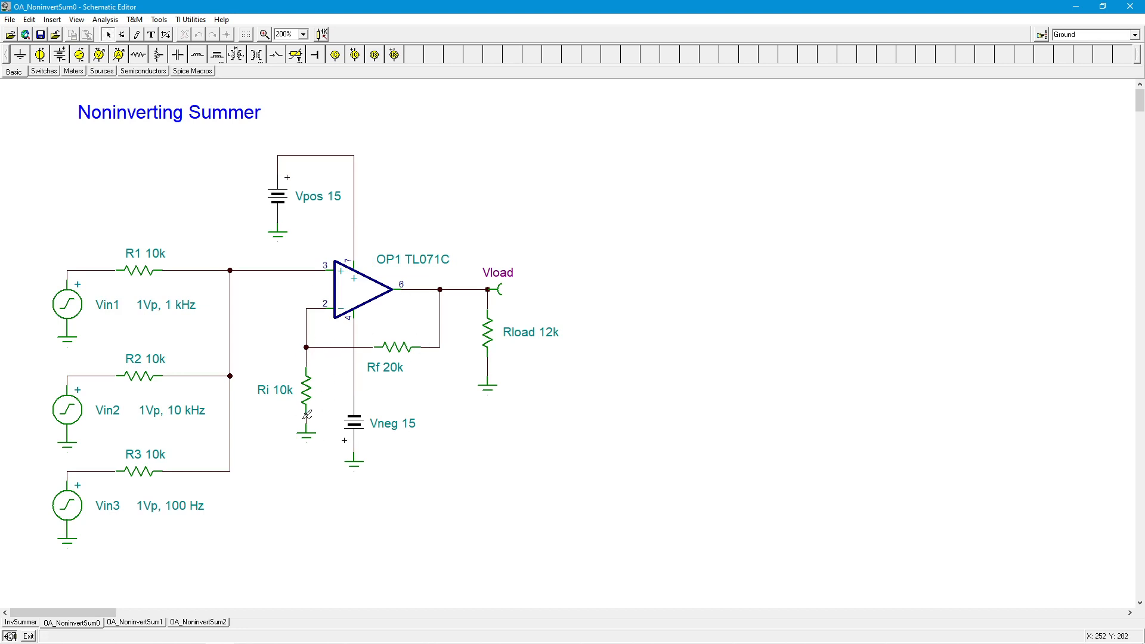
mouse_move(304, 411)
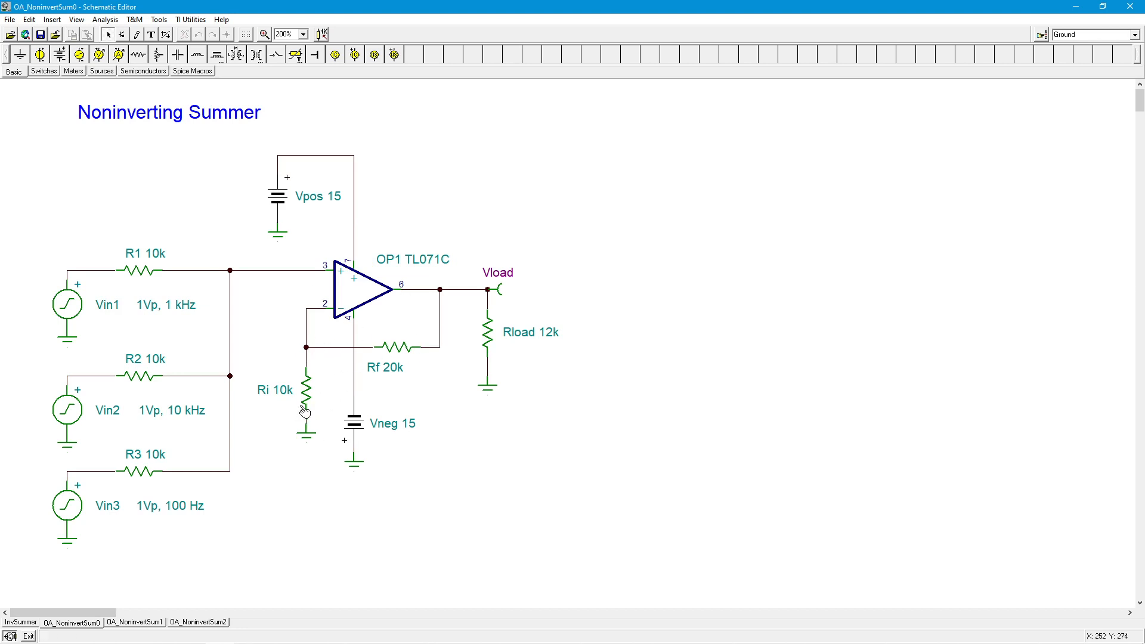
mouse_move(296, 320)
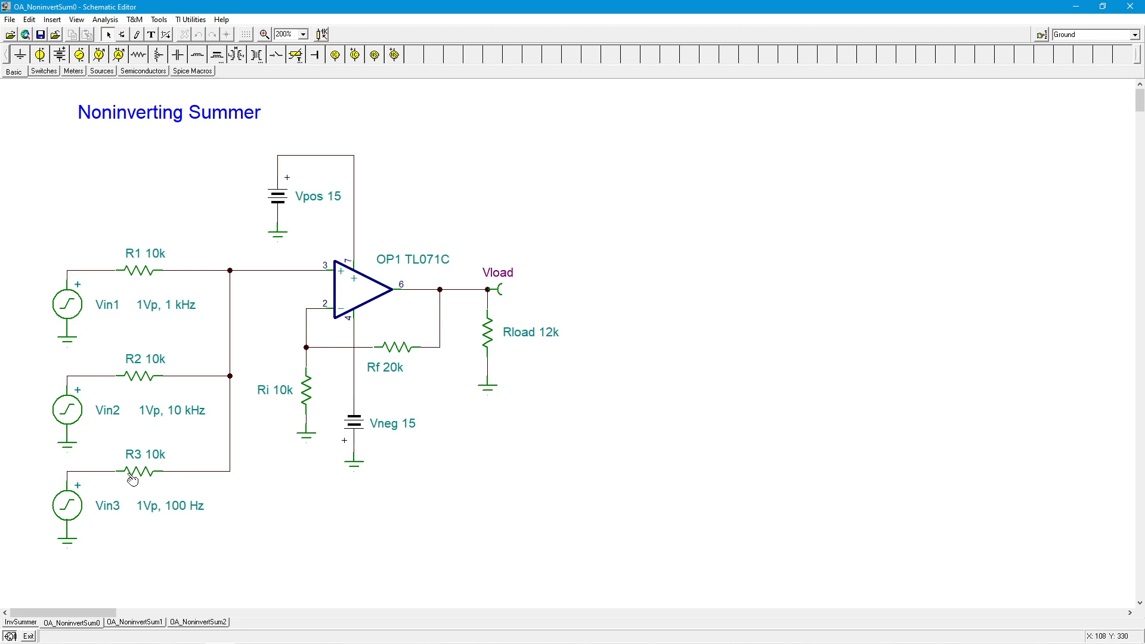
mouse_move(151, 405)
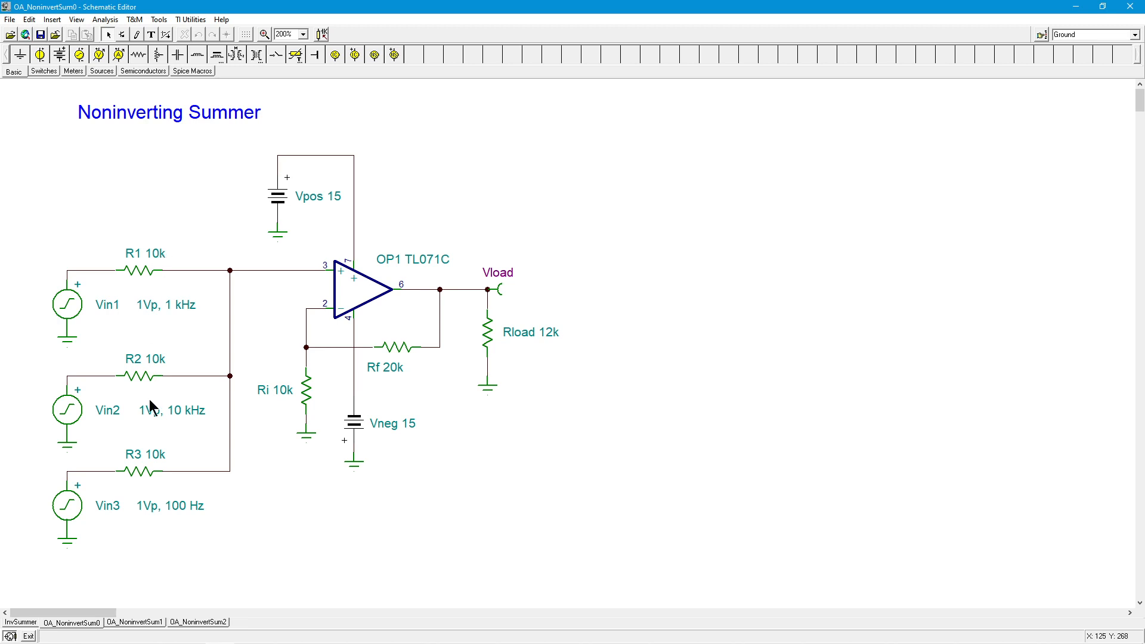
mouse_move(265, 478)
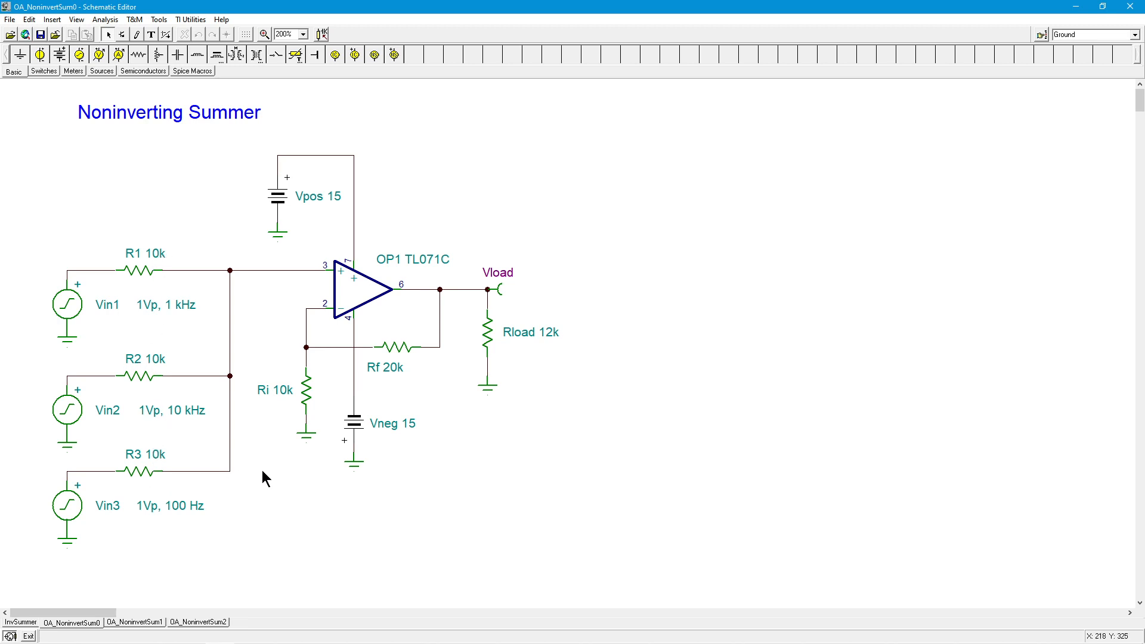
mouse_move(279, 492)
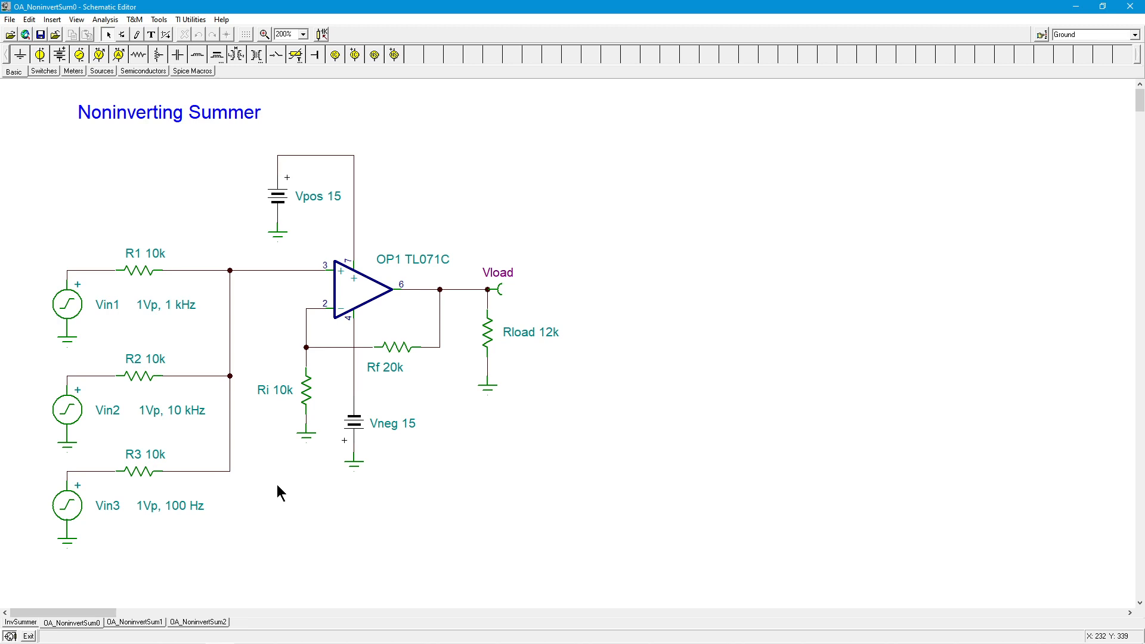
mouse_move(349, 415)
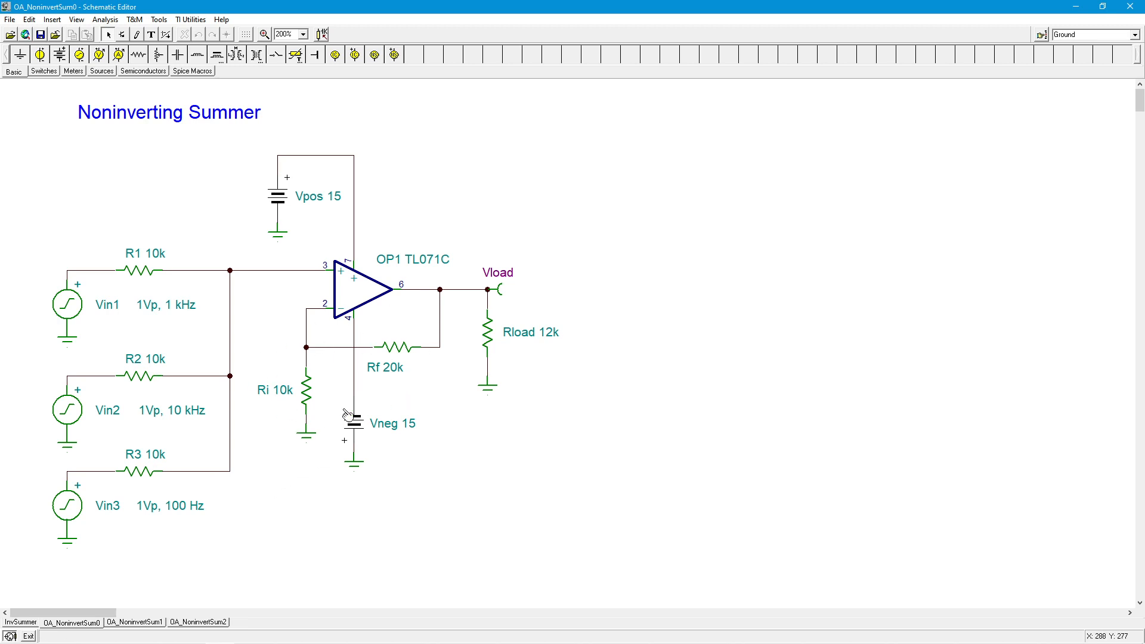
mouse_move(420, 378)
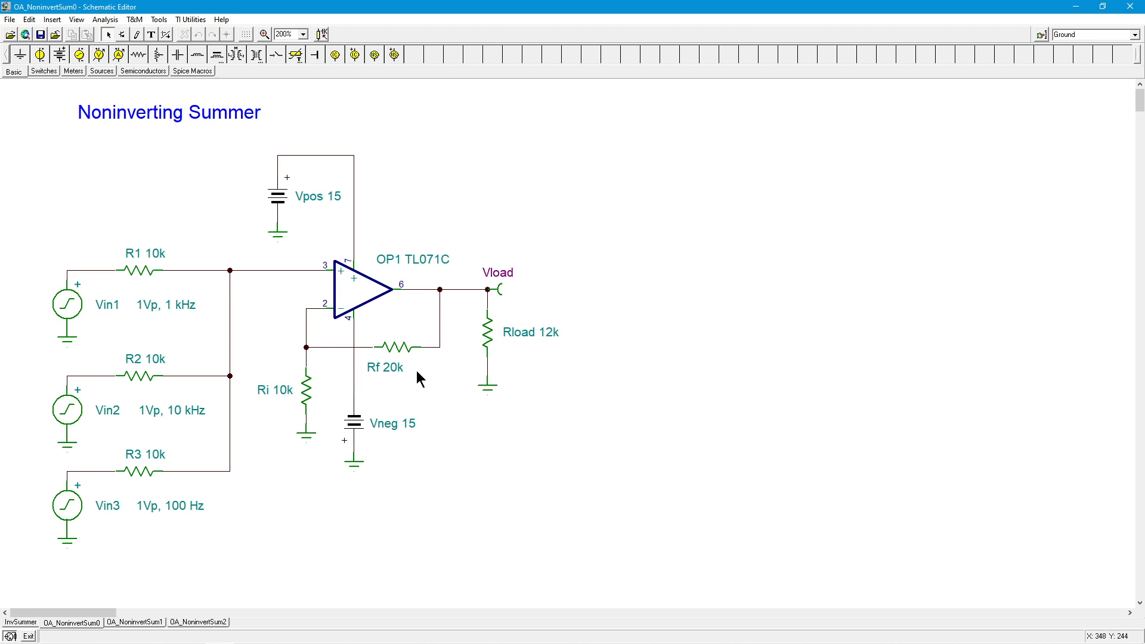
mouse_move(285, 423)
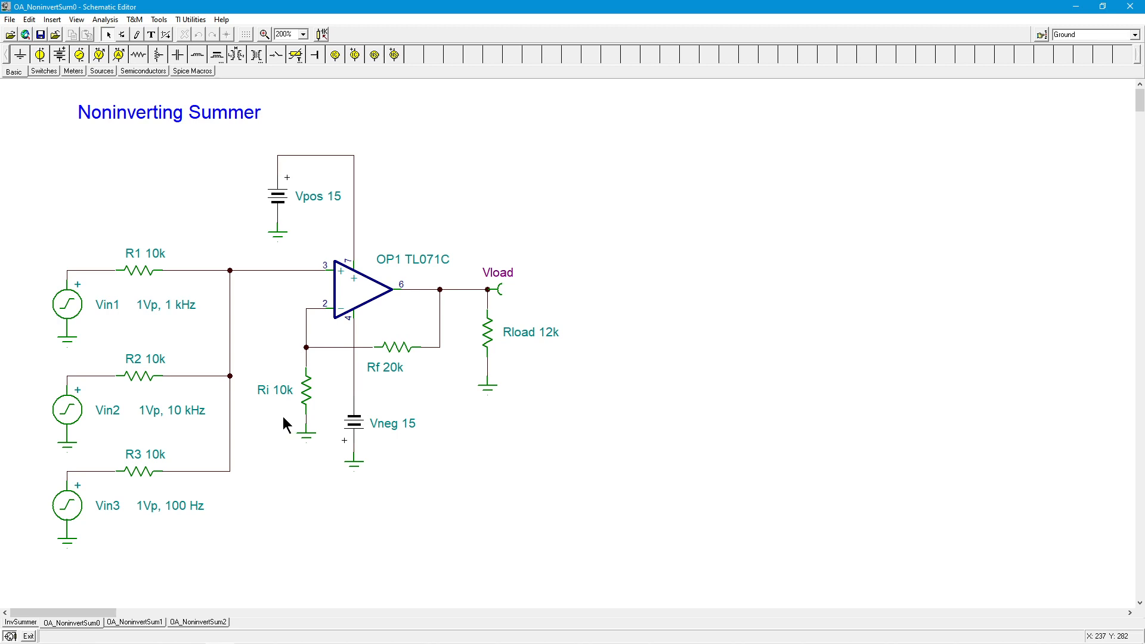
mouse_move(142, 204)
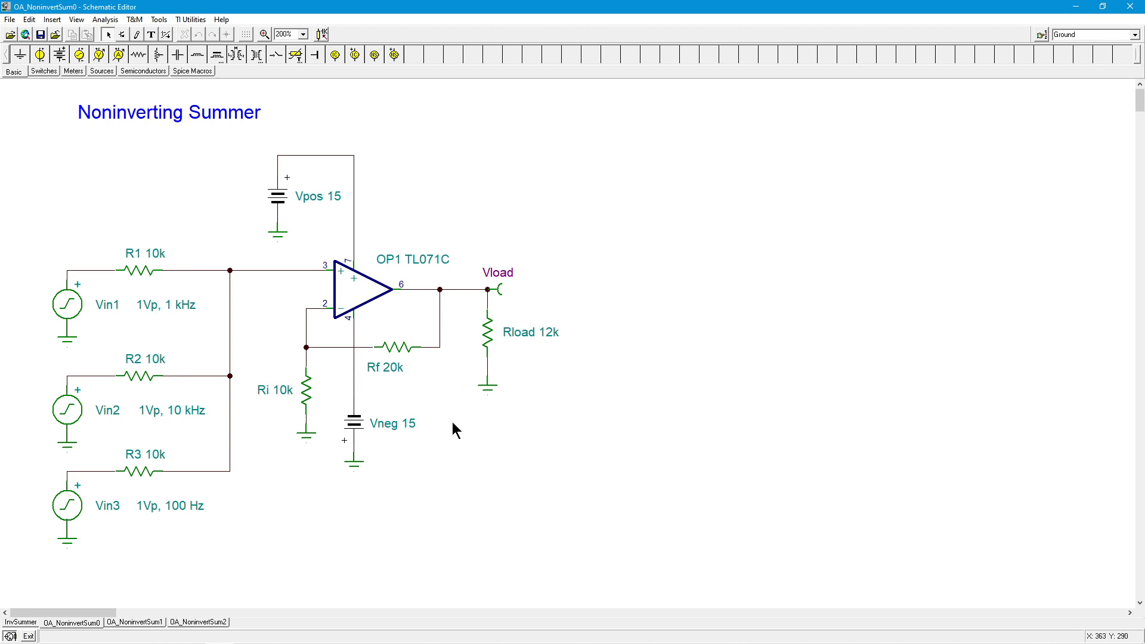
mouse_move(444, 424)
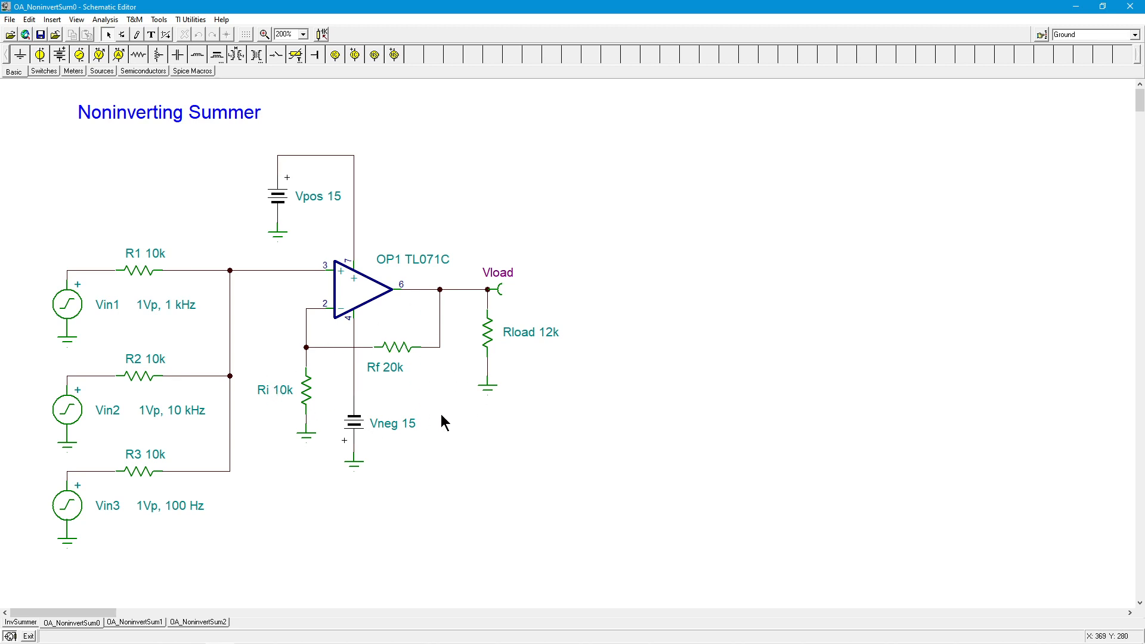
mouse_move(429, 420)
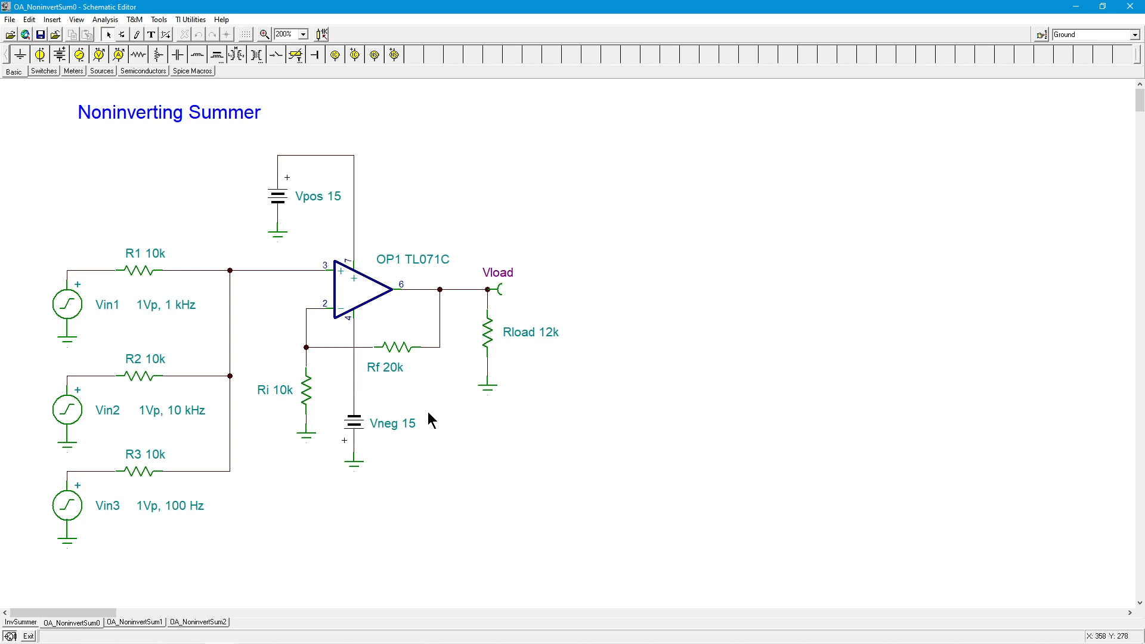
mouse_move(365, 298)
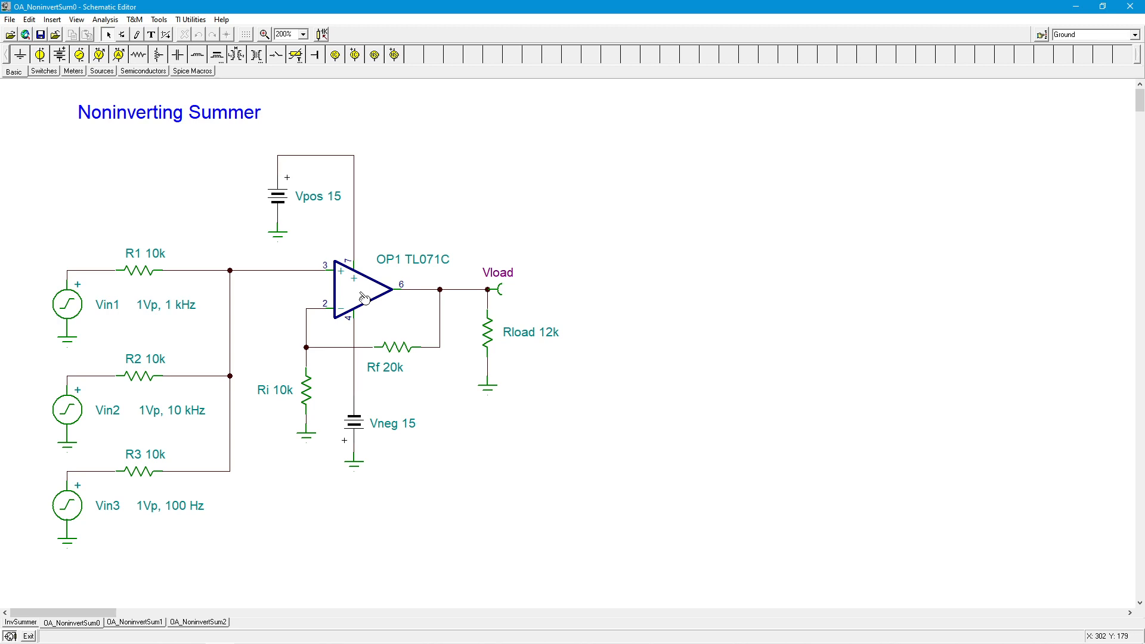
mouse_move(244, 396)
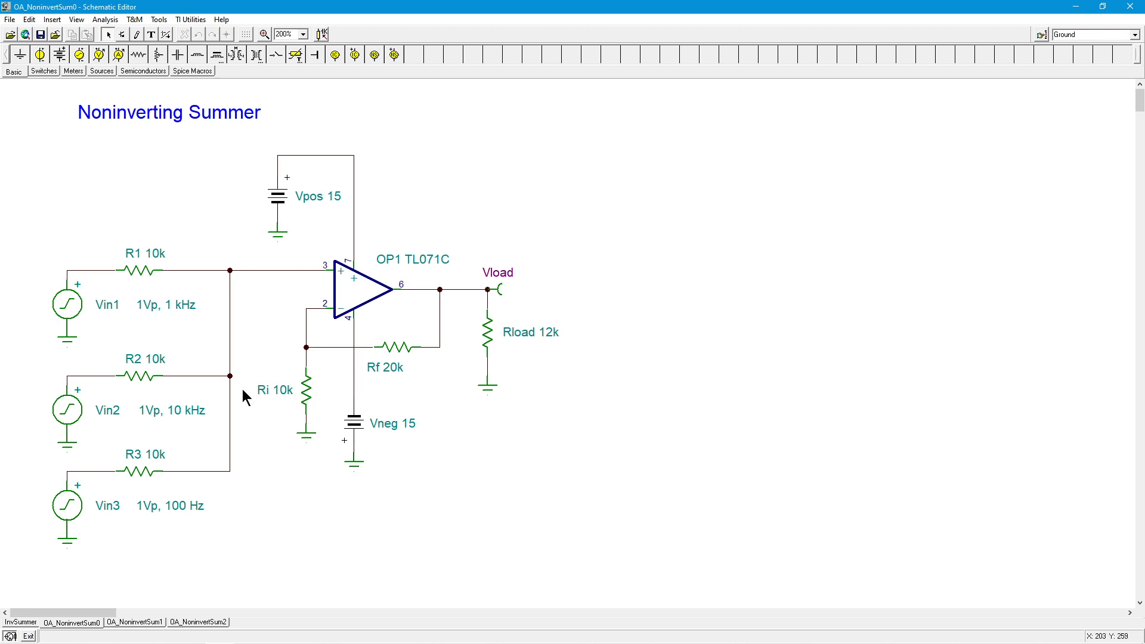
mouse_move(358, 374)
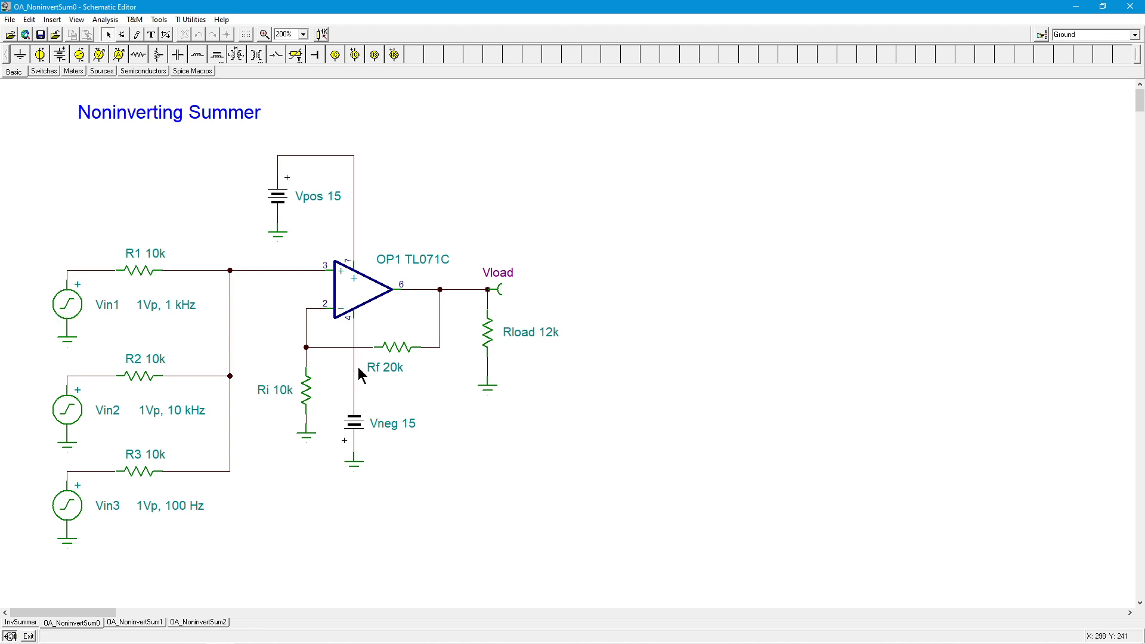
mouse_move(206, 310)
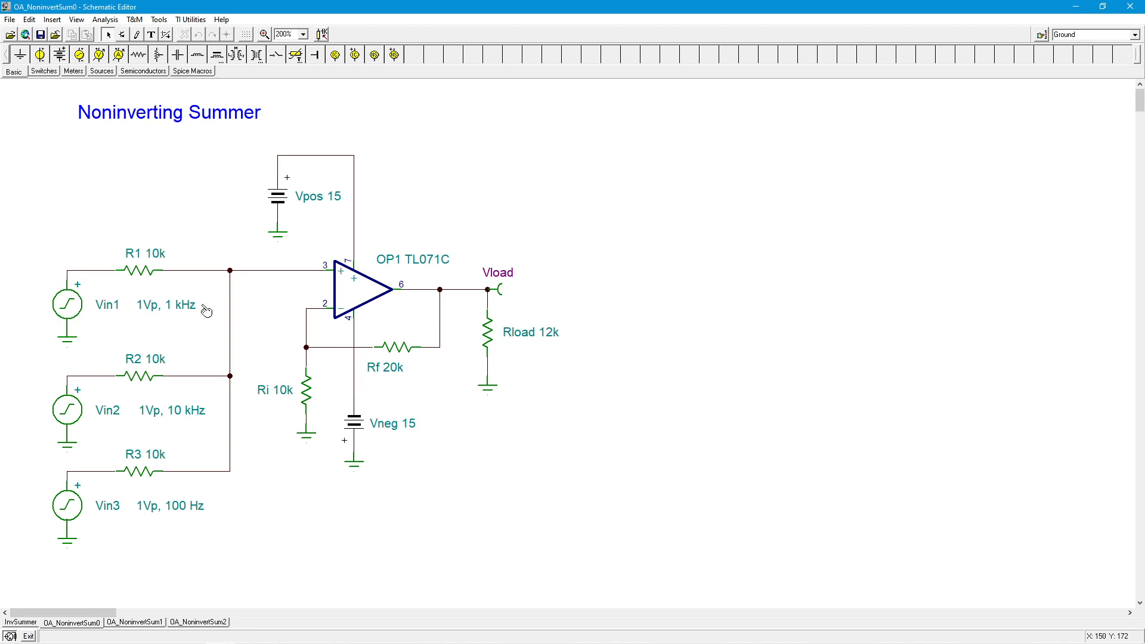
mouse_move(659, 469)
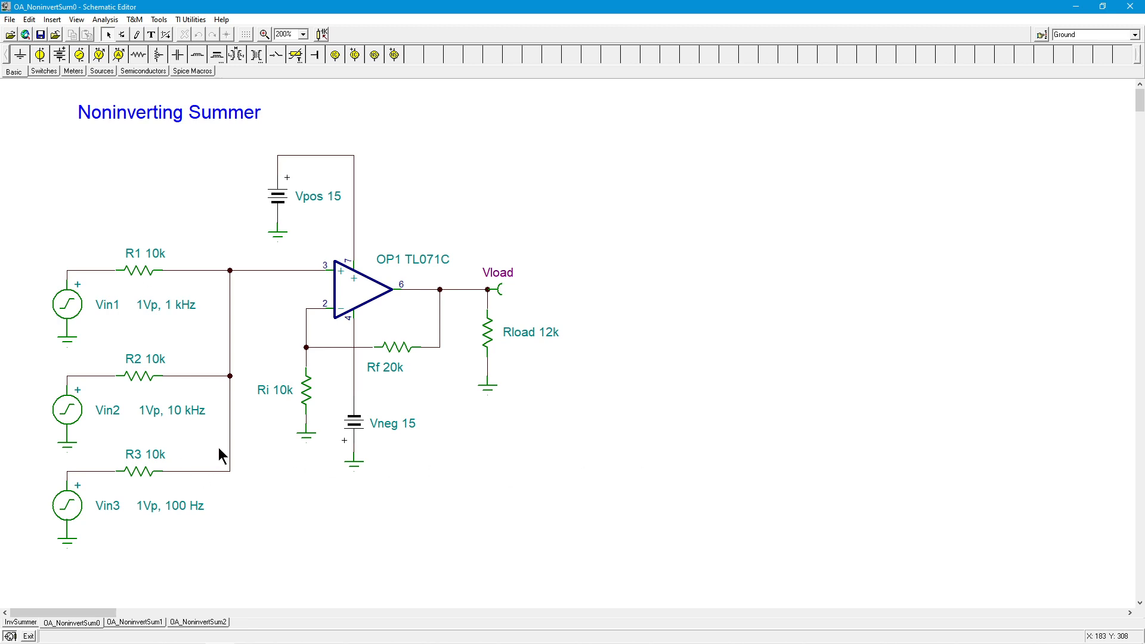
mouse_move(144, 282)
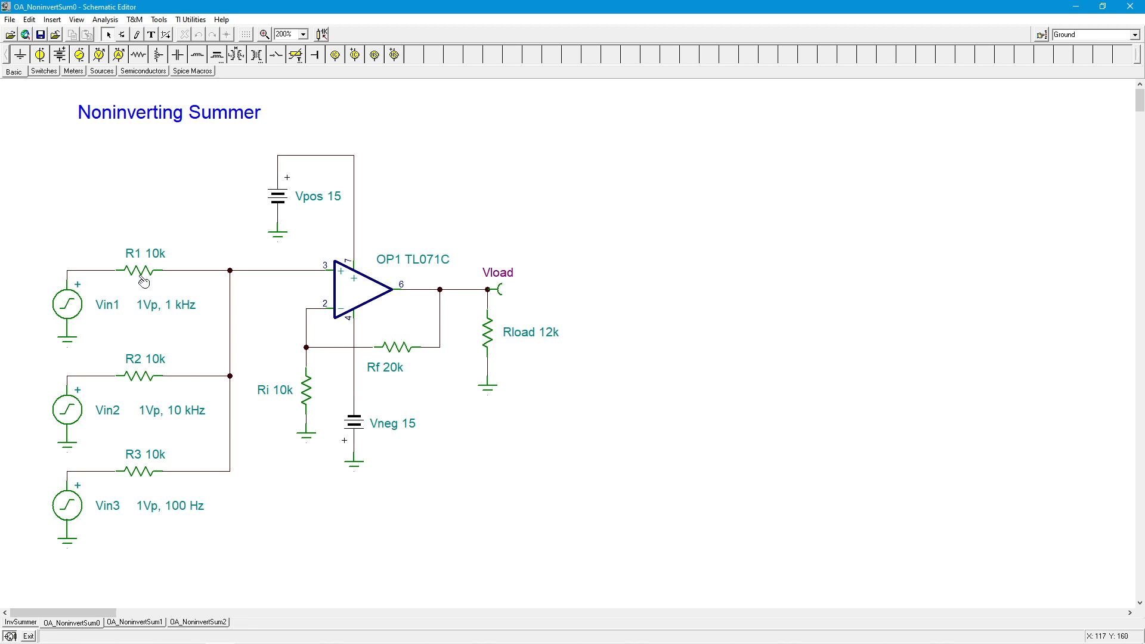
mouse_move(145, 261)
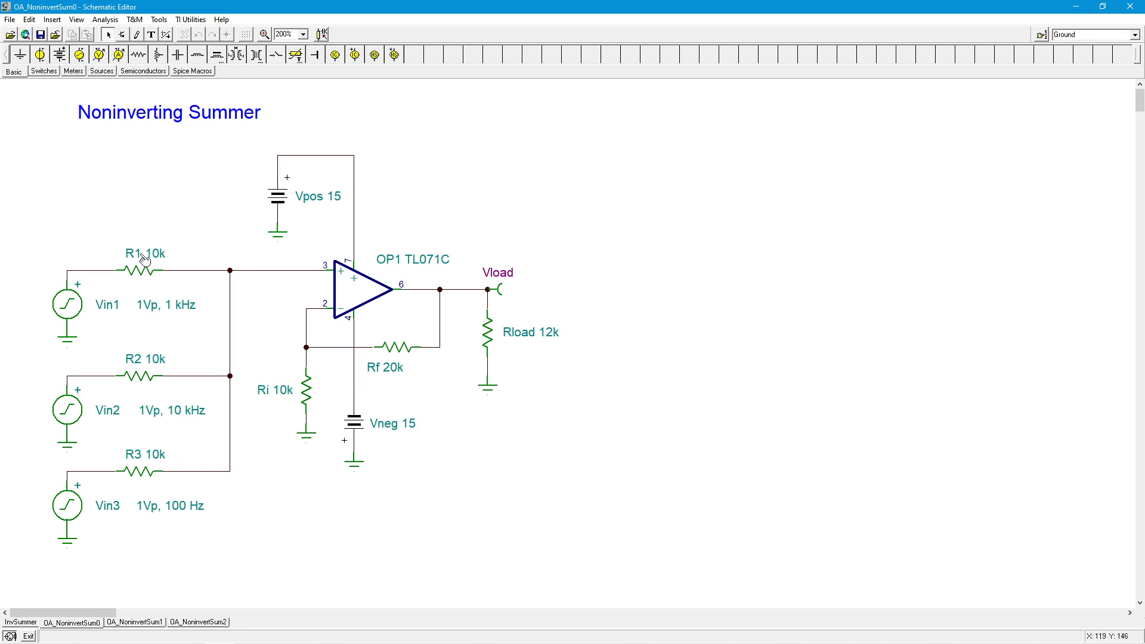
mouse_move(152, 244)
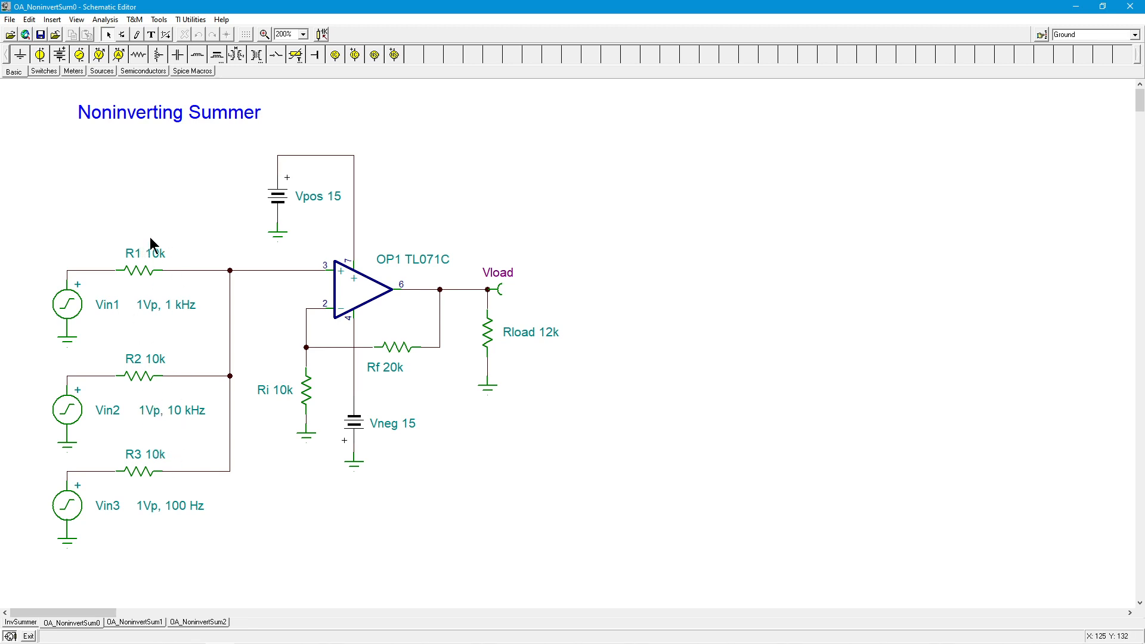
mouse_move(159, 239)
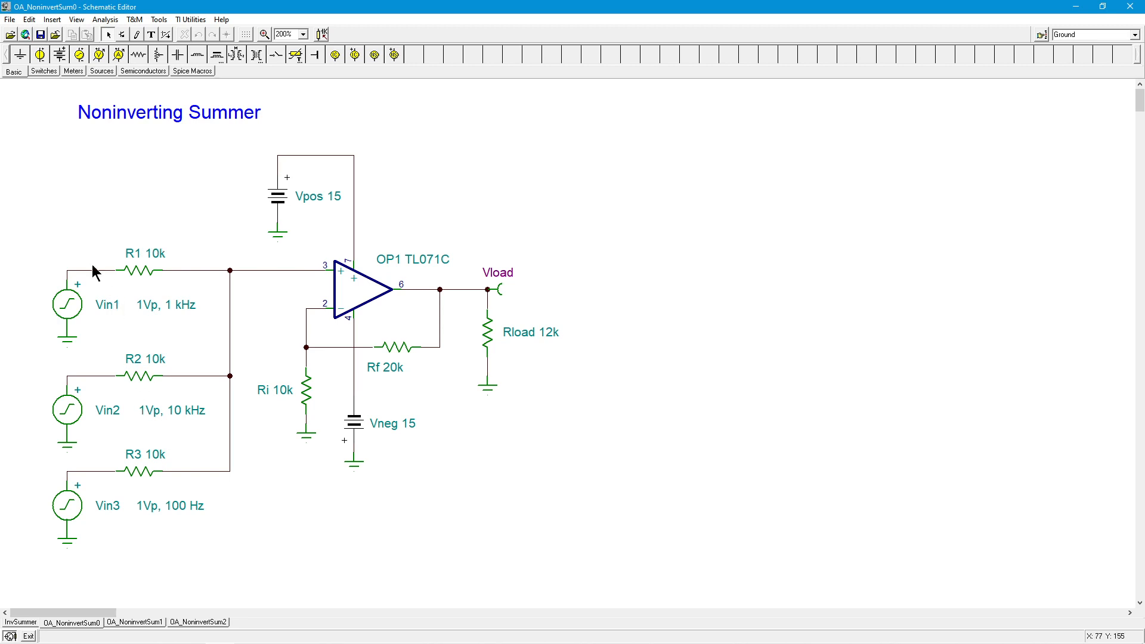
mouse_move(184, 446)
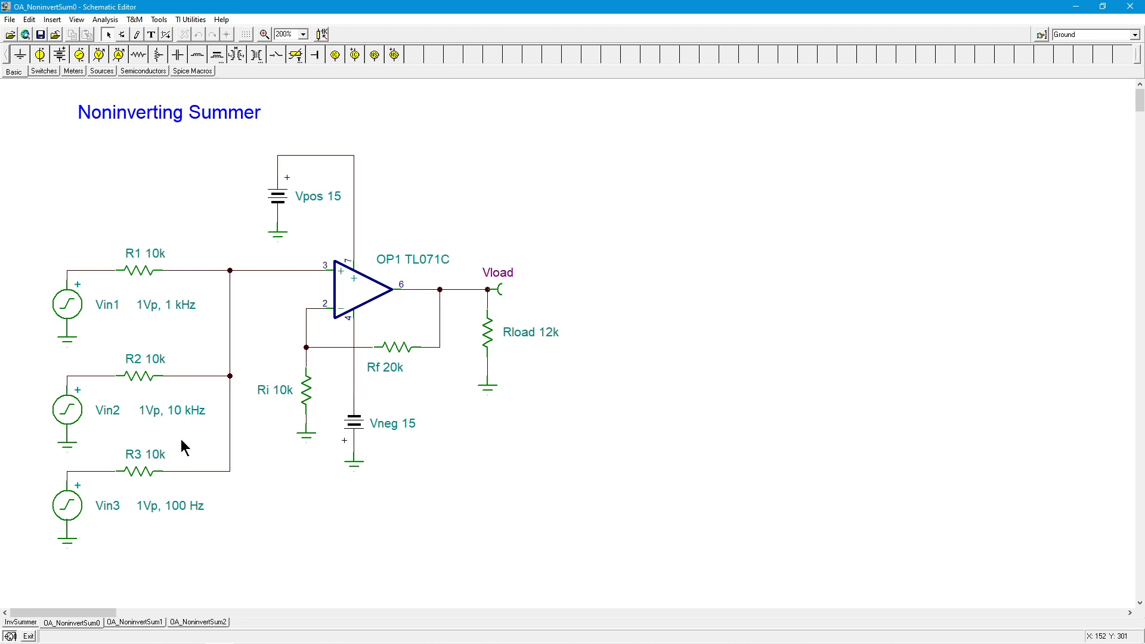
mouse_move(93, 402)
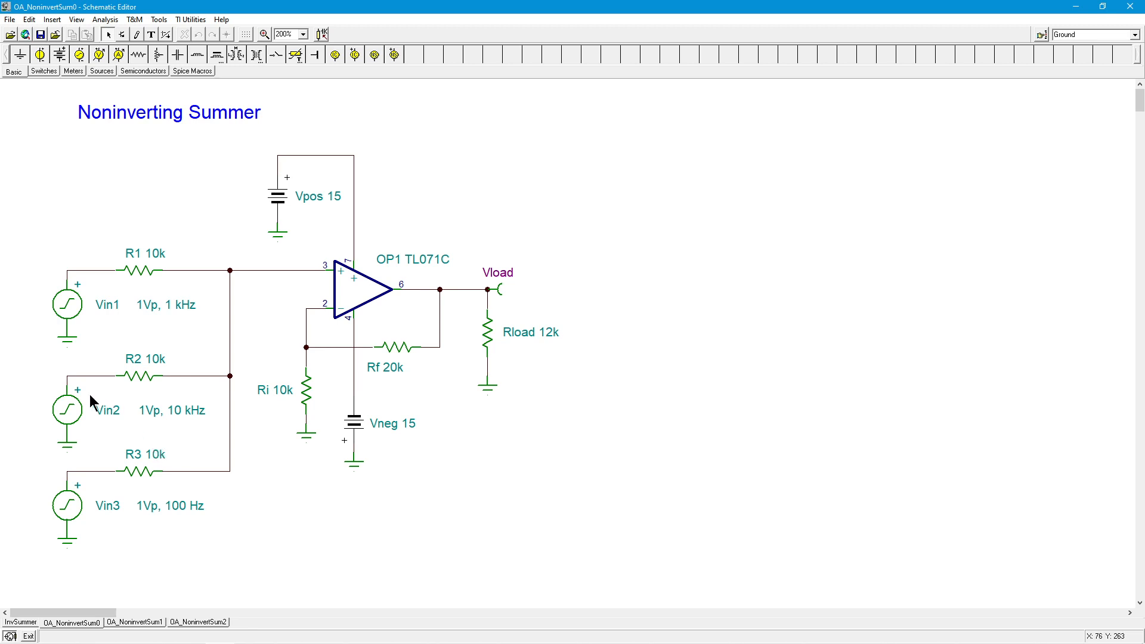
mouse_move(78, 314)
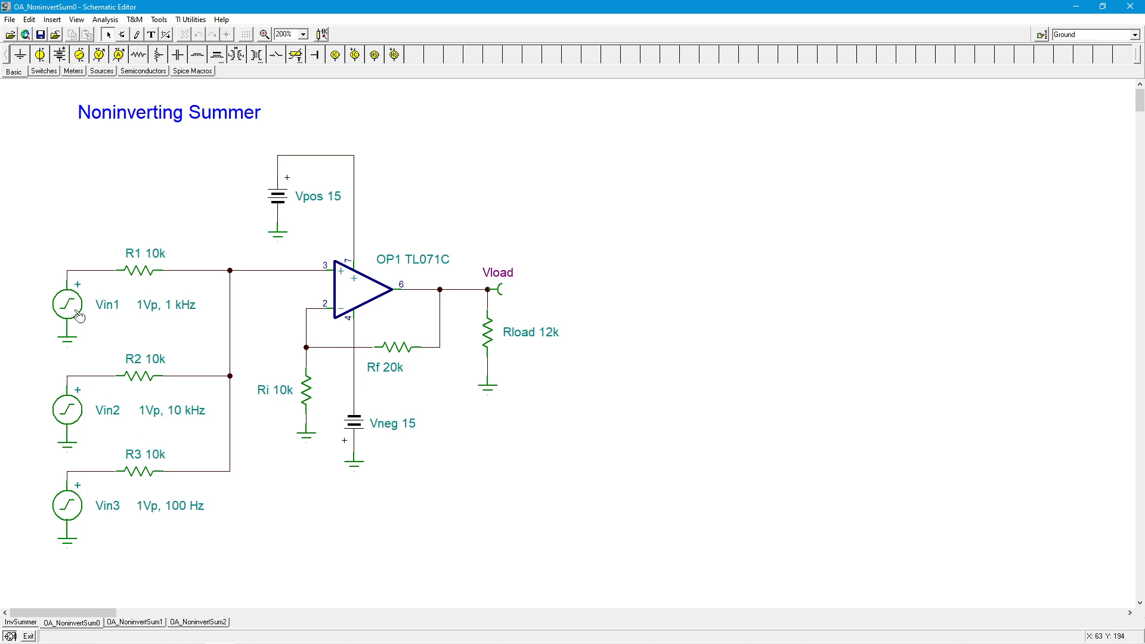
mouse_move(100, 298)
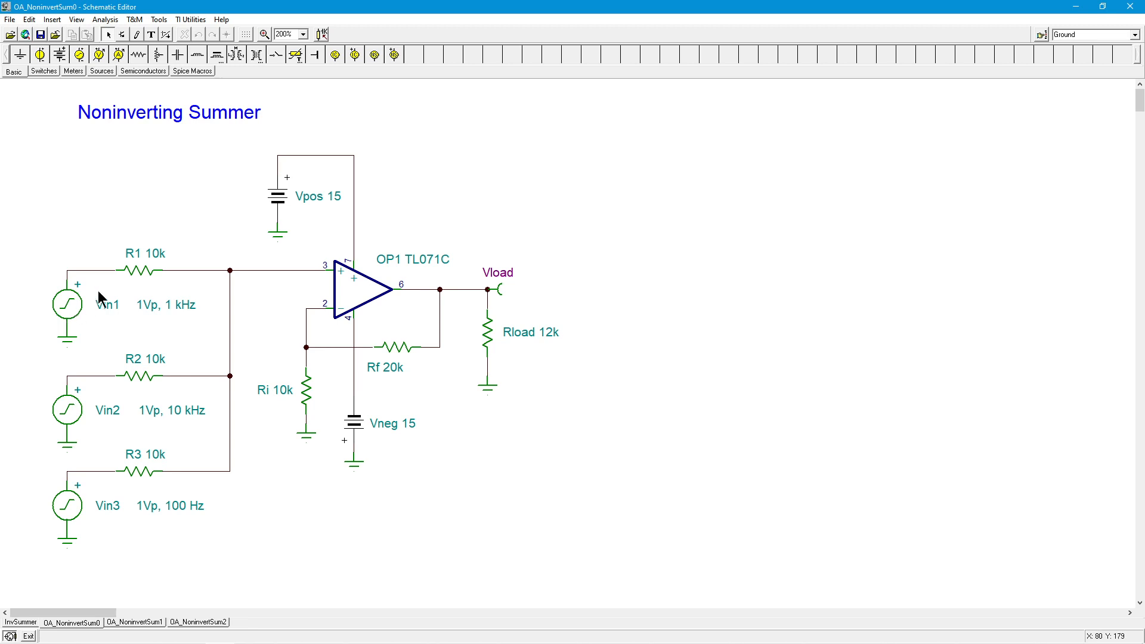
mouse_move(265, 472)
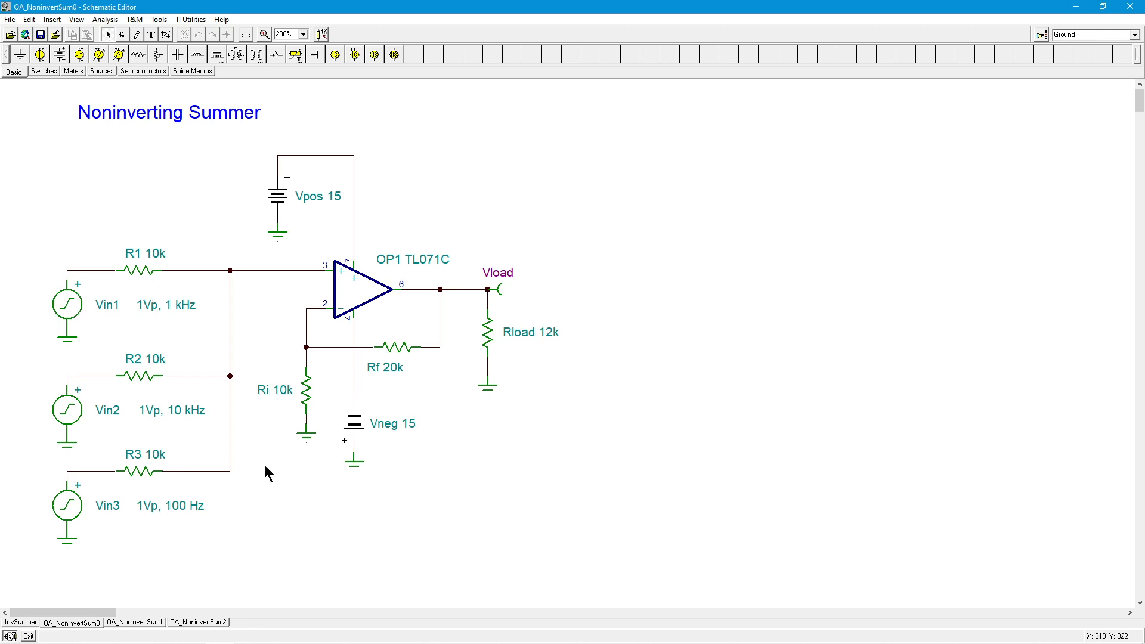
mouse_move(241, 547)
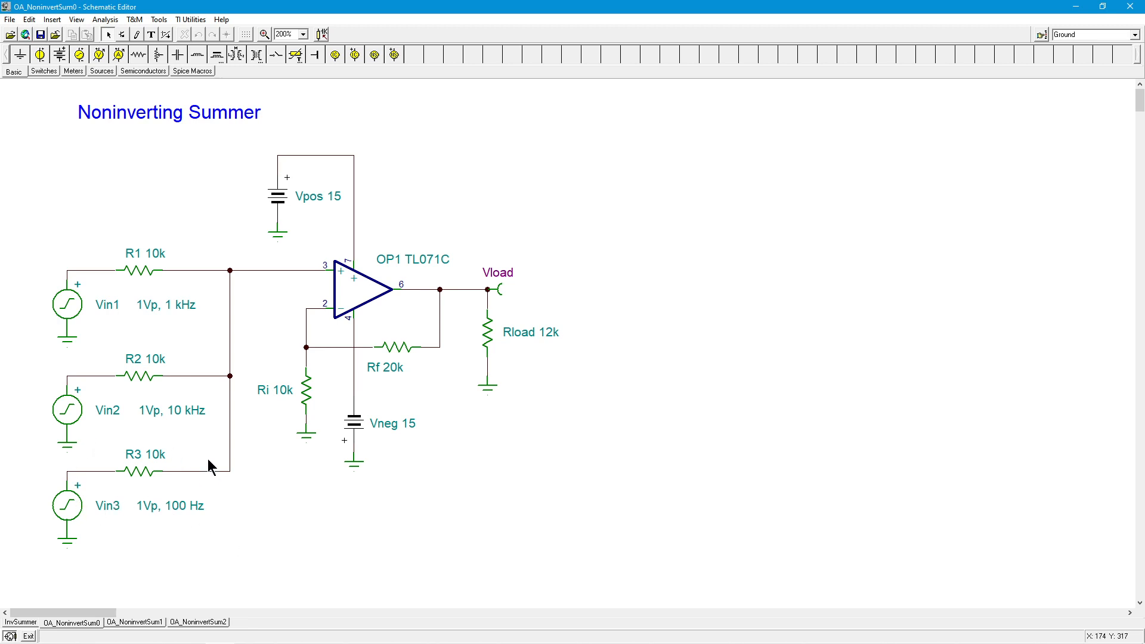
mouse_move(83, 316)
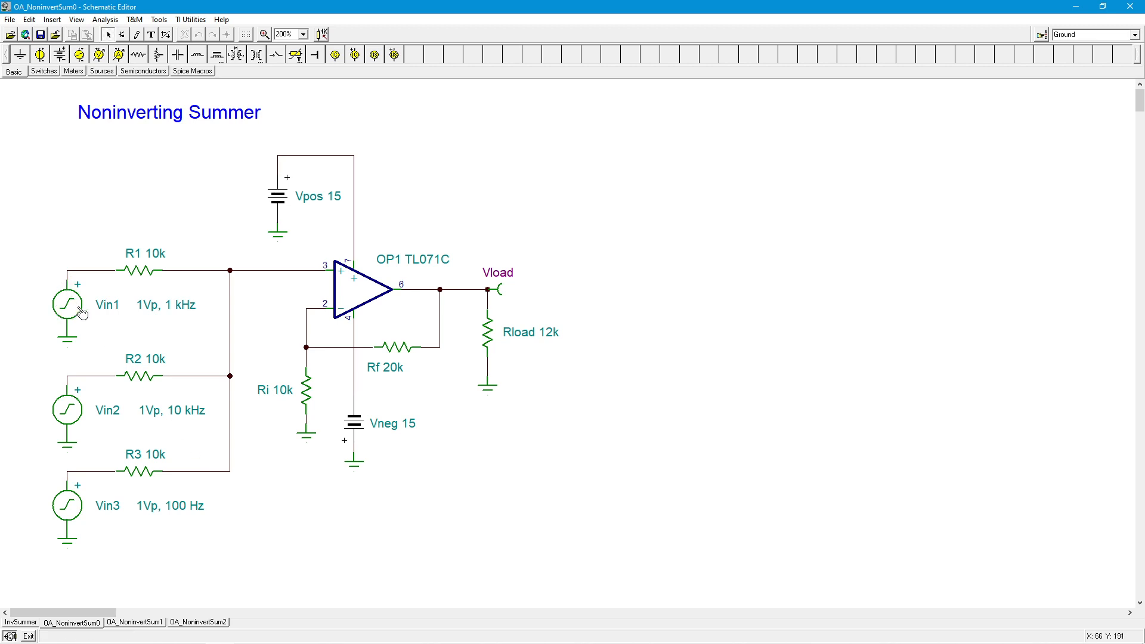
click(135, 623)
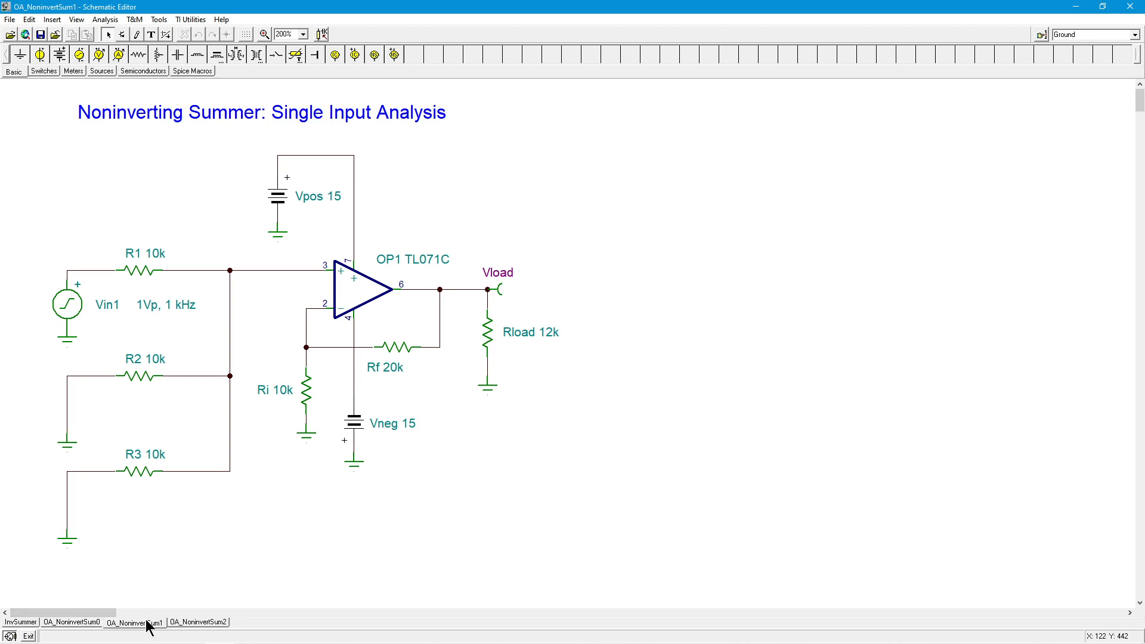
mouse_move(103, 404)
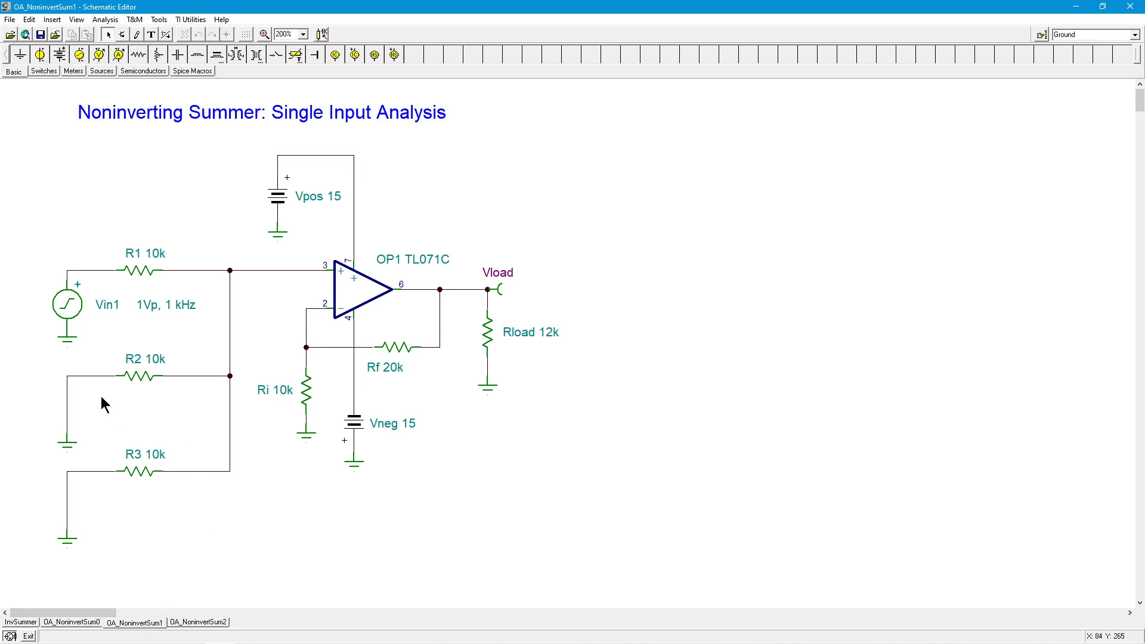
mouse_move(104, 412)
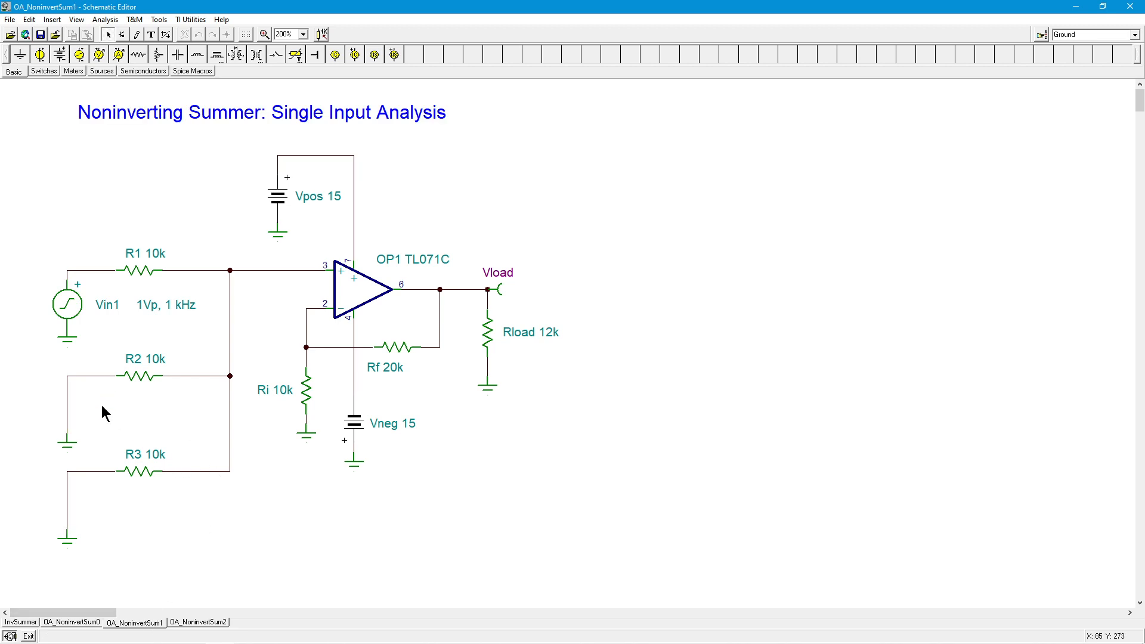
mouse_move(184, 474)
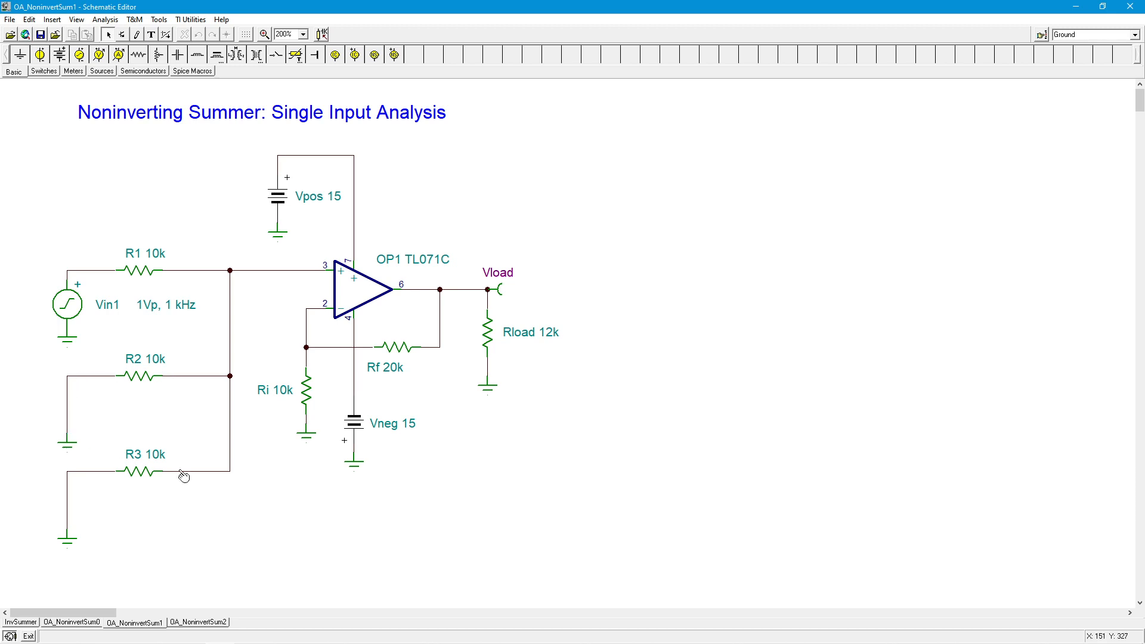
mouse_move(195, 512)
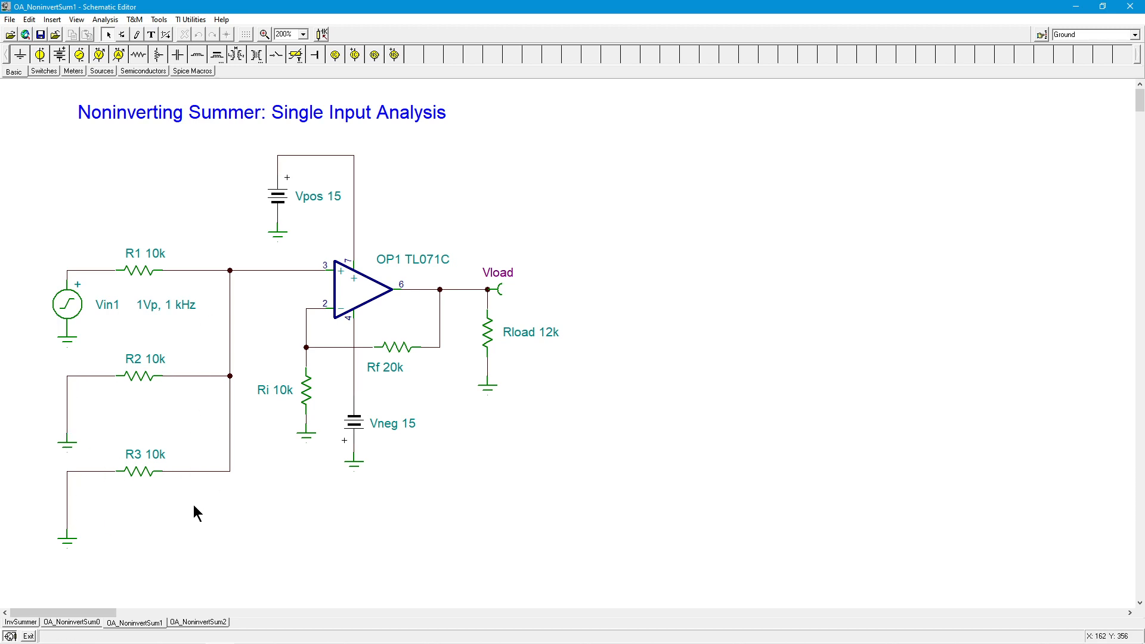
mouse_move(224, 525)
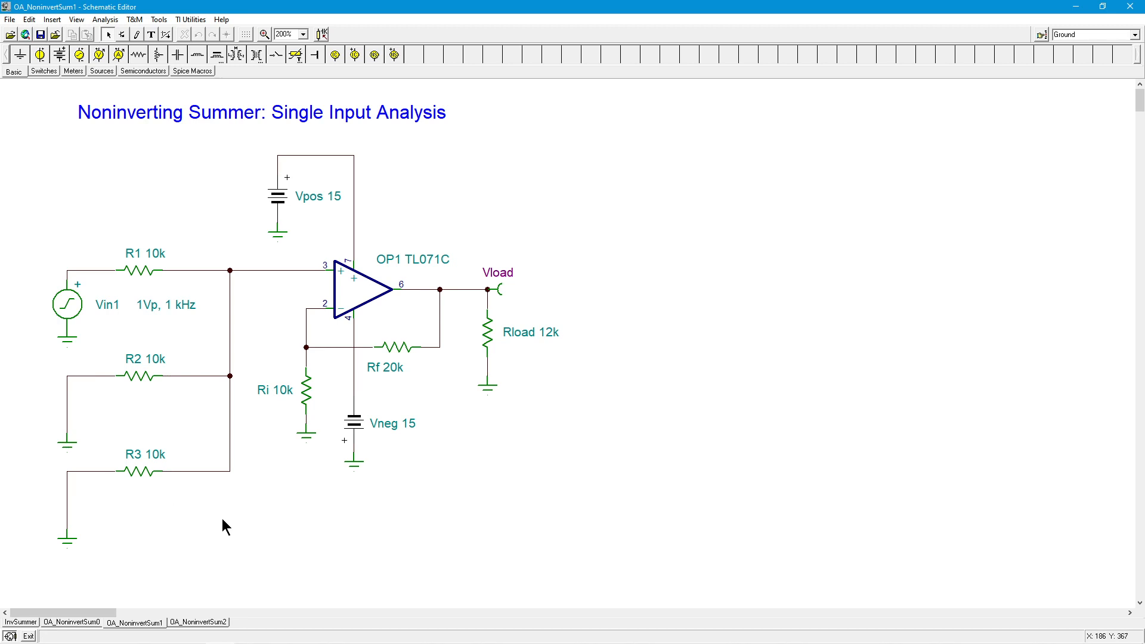
mouse_move(203, 610)
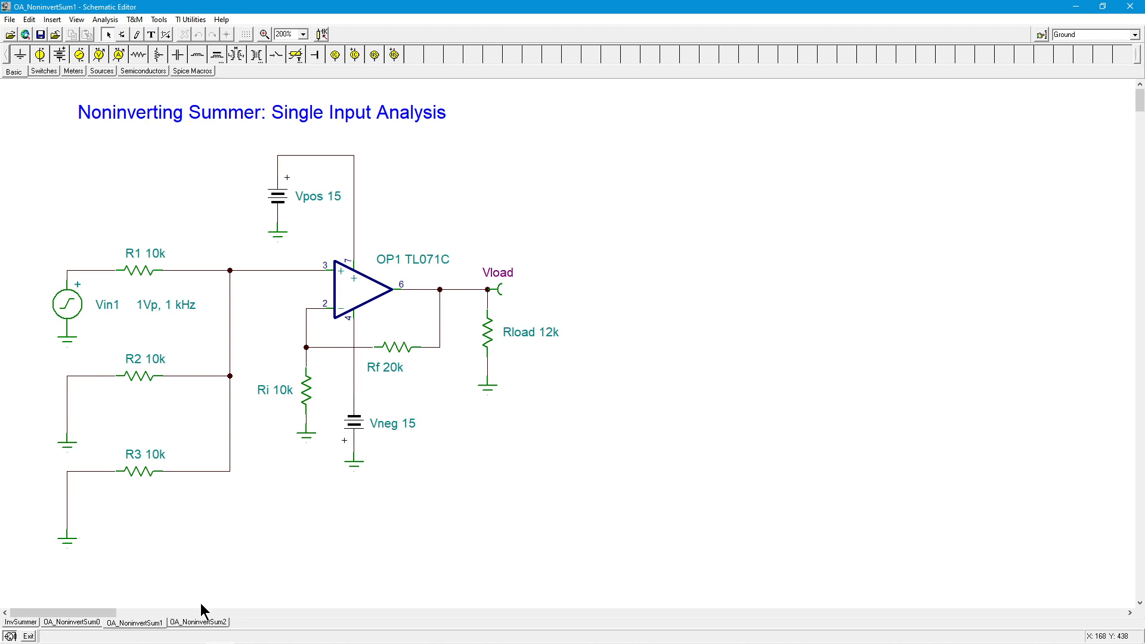
- Show the Noninverting Summer: Input Divider sheet with Vinx, R1–R3 and the divider-loss equations
click(198, 621)
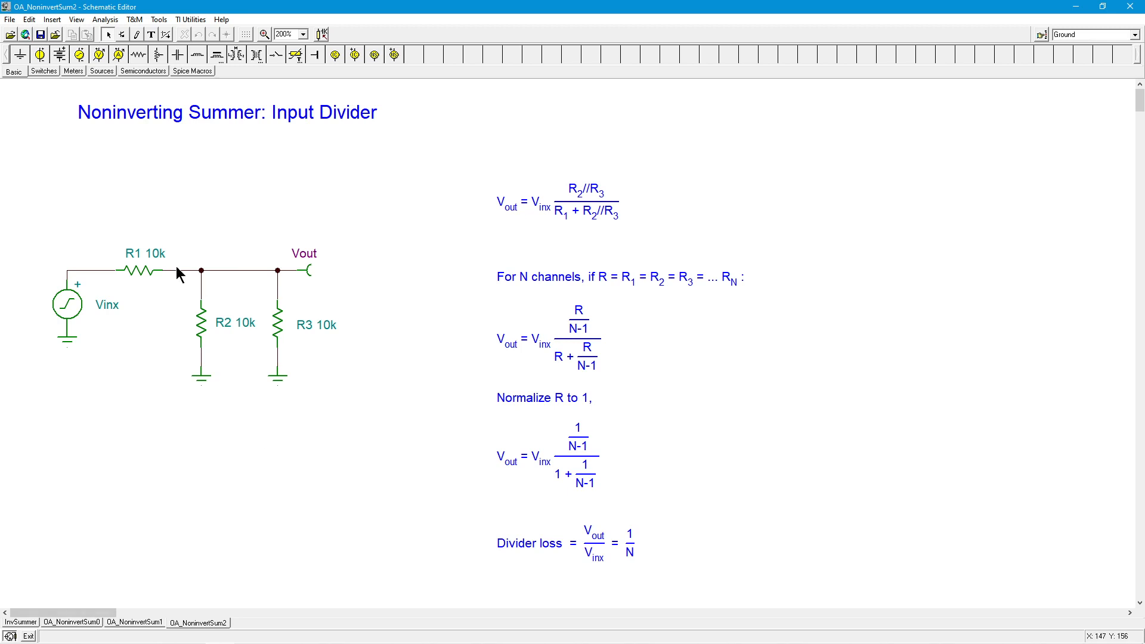
mouse_move(264, 363)
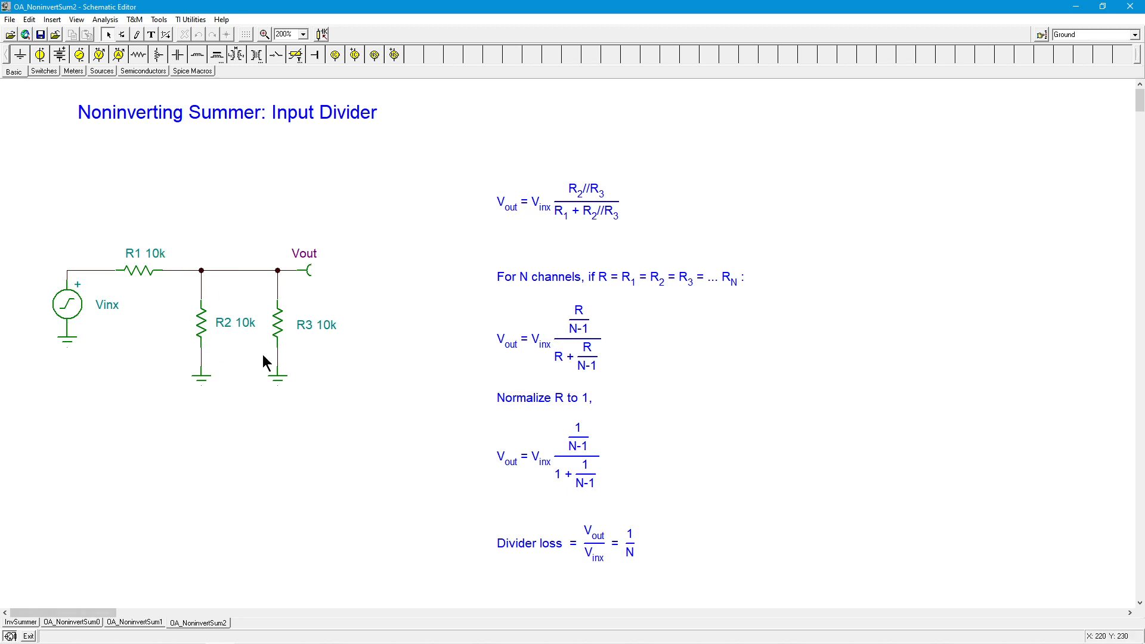
mouse_move(186, 278)
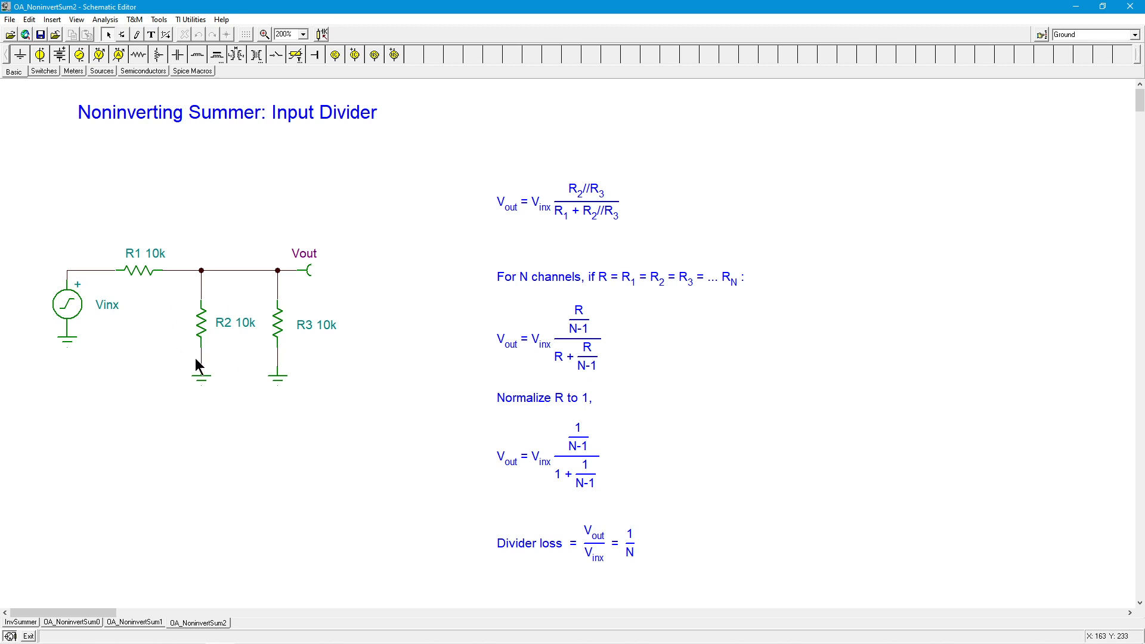
mouse_move(253, 431)
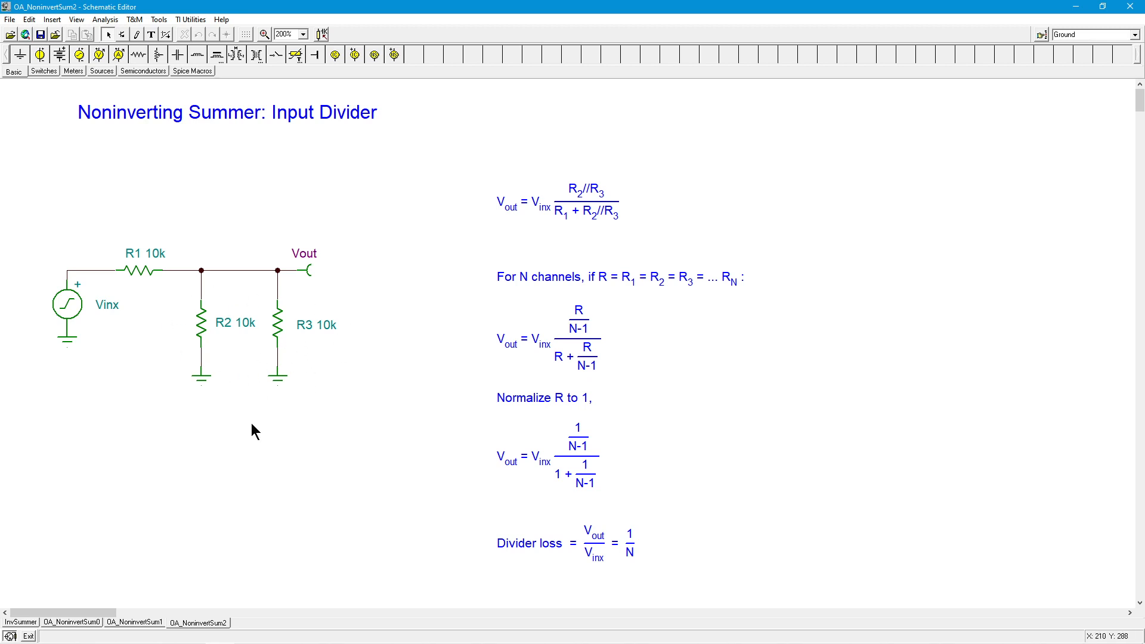
mouse_move(143, 242)
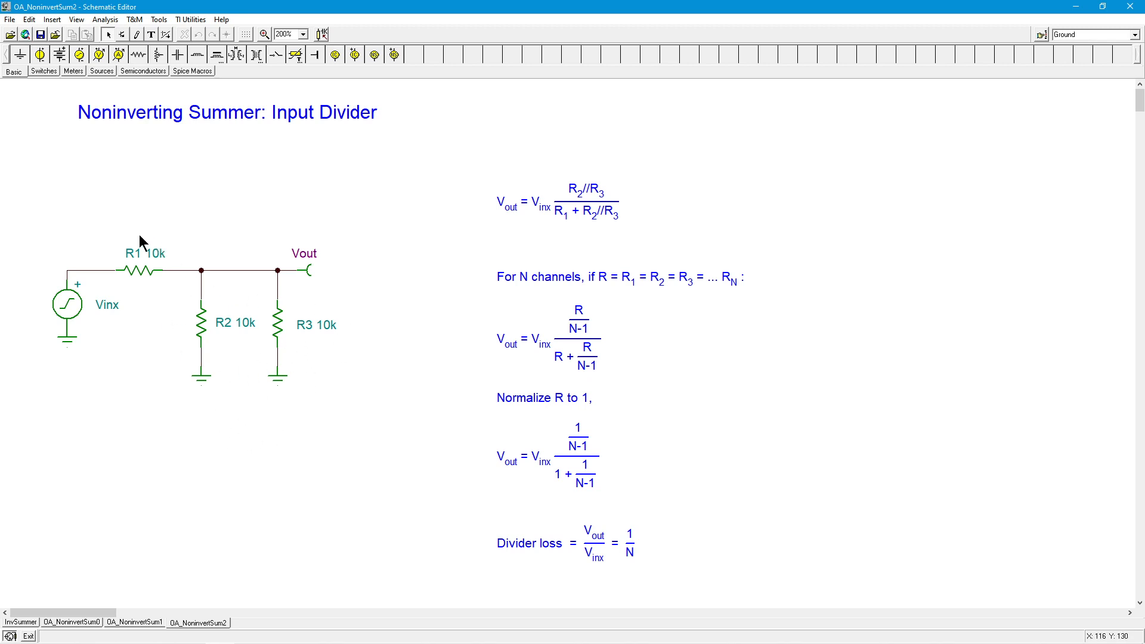
mouse_move(144, 295)
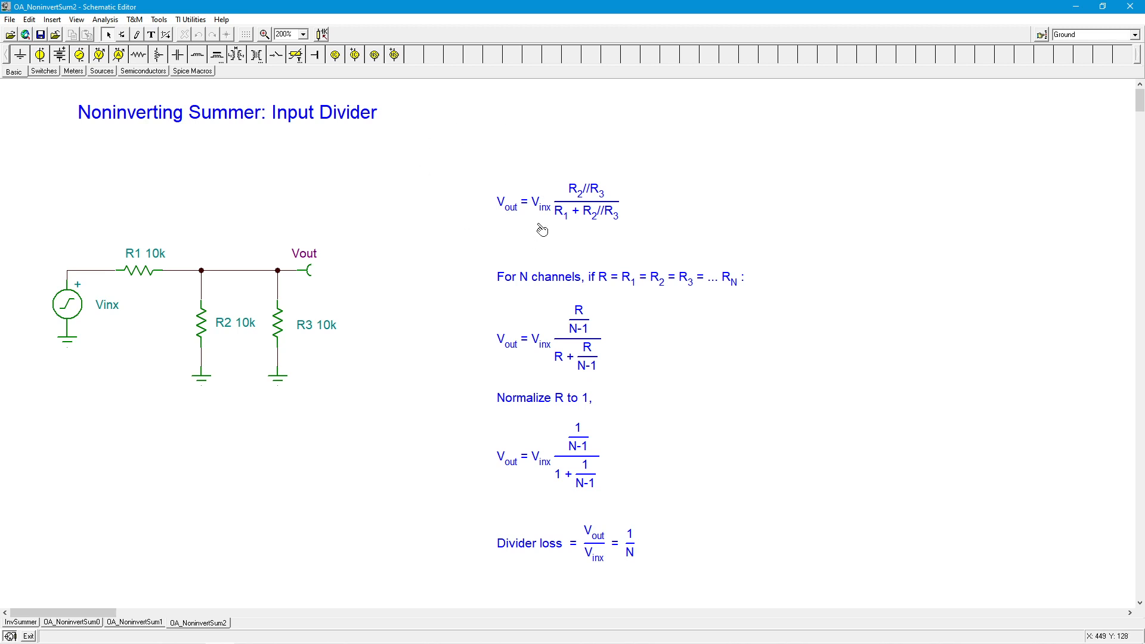
mouse_move(543, 223)
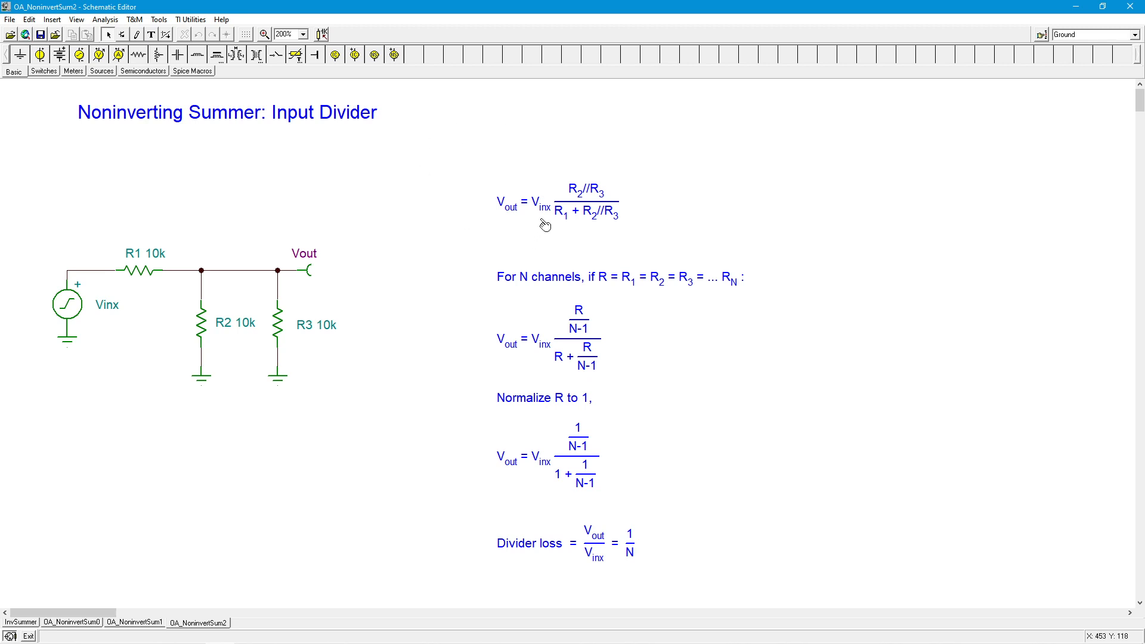
mouse_move(564, 197)
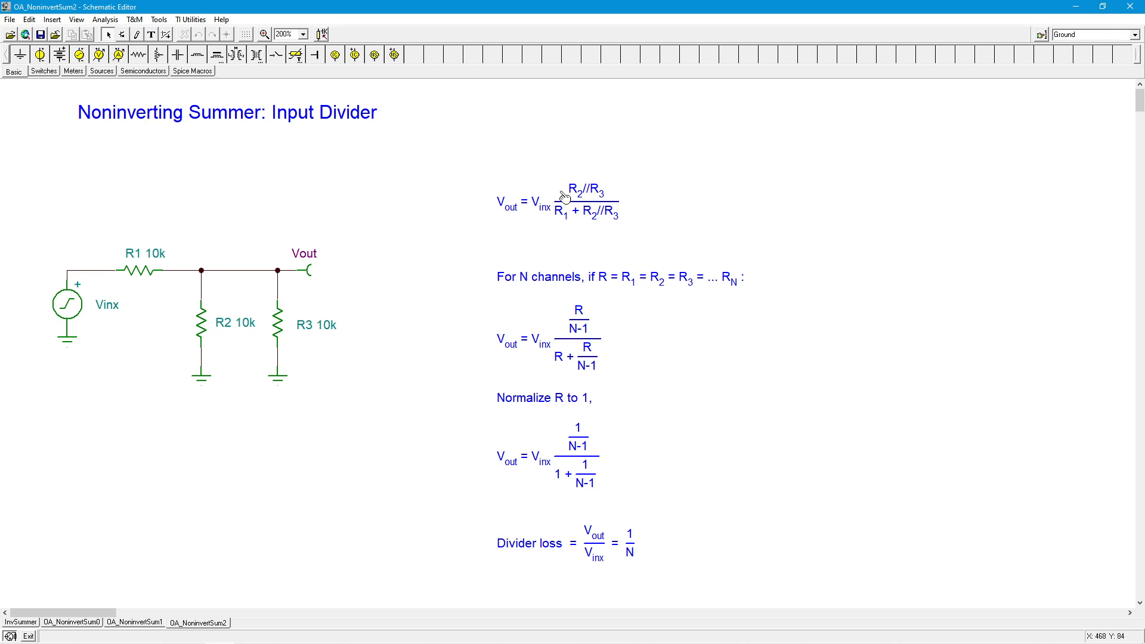
mouse_move(216, 336)
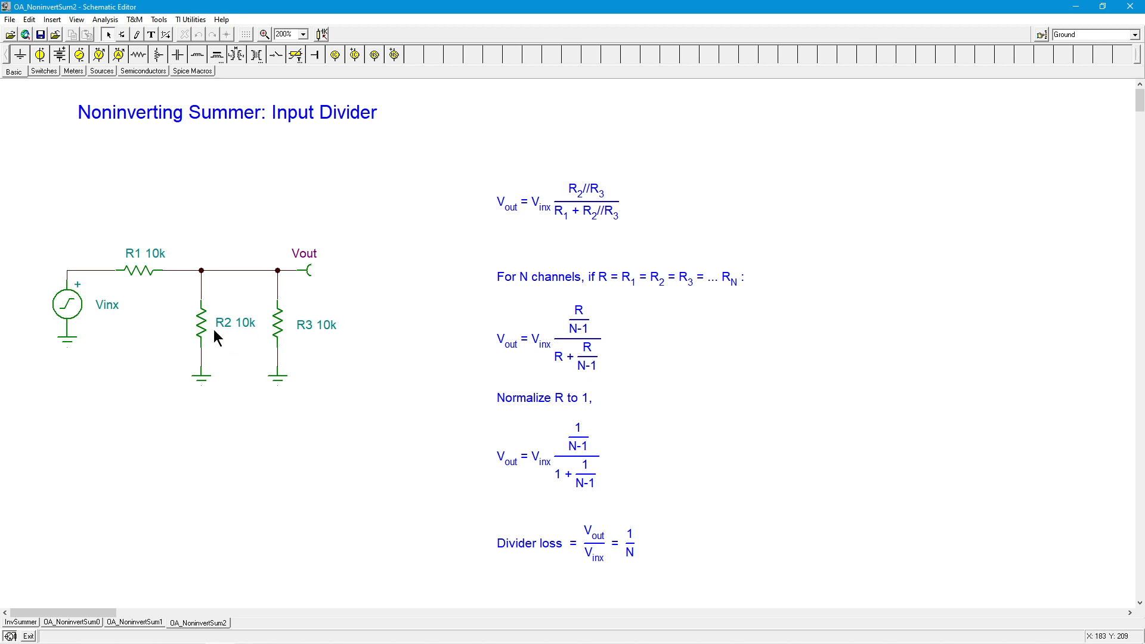
mouse_move(595, 206)
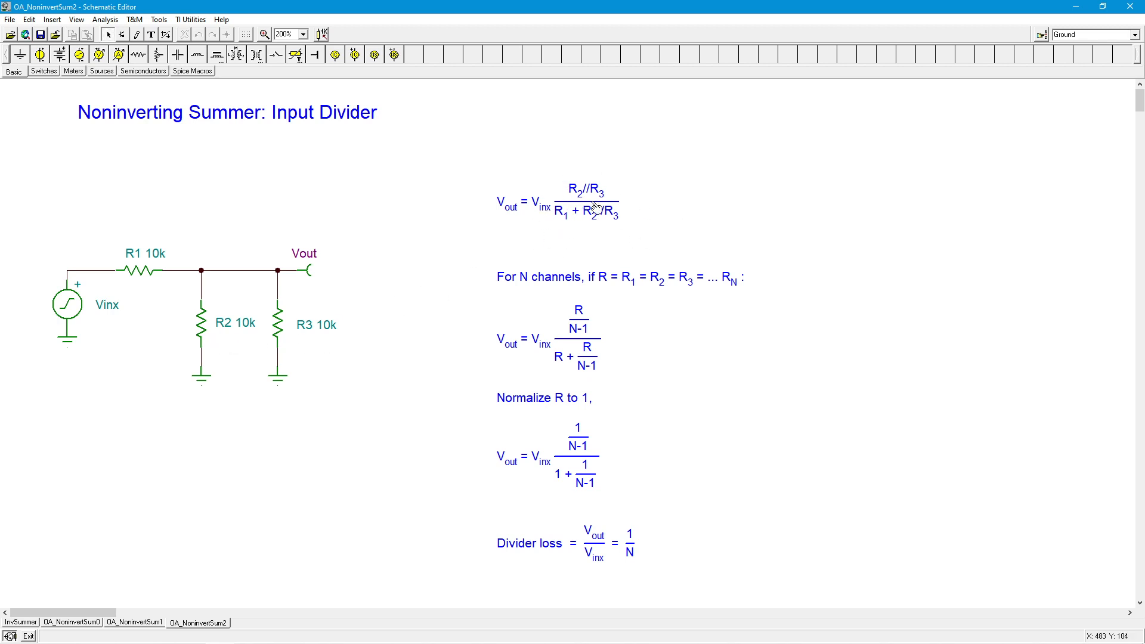
mouse_move(622, 232)
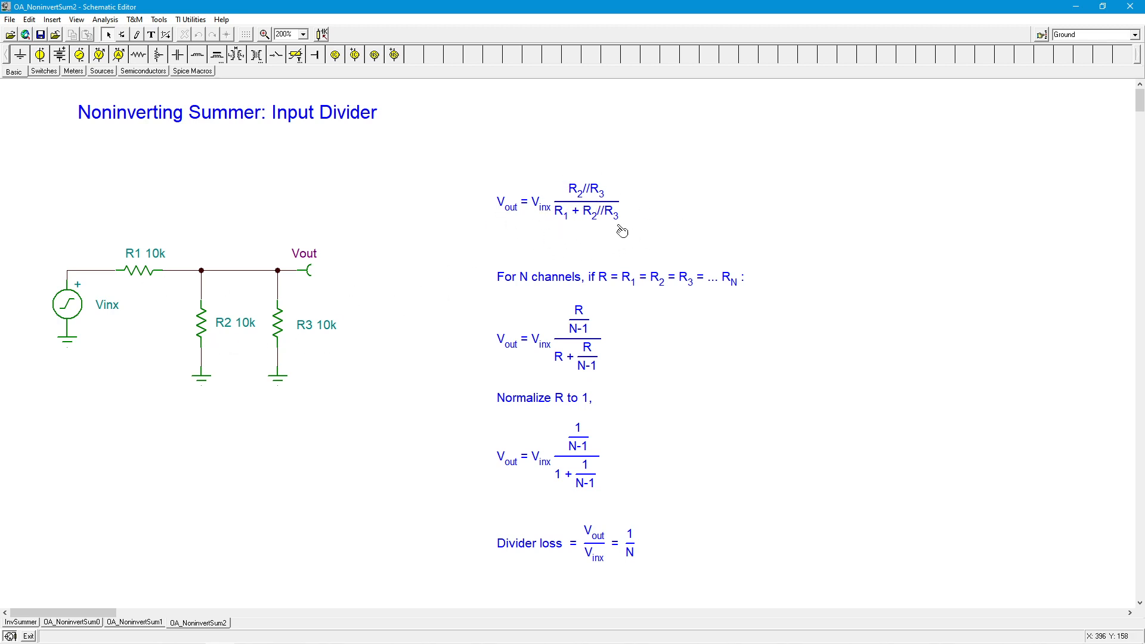
mouse_move(661, 230)
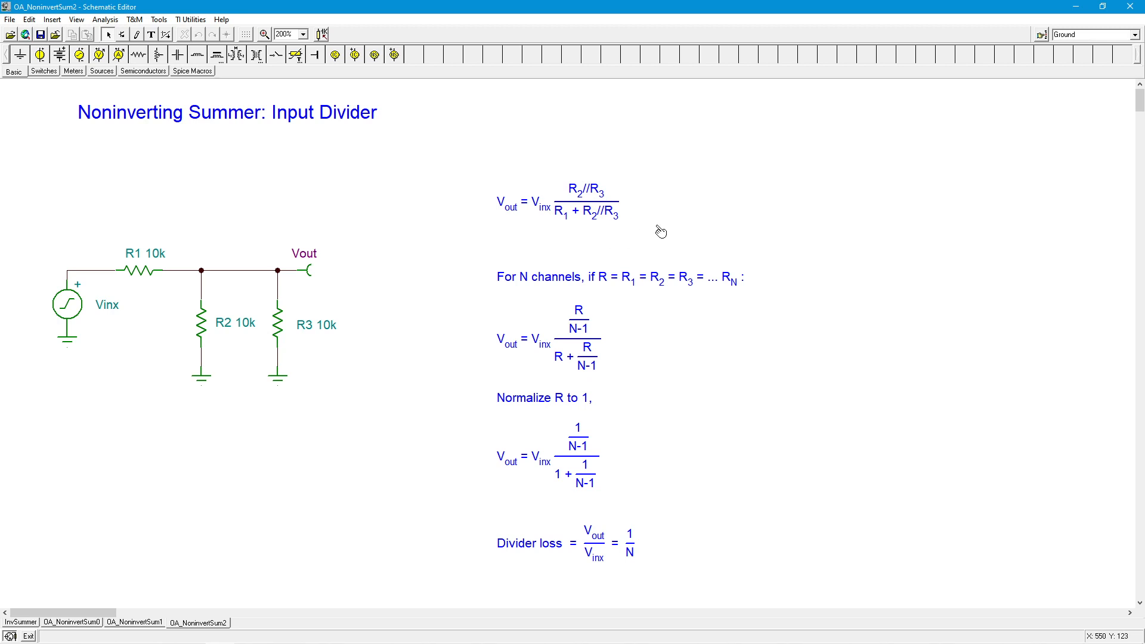
mouse_move(467, 268)
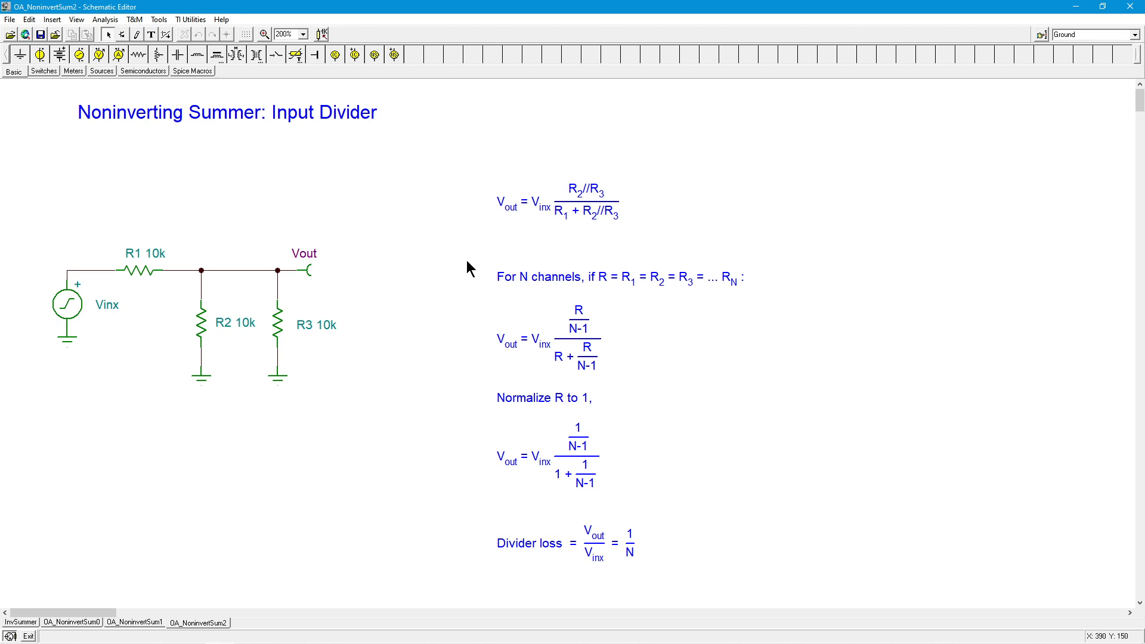
mouse_move(613, 242)
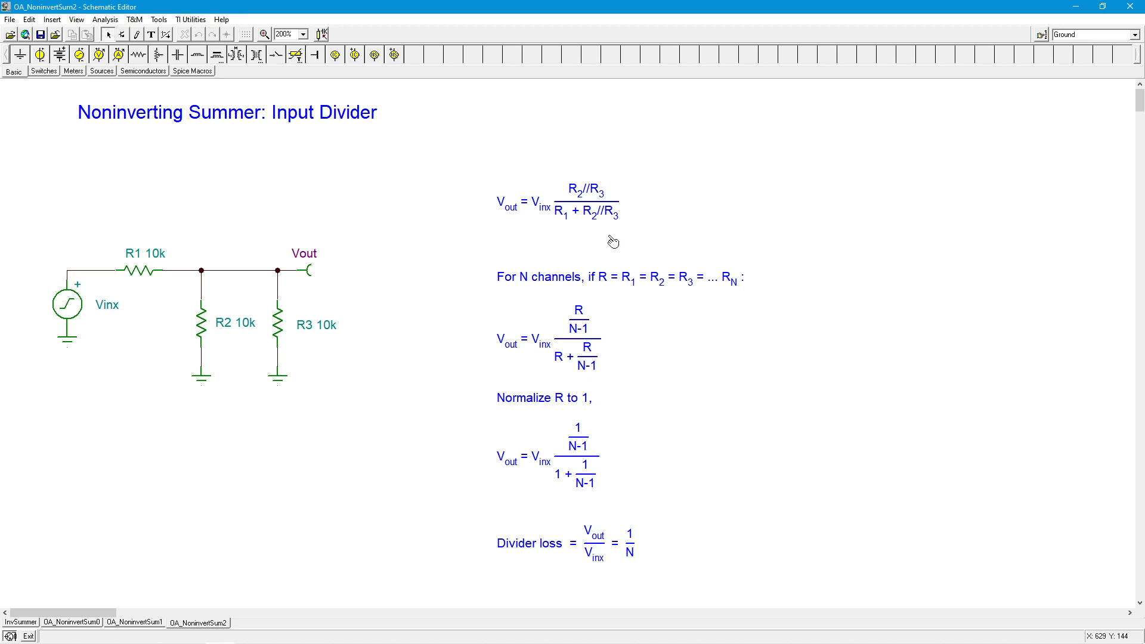
mouse_move(638, 294)
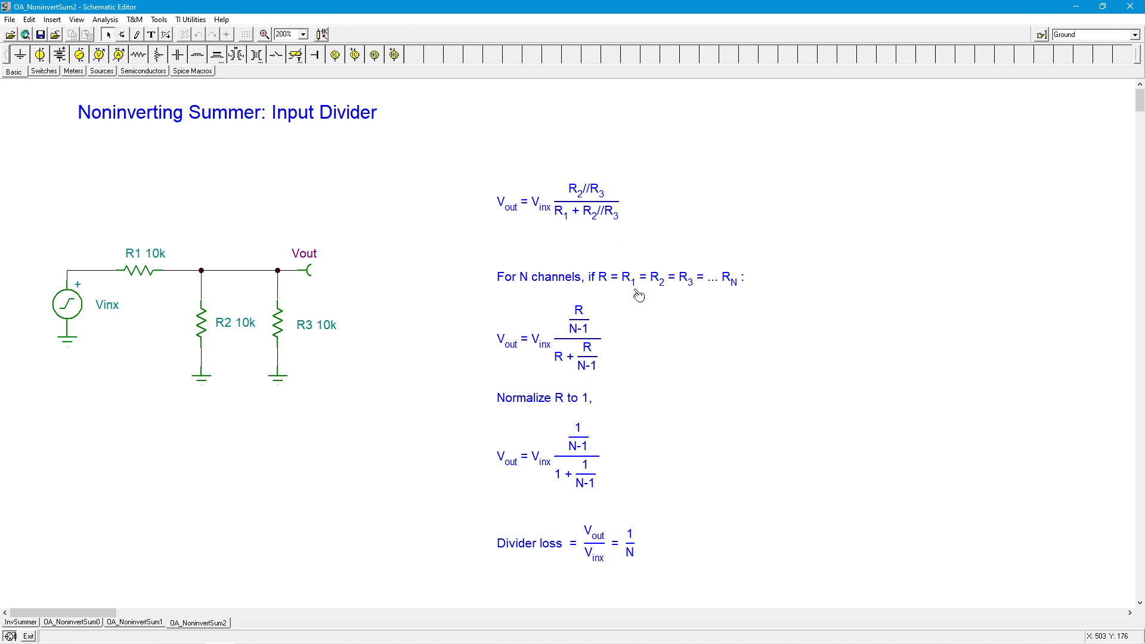
mouse_move(747, 297)
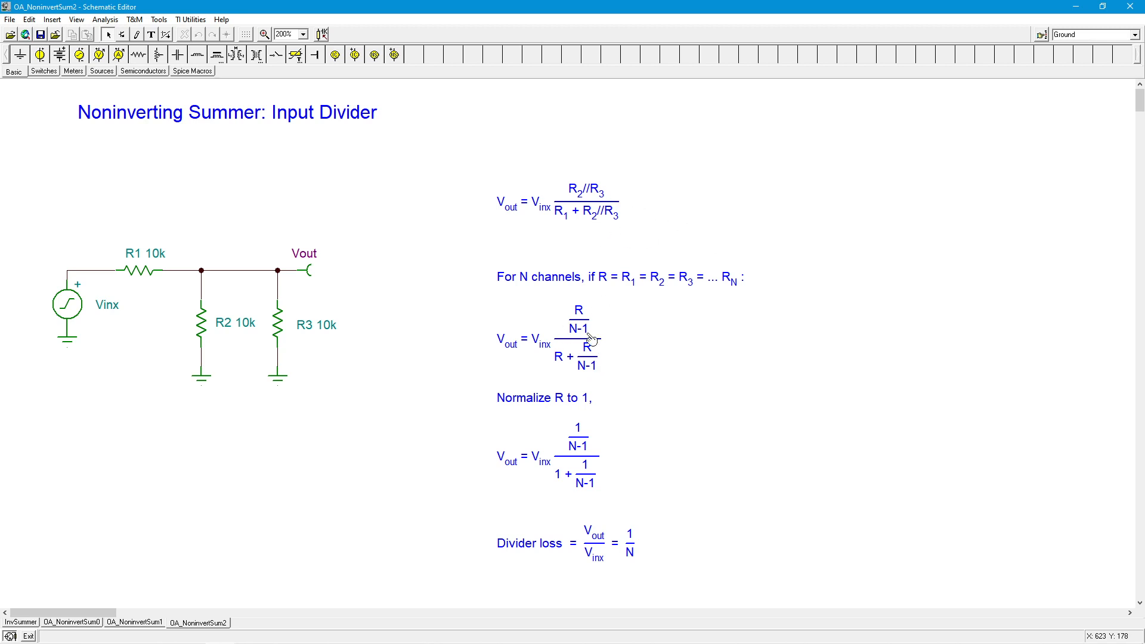
mouse_move(544, 361)
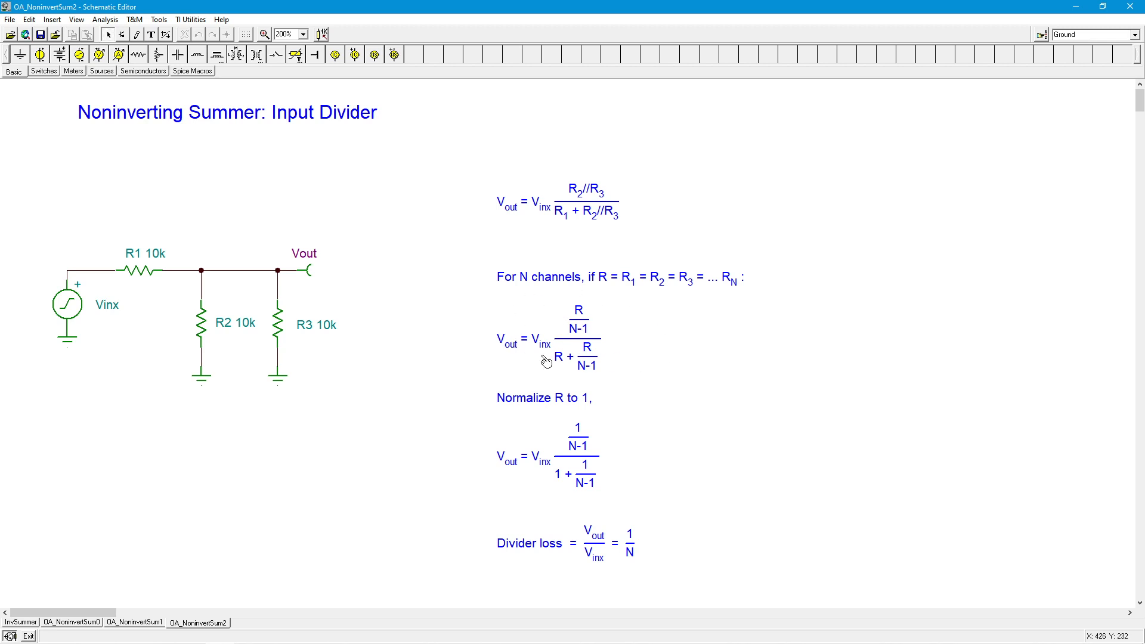
mouse_move(546, 359)
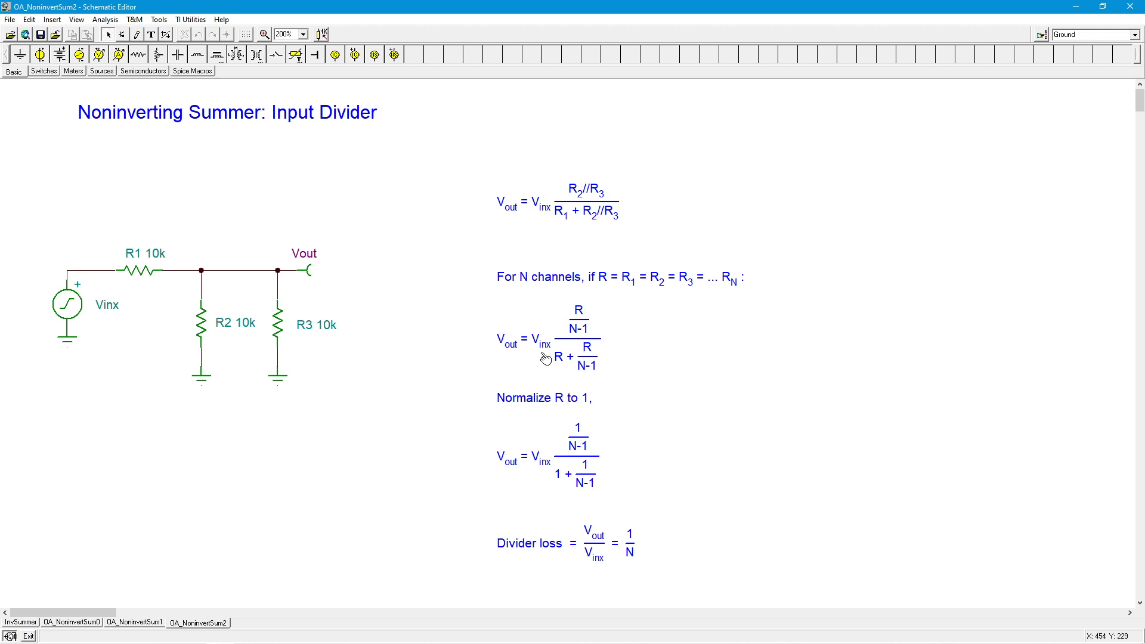
mouse_move(611, 308)
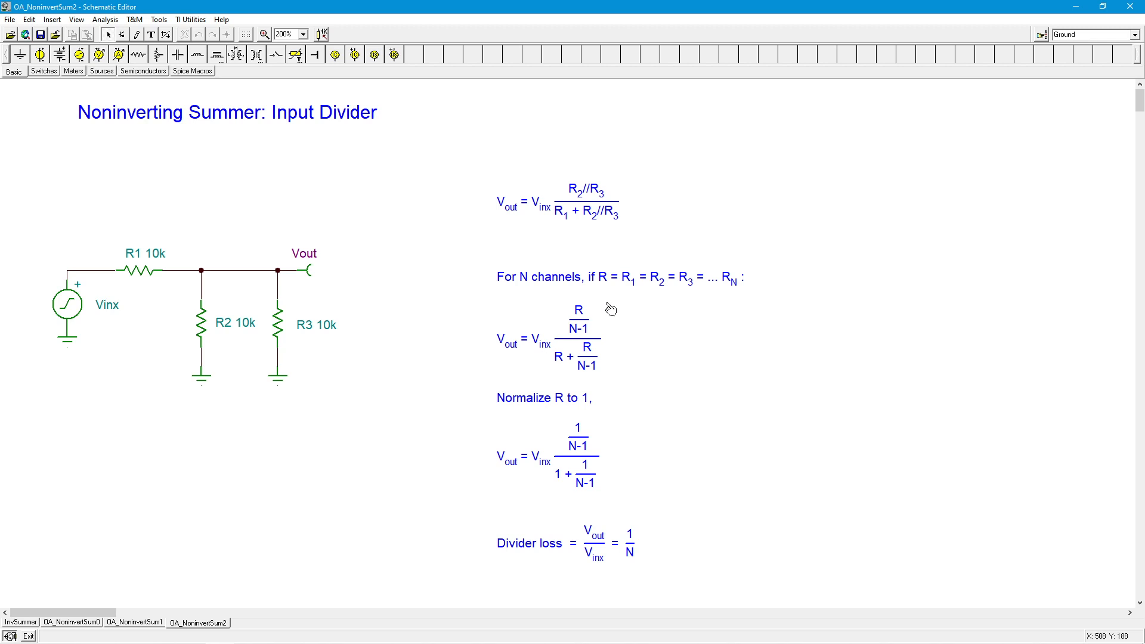
mouse_move(598, 304)
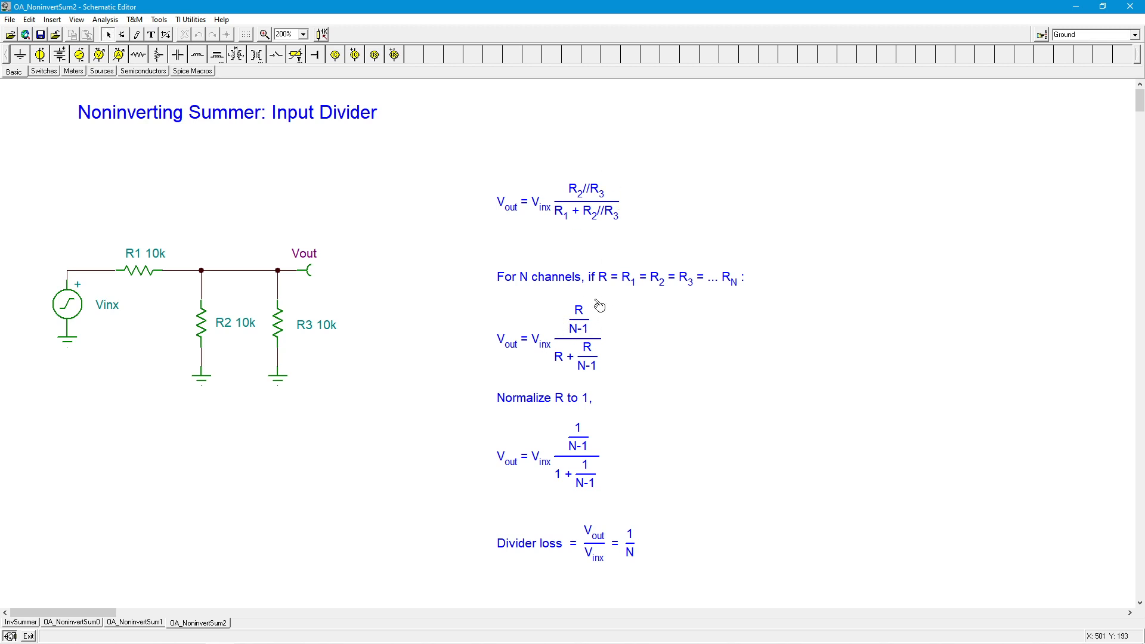
mouse_move(594, 314)
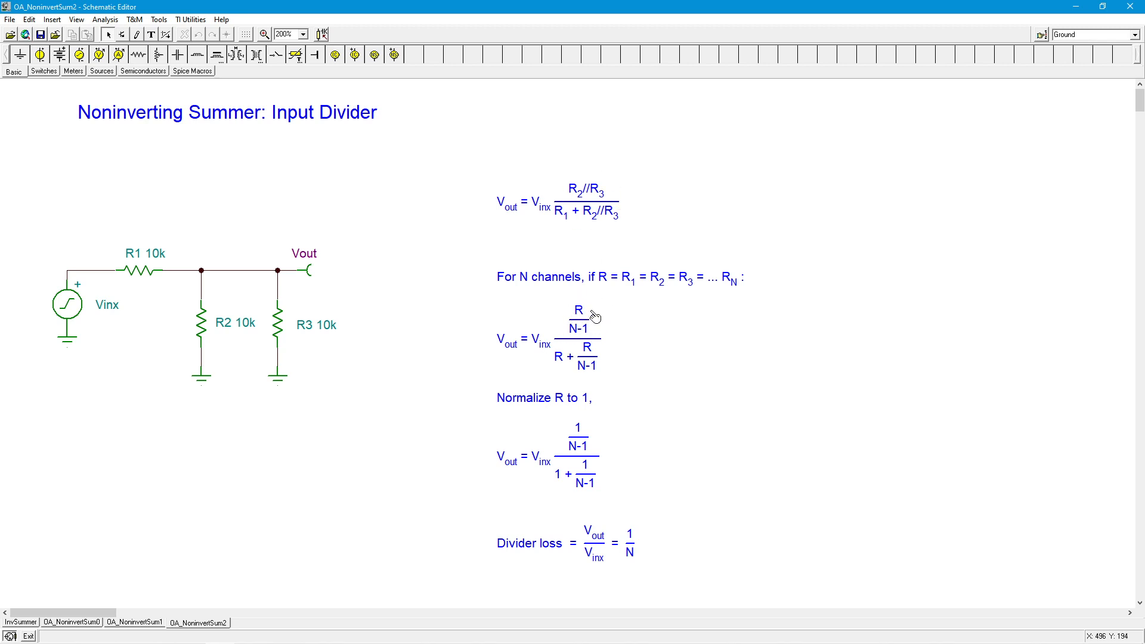
mouse_move(613, 334)
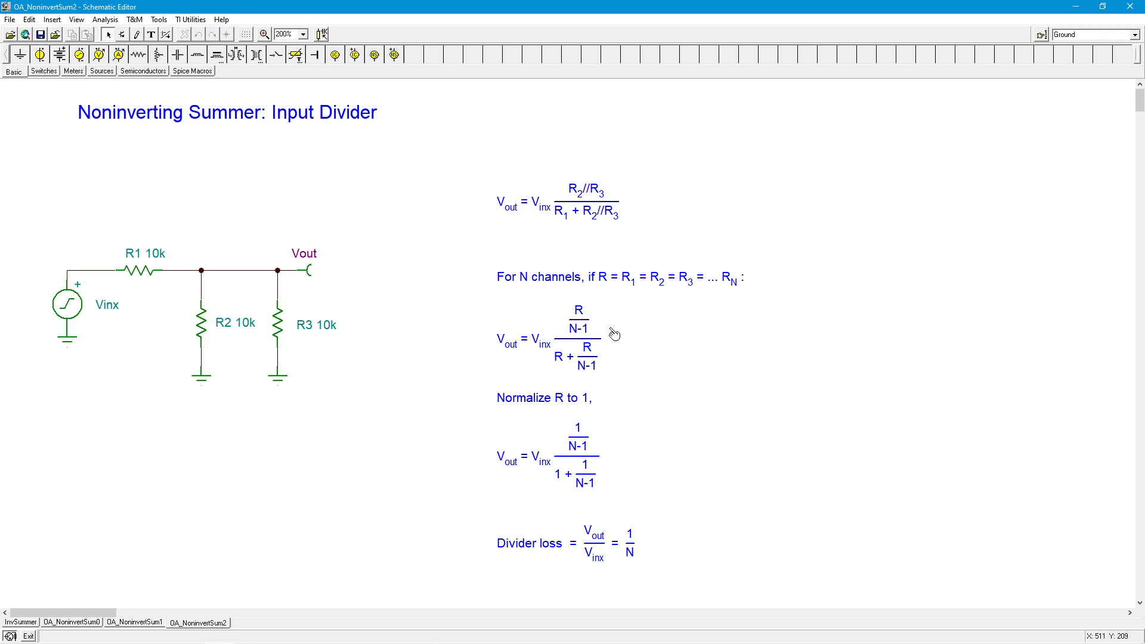
mouse_move(580, 329)
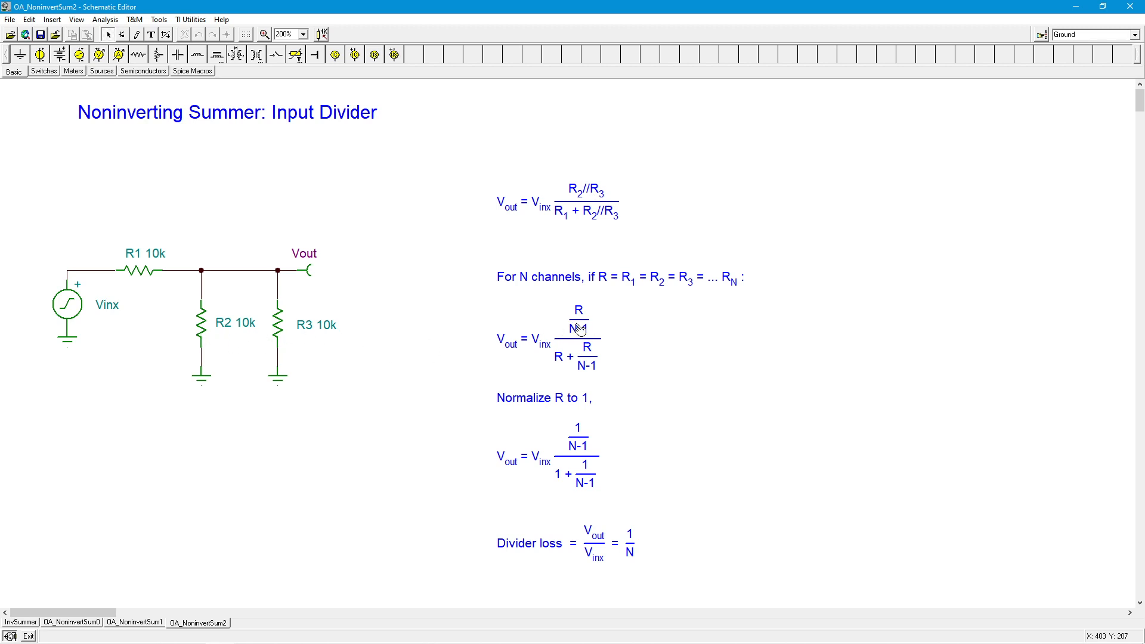
mouse_move(546, 343)
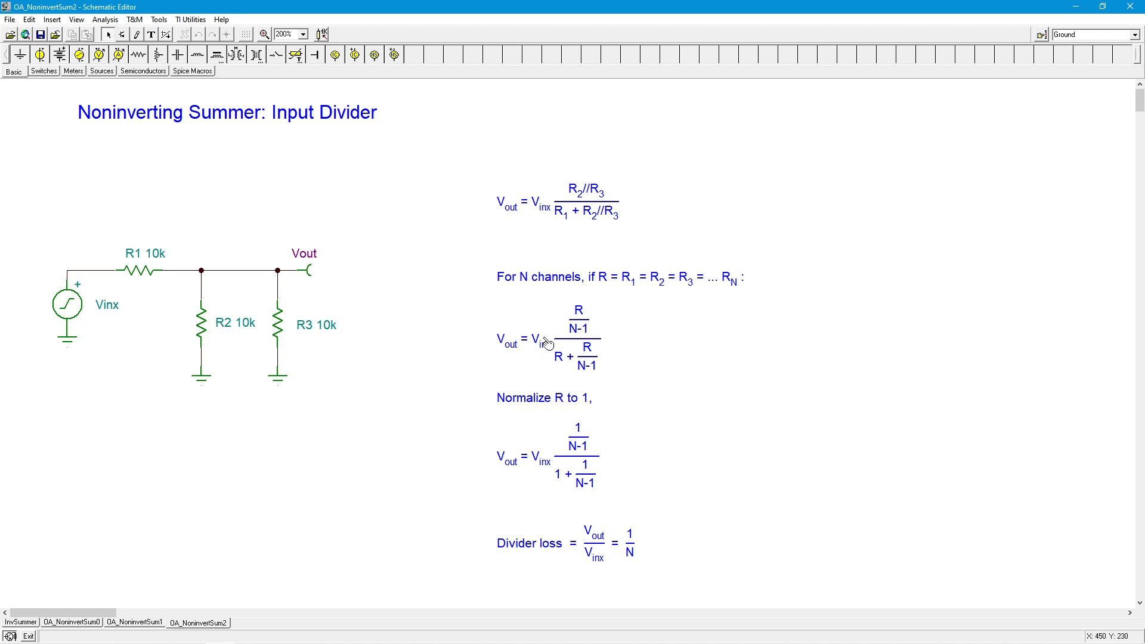
mouse_move(565, 376)
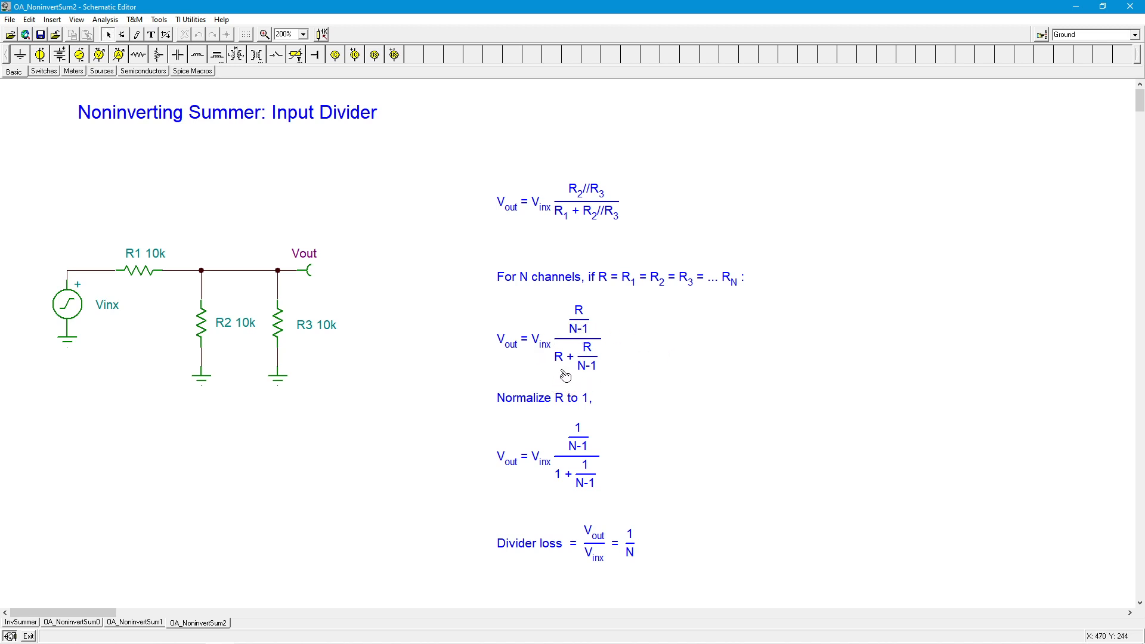
mouse_move(513, 339)
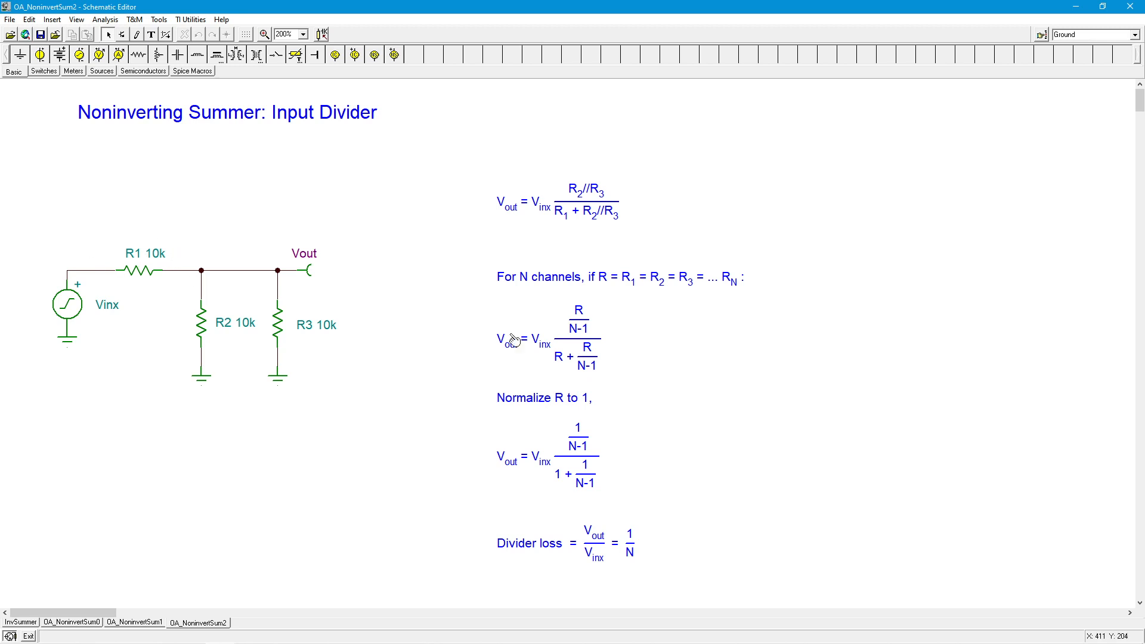
mouse_move(603, 355)
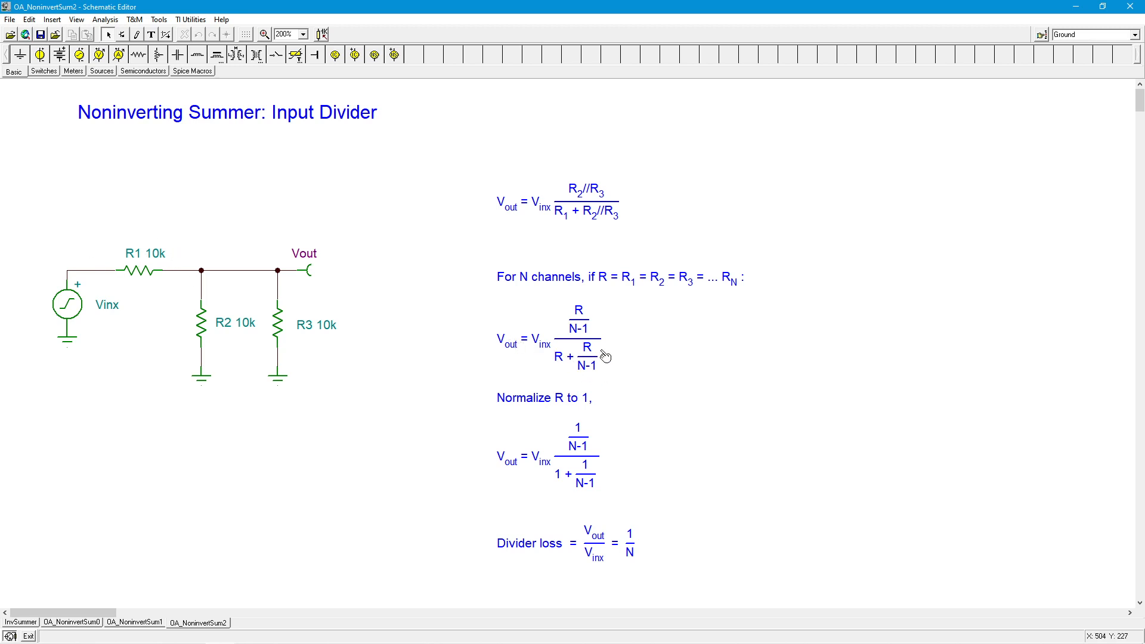
mouse_move(632, 380)
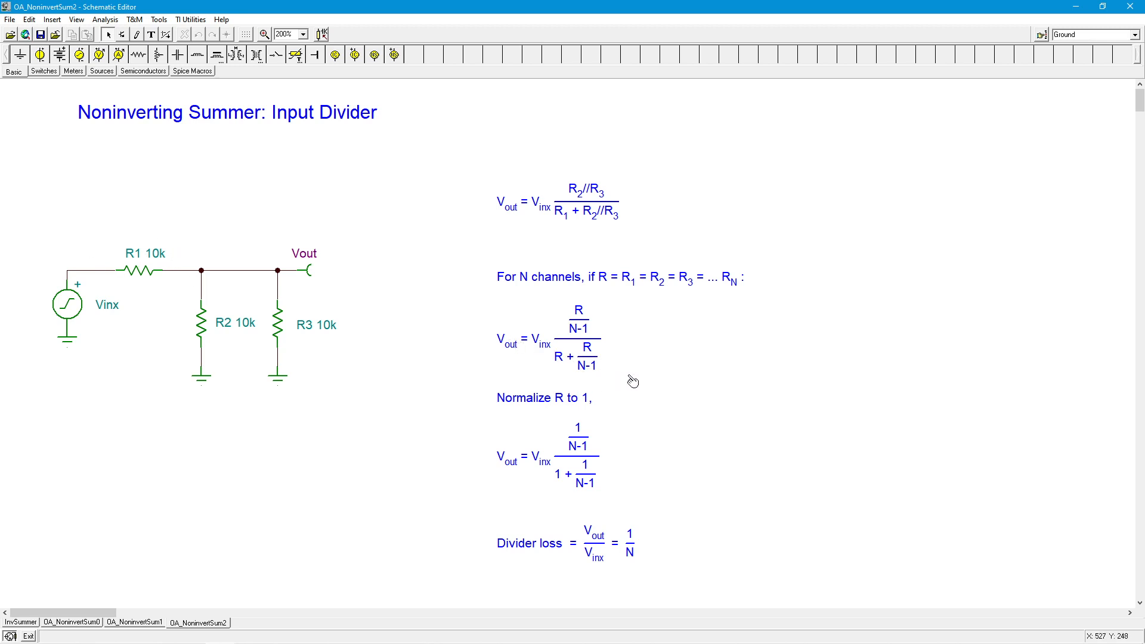
mouse_move(628, 344)
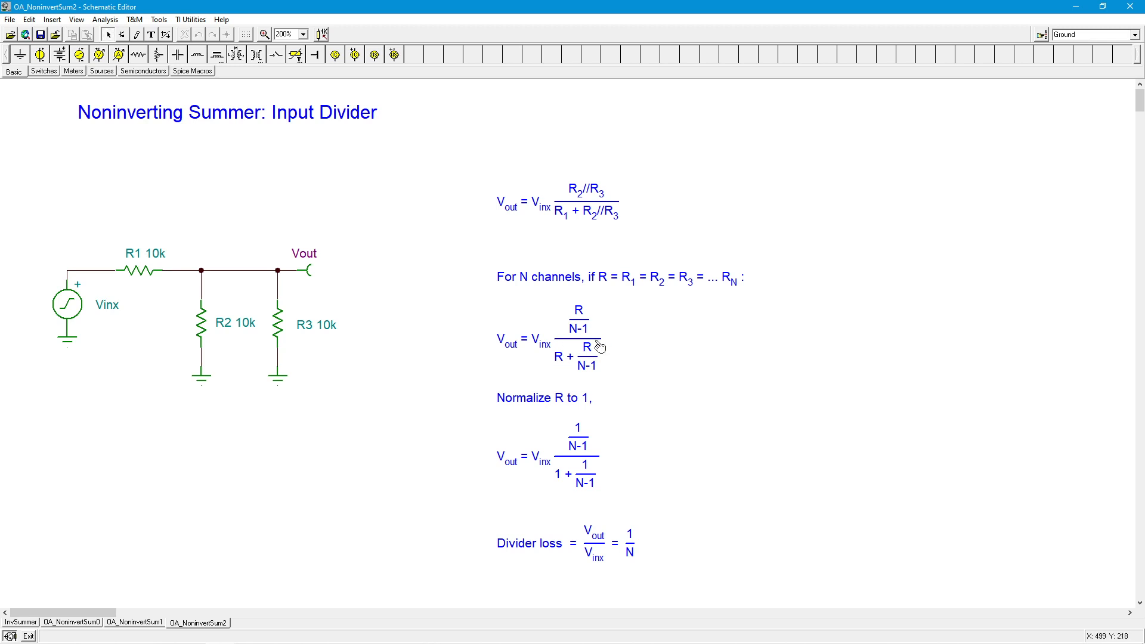
mouse_move(594, 394)
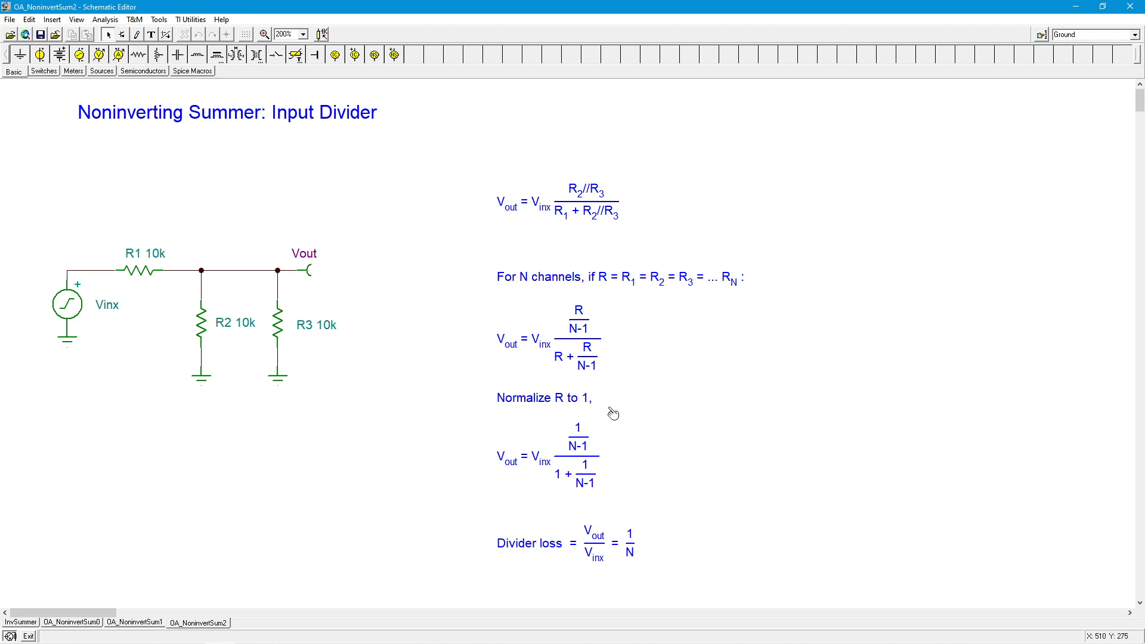
mouse_move(602, 473)
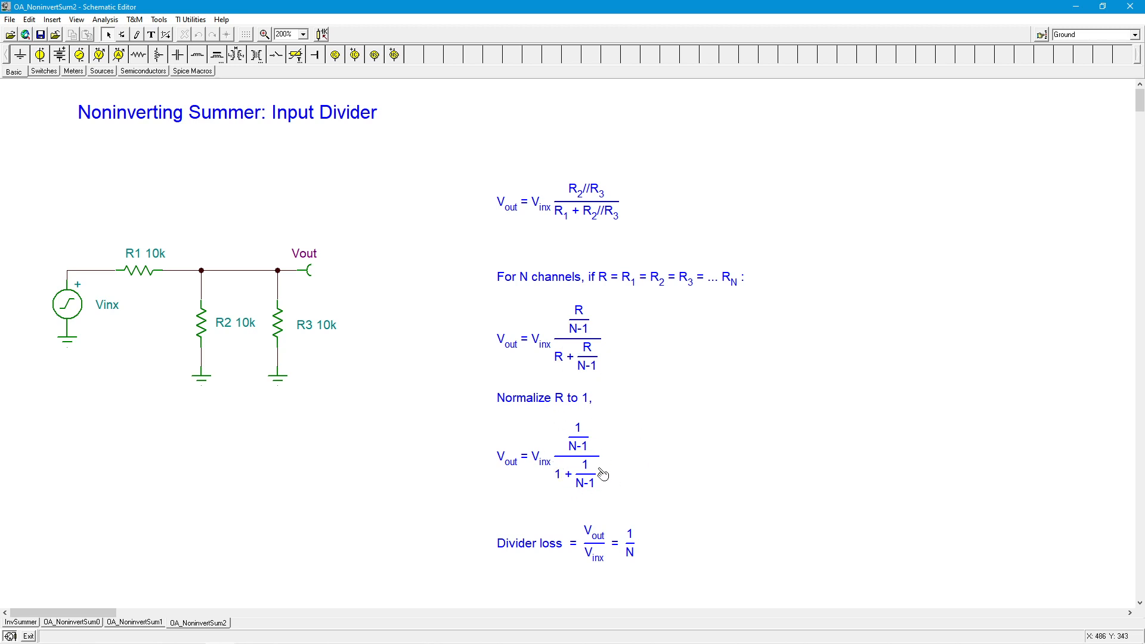
mouse_move(620, 457)
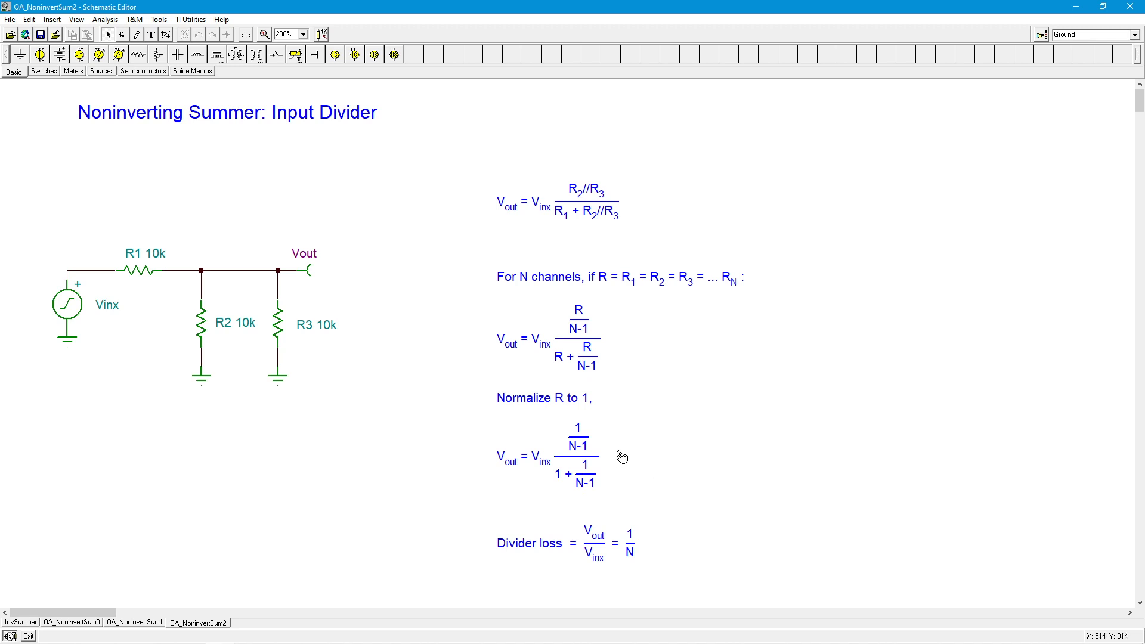
mouse_move(712, 455)
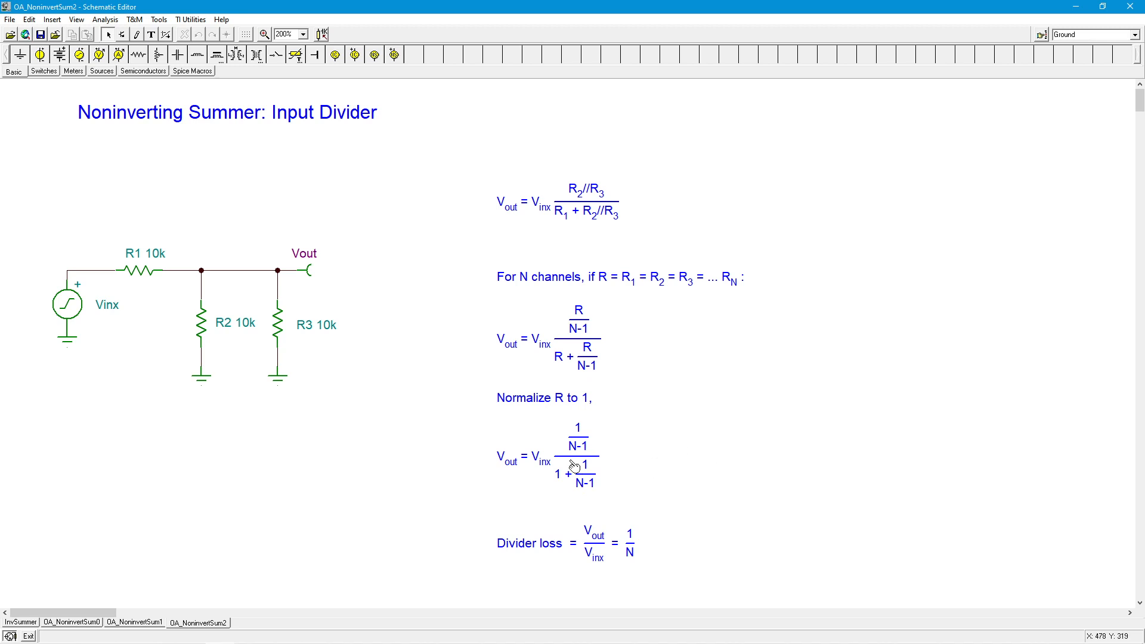
mouse_move(561, 492)
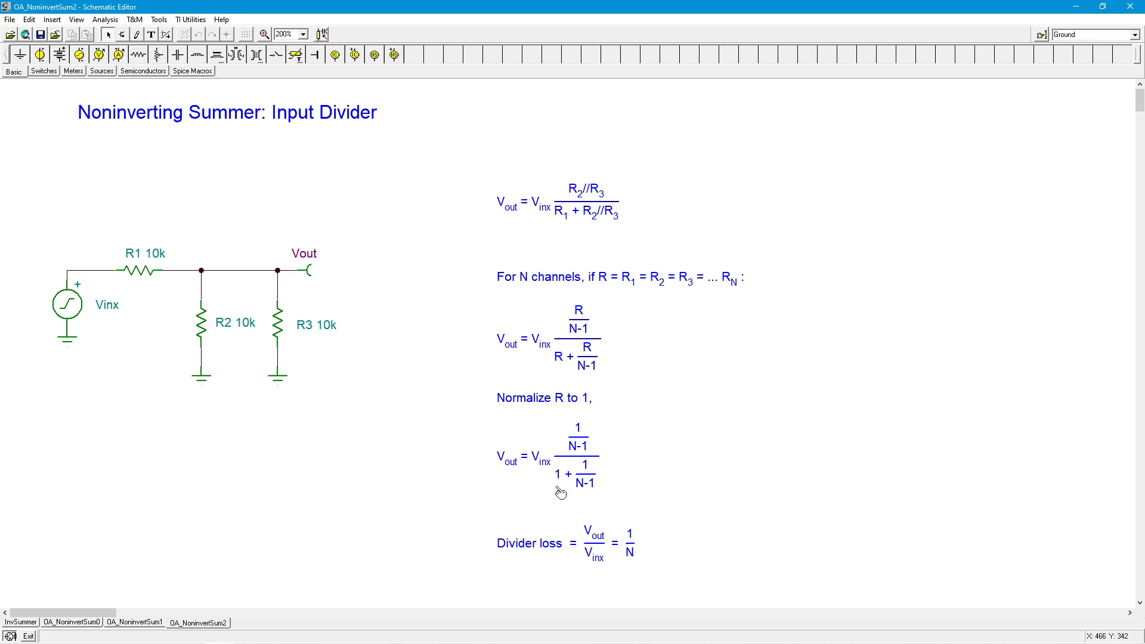
mouse_move(603, 462)
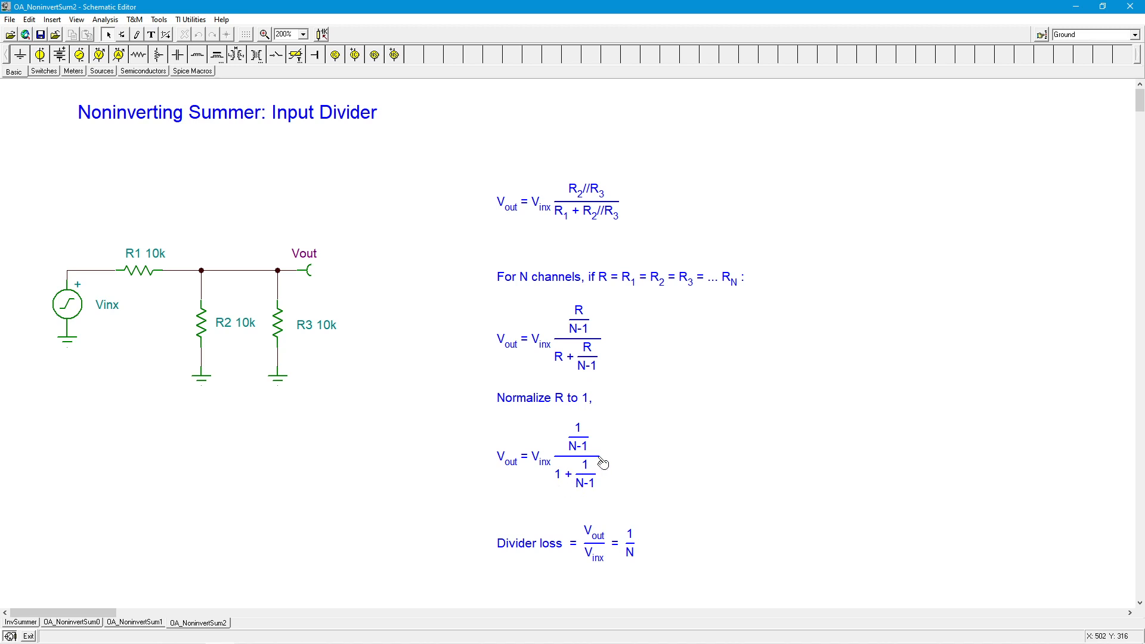
mouse_move(601, 469)
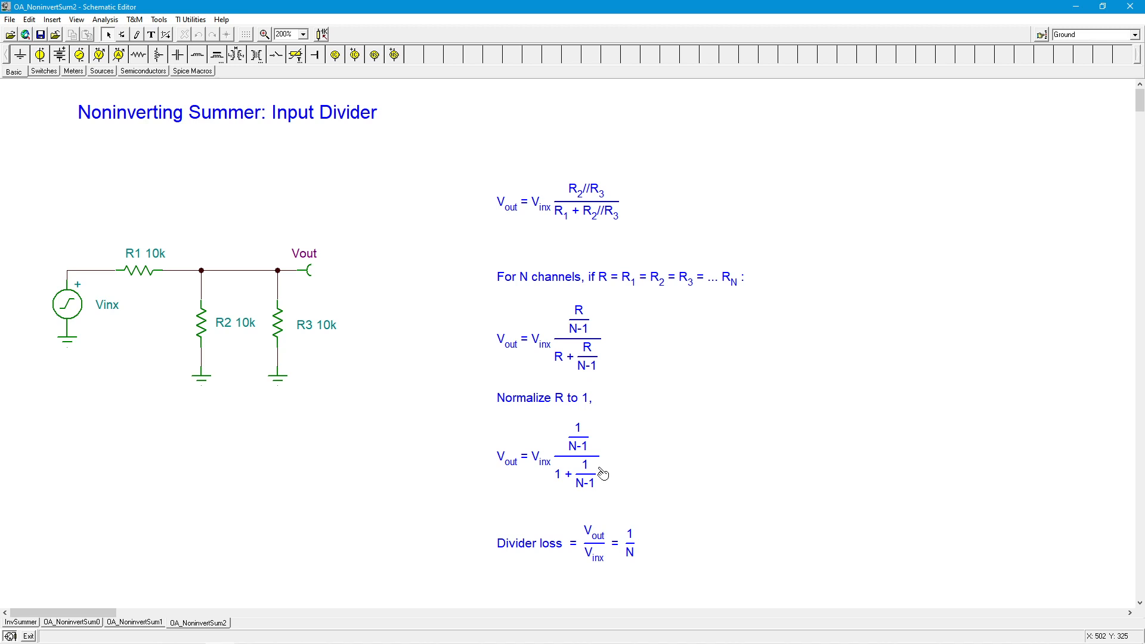
mouse_move(509, 569)
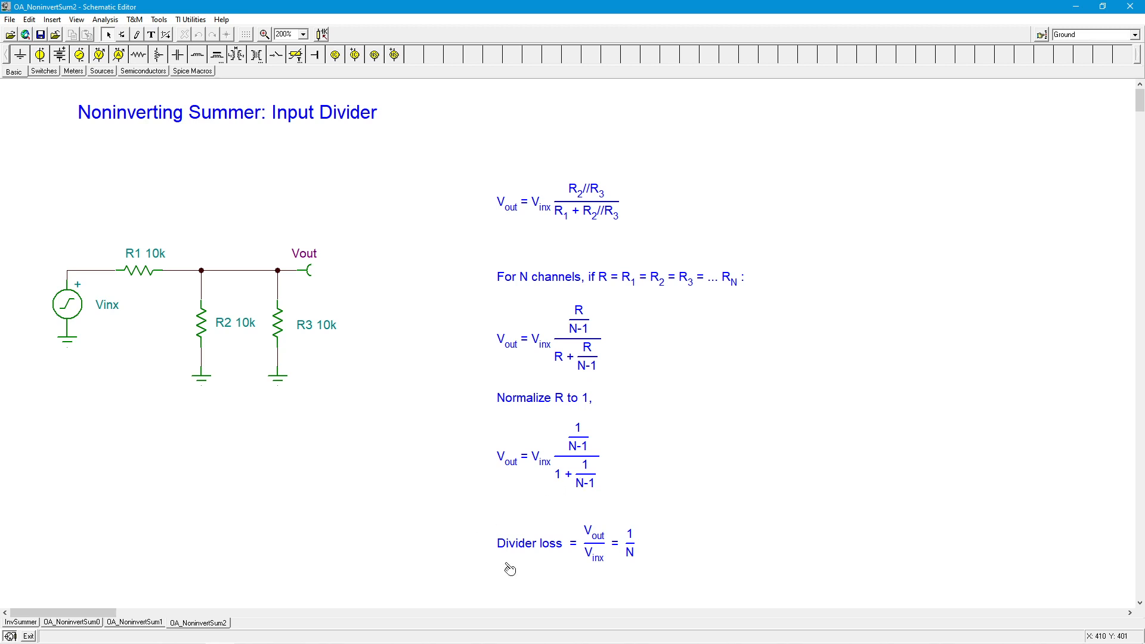
mouse_move(122, 293)
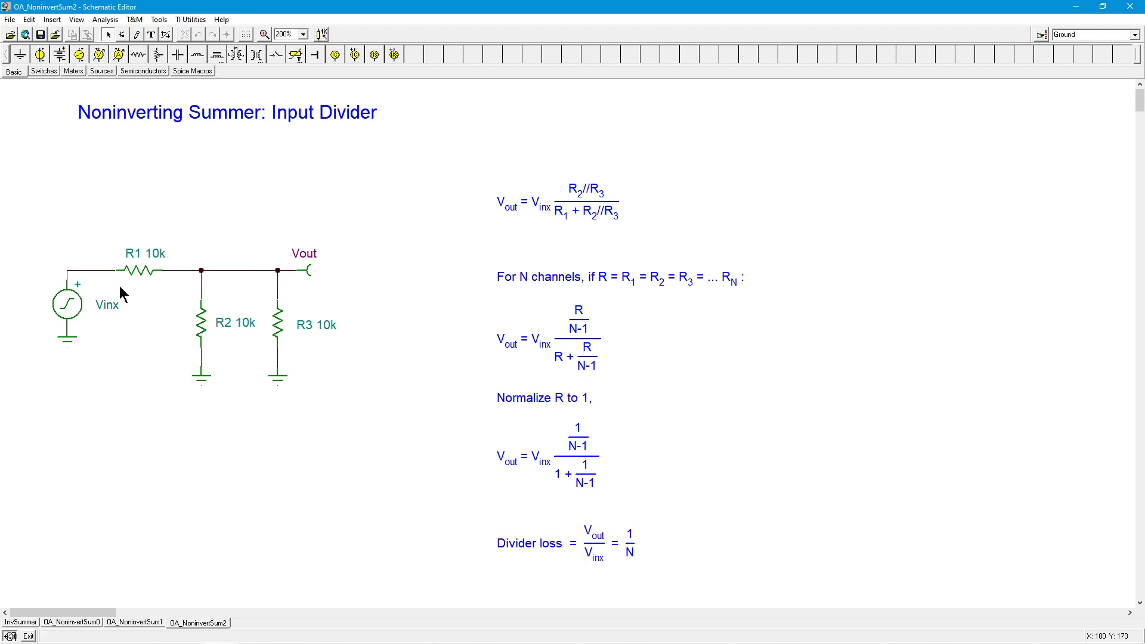
mouse_move(616, 558)
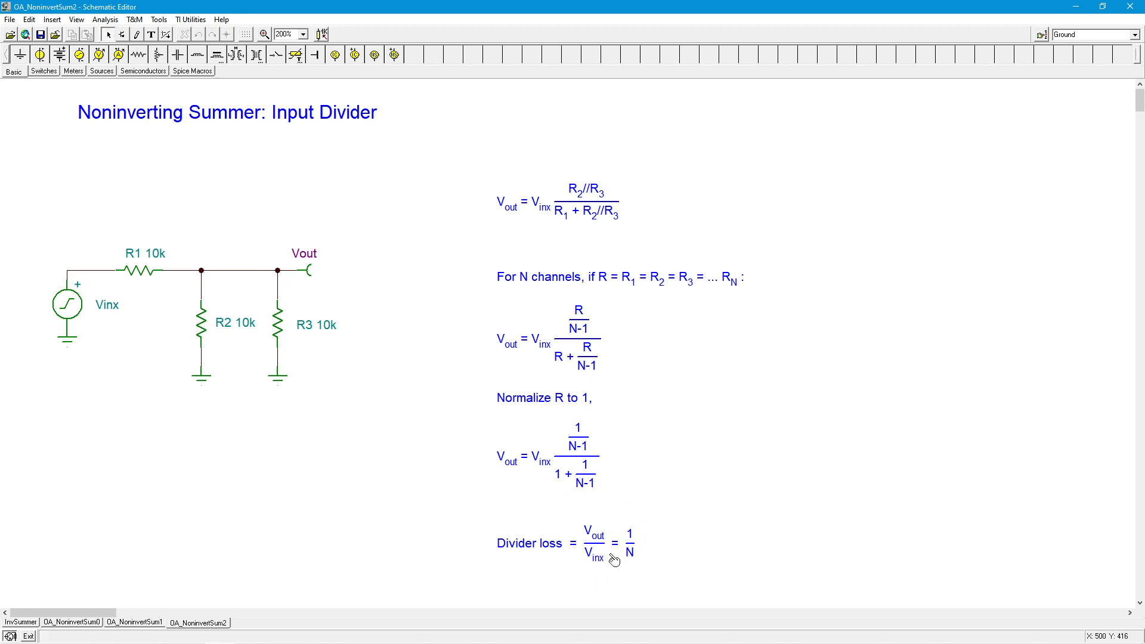
mouse_move(663, 547)
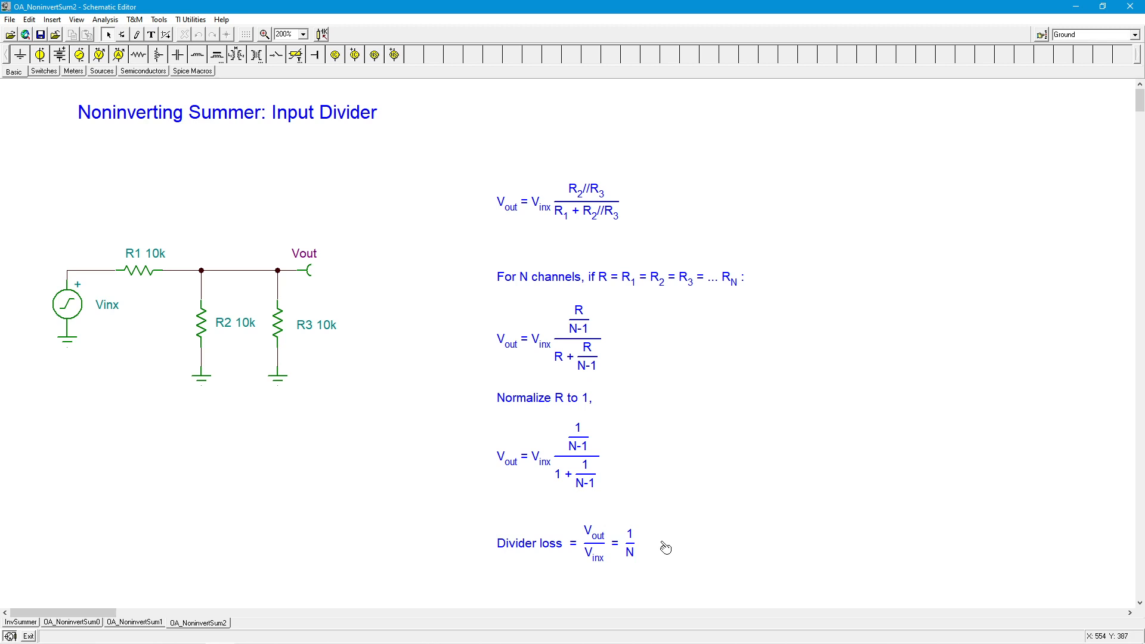
mouse_move(385, 354)
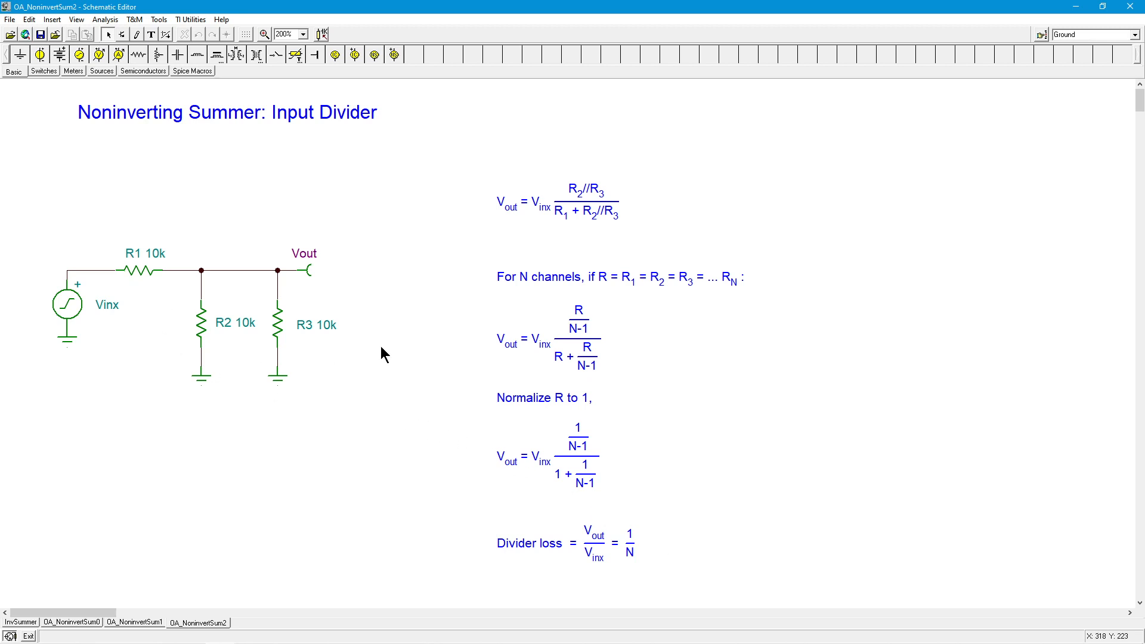
mouse_move(105, 331)
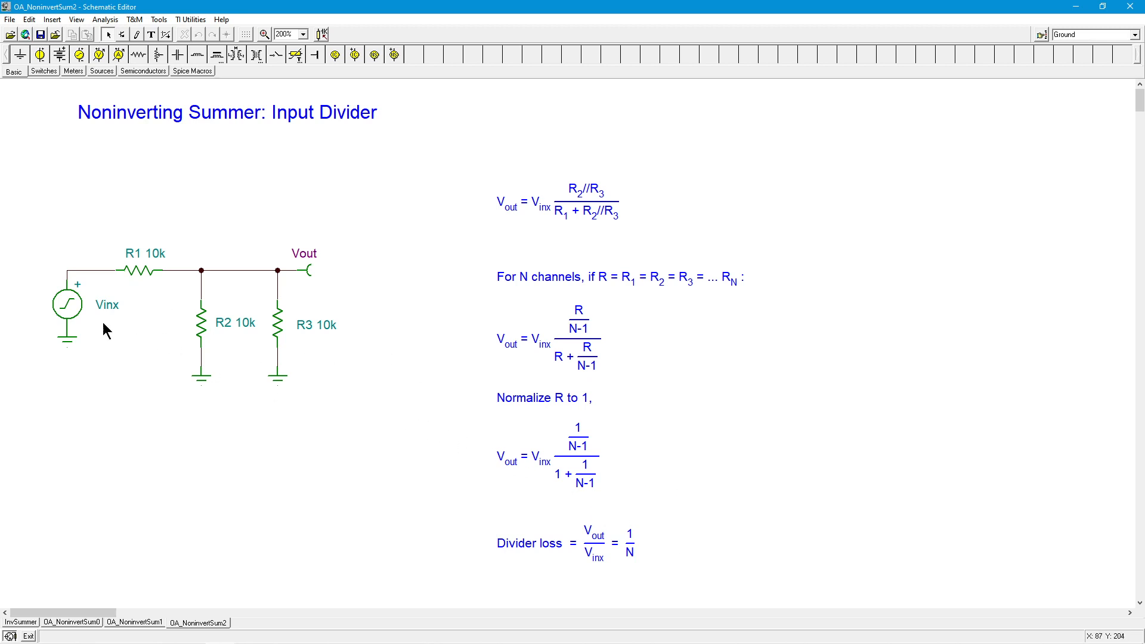
mouse_move(320, 283)
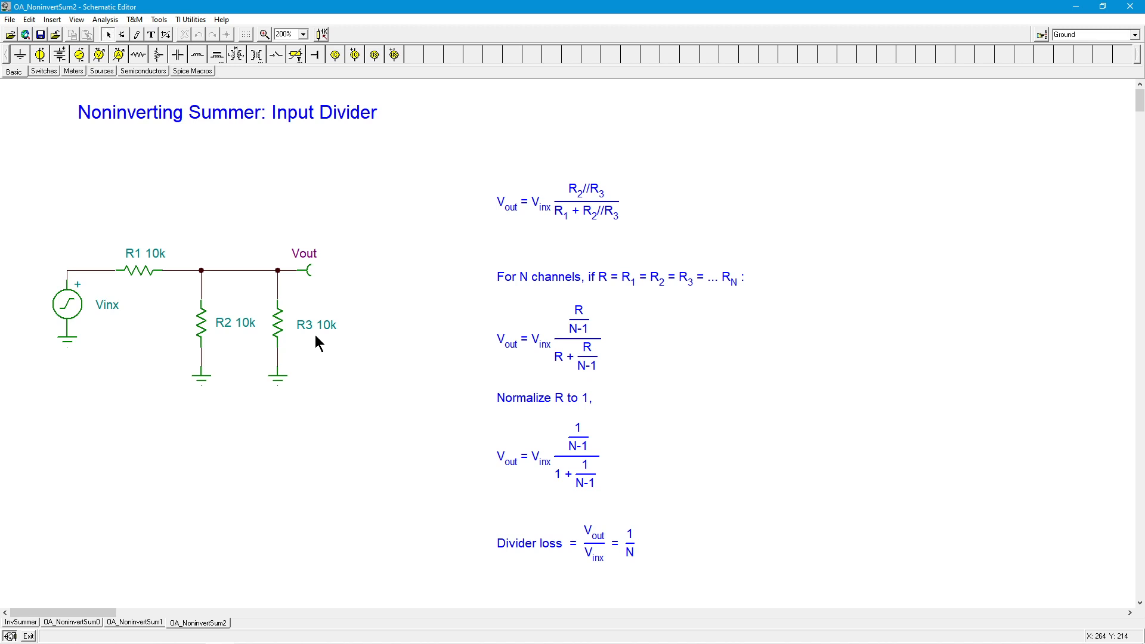
mouse_move(159, 240)
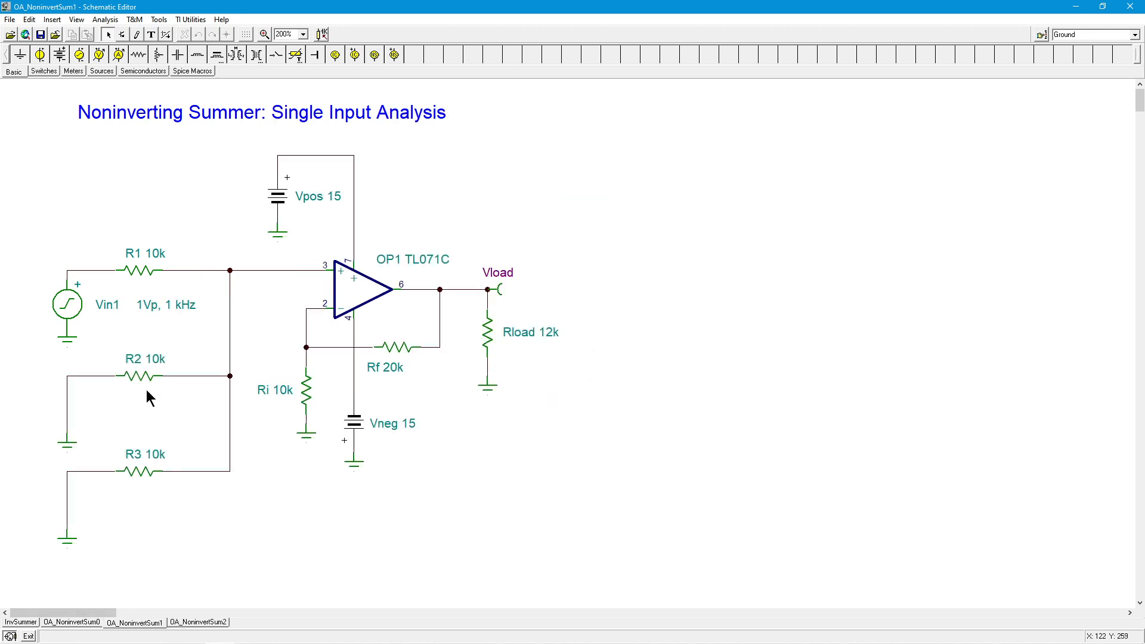
mouse_move(149, 485)
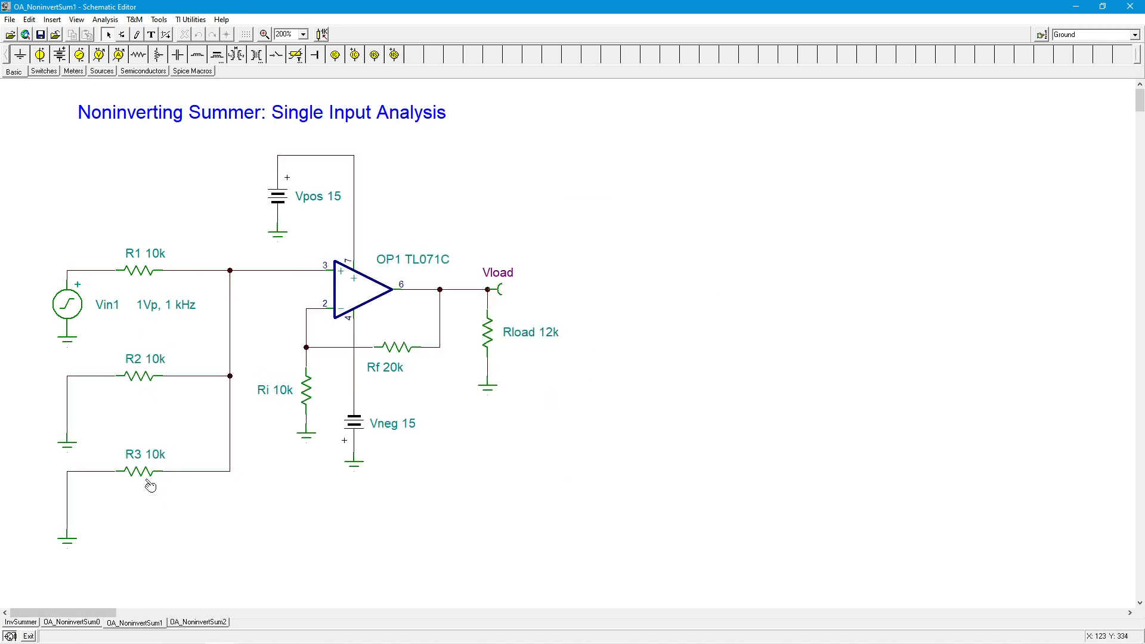
mouse_move(168, 403)
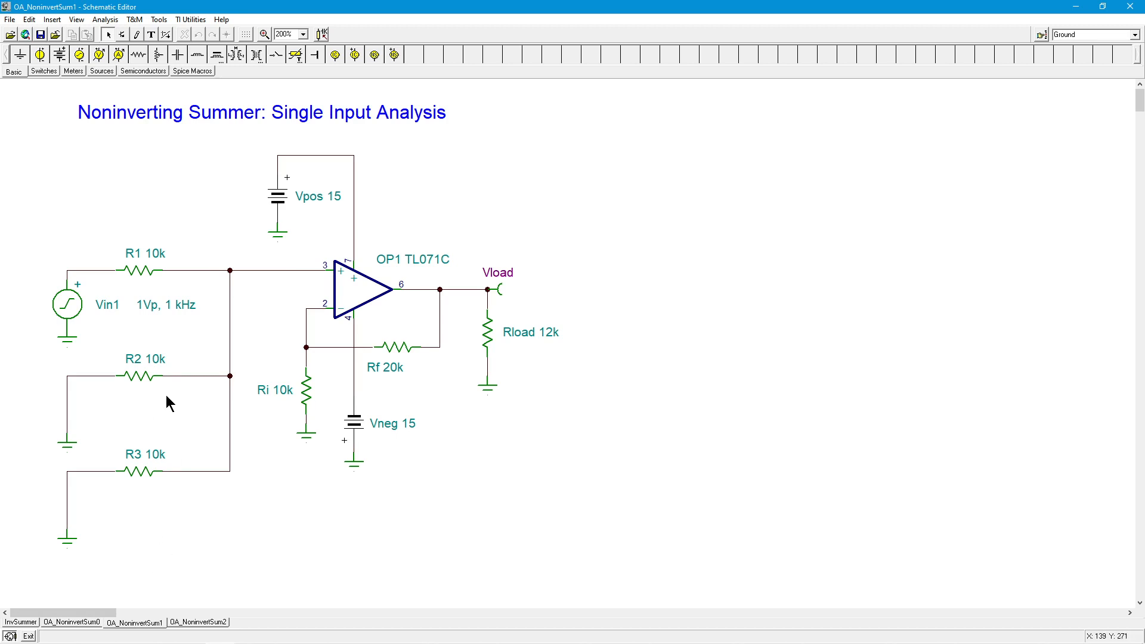
mouse_move(249, 547)
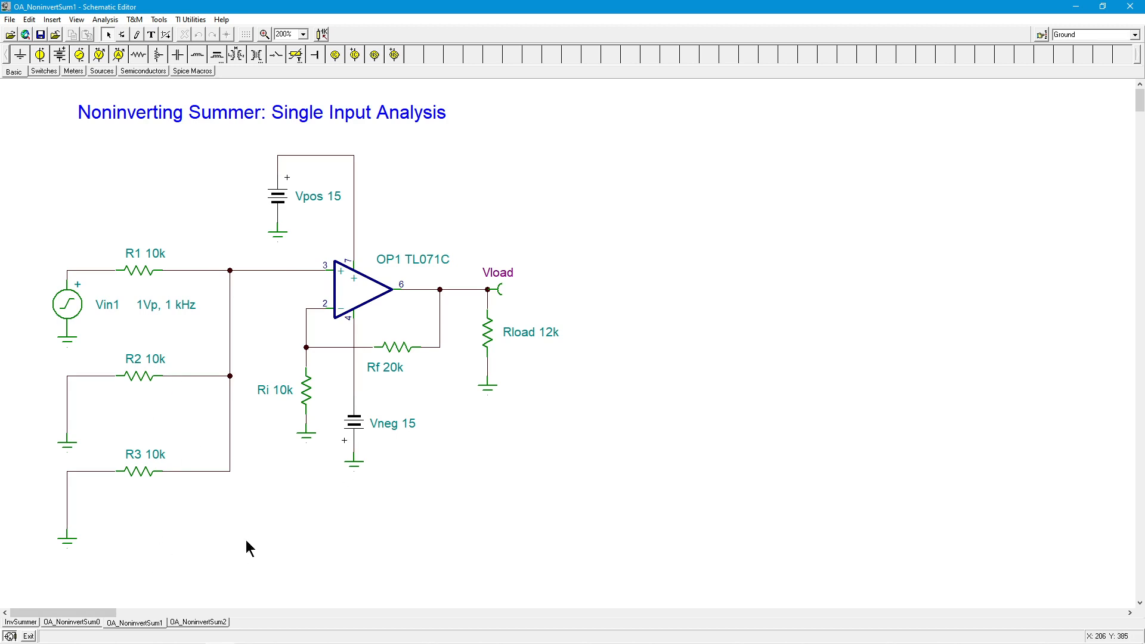
mouse_move(90, 590)
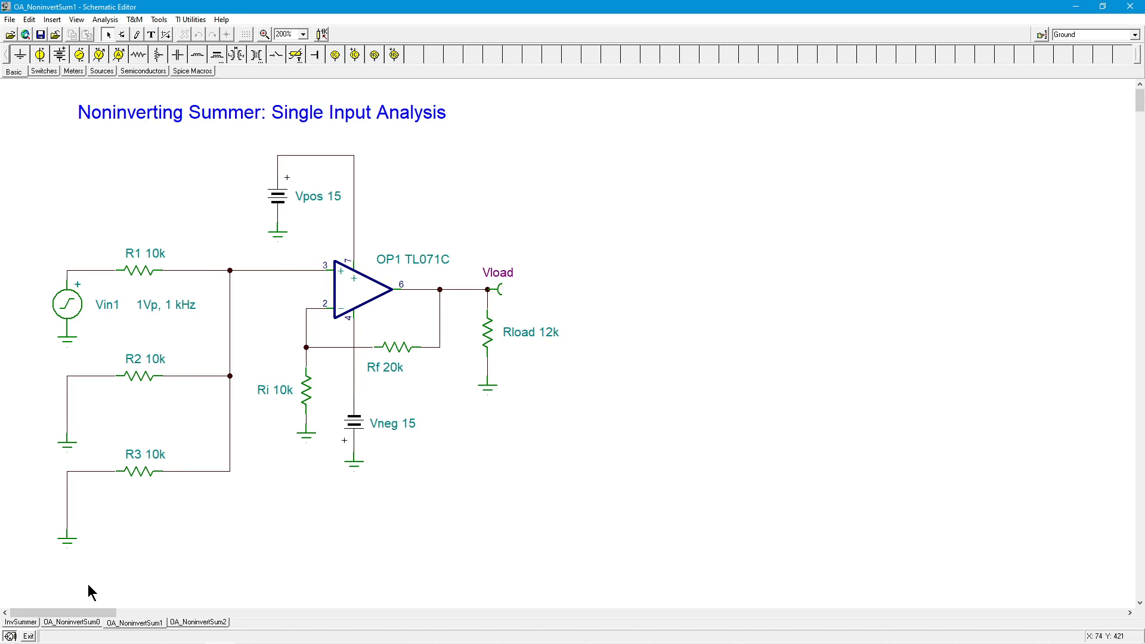
- Return to the OA_NoninvertSum0 sheet with Vin1, Vin2 and Vin3 all connected
click(70, 621)
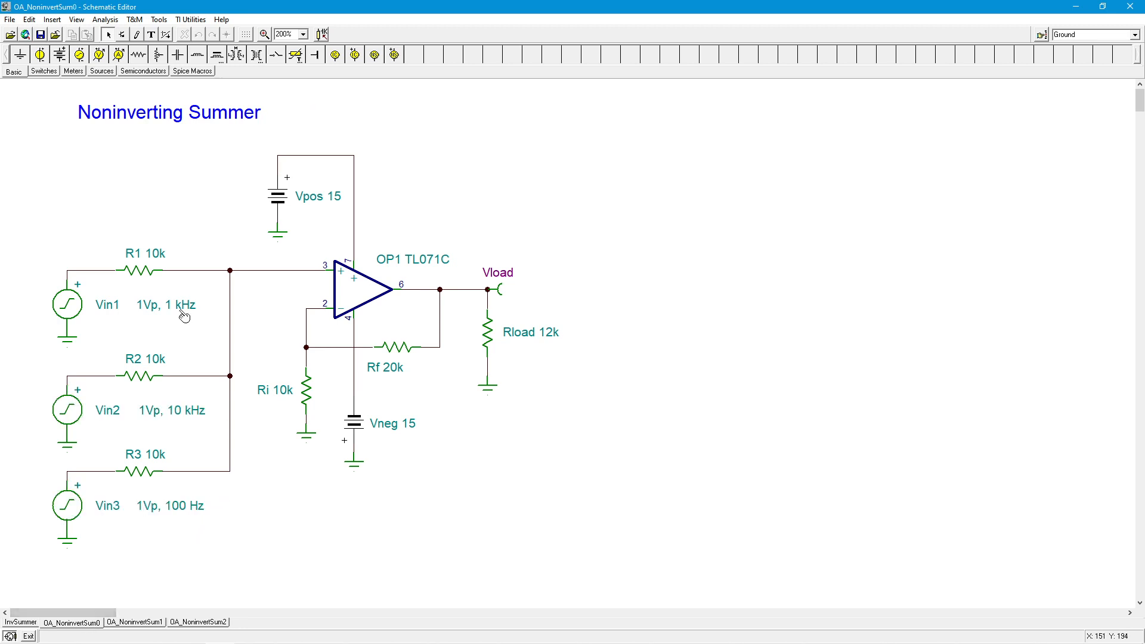
mouse_move(261, 388)
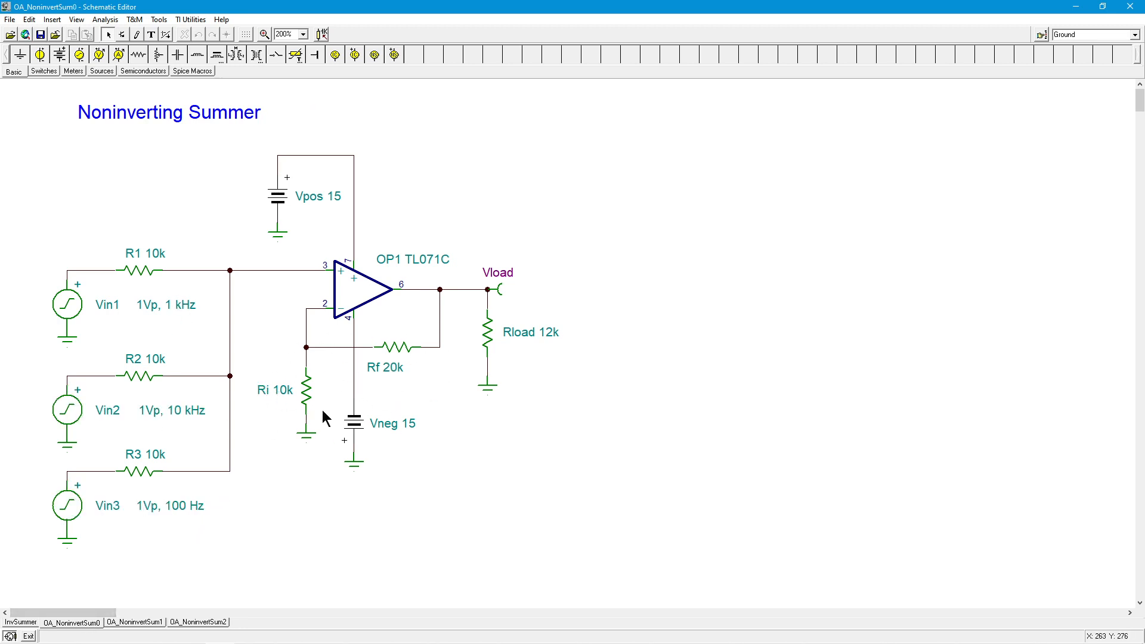
mouse_move(413, 382)
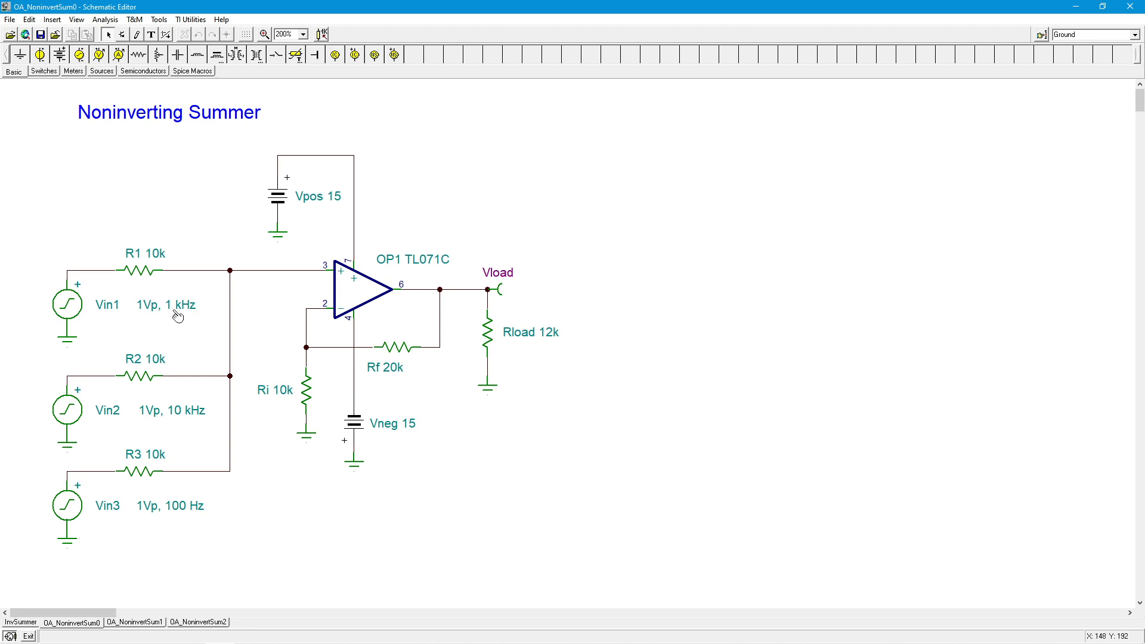
mouse_move(159, 420)
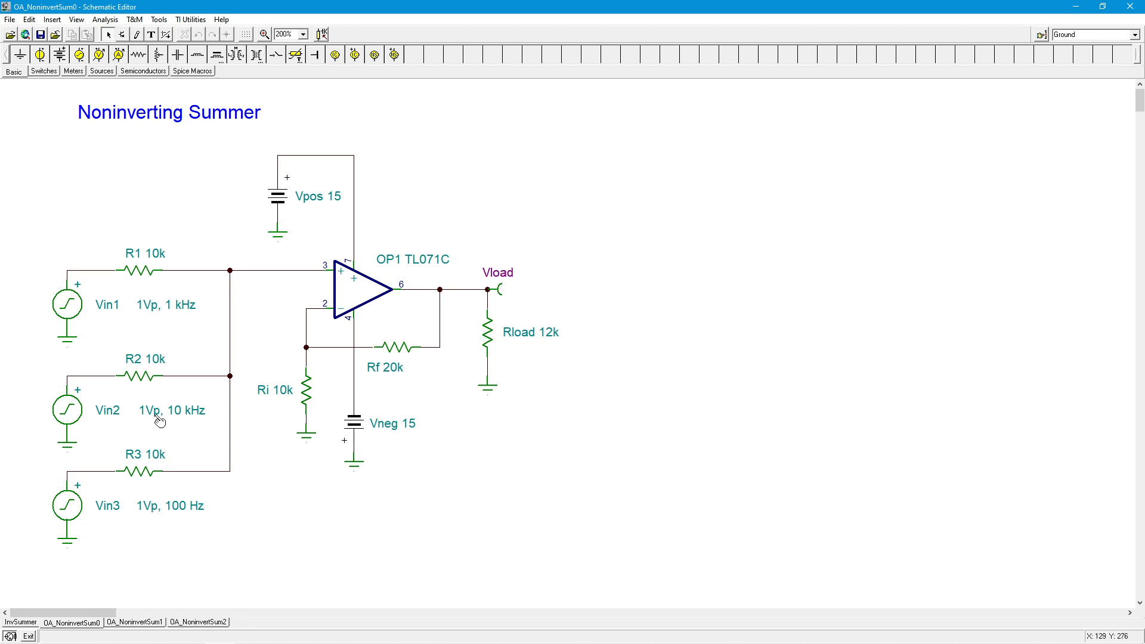
mouse_move(213, 478)
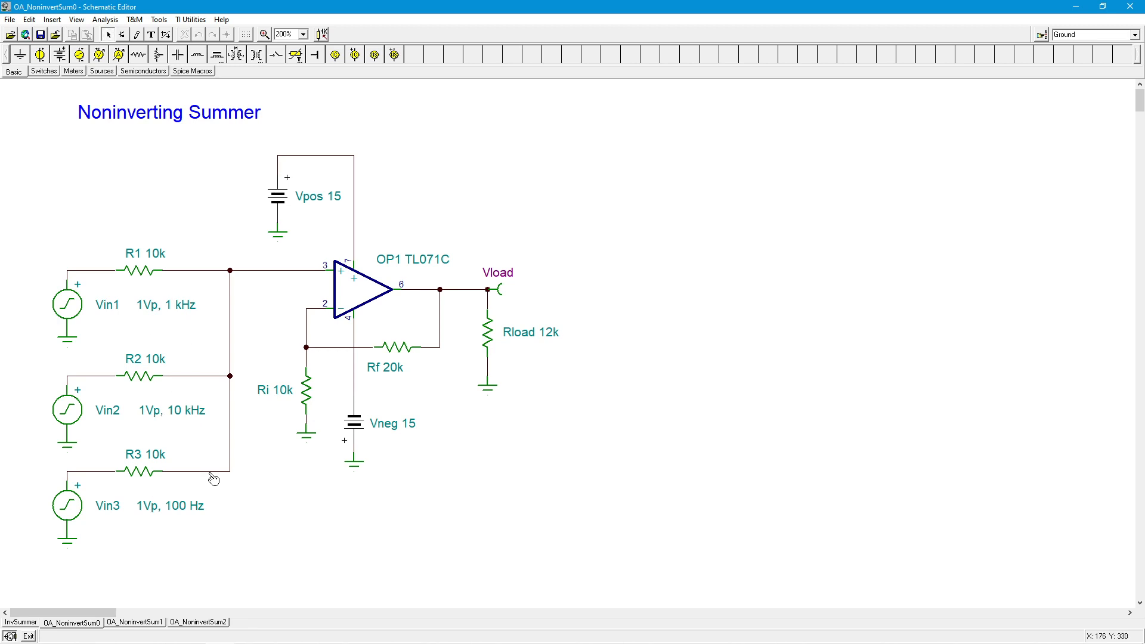
mouse_move(203, 511)
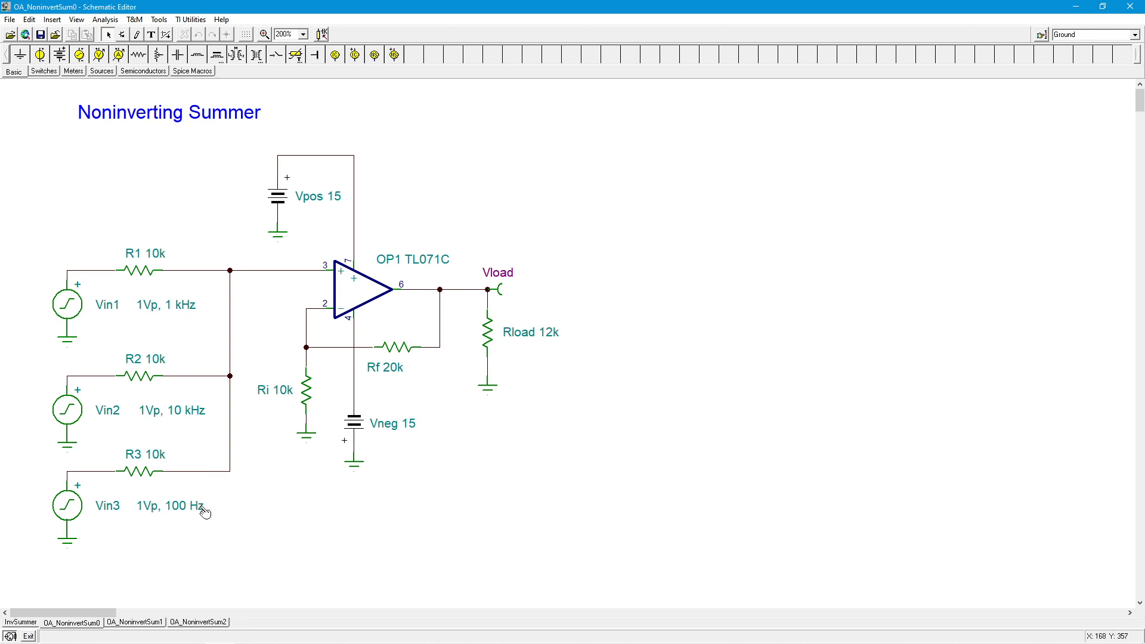
mouse_move(195, 387)
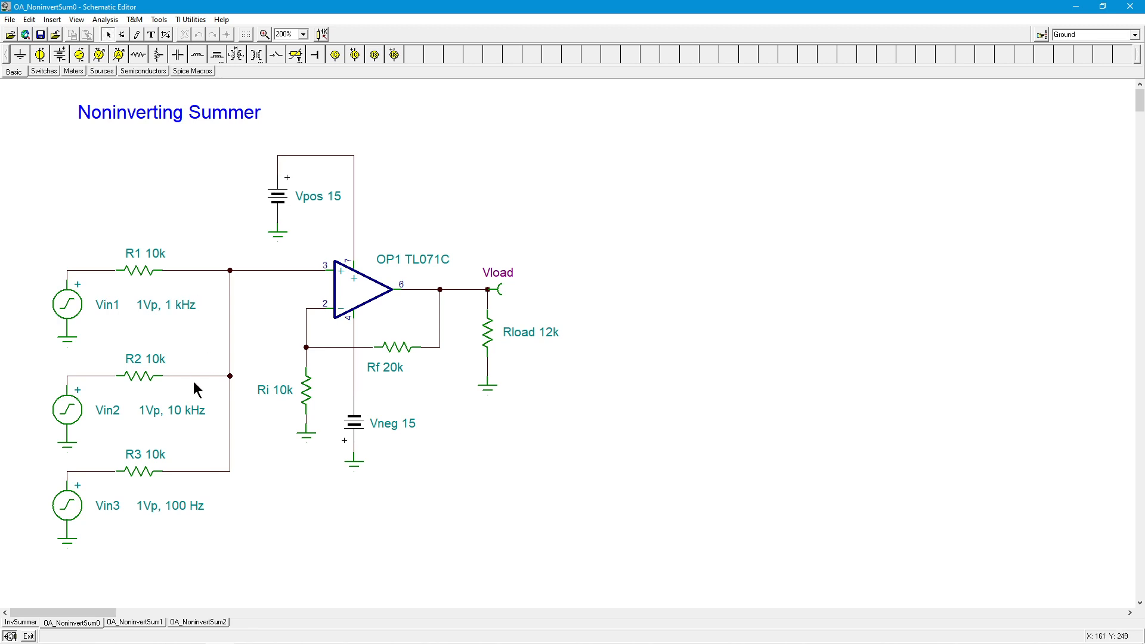
mouse_move(203, 427)
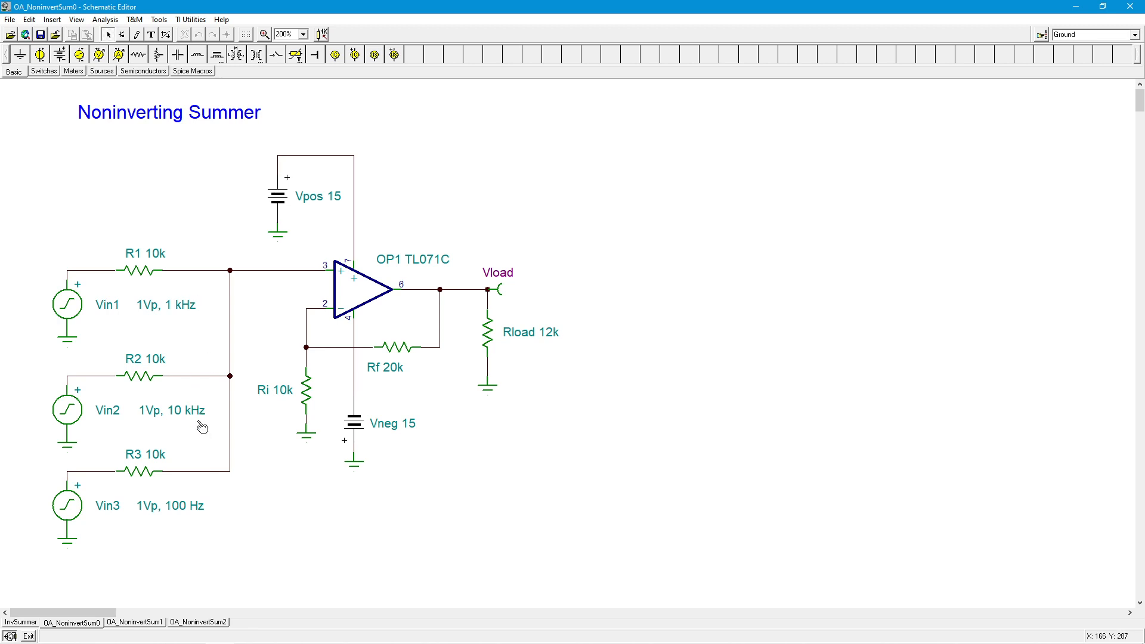
mouse_move(144, 304)
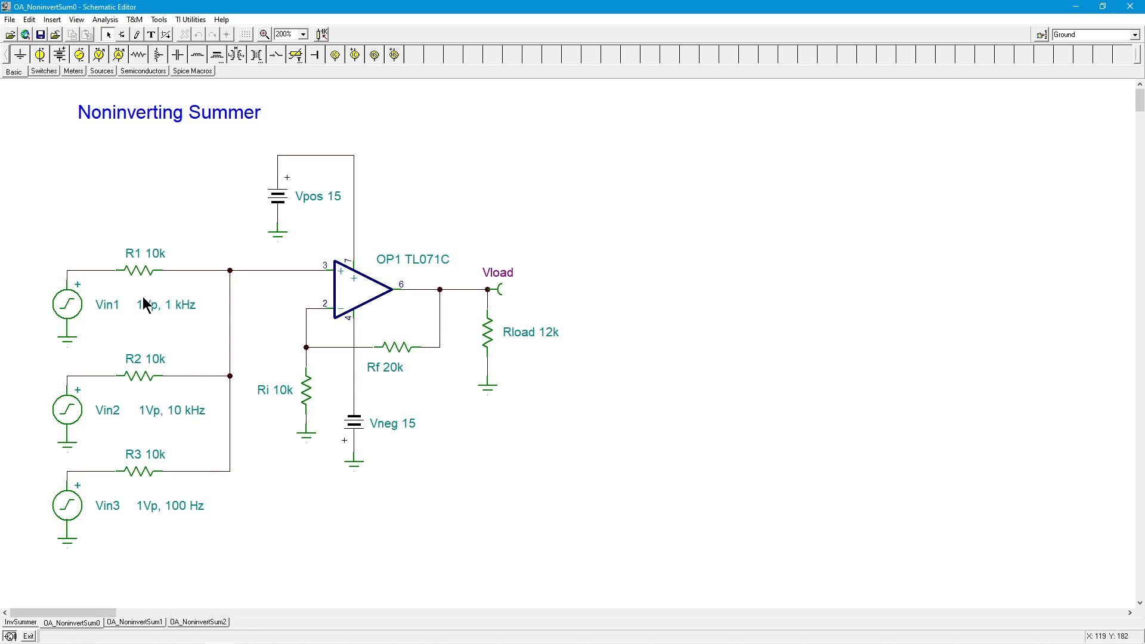
mouse_move(213, 450)
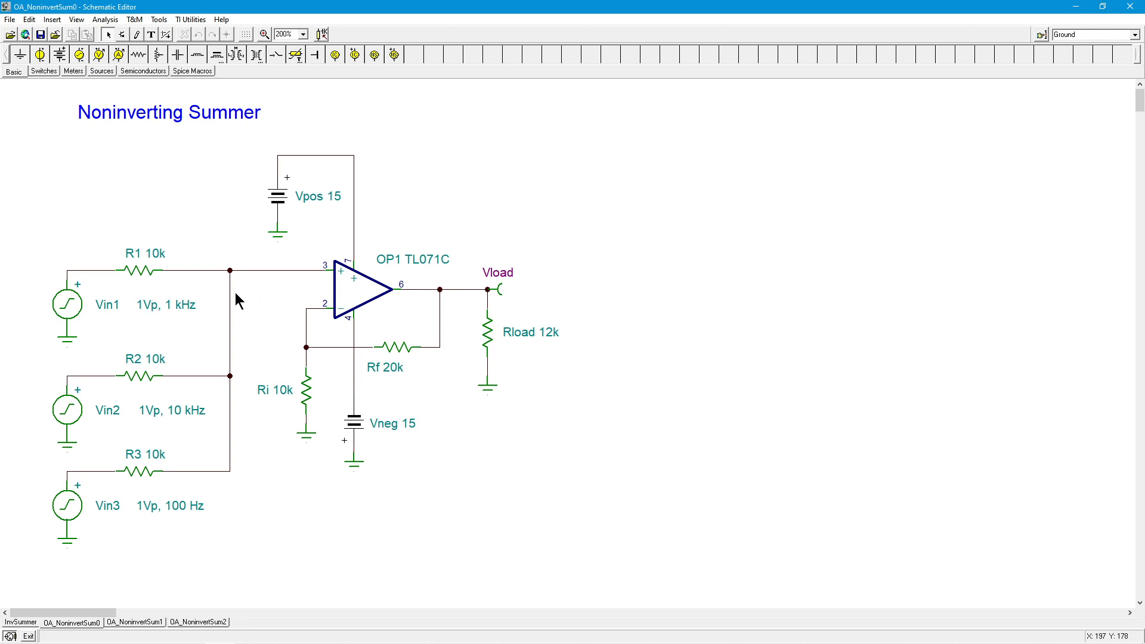
mouse_move(124, 362)
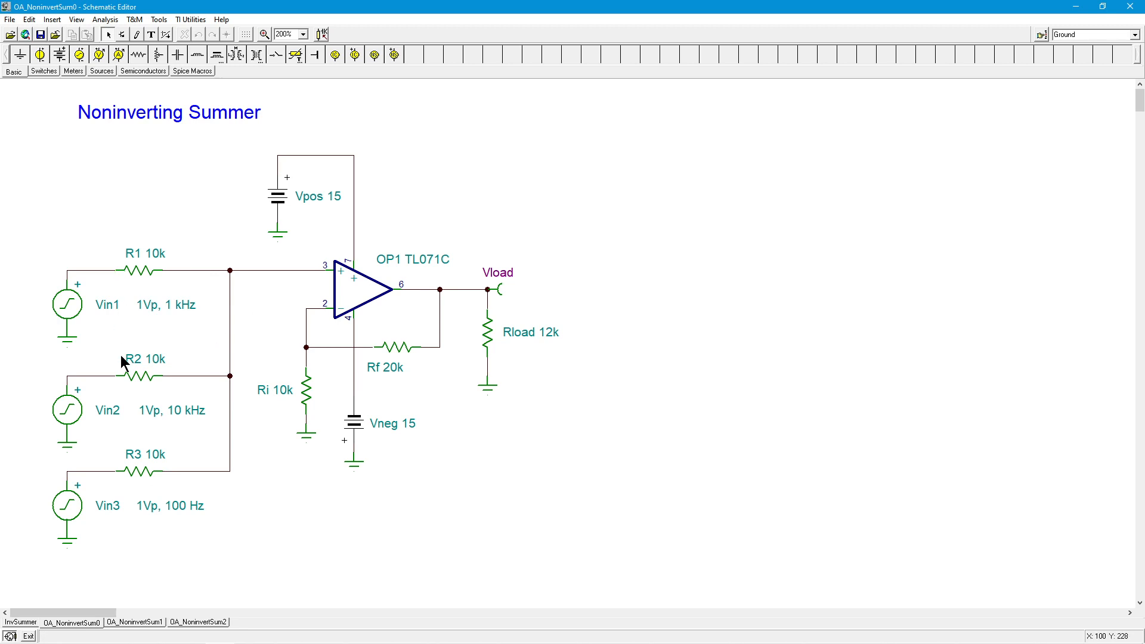
mouse_move(467, 408)
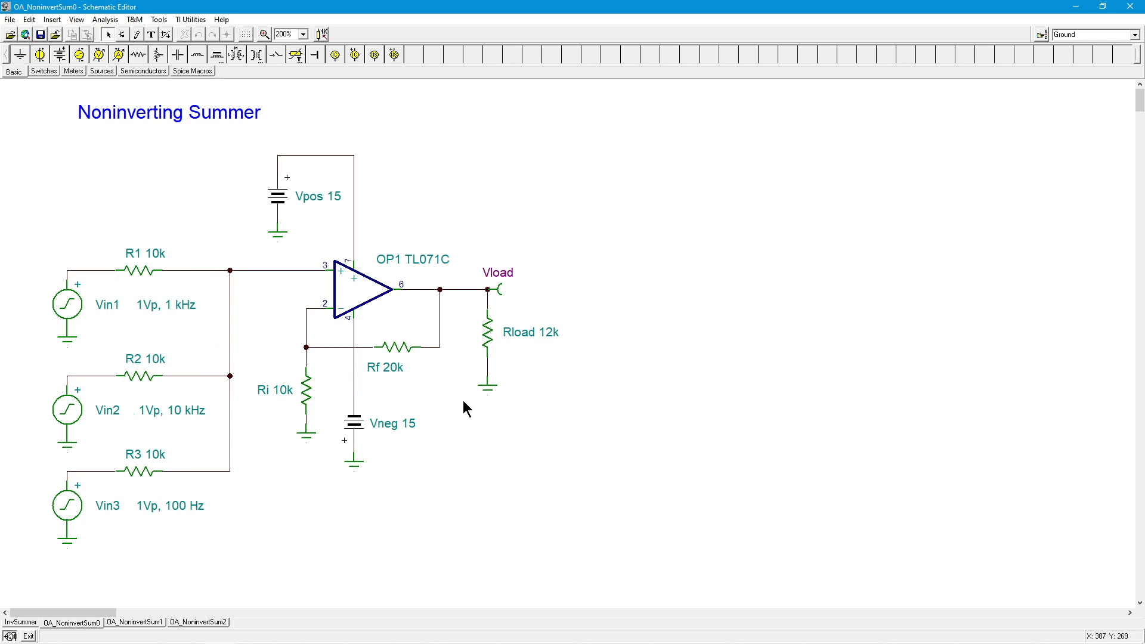
mouse_move(543, 288)
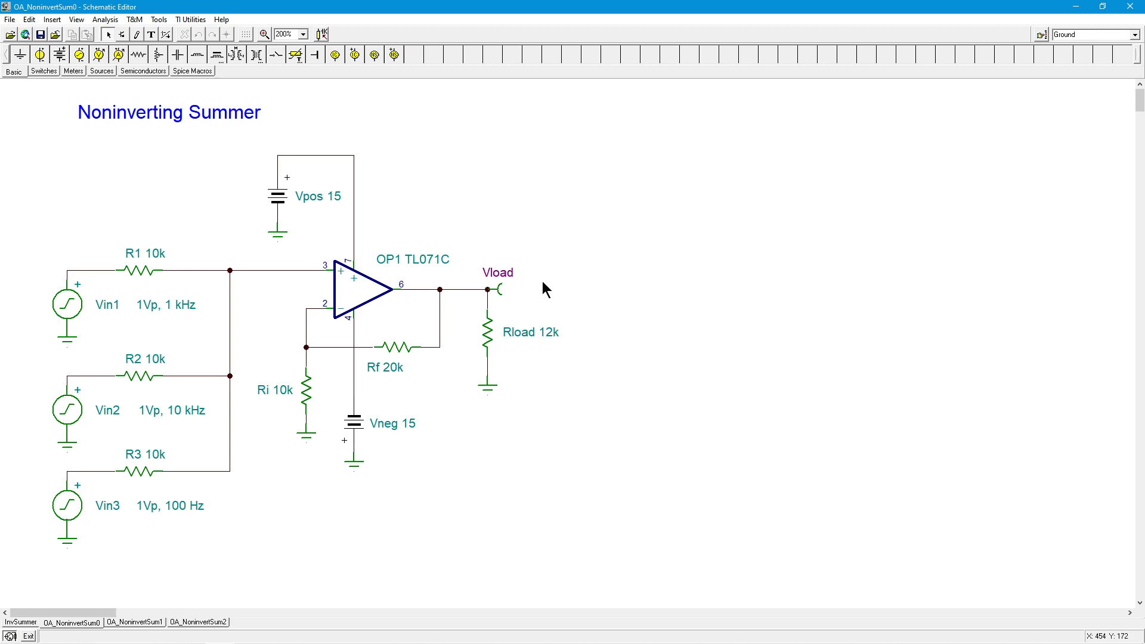
mouse_move(275, 481)
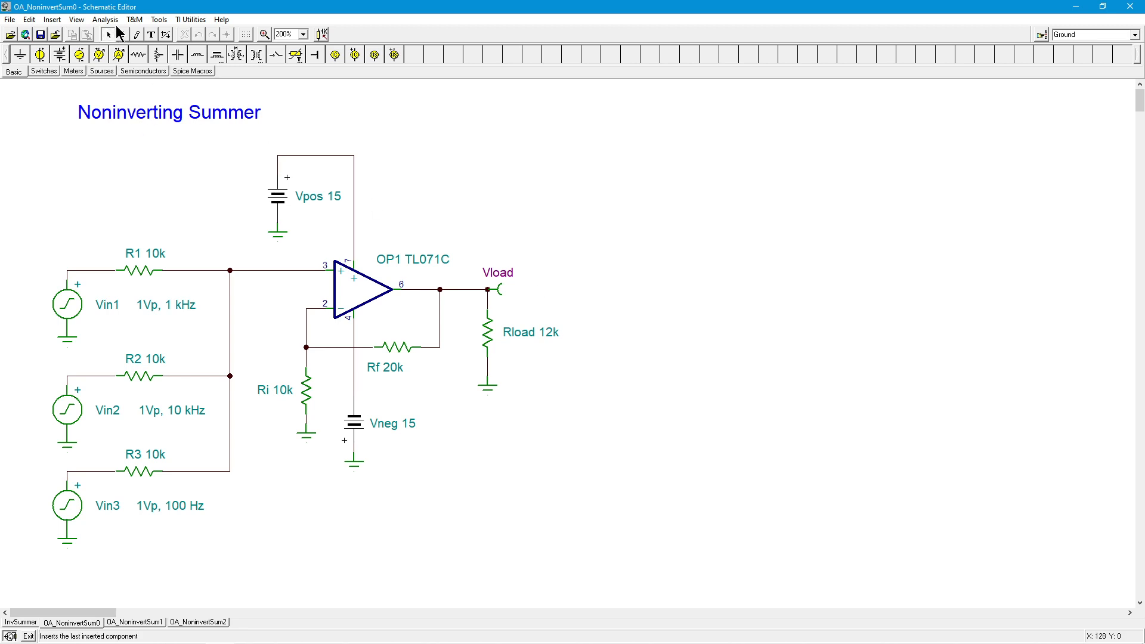
- Set up a transient analysis displaying from 10m to 20m seconds on the three-input summer
click(105, 19)
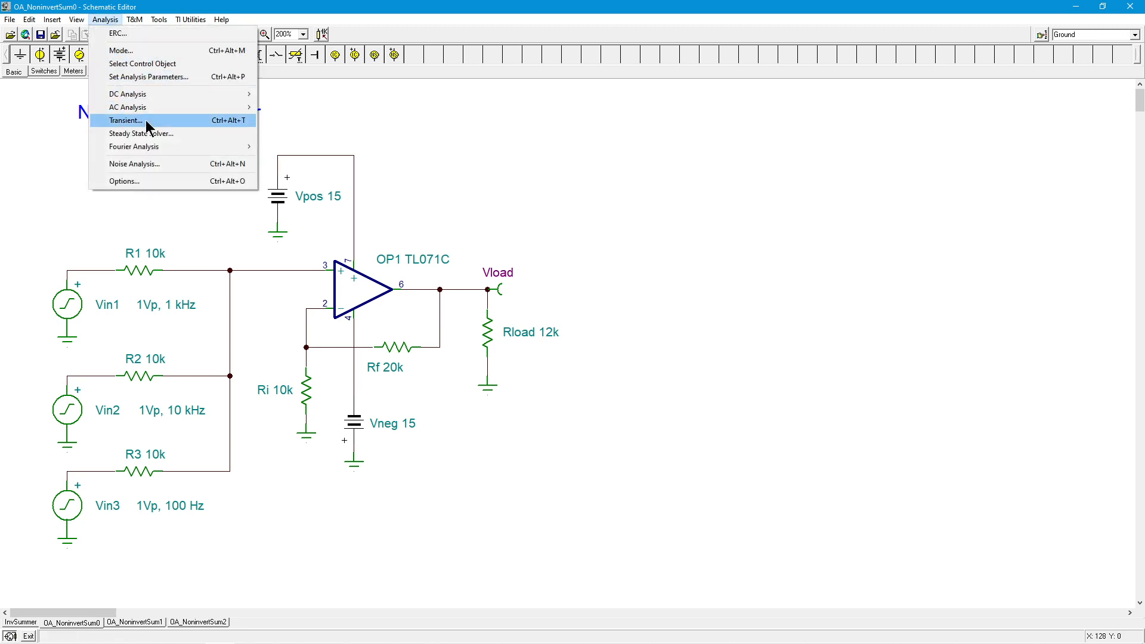
click(125, 120)
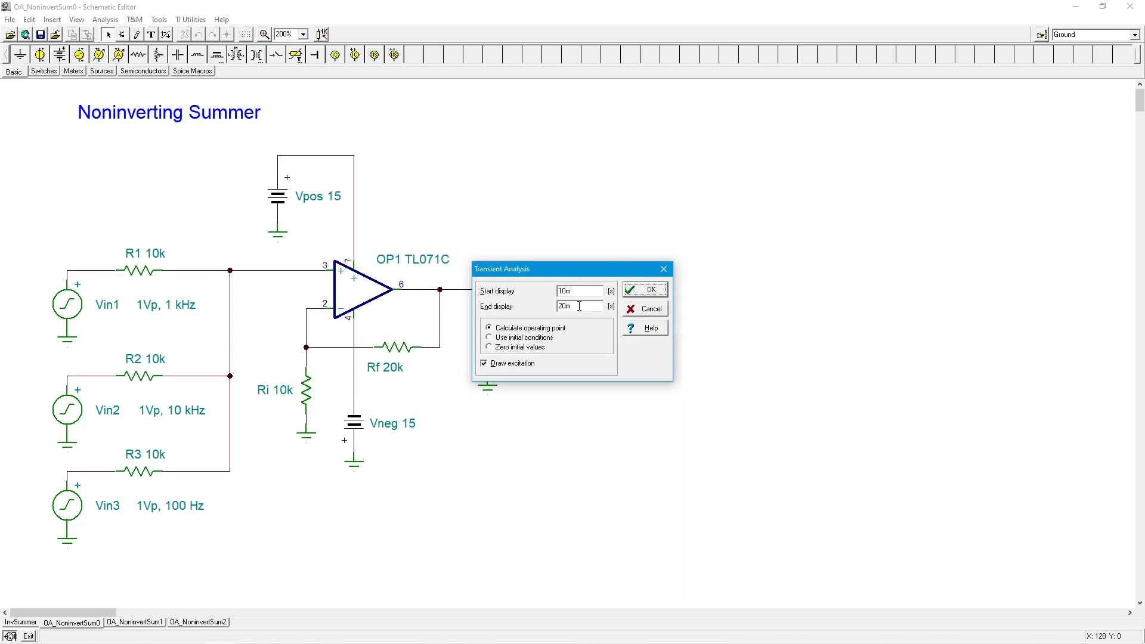
mouse_move(203, 331)
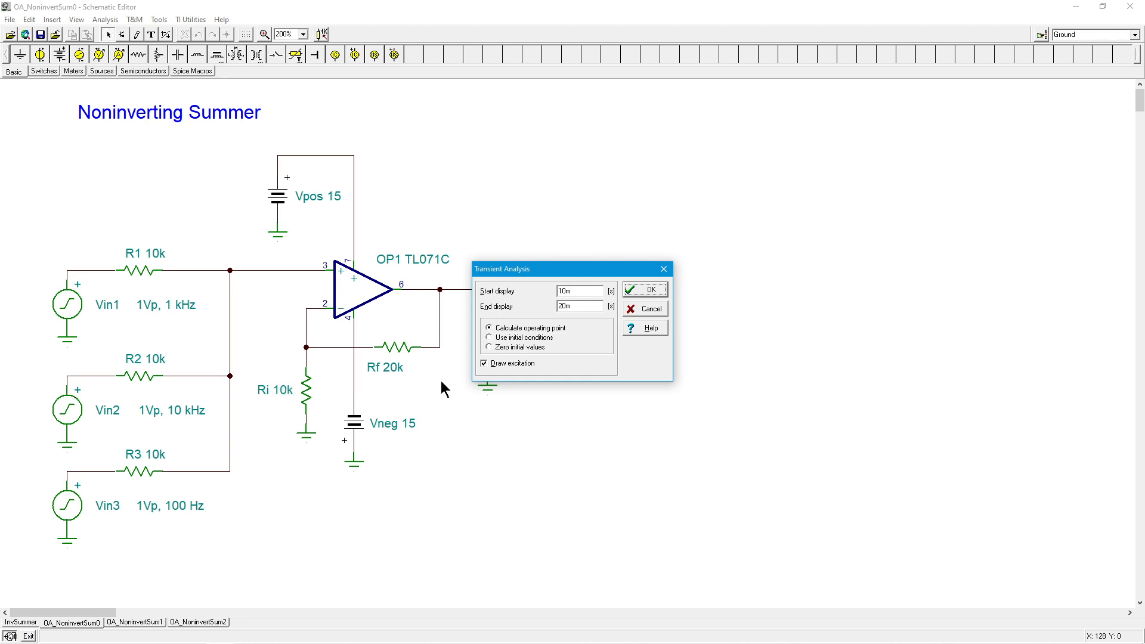
mouse_move(175, 382)
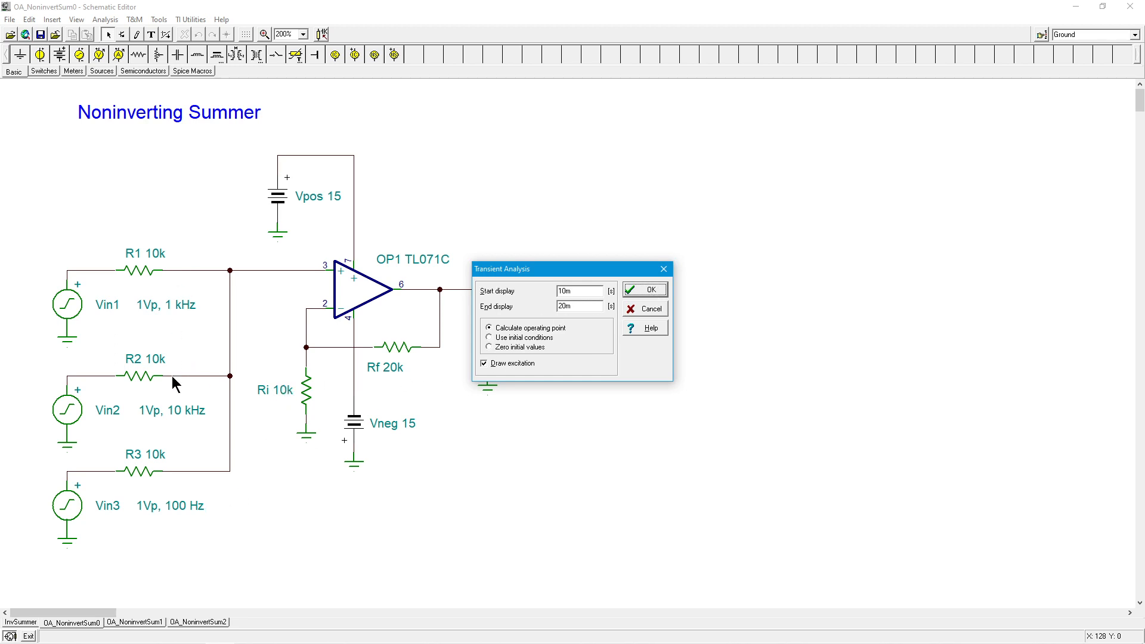
click(643, 289)
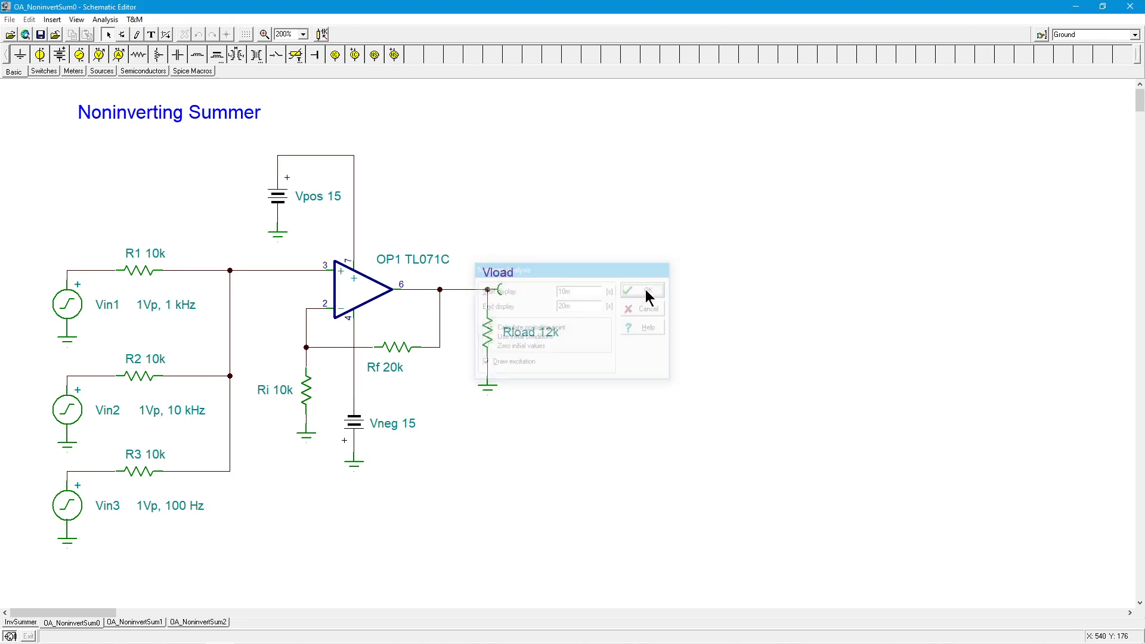
- Run the transient simulation and show Vin1, Vin2, Vin3 and Vload as separate stacked waveforms
click(641, 290)
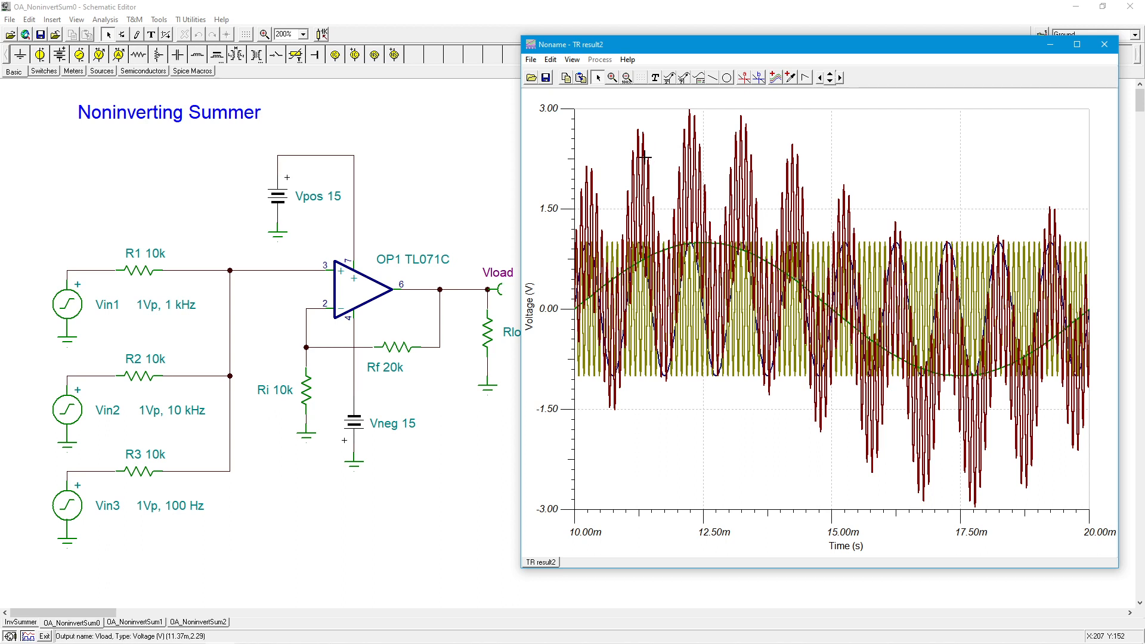
mouse_move(610, 143)
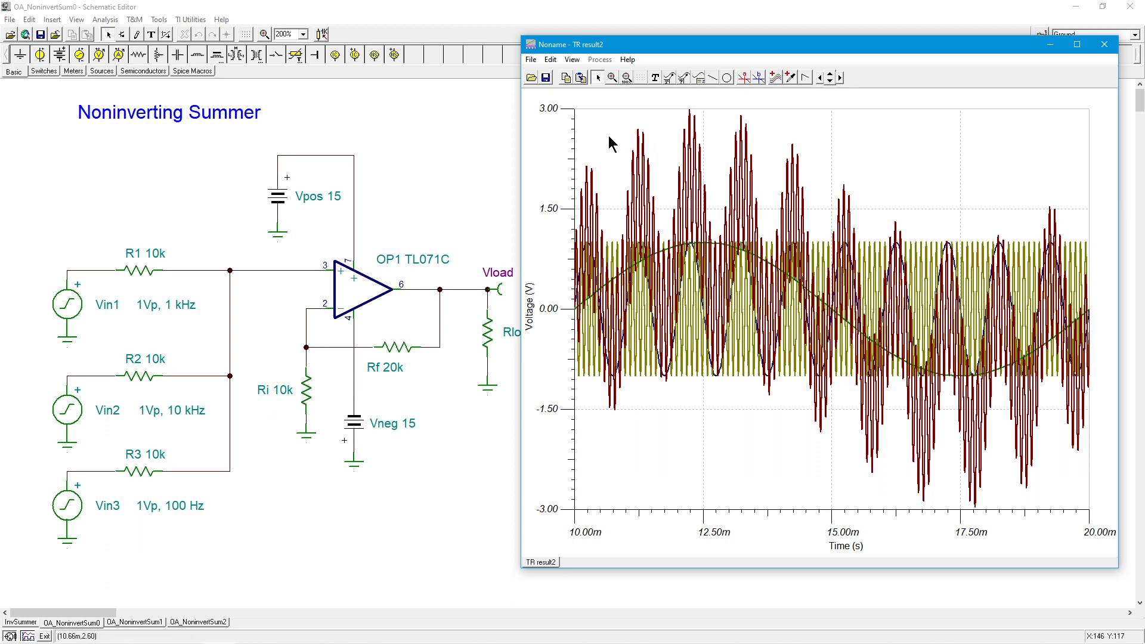
mouse_move(648, 98)
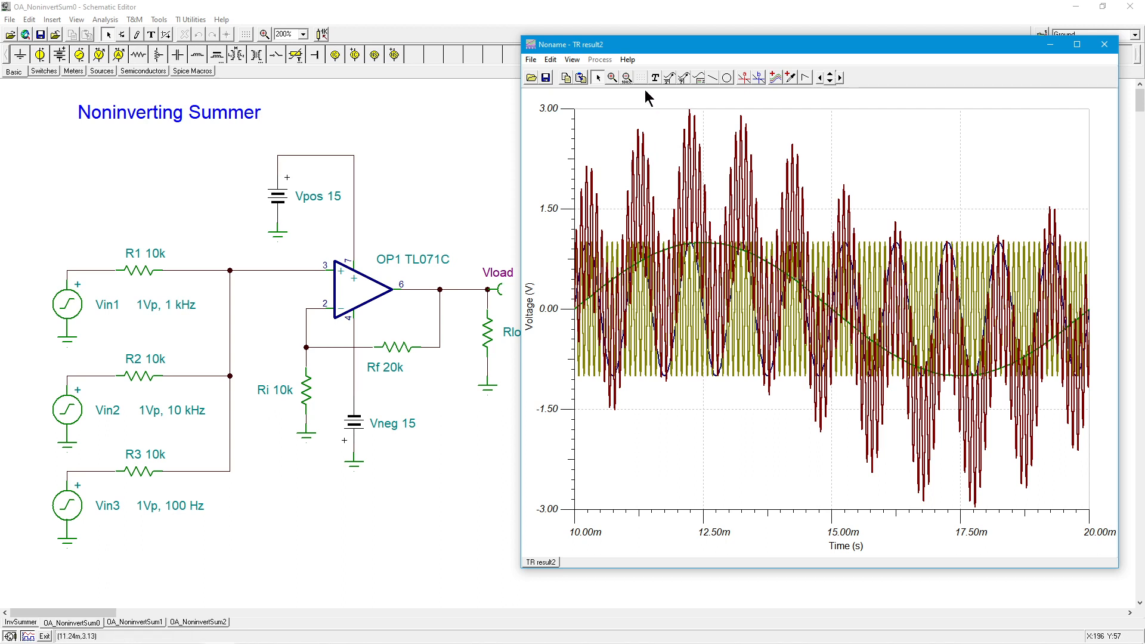
click(572, 60)
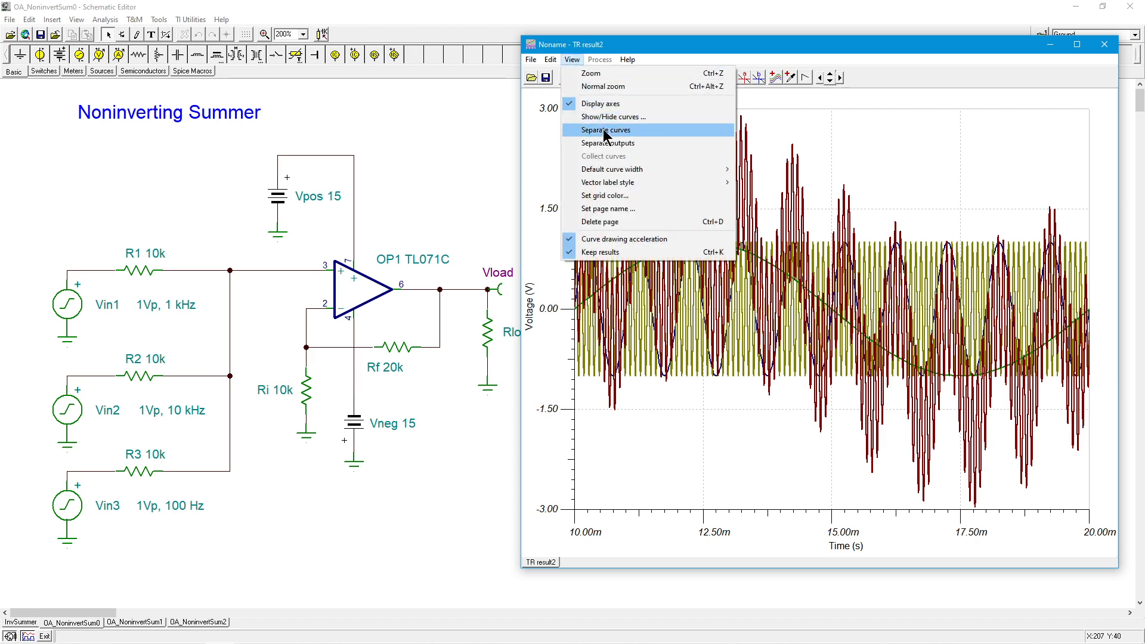
click(606, 129)
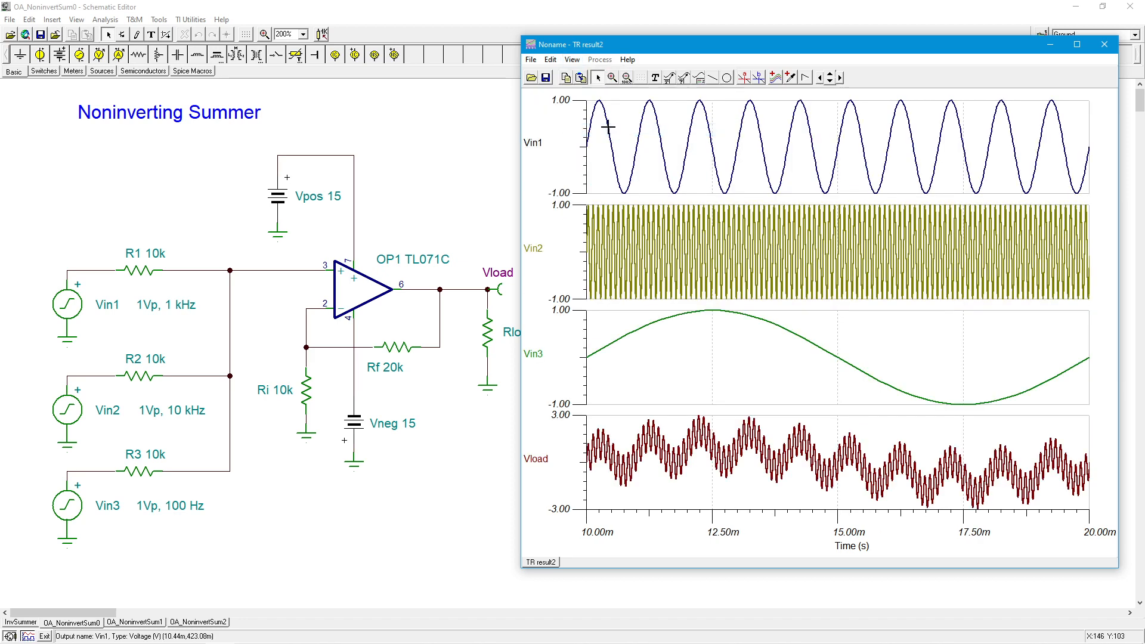
mouse_move(535, 135)
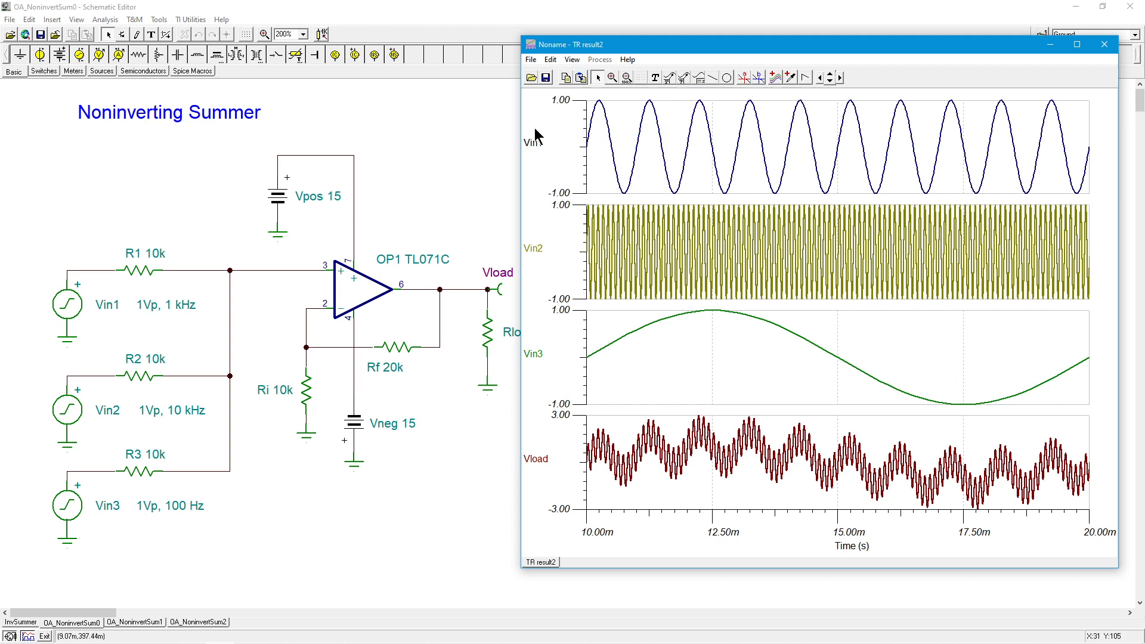
mouse_move(838, 155)
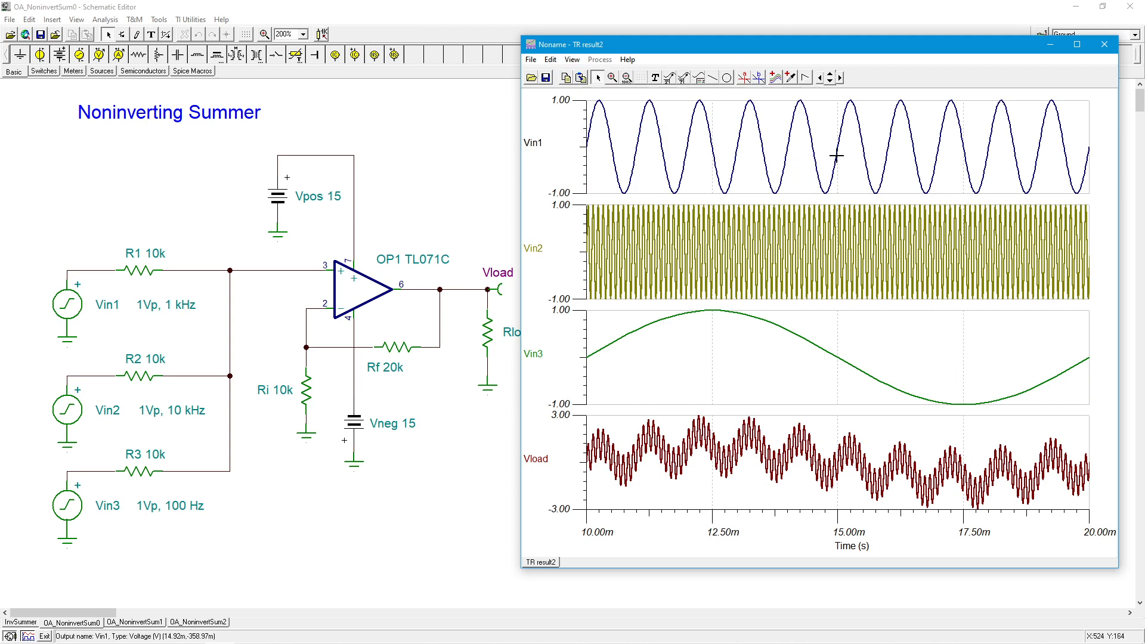
mouse_move(548, 244)
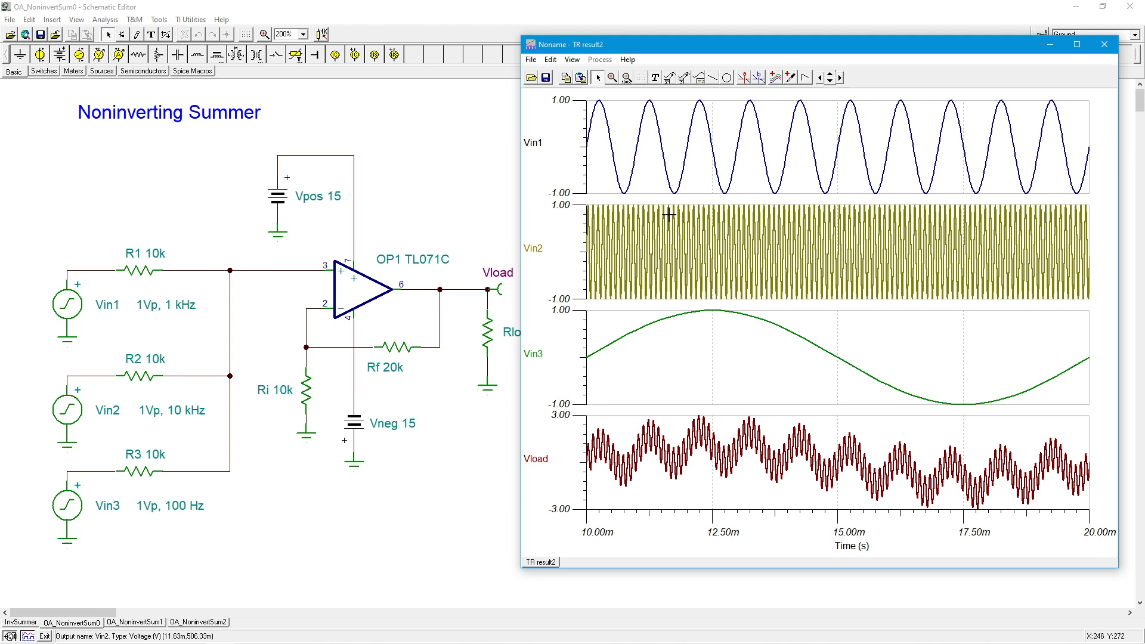
mouse_move(501, 336)
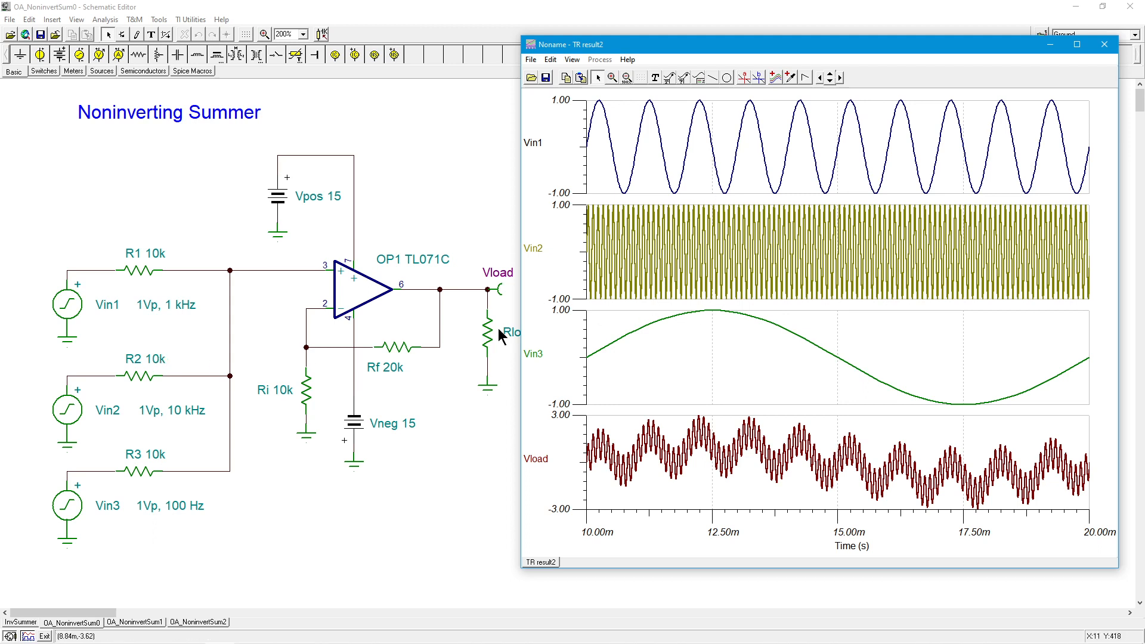
mouse_move(602, 369)
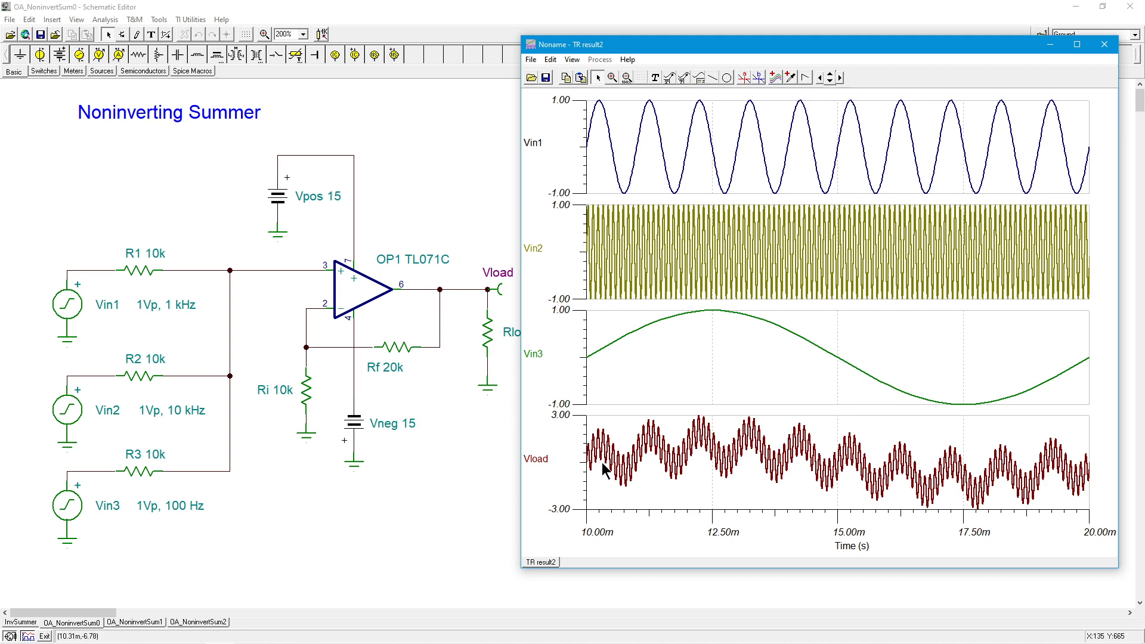
mouse_move(1028, 475)
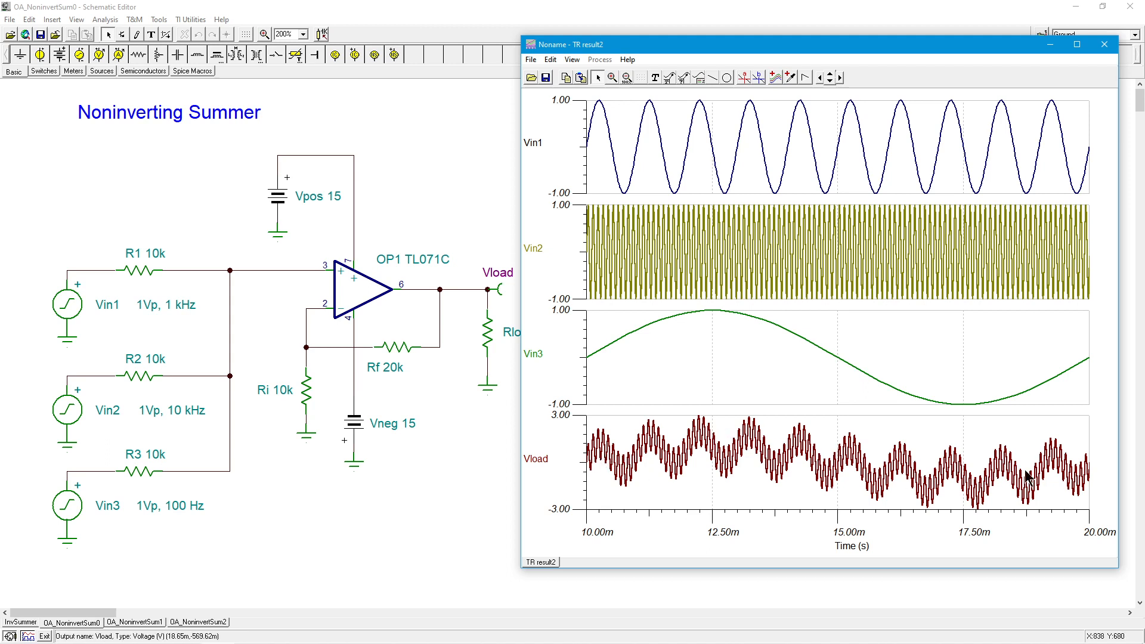
mouse_move(753, 373)
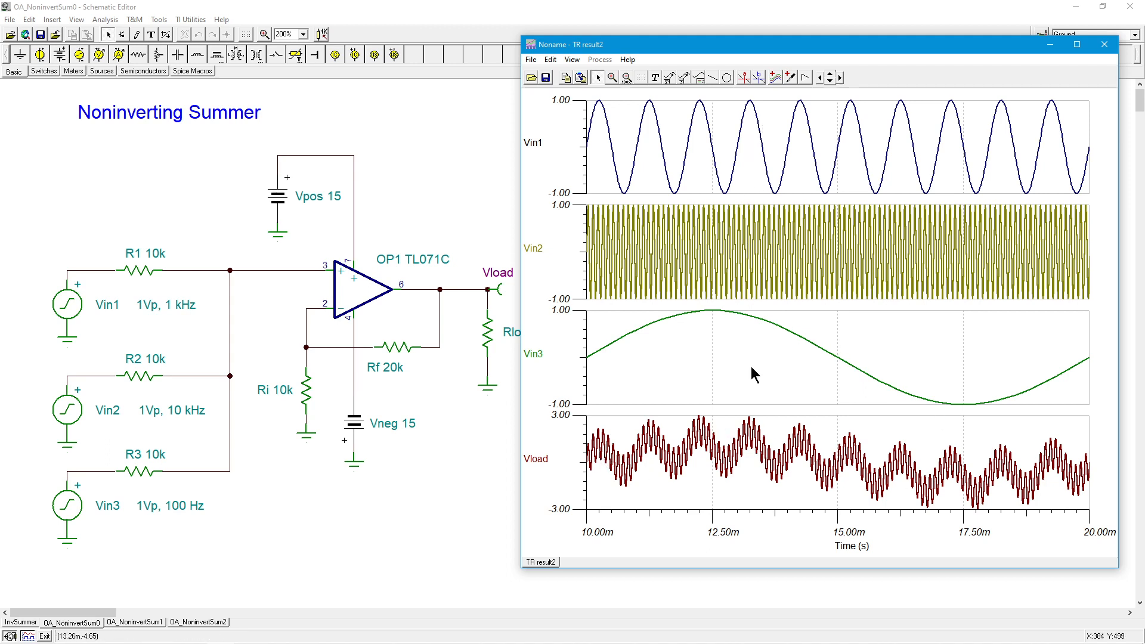
mouse_move(571, 417)
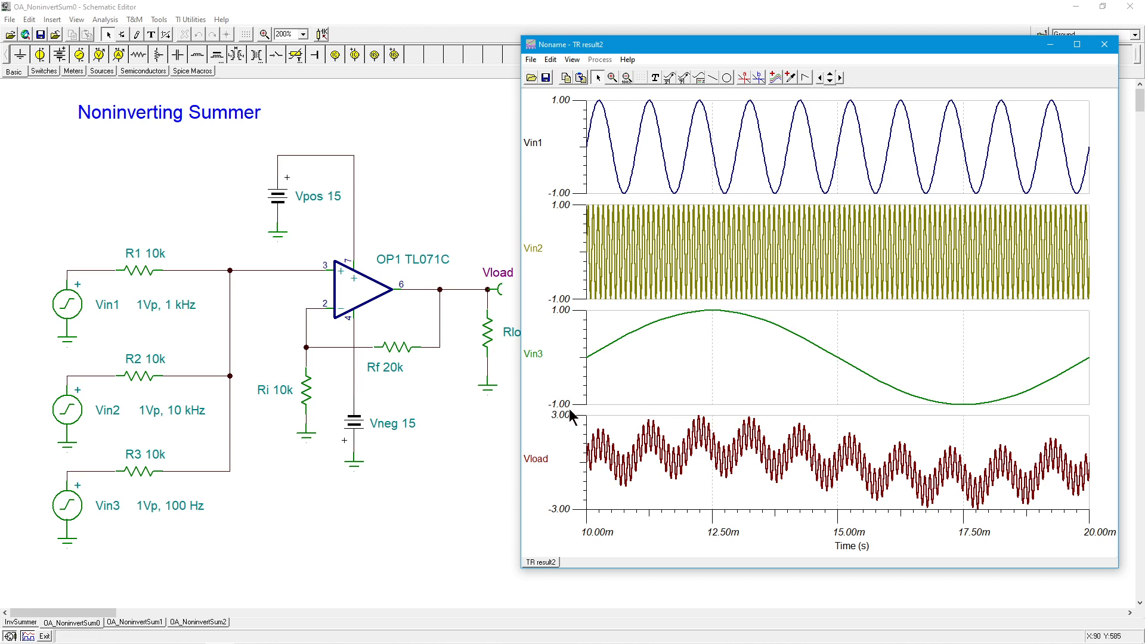
mouse_move(564, 422)
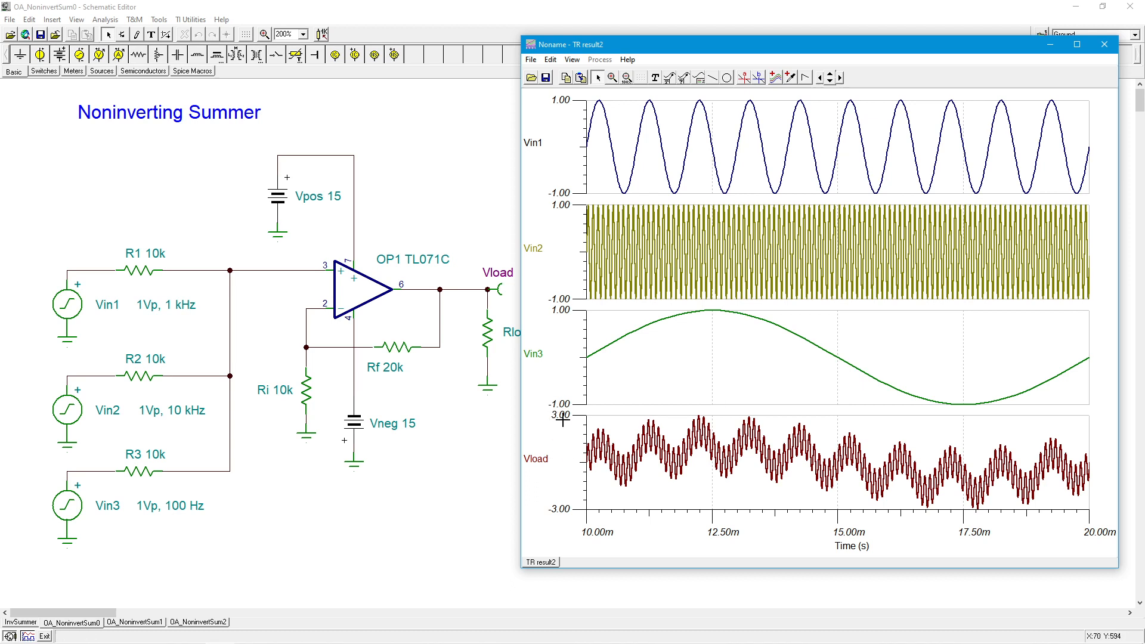
mouse_move(561, 503)
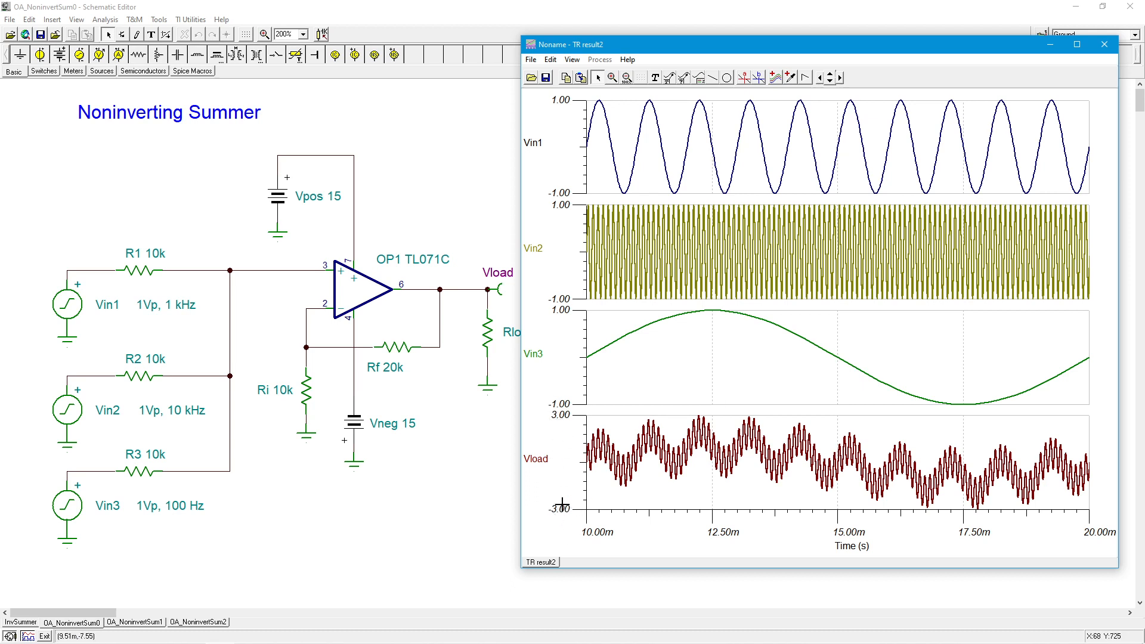
mouse_move(561, 124)
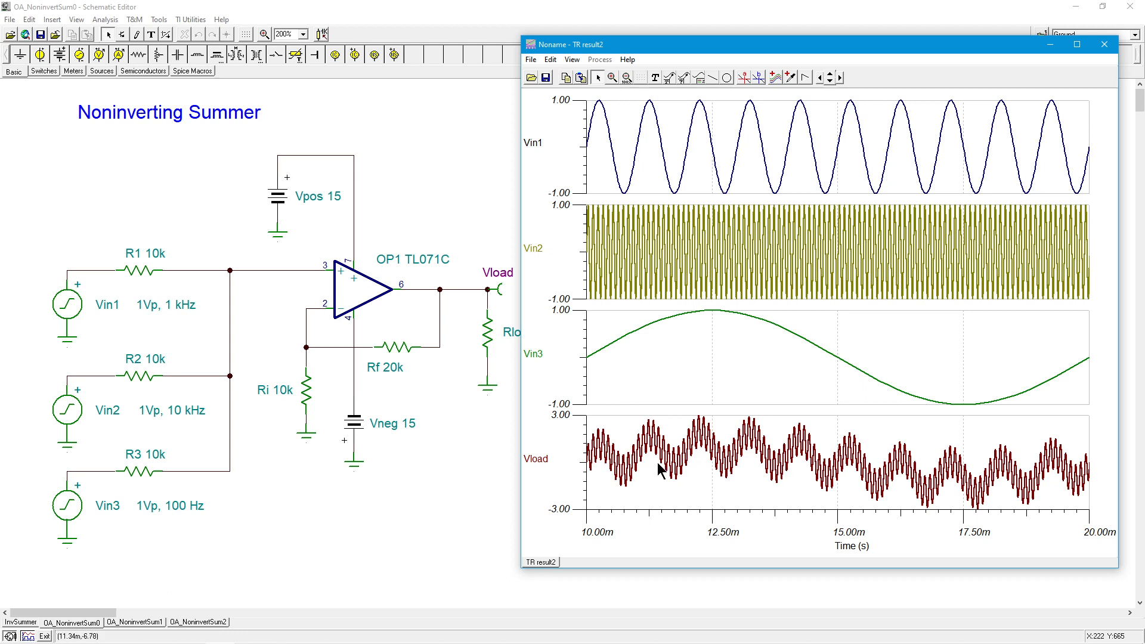
mouse_move(840, 320)
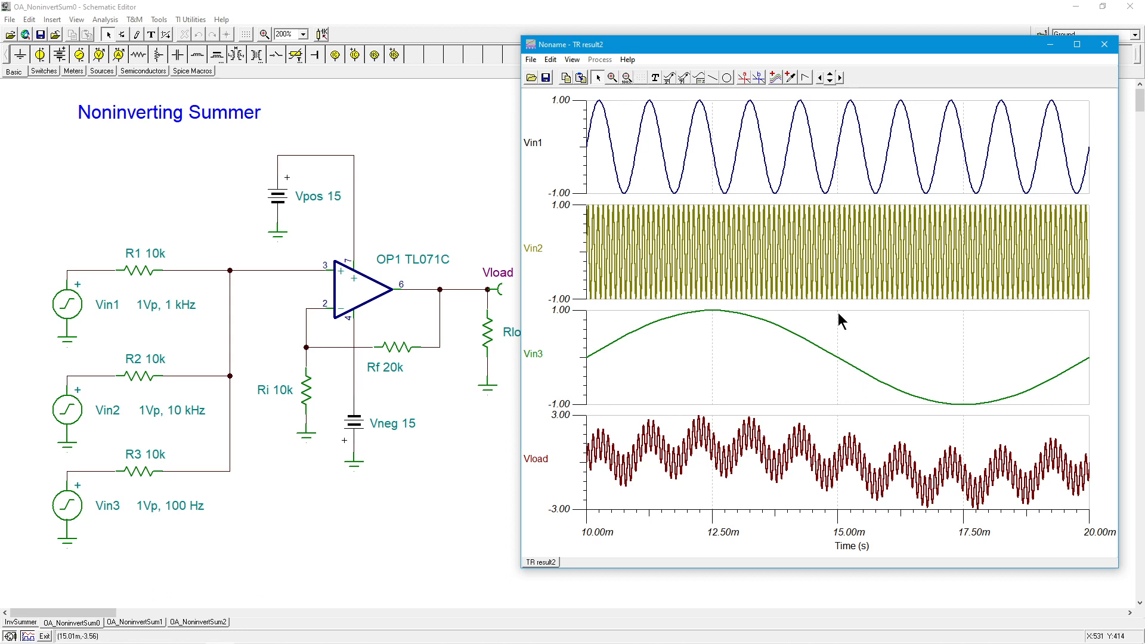
mouse_move(615, 392)
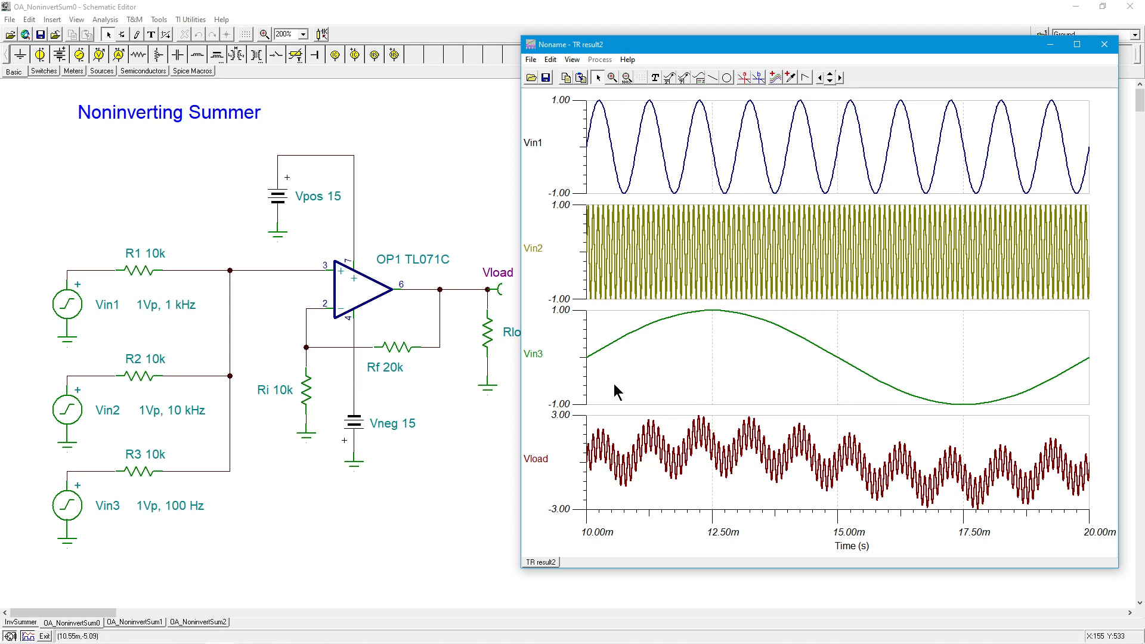
mouse_move(720, 329)
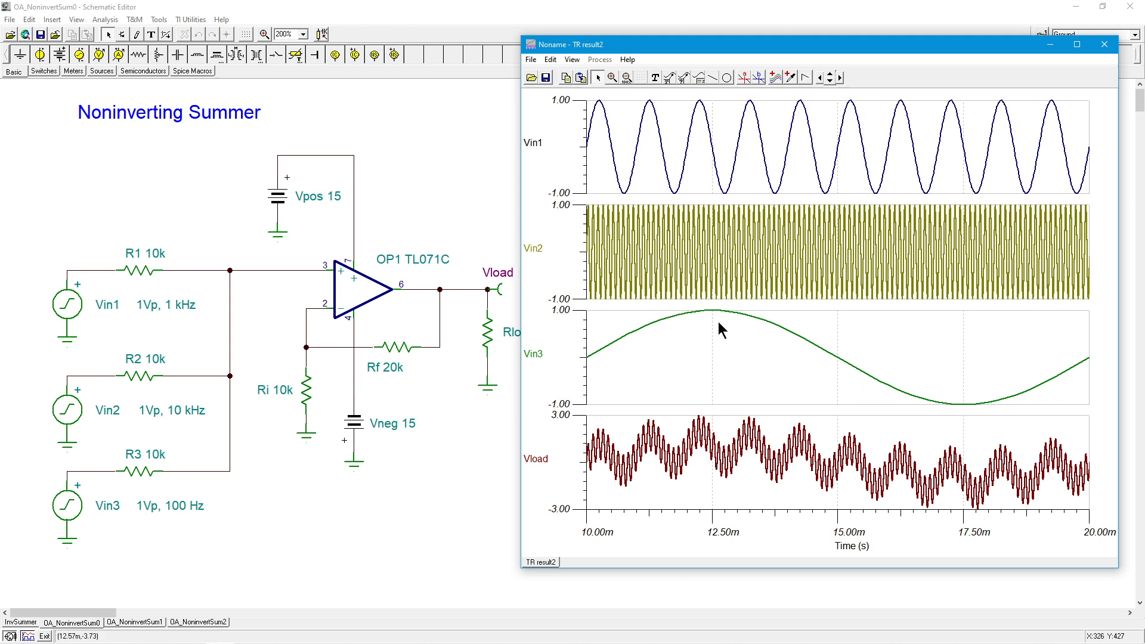
mouse_move(744, 324)
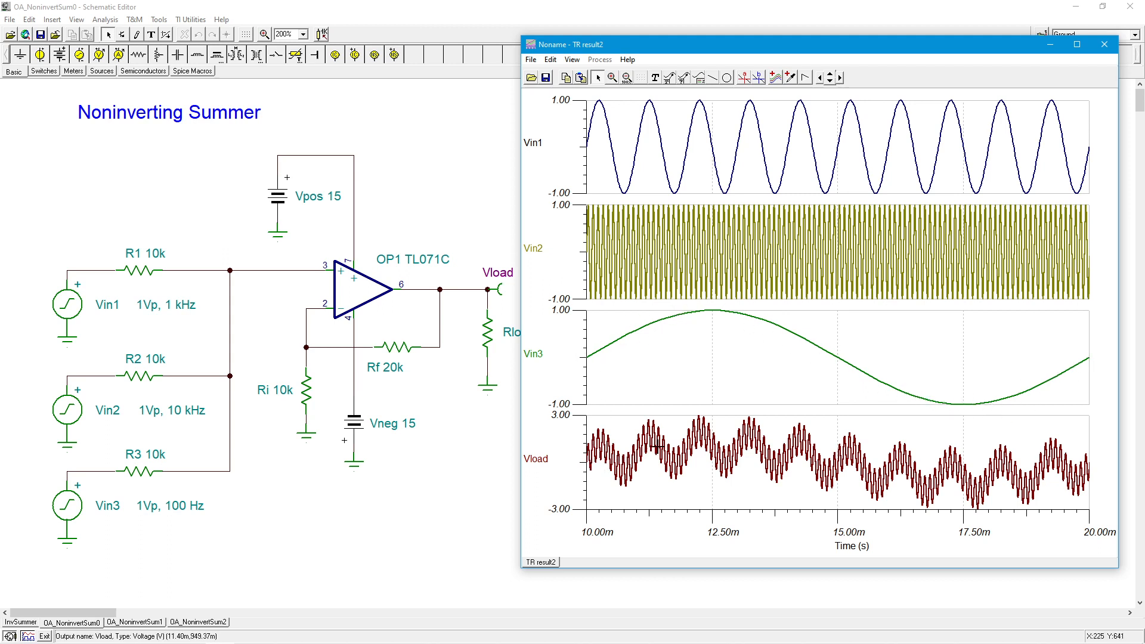
mouse_move(654, 472)
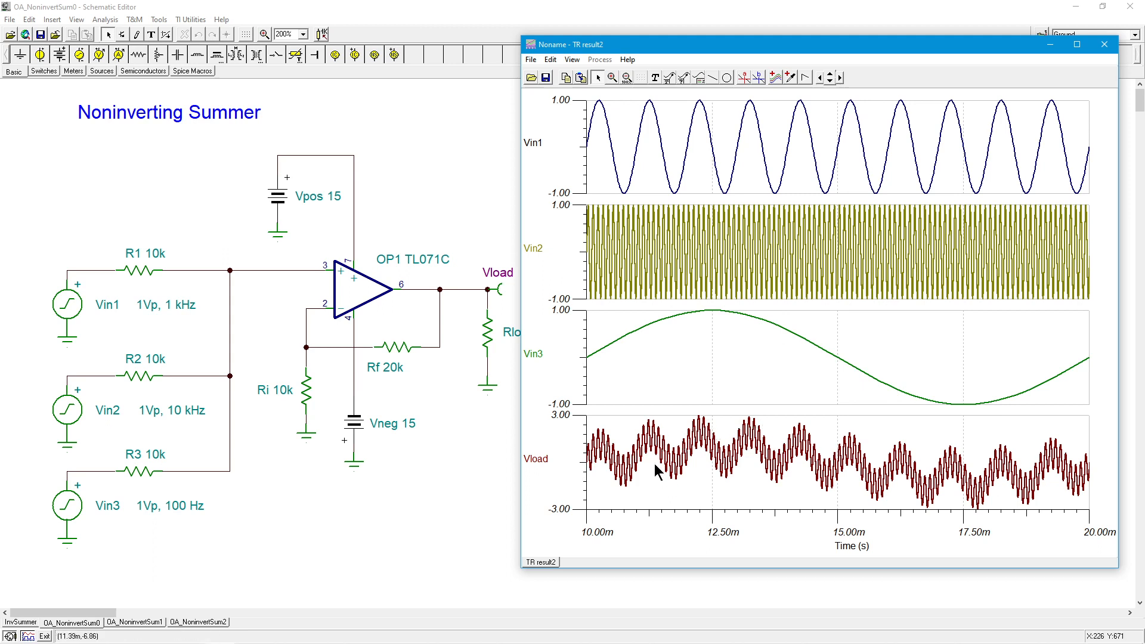
mouse_move(705, 422)
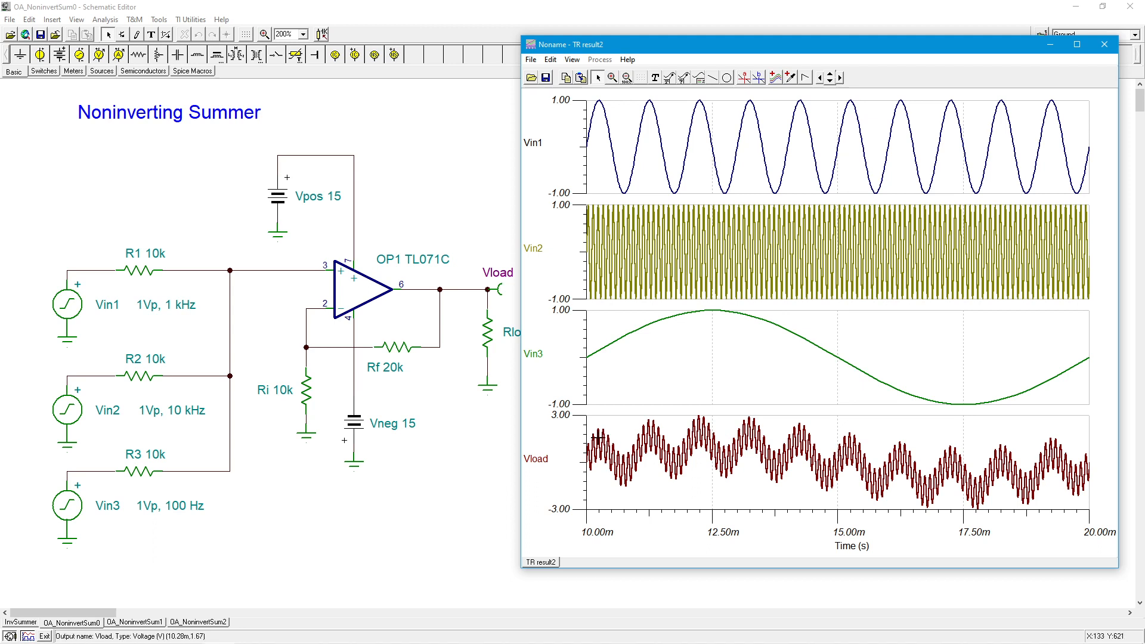
mouse_move(727, 428)
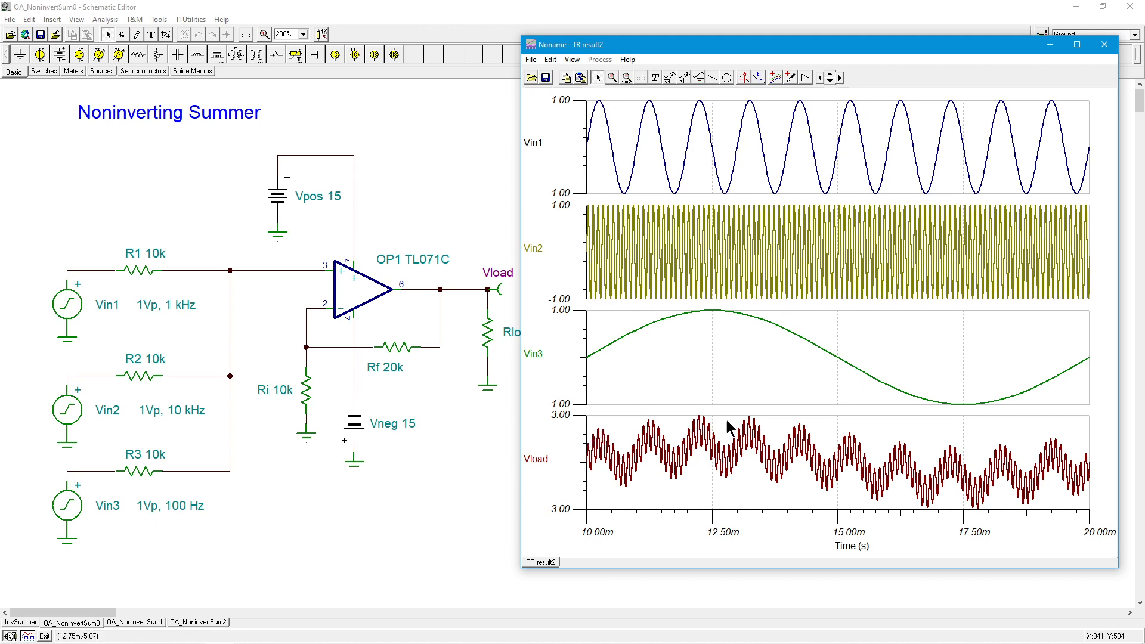
mouse_move(770, 330)
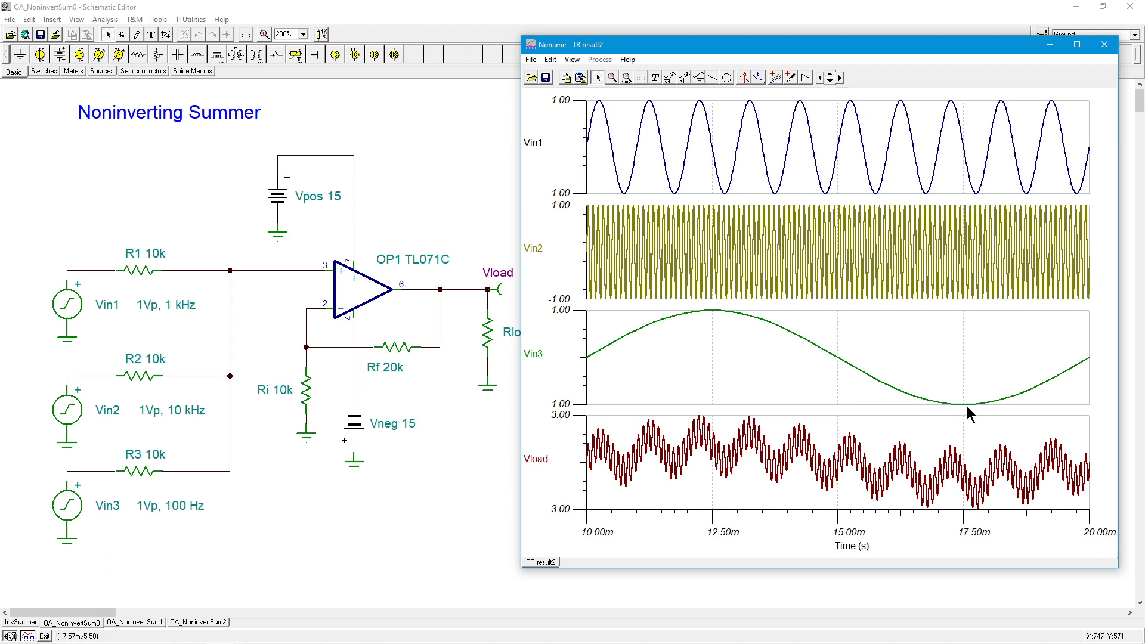
mouse_move(971, 522)
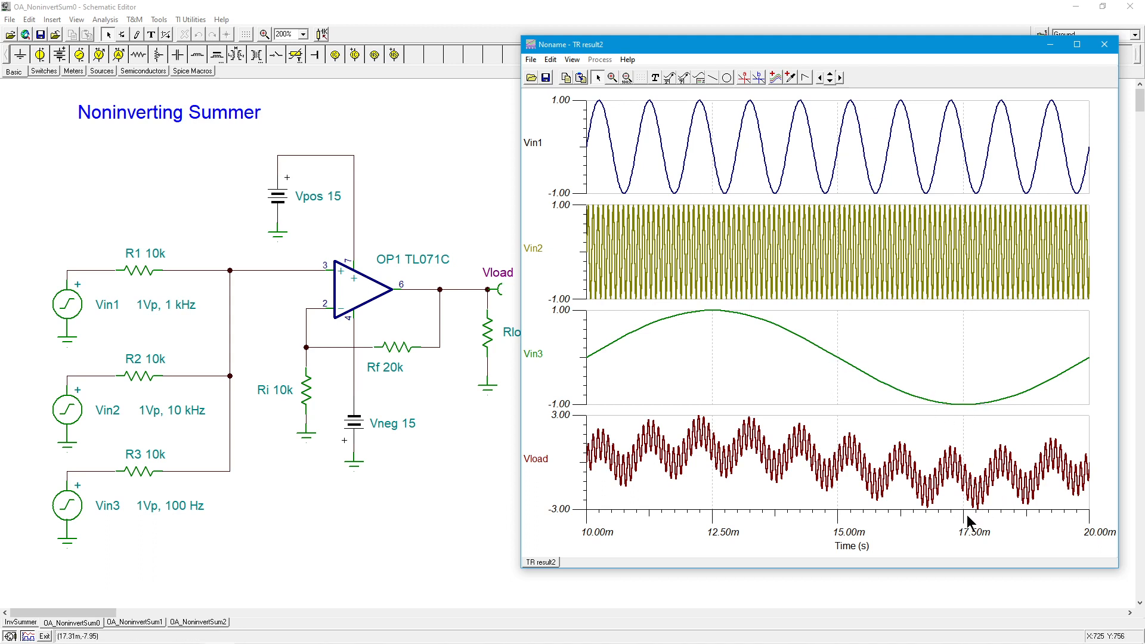
mouse_move(1011, 495)
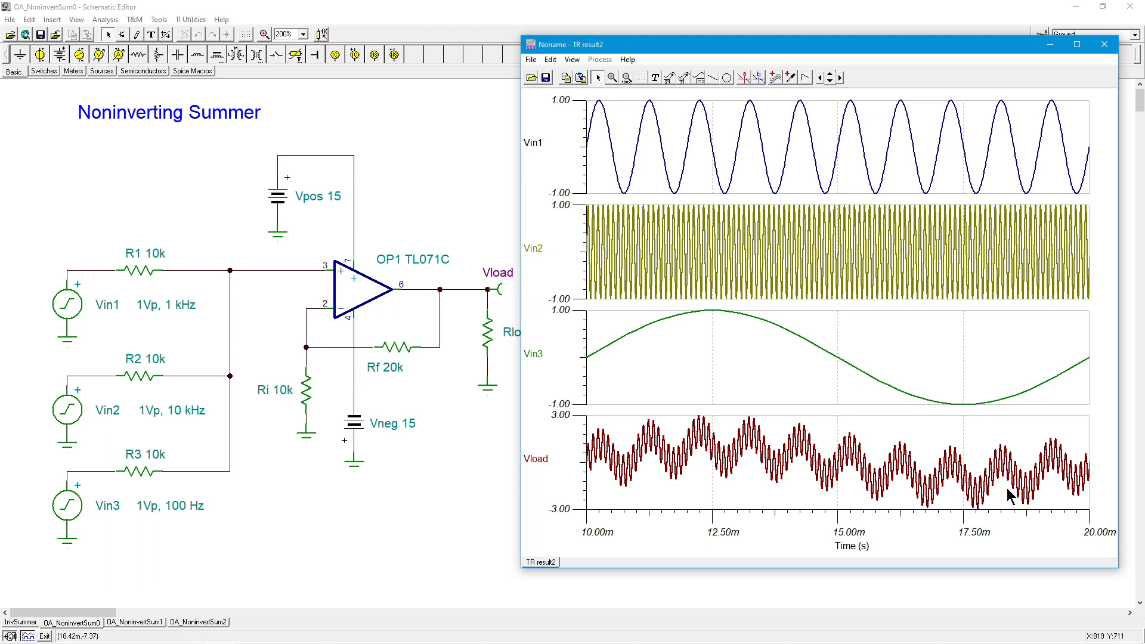
mouse_move(578, 479)
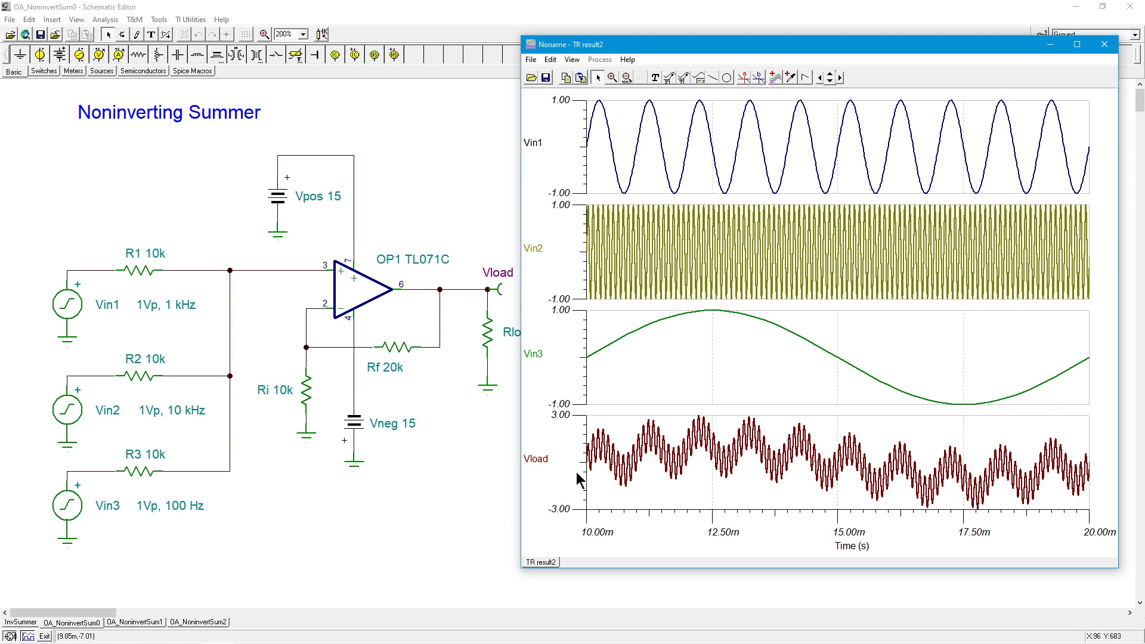
mouse_move(1073, 465)
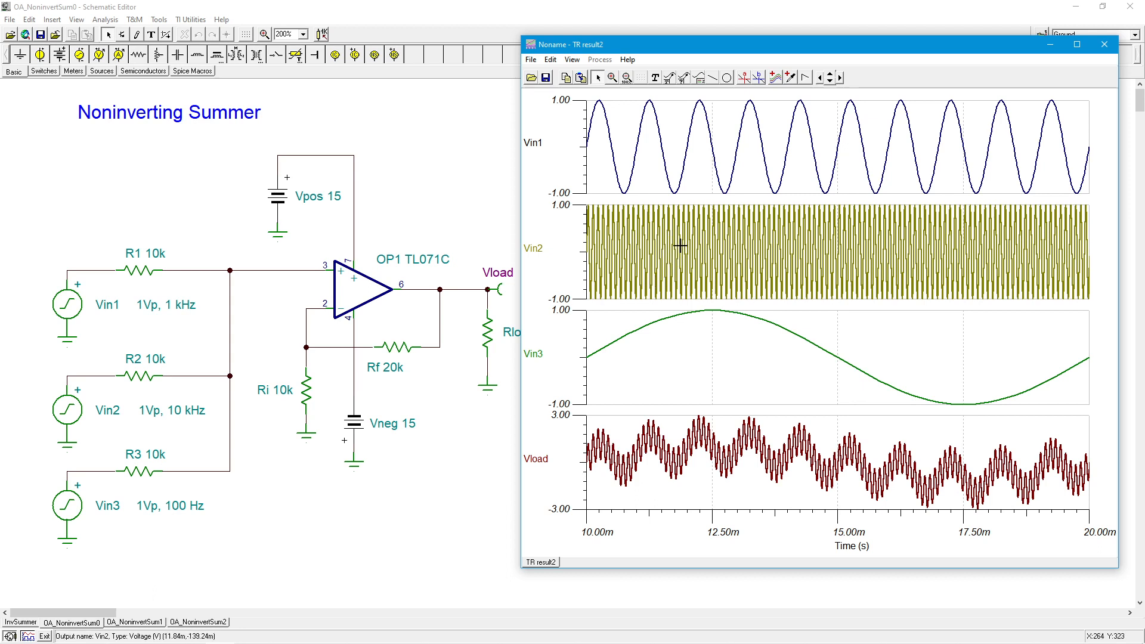
mouse_move(876, 278)
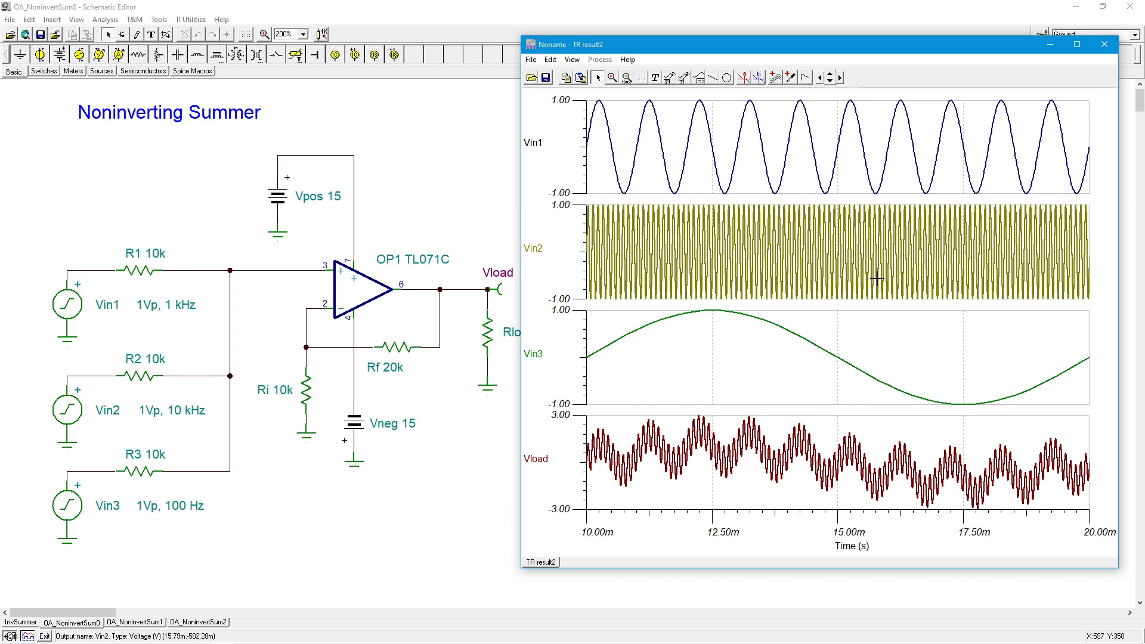
mouse_move(595, 138)
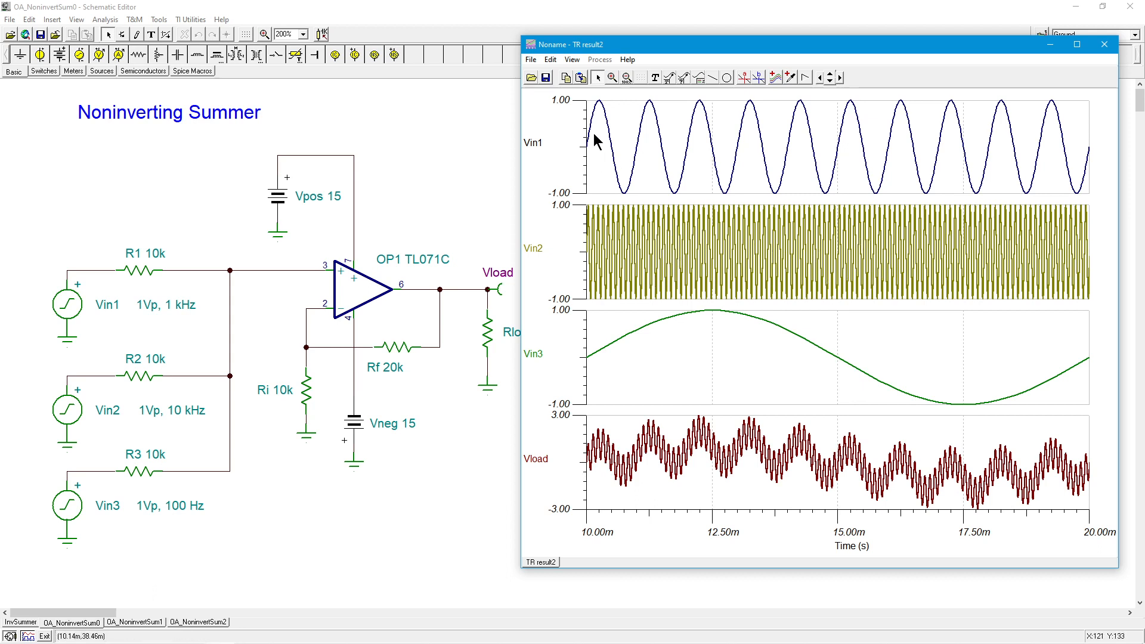
mouse_move(593, 429)
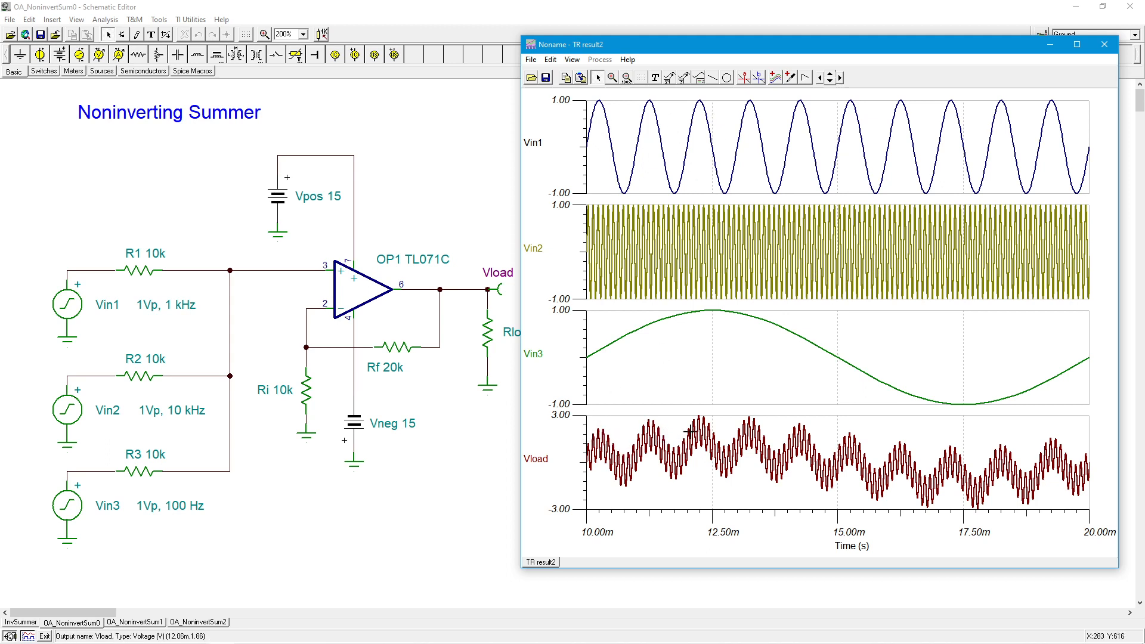
mouse_move(817, 438)
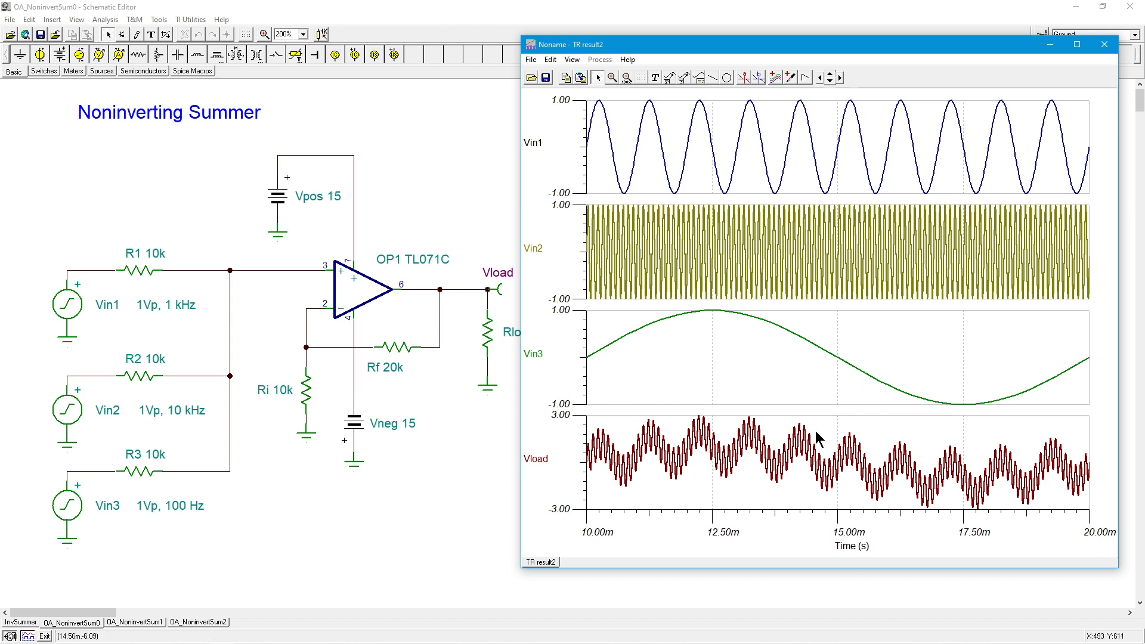
mouse_move(752, 359)
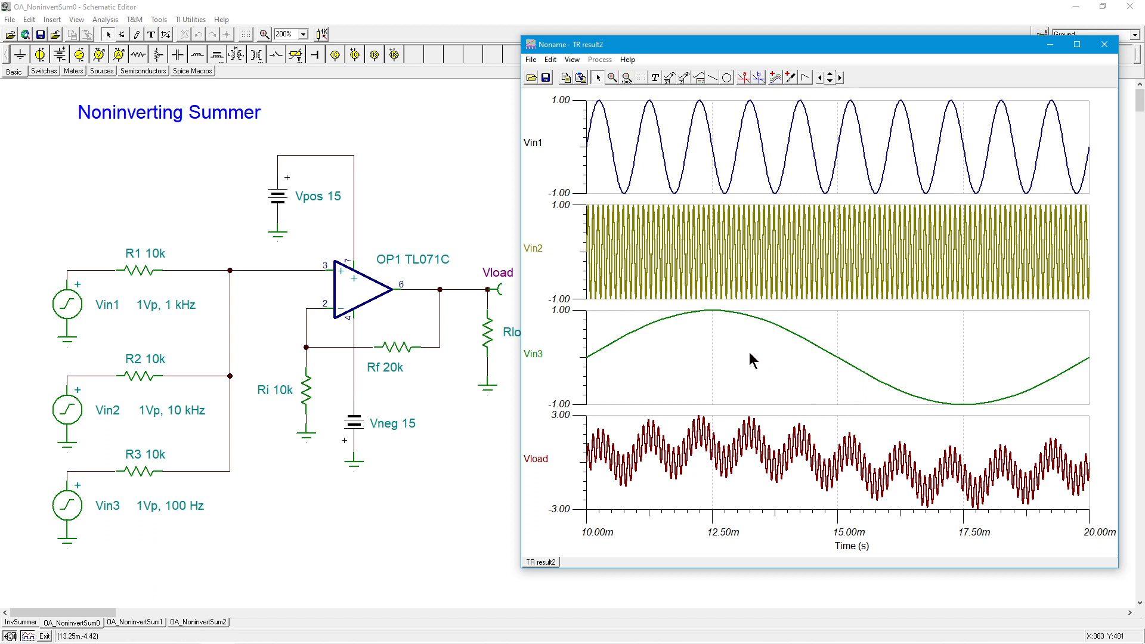
mouse_move(700, 325)
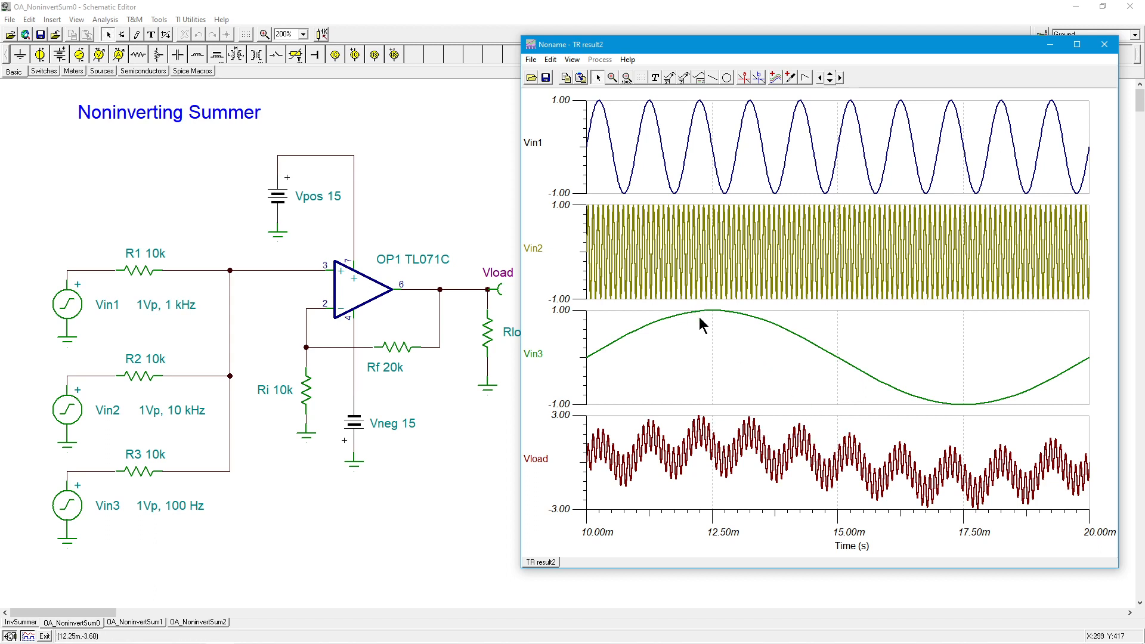
mouse_move(690, 110)
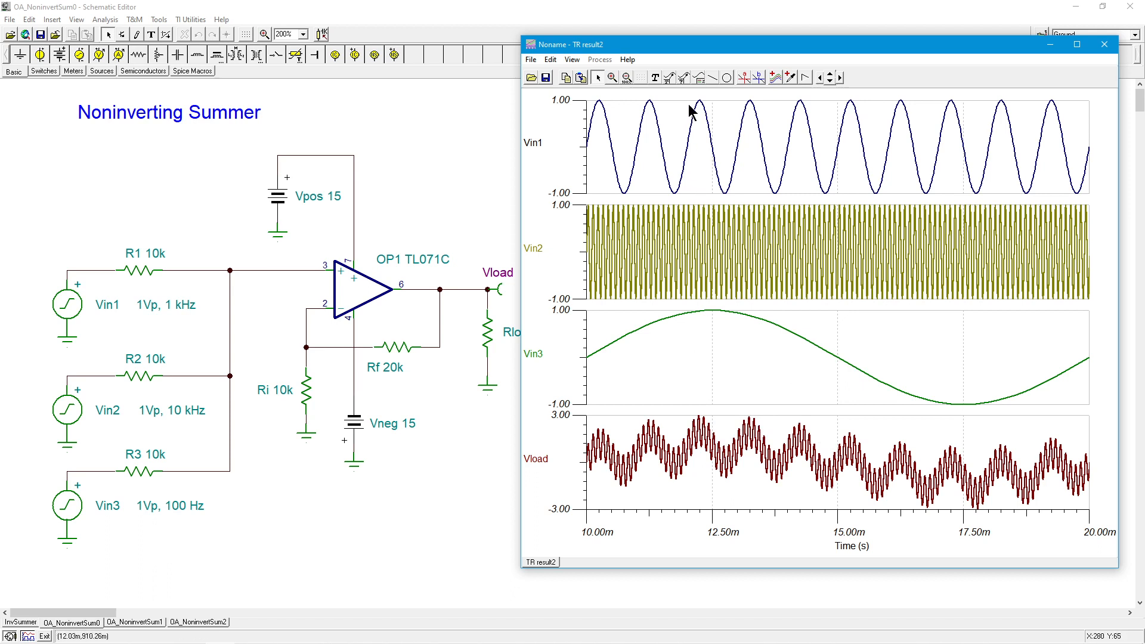
mouse_move(732, 180)
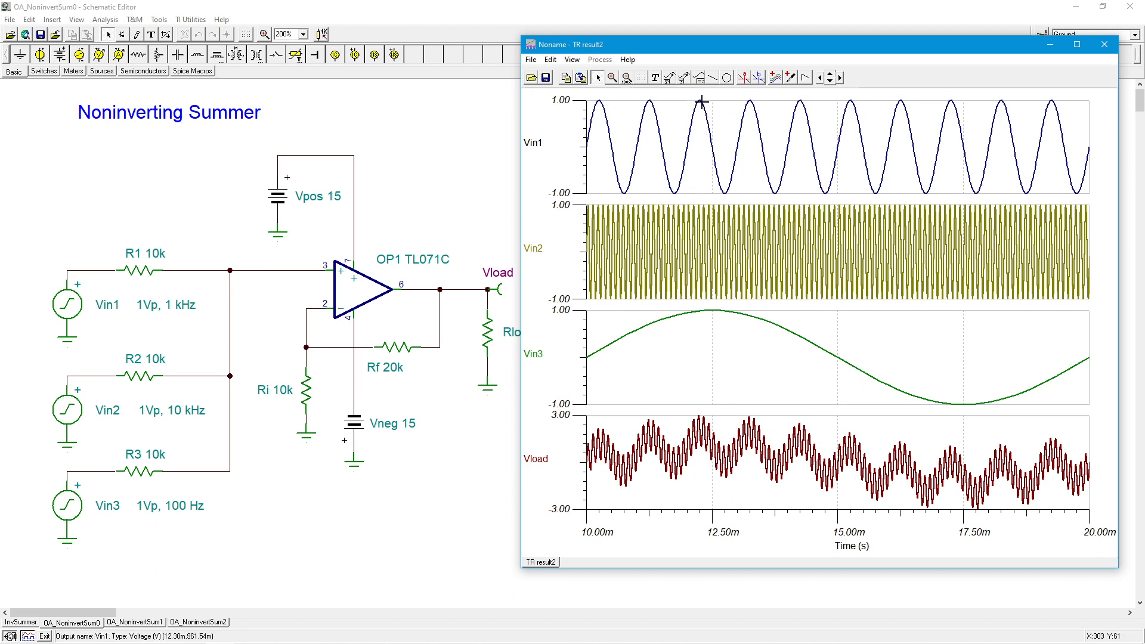
mouse_move(701, 206)
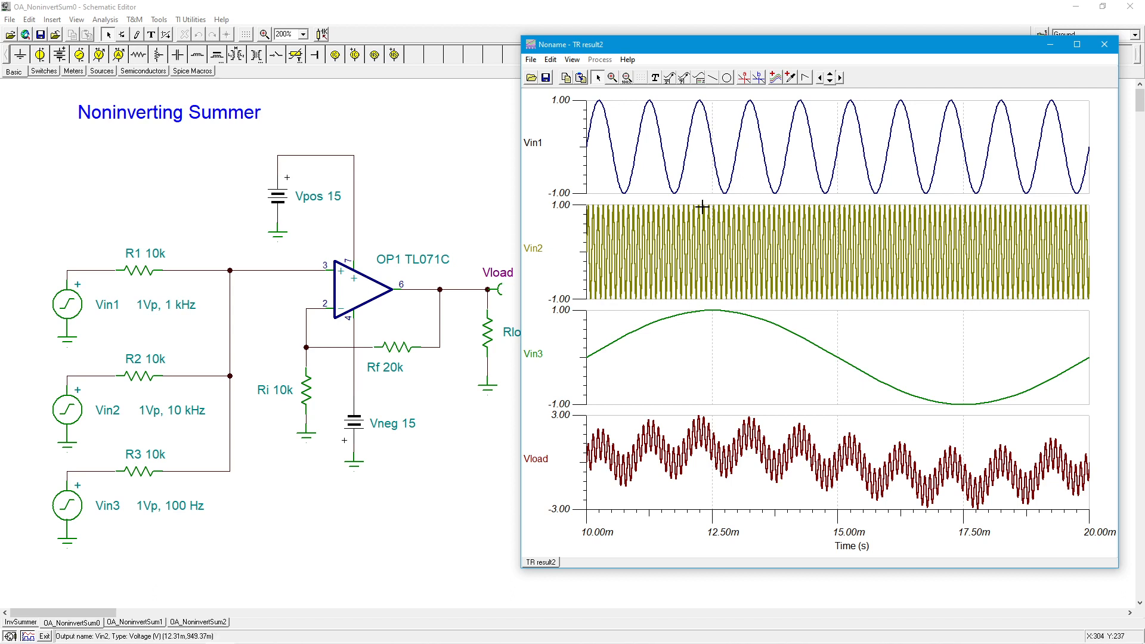
mouse_move(711, 326)
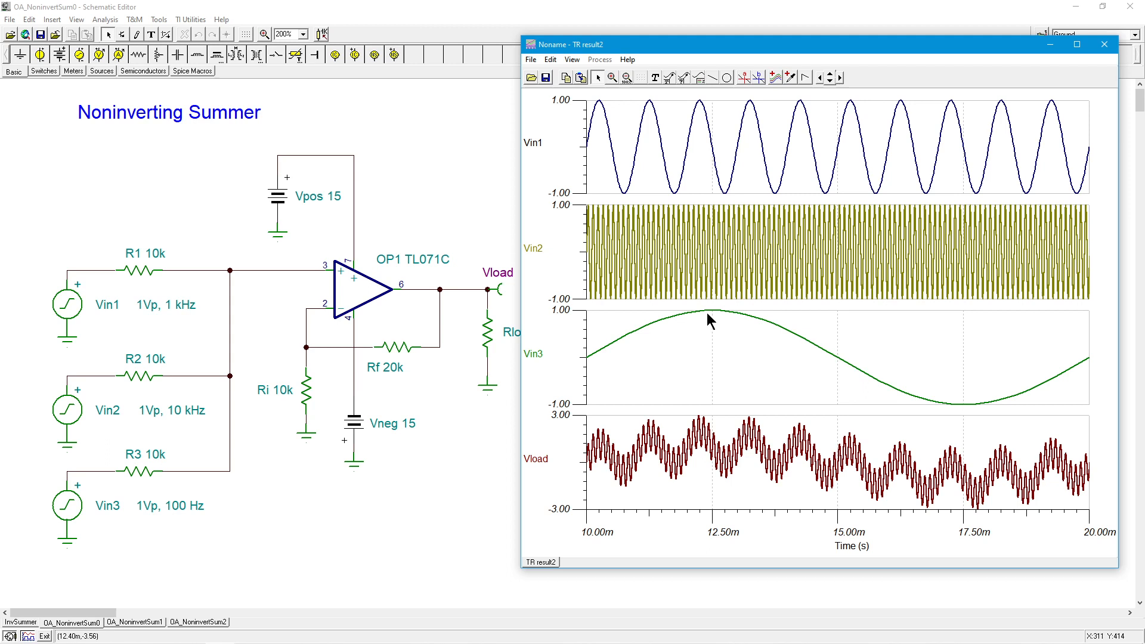
mouse_move(711, 377)
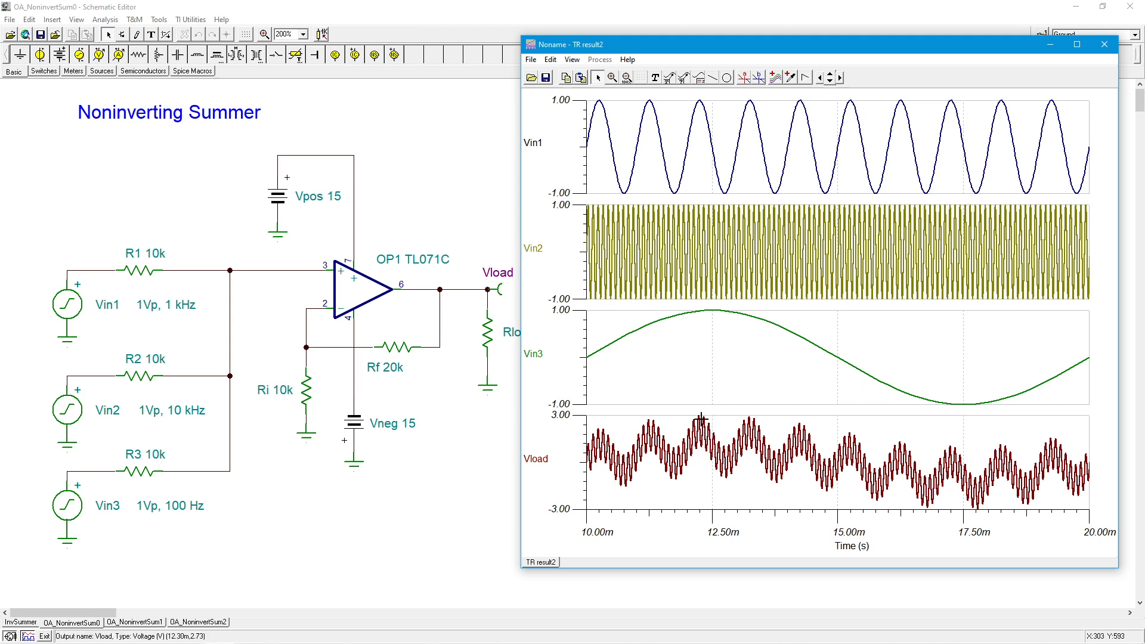
mouse_move(699, 416)
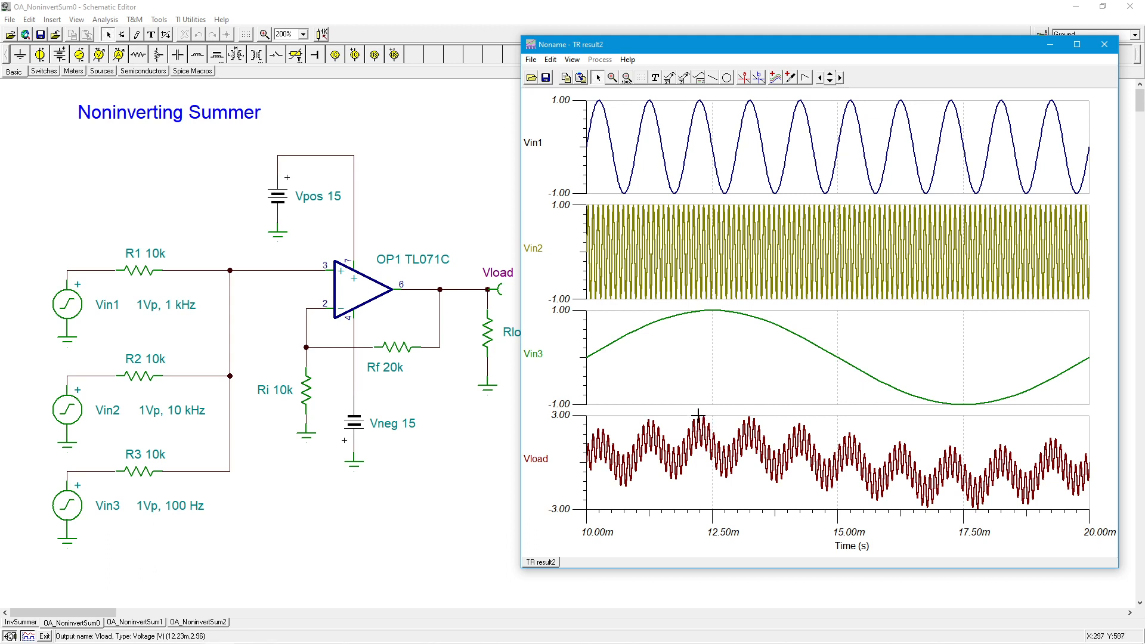
mouse_move(981, 213)
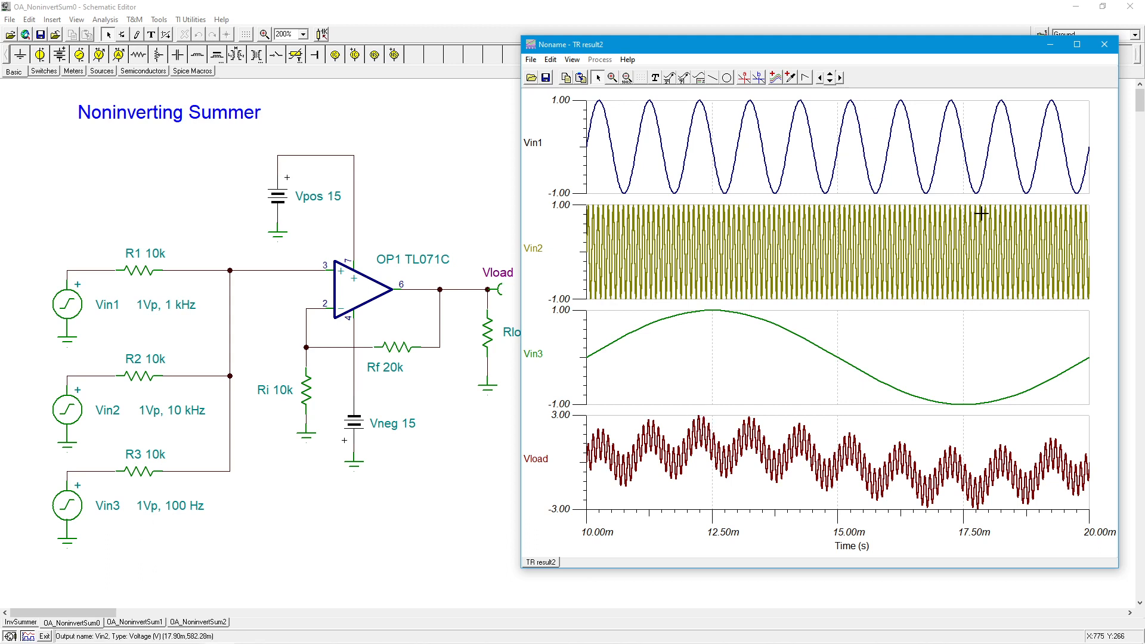
mouse_move(975, 190)
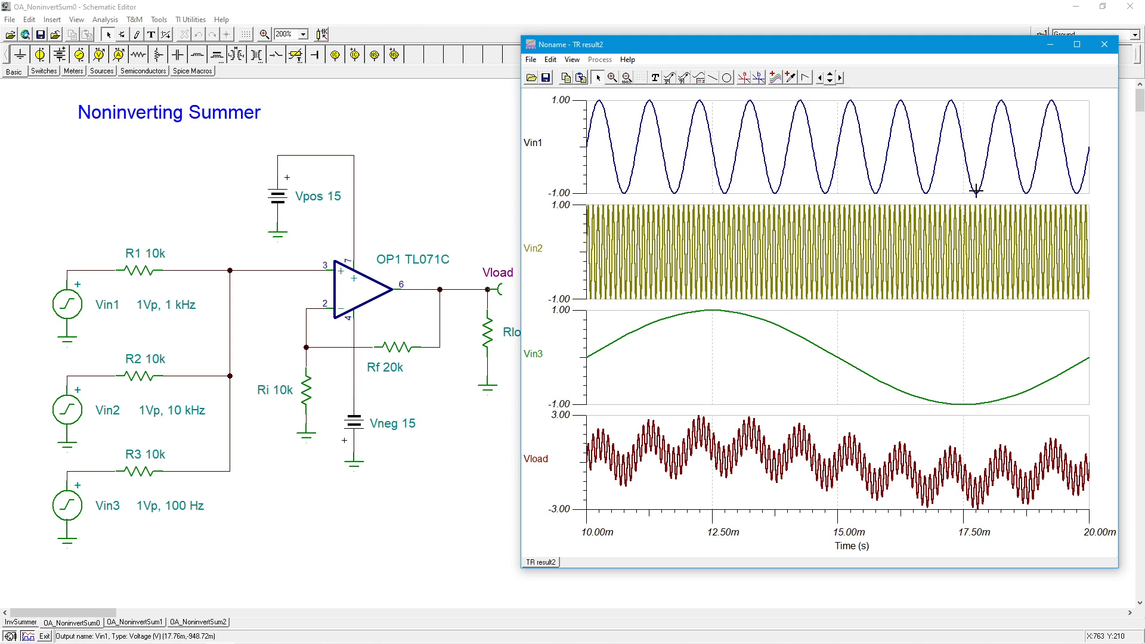
mouse_move(983, 293)
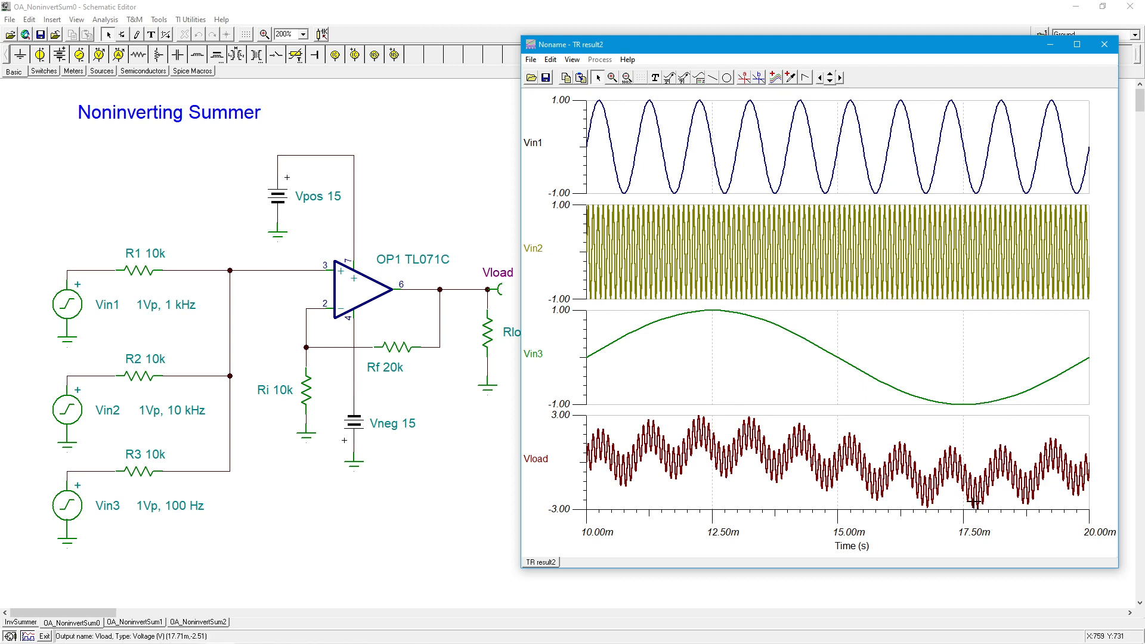
mouse_move(974, 504)
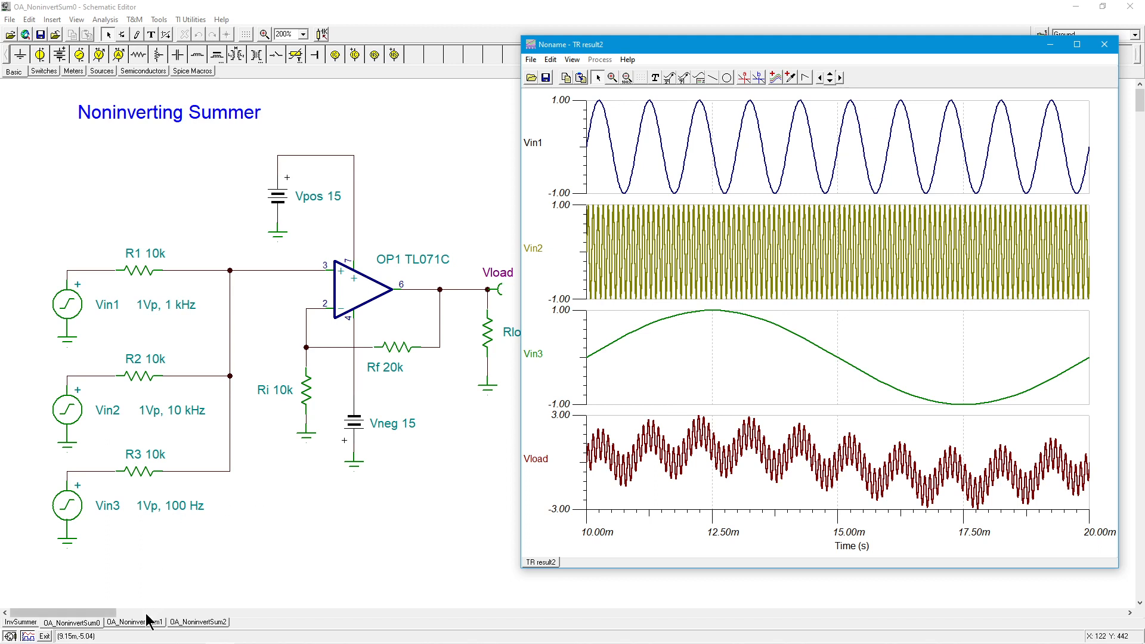
- Switch back to the OA_NoninvertSum1 sheet where only Vin1 drives the summer
click(129, 621)
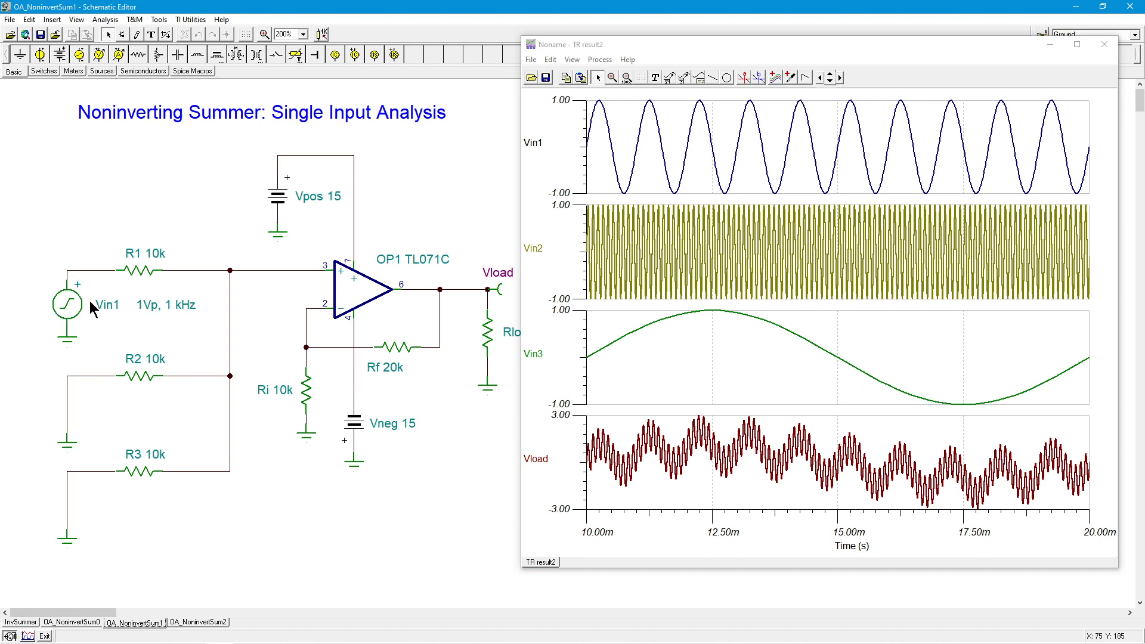
mouse_move(157, 275)
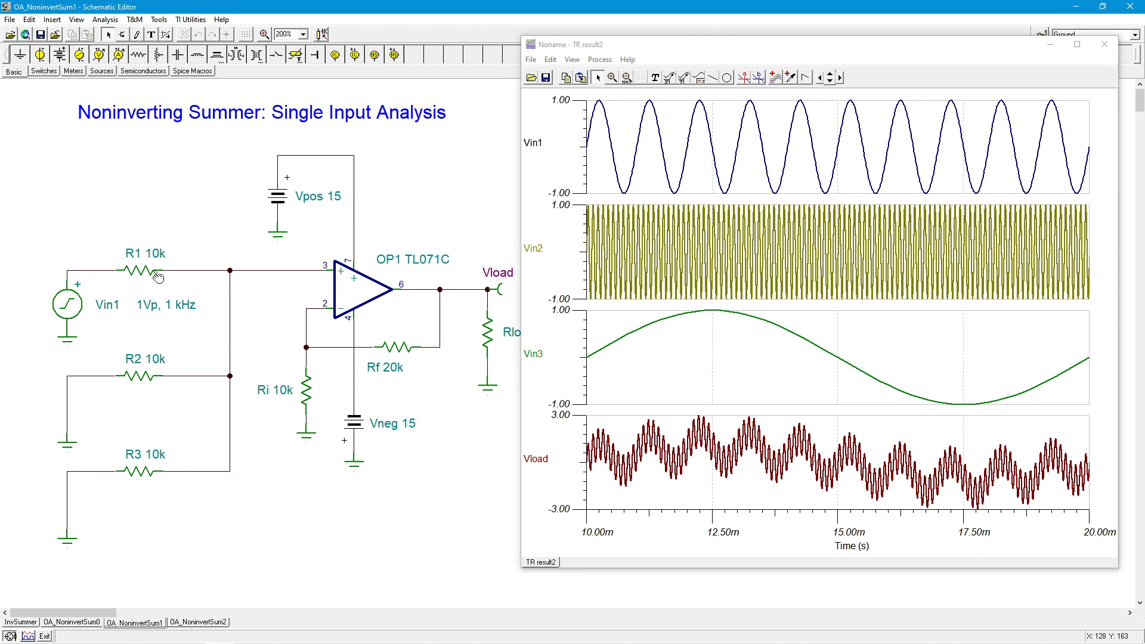
mouse_move(256, 299)
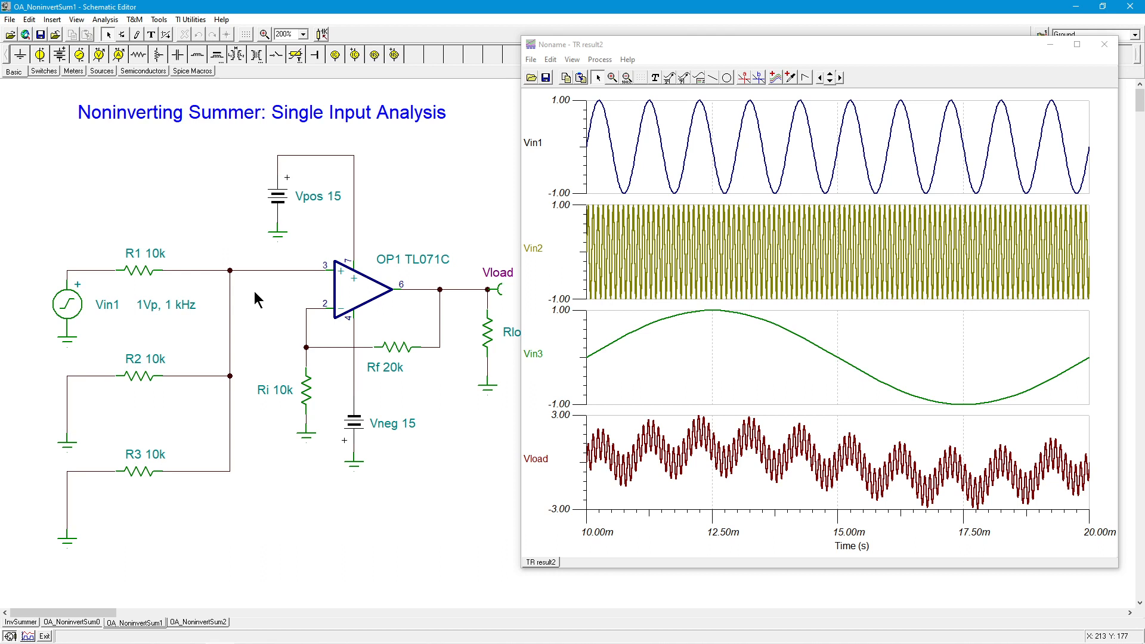
mouse_move(353, 431)
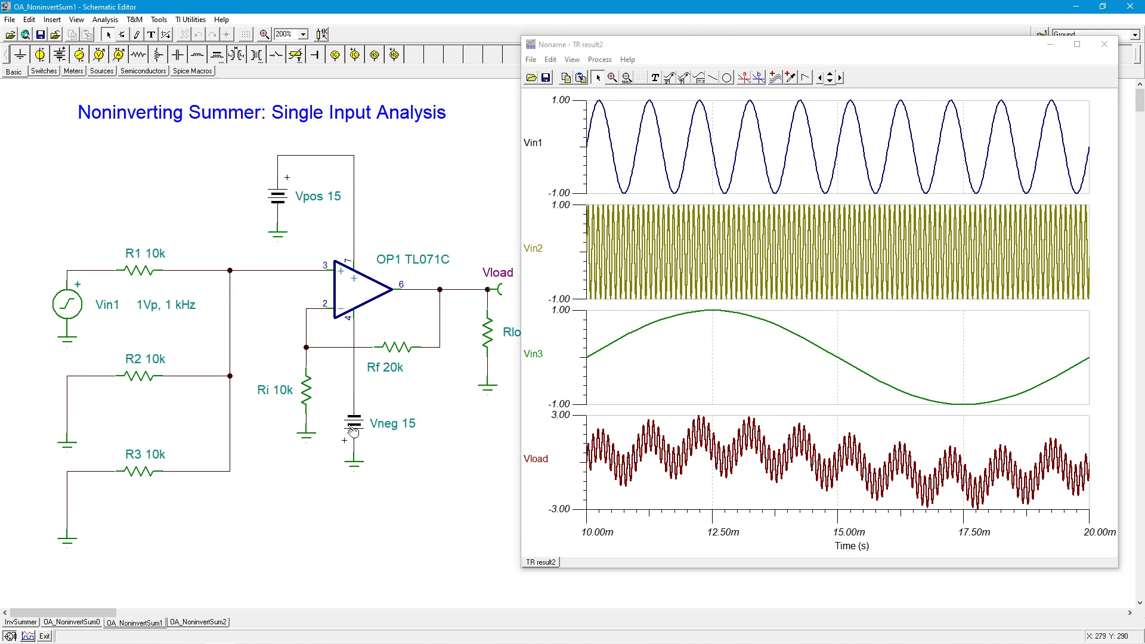
mouse_move(323, 445)
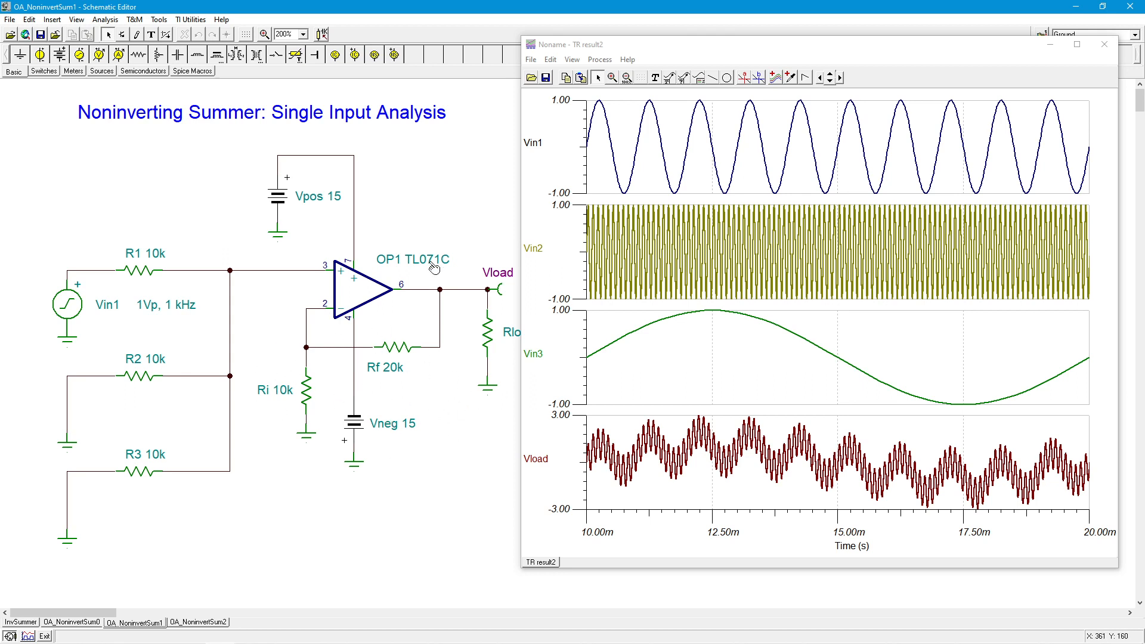
mouse_move(448, 278)
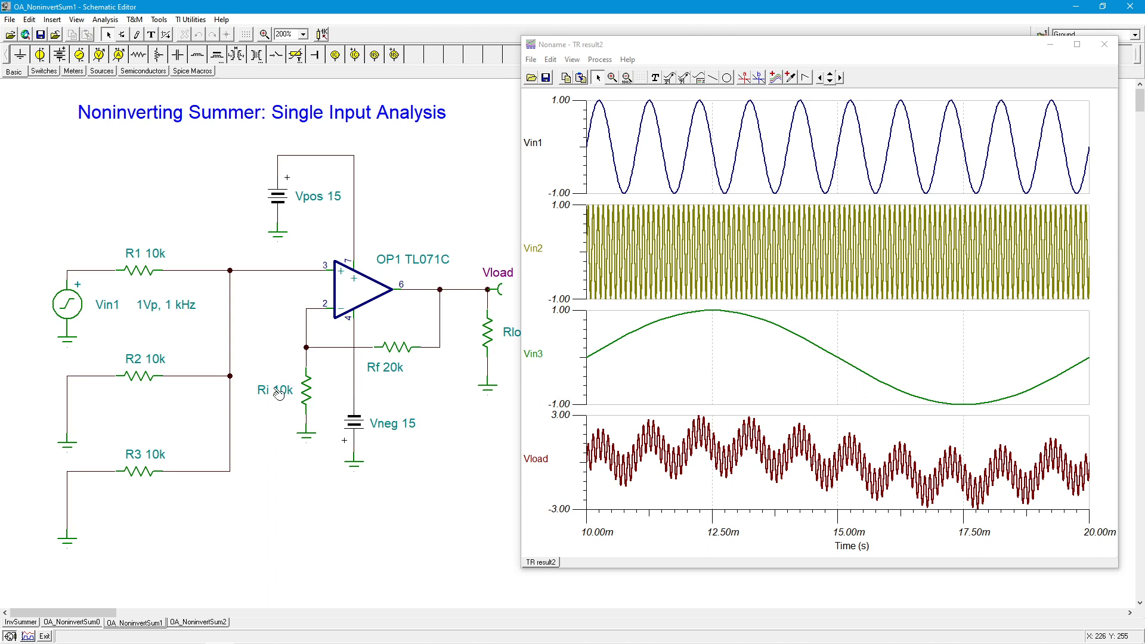
mouse_move(419, 400)
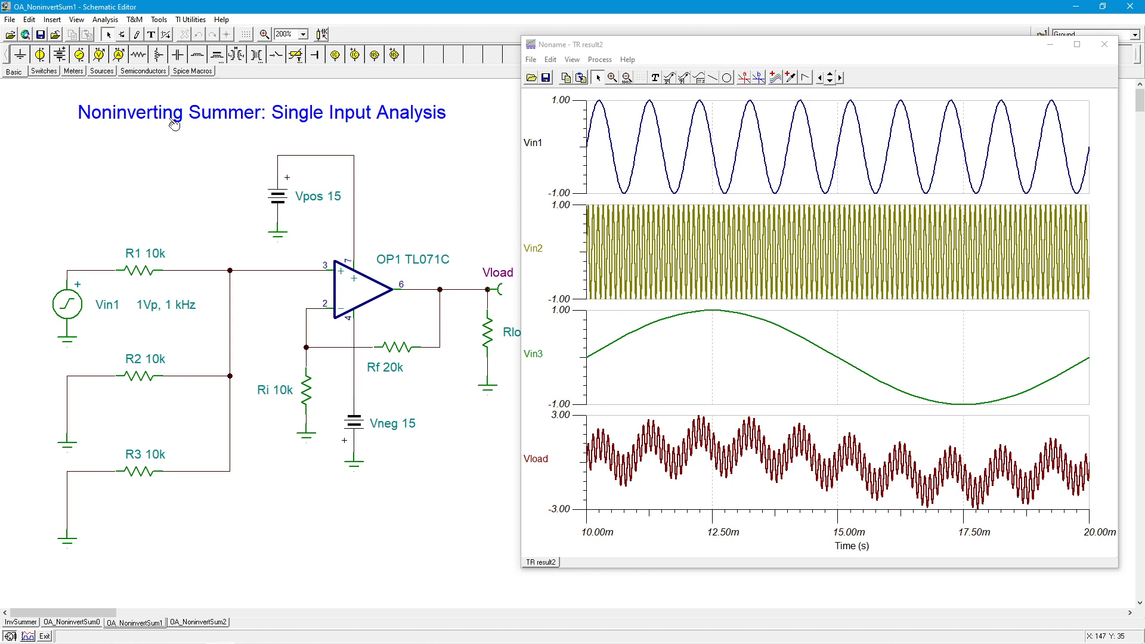
- Run an AC transfer characteristic and place cursor a at the −3 dB point near 1.1 MHz
click(105, 19)
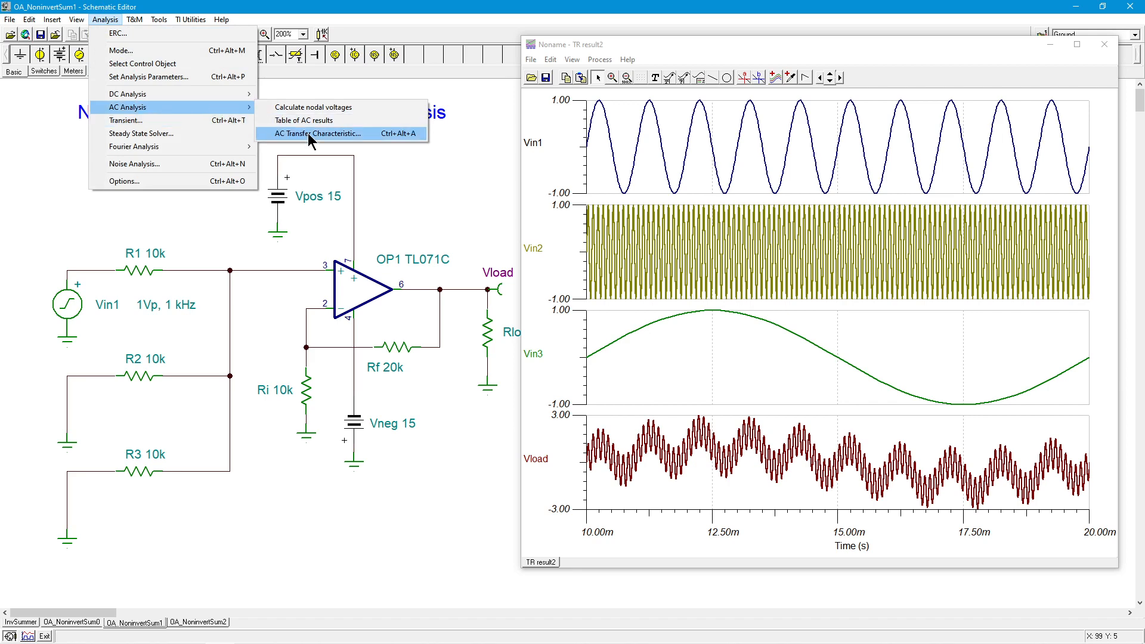
click(314, 133)
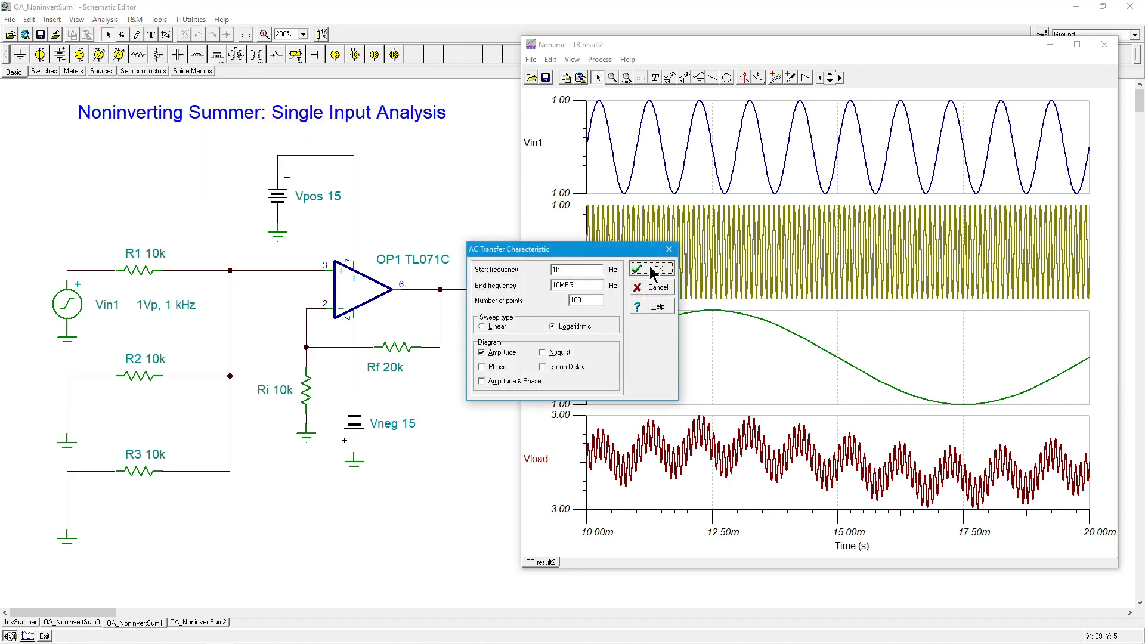
click(656, 268)
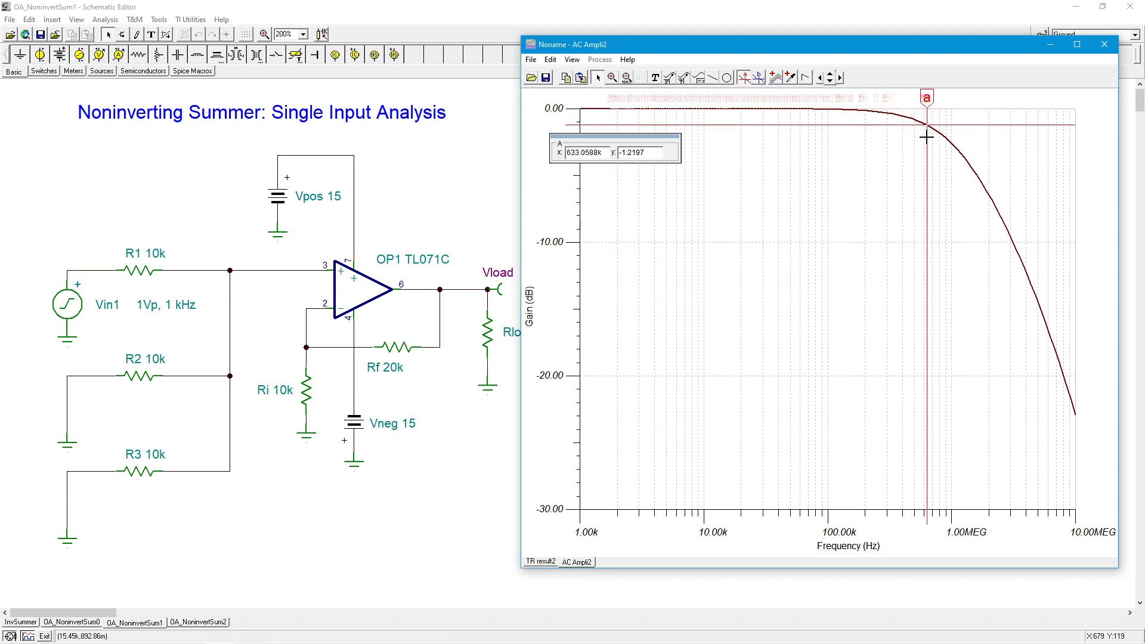
drag(926, 136, 957, 155)
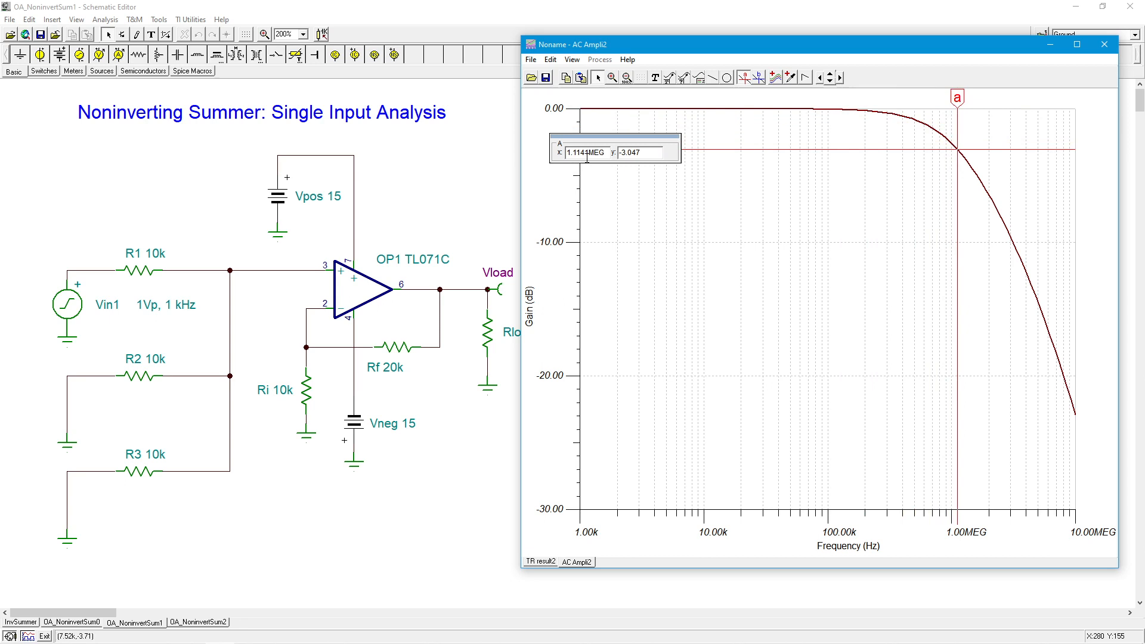
mouse_move(974, 65)
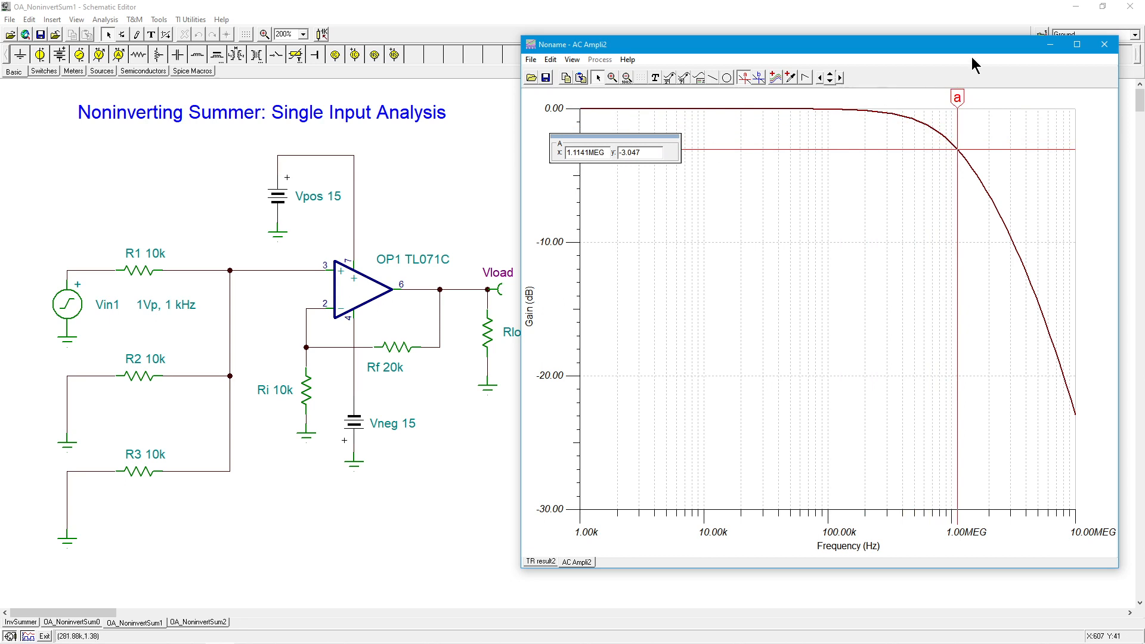
- Close the AC results, glance at the InvSummer sheet, and return to the Single Input Analysis sheet
click(1103, 44)
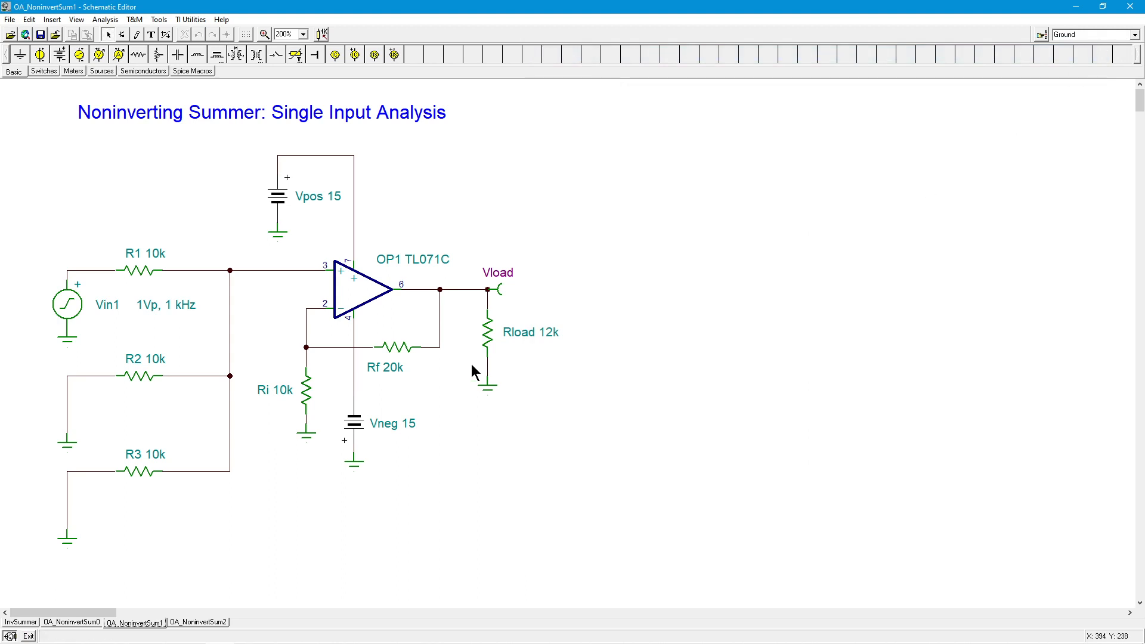
mouse_move(392, 365)
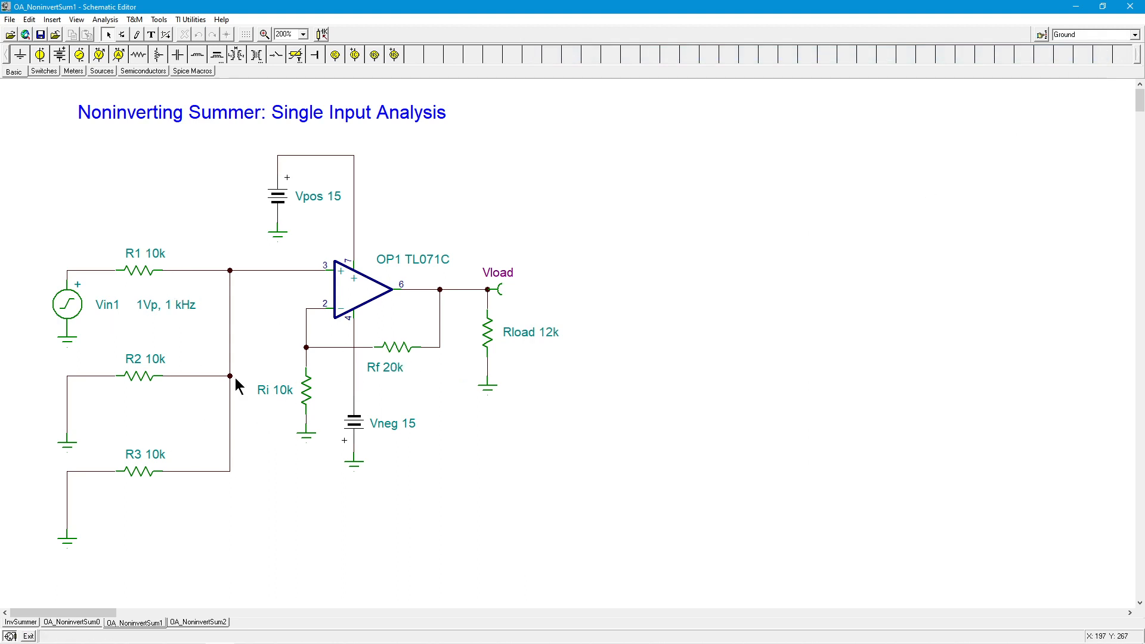
mouse_move(352, 378)
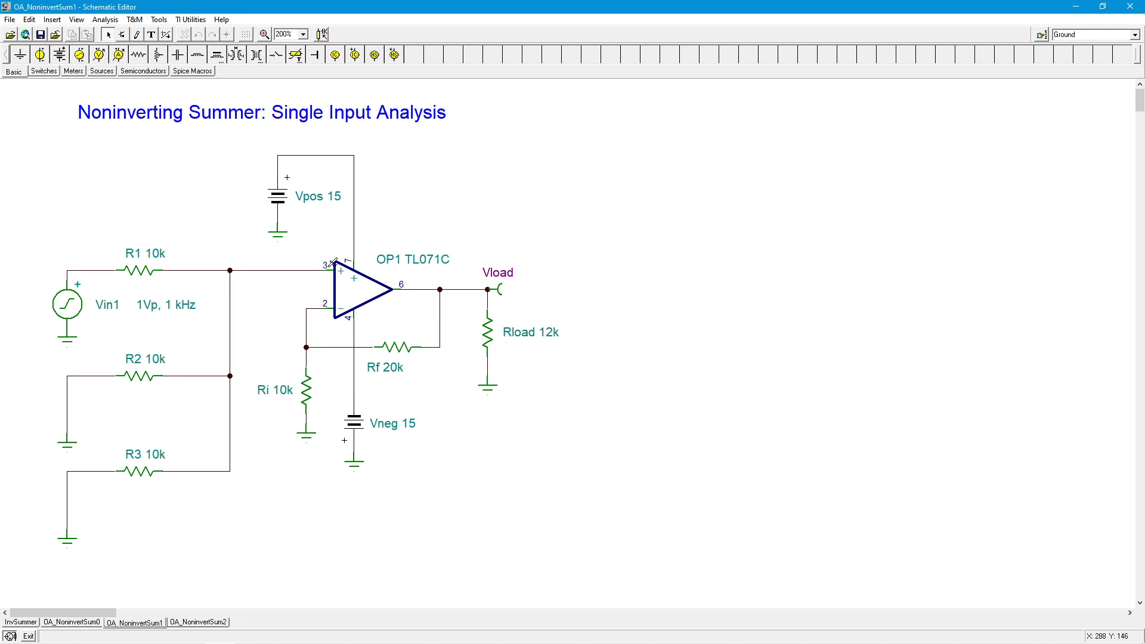
mouse_move(385, 345)
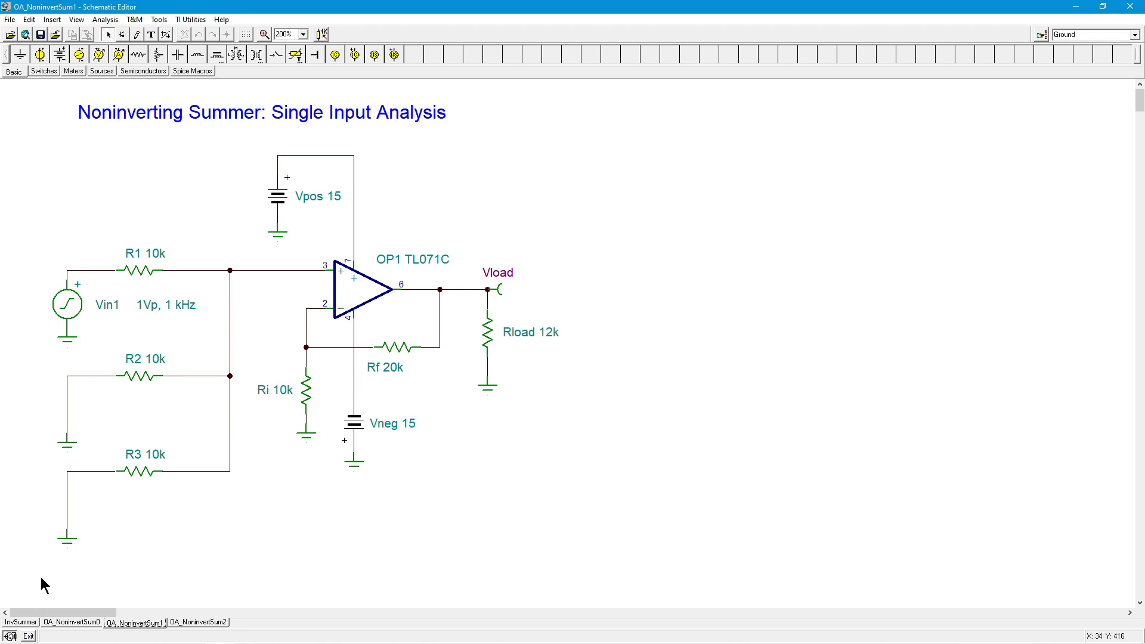
click(20, 622)
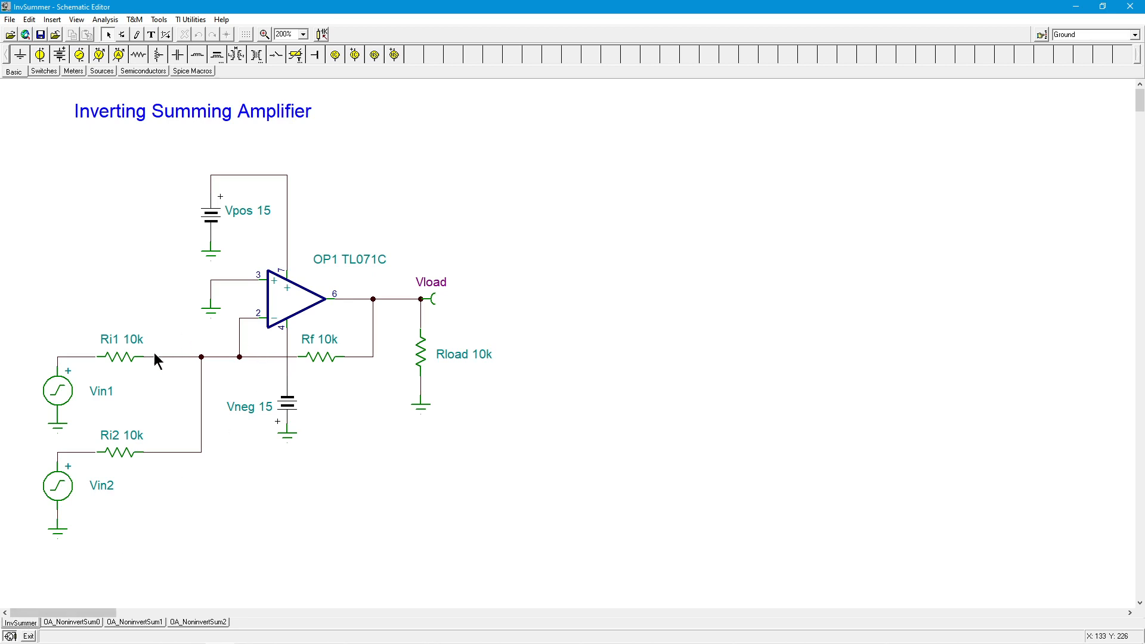
mouse_move(224, 587)
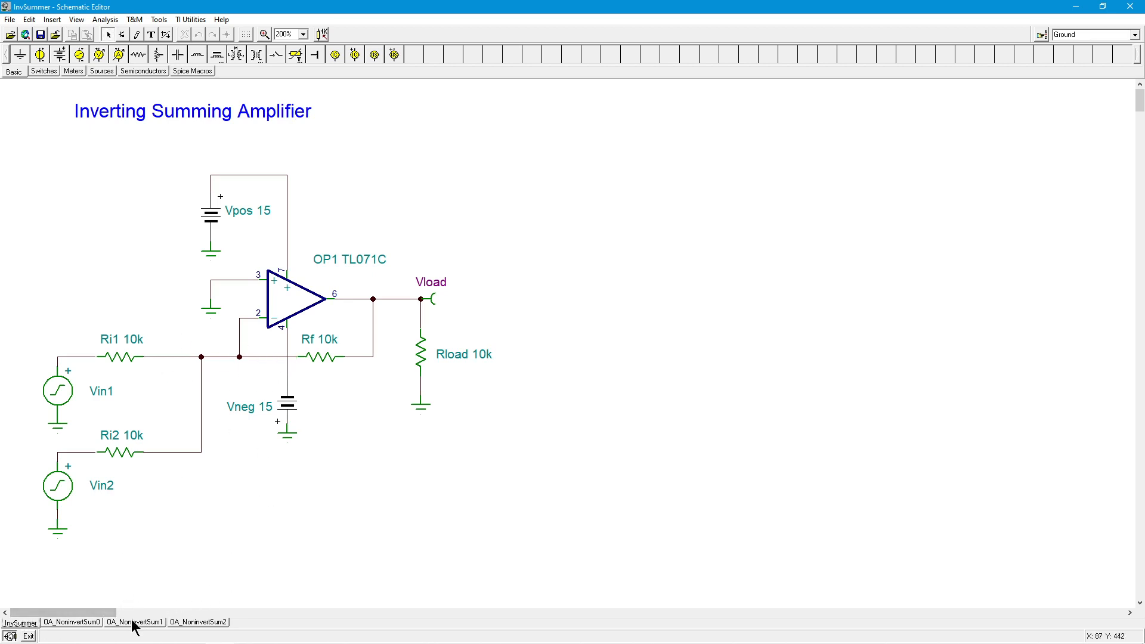
click(134, 621)
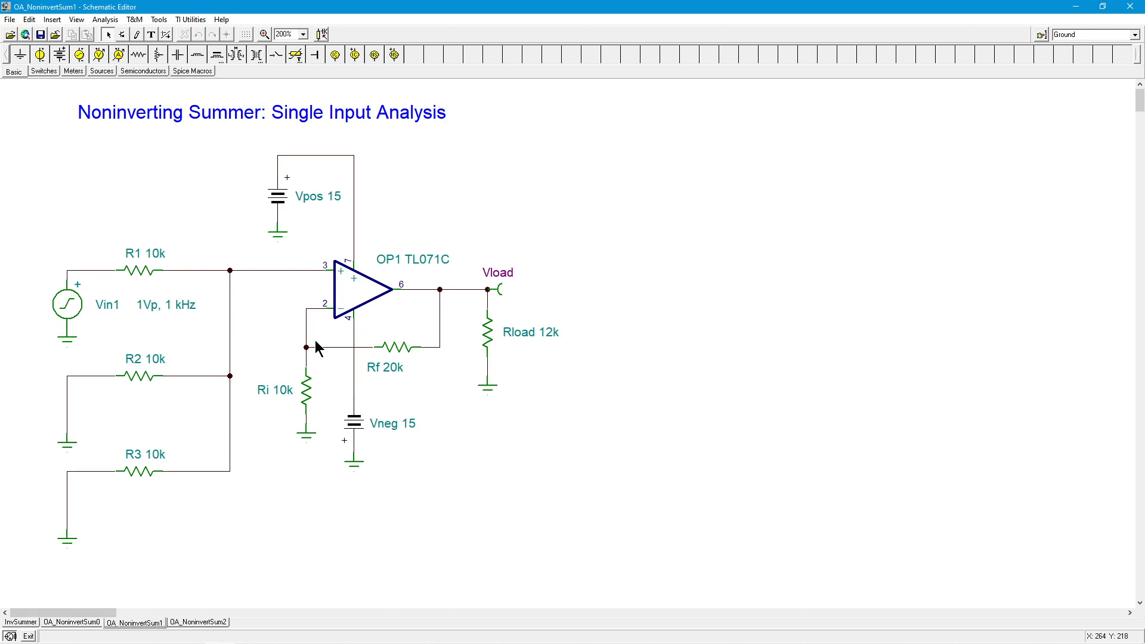
mouse_move(431, 321)
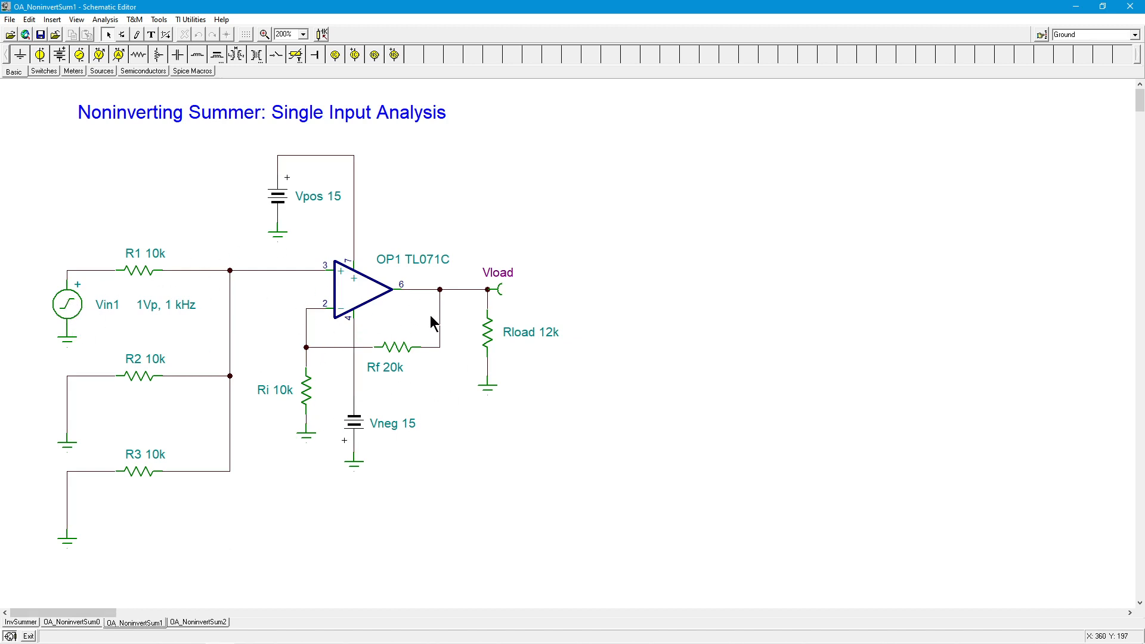
mouse_move(385, 386)
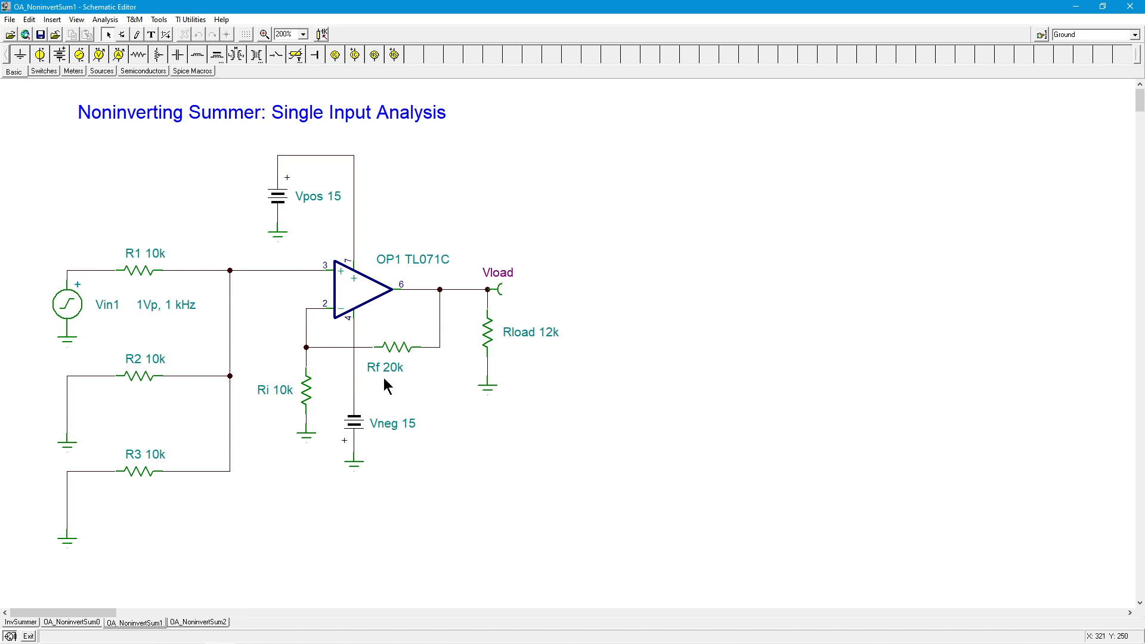
mouse_move(449, 333)
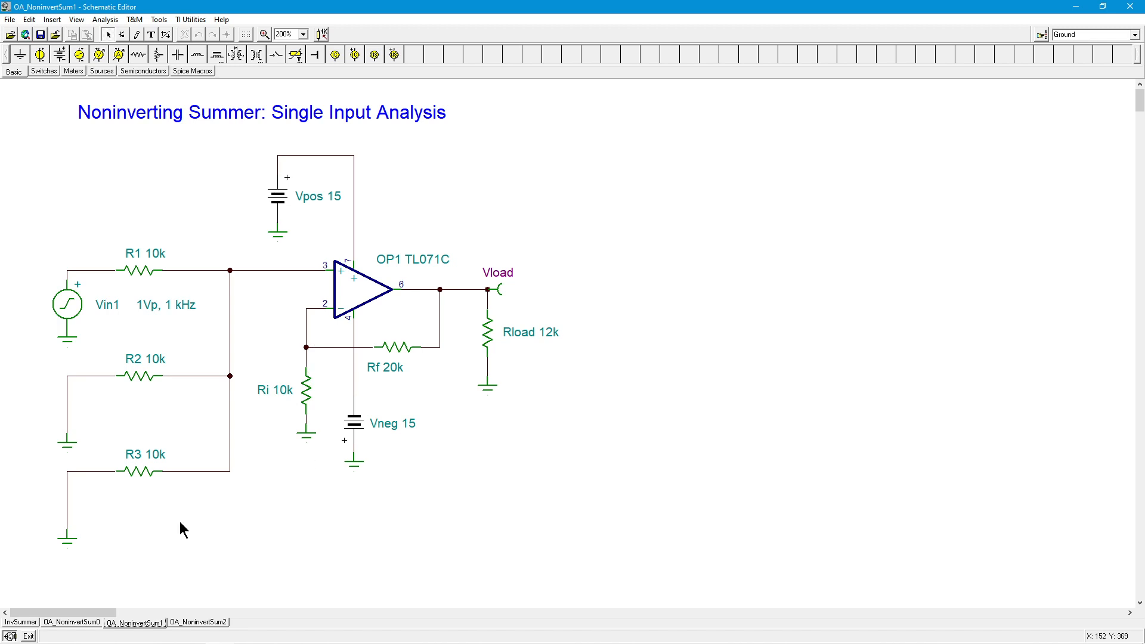
click(70, 622)
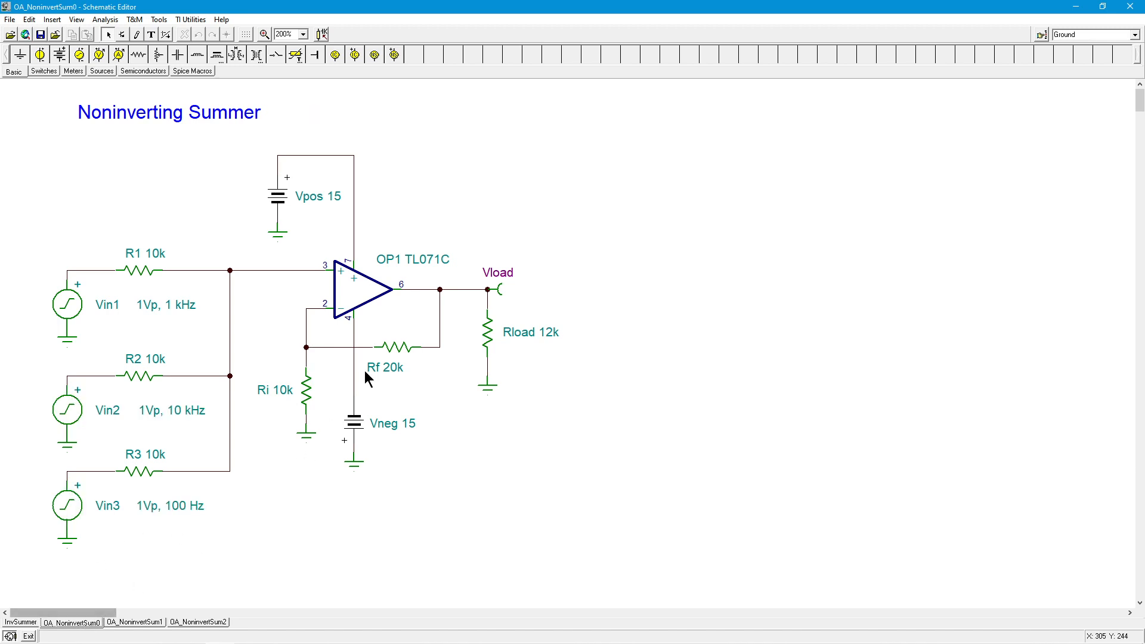
mouse_move(188, 284)
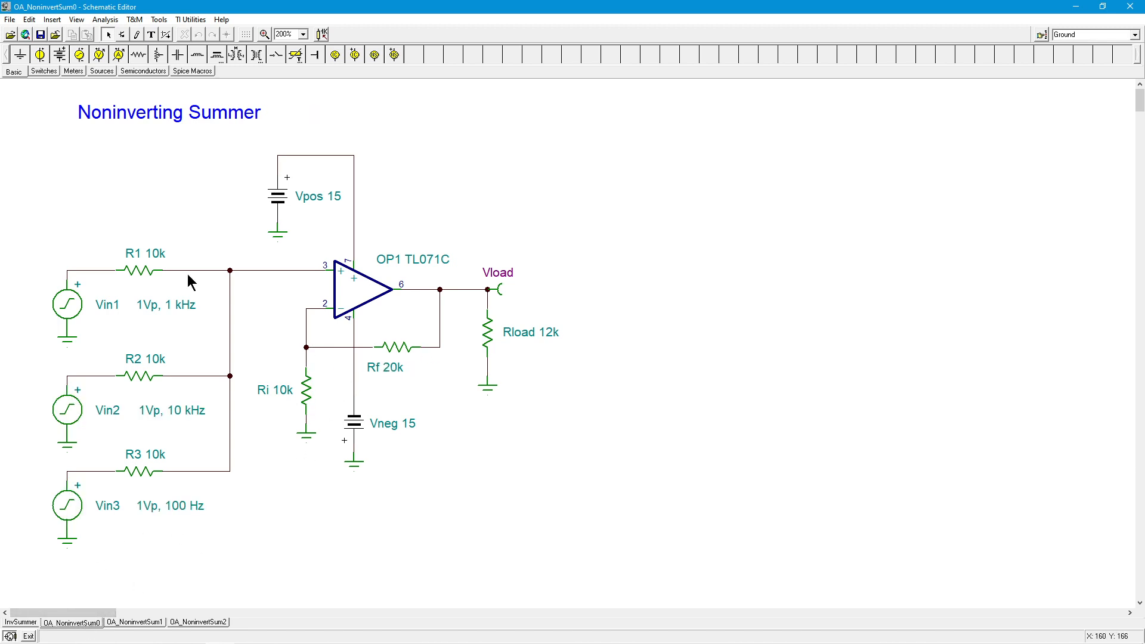
mouse_move(202, 300)
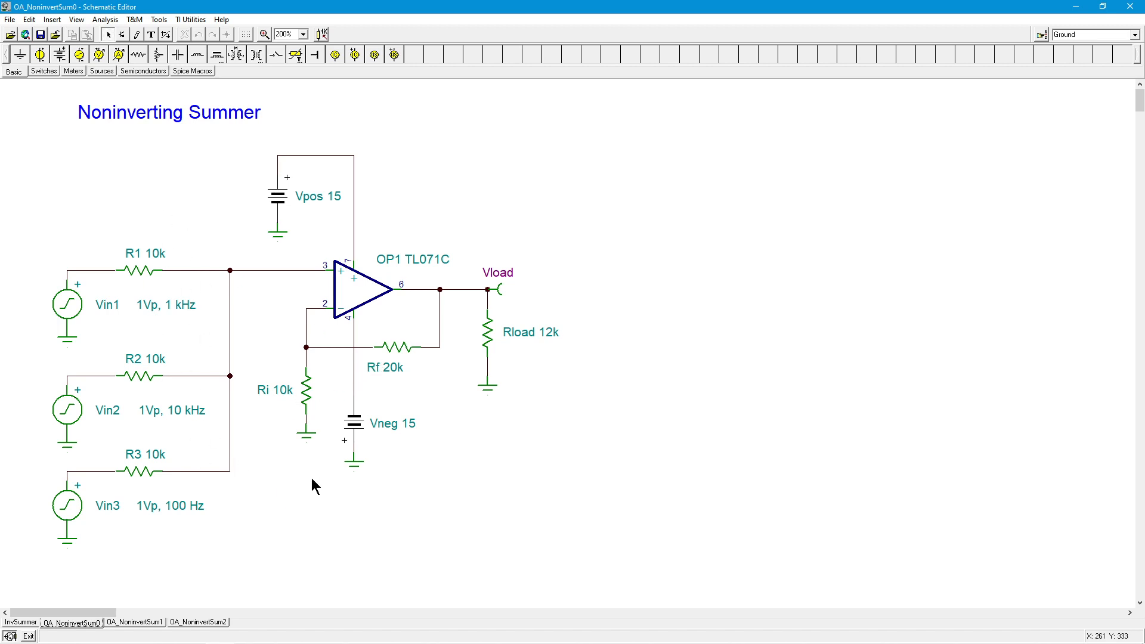
mouse_move(499, 431)
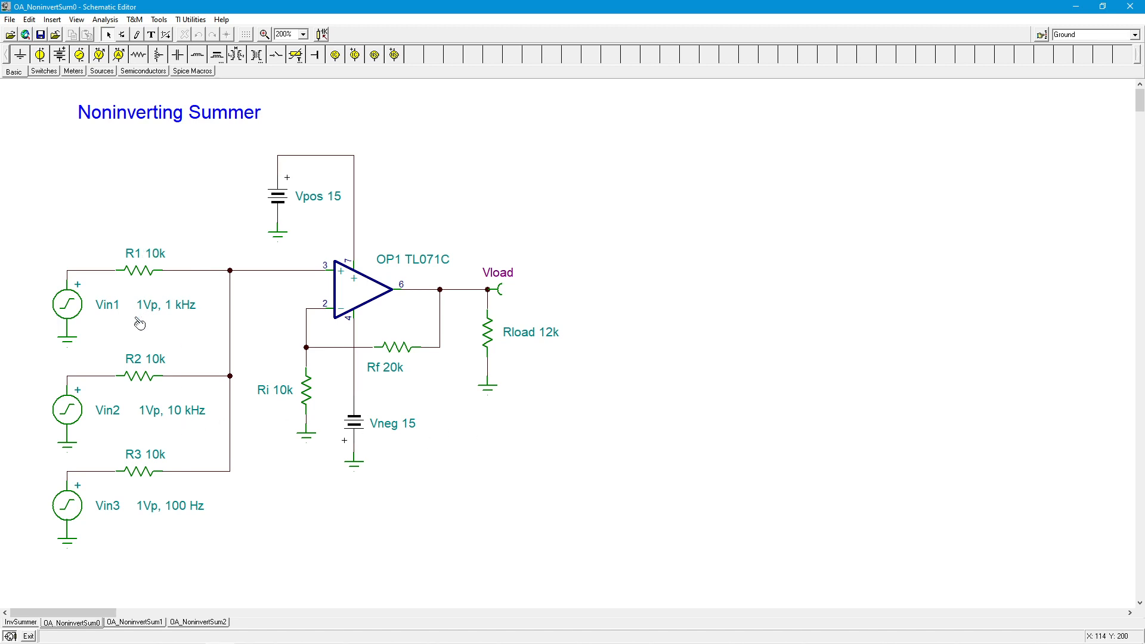
mouse_move(155, 226)
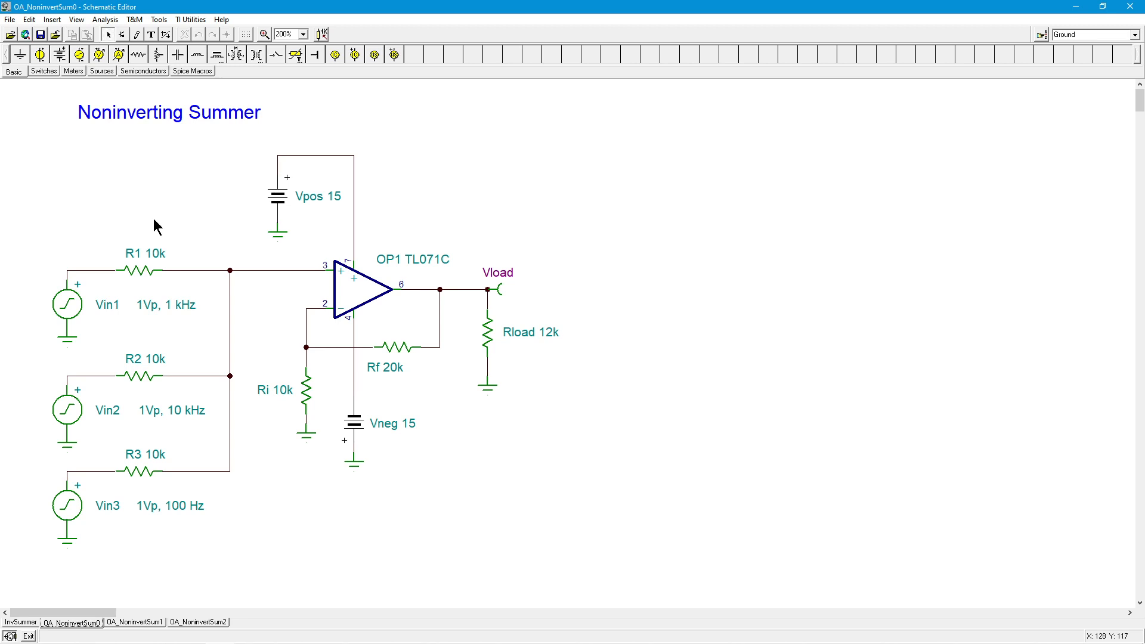
mouse_move(86, 307)
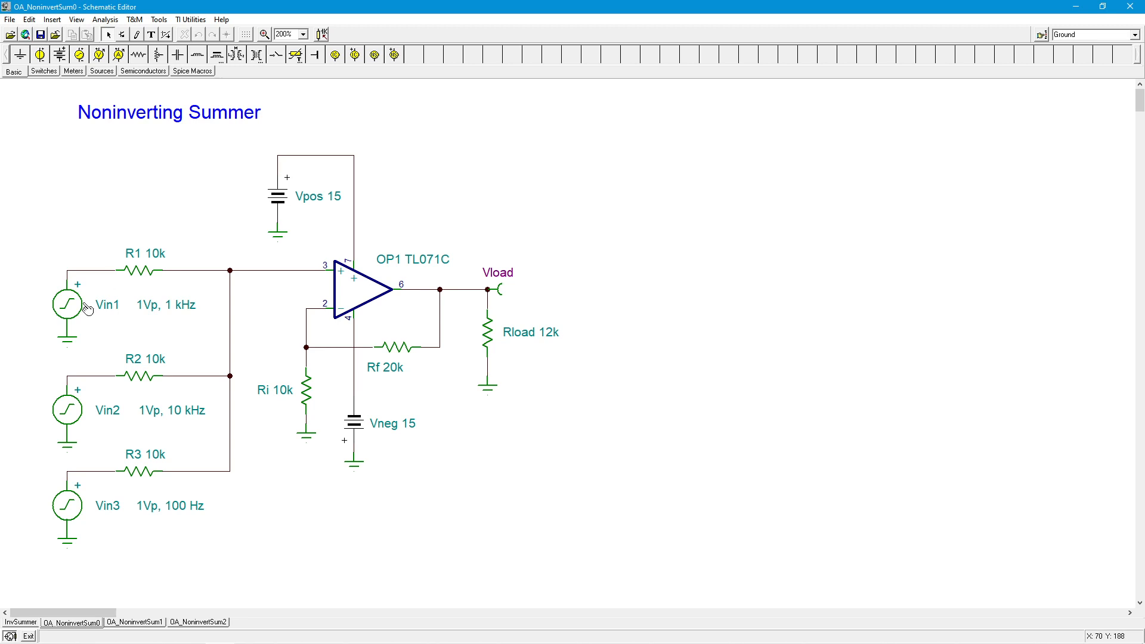
mouse_move(631, 455)
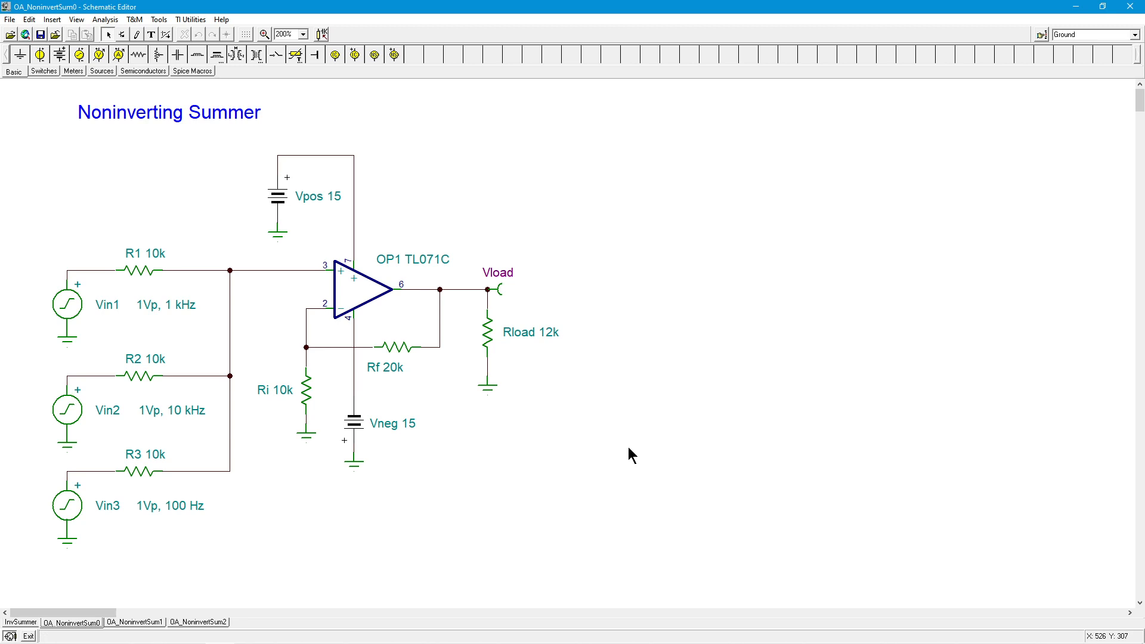
mouse_move(234, 461)
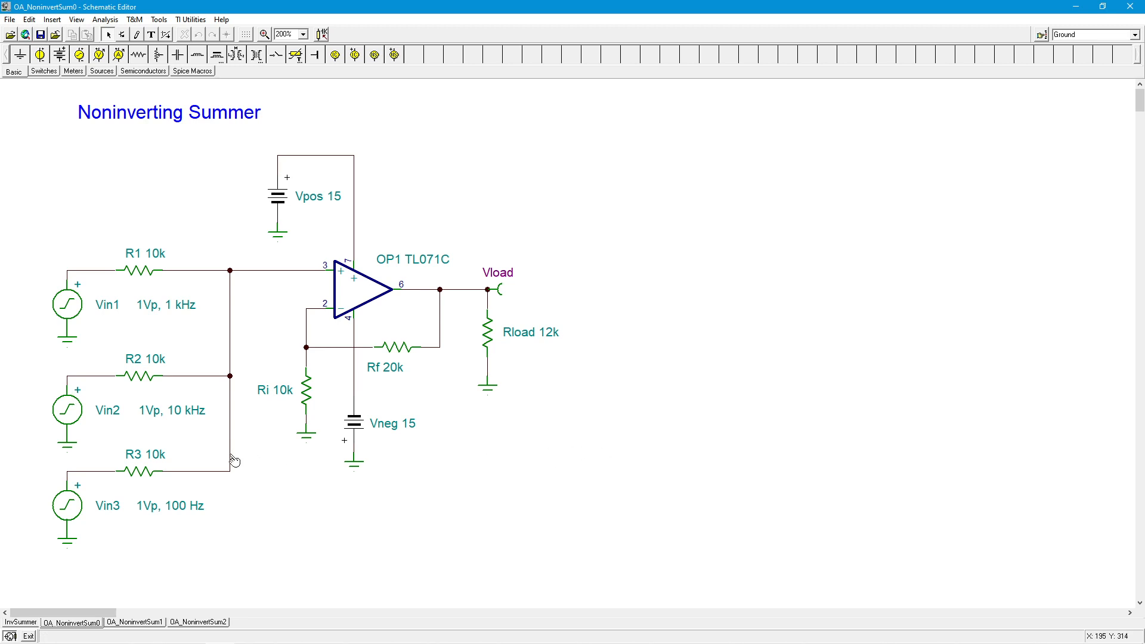
mouse_move(138, 268)
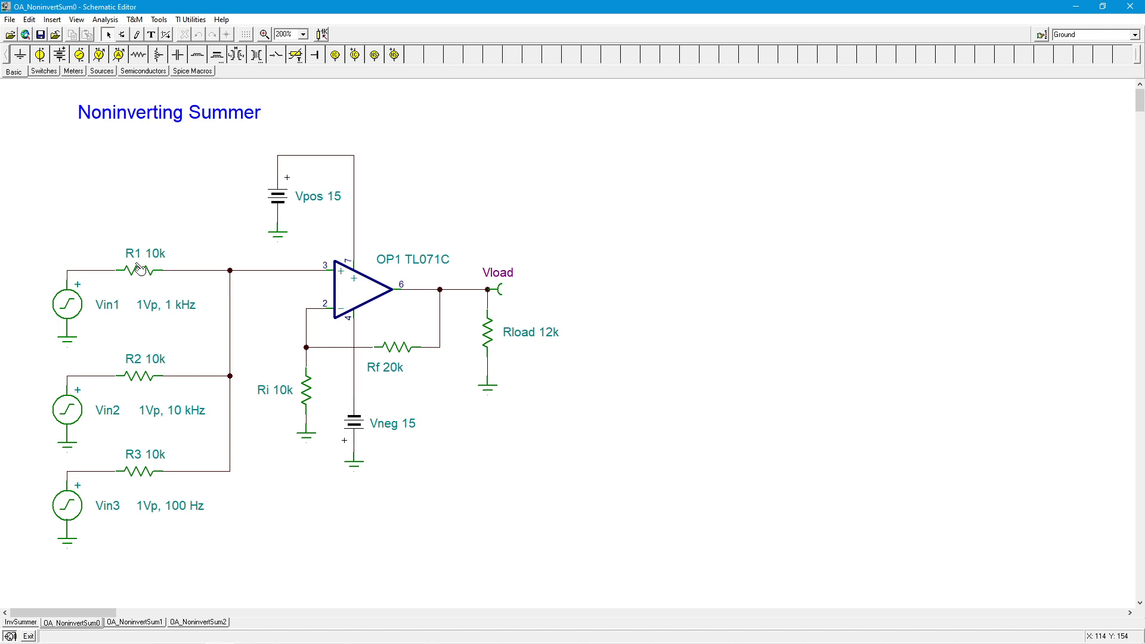
mouse_move(327, 206)
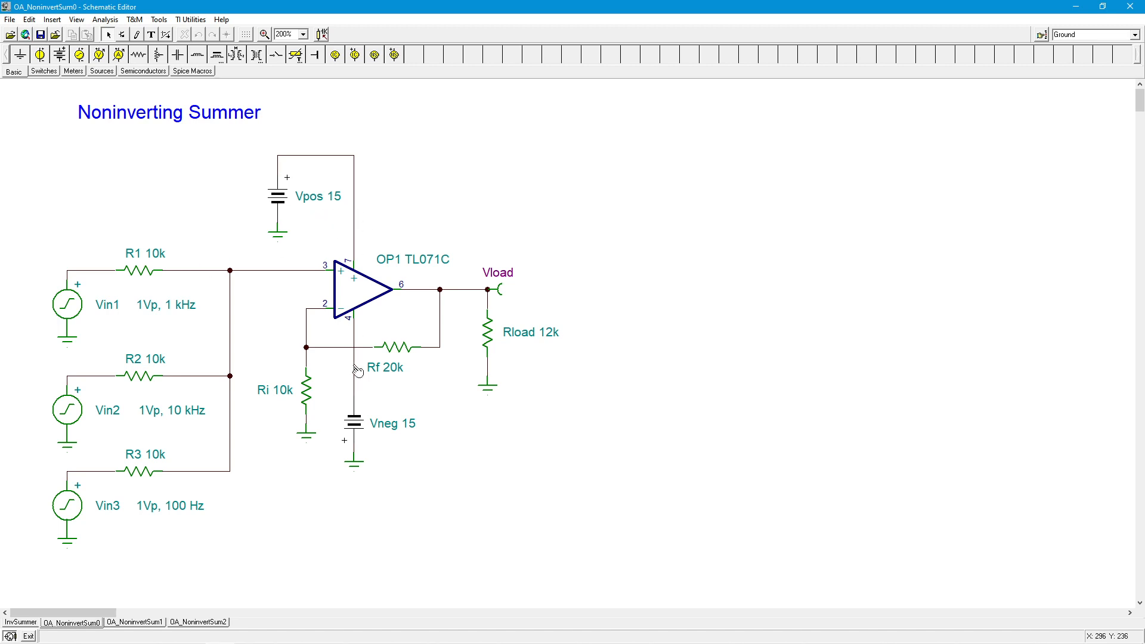
mouse_move(303, 341)
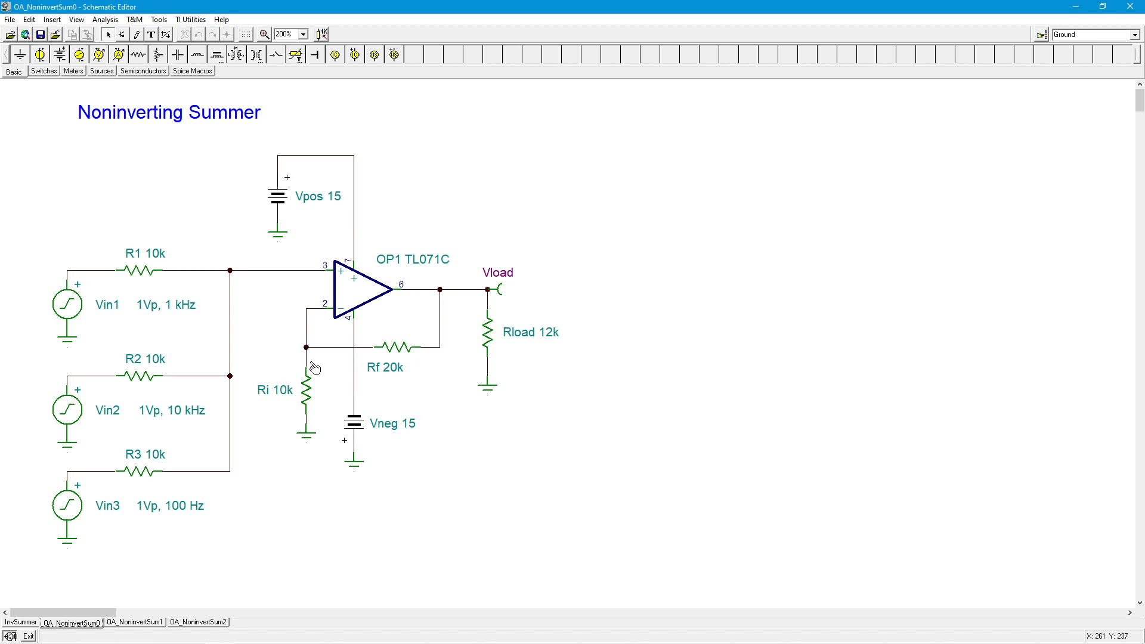
mouse_move(414, 391)
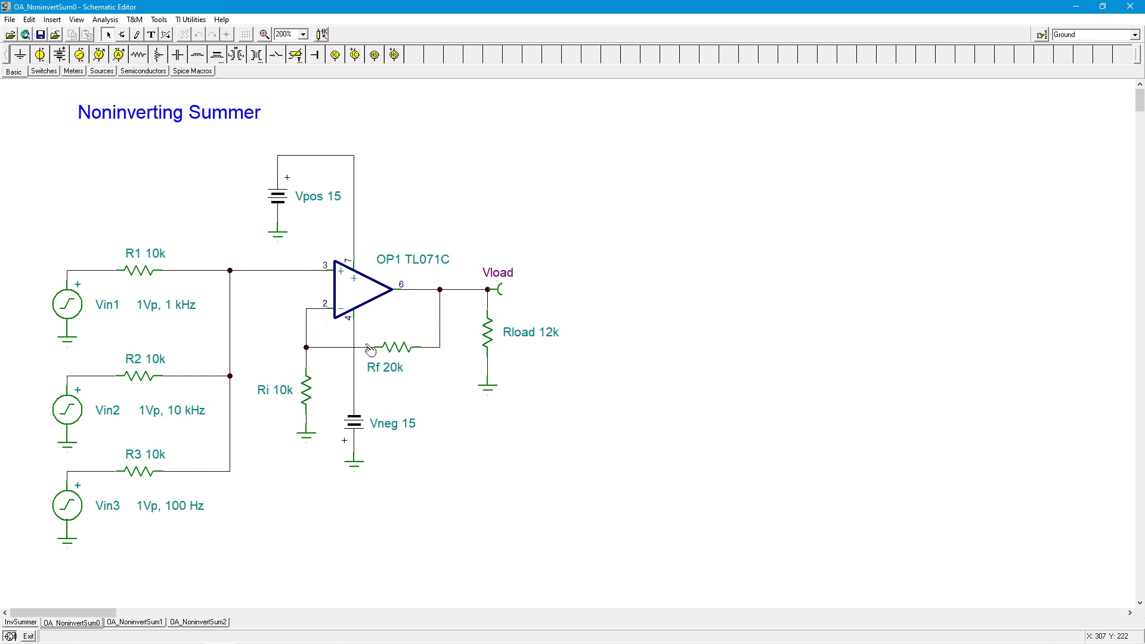
mouse_move(411, 378)
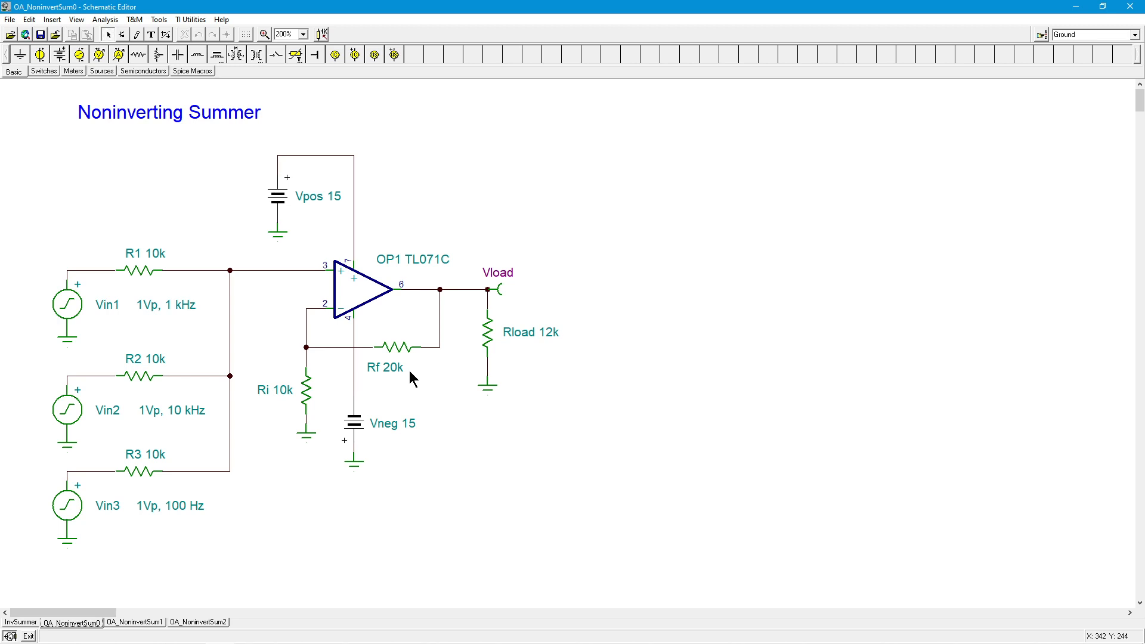
mouse_move(413, 389)
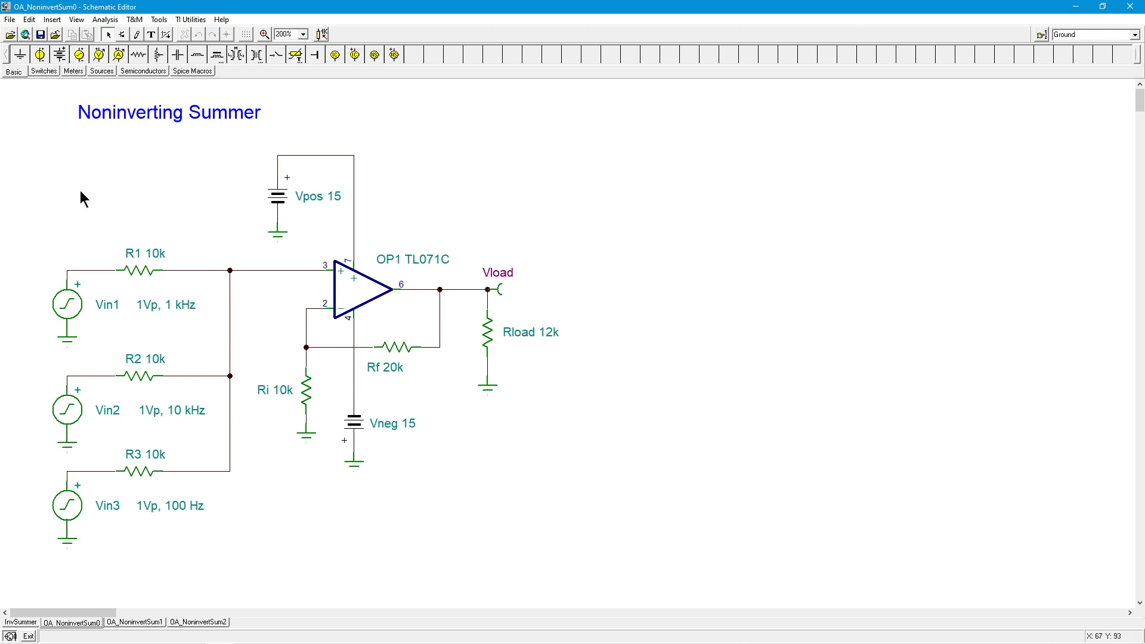
mouse_move(256, 510)
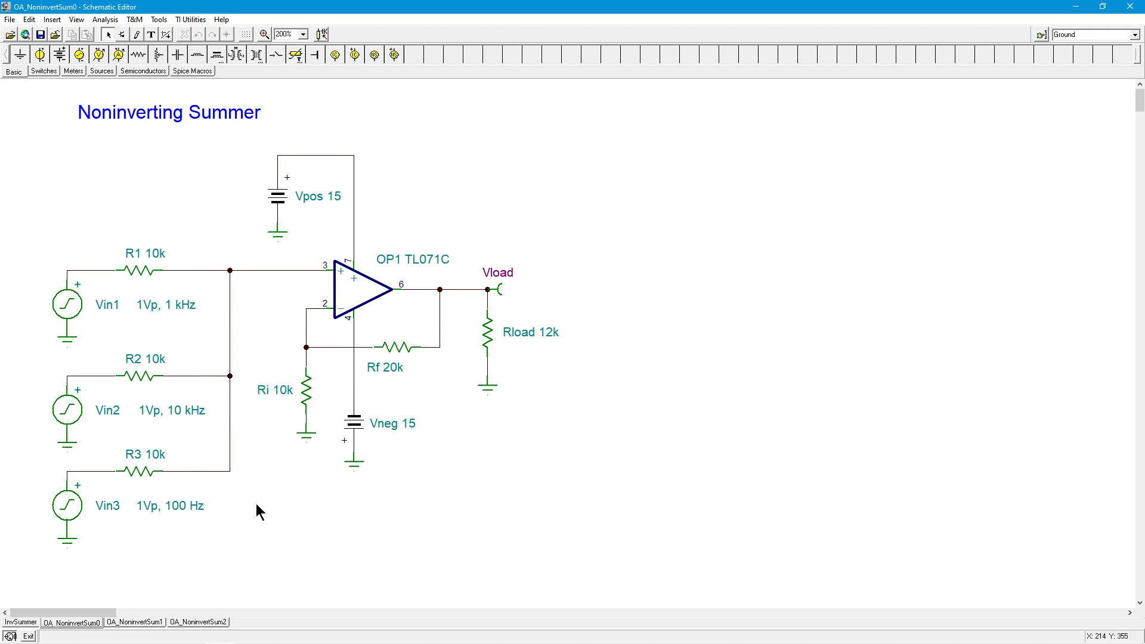
mouse_move(180, 297)
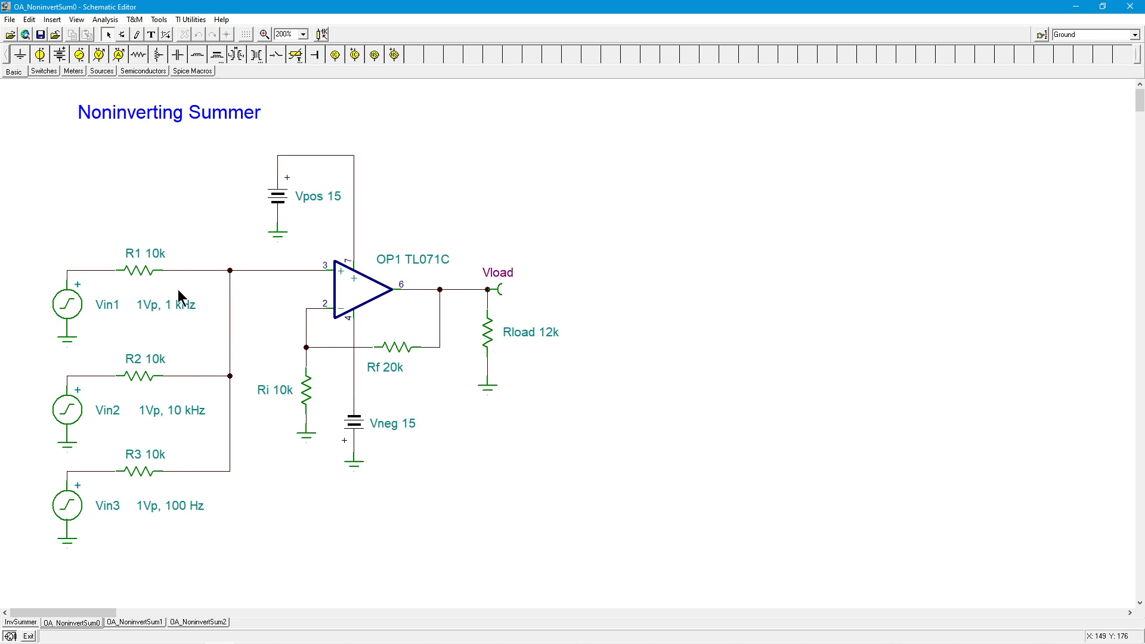
mouse_move(129, 279)
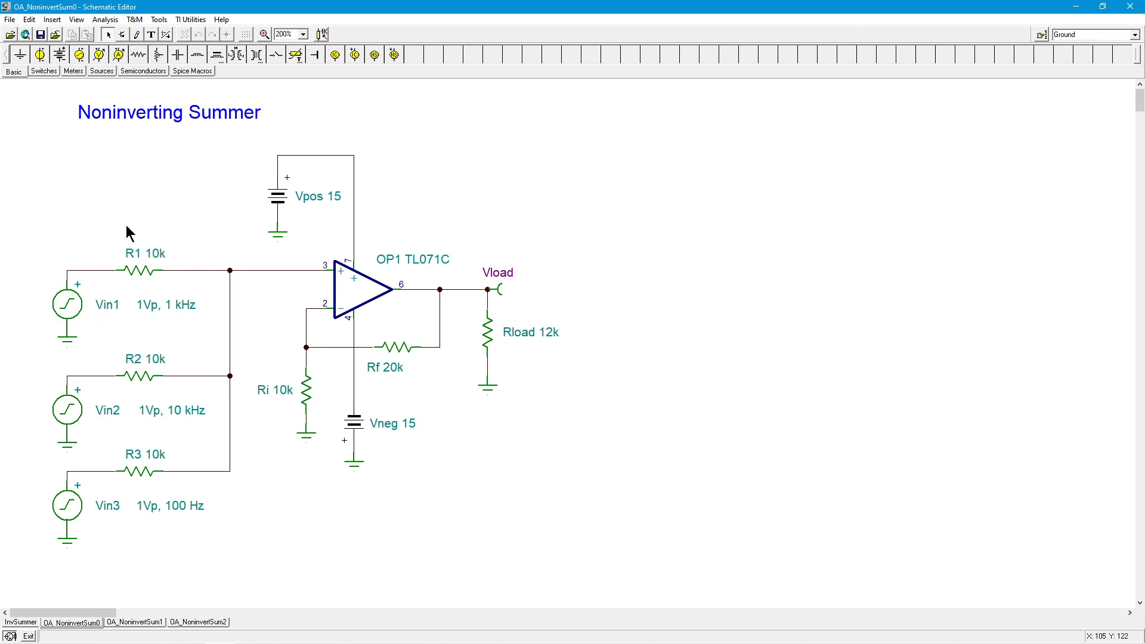
mouse_move(155, 288)
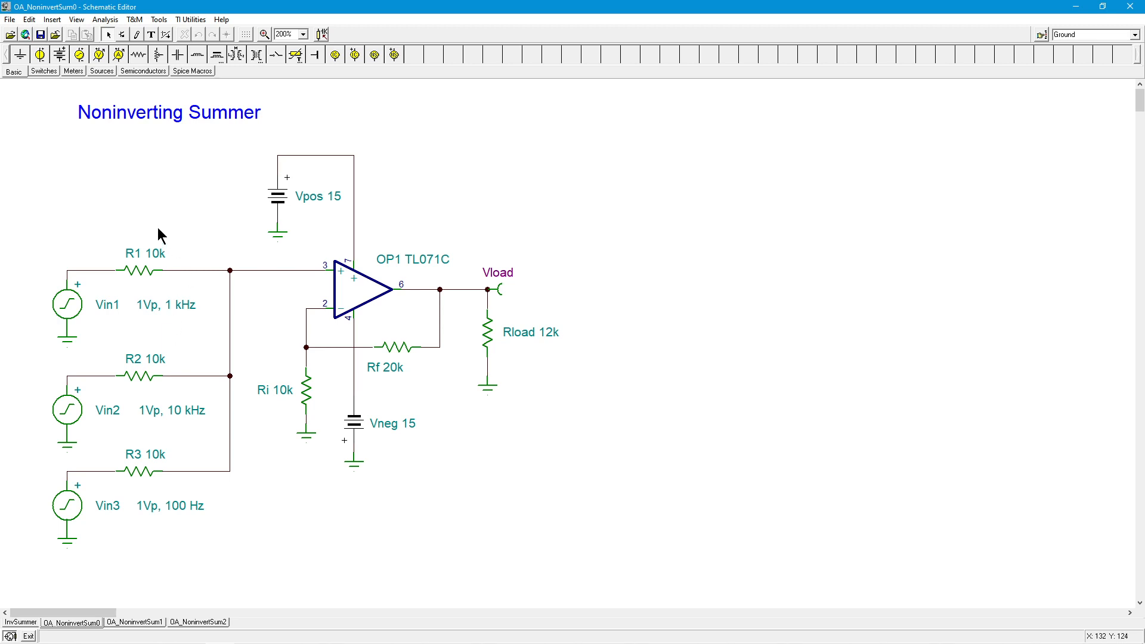
mouse_move(144, 484)
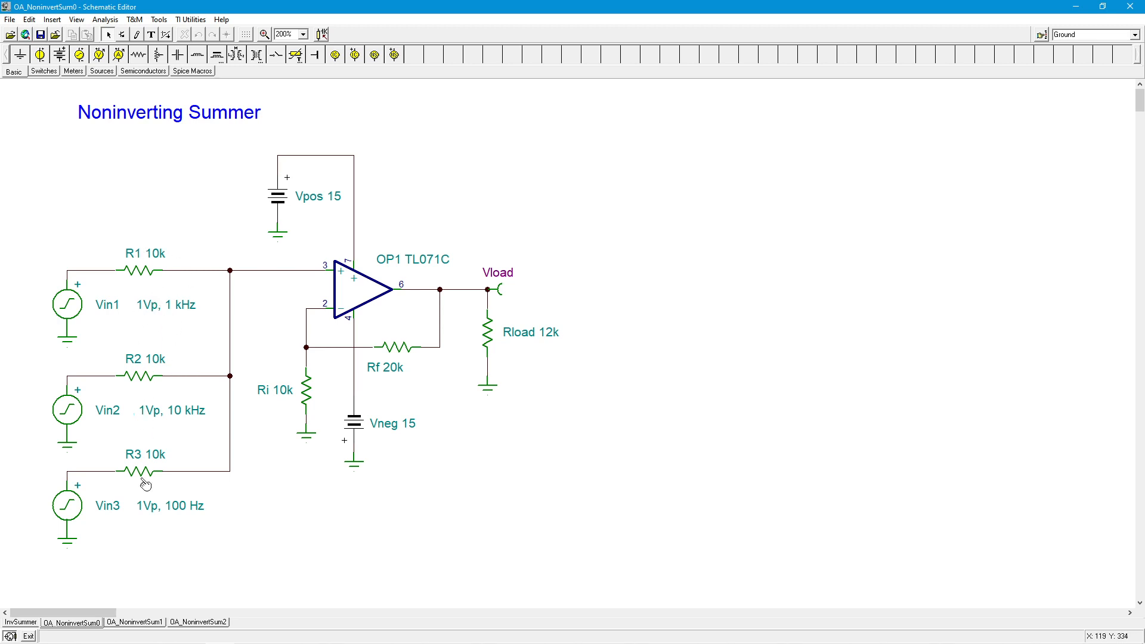
mouse_move(281, 487)
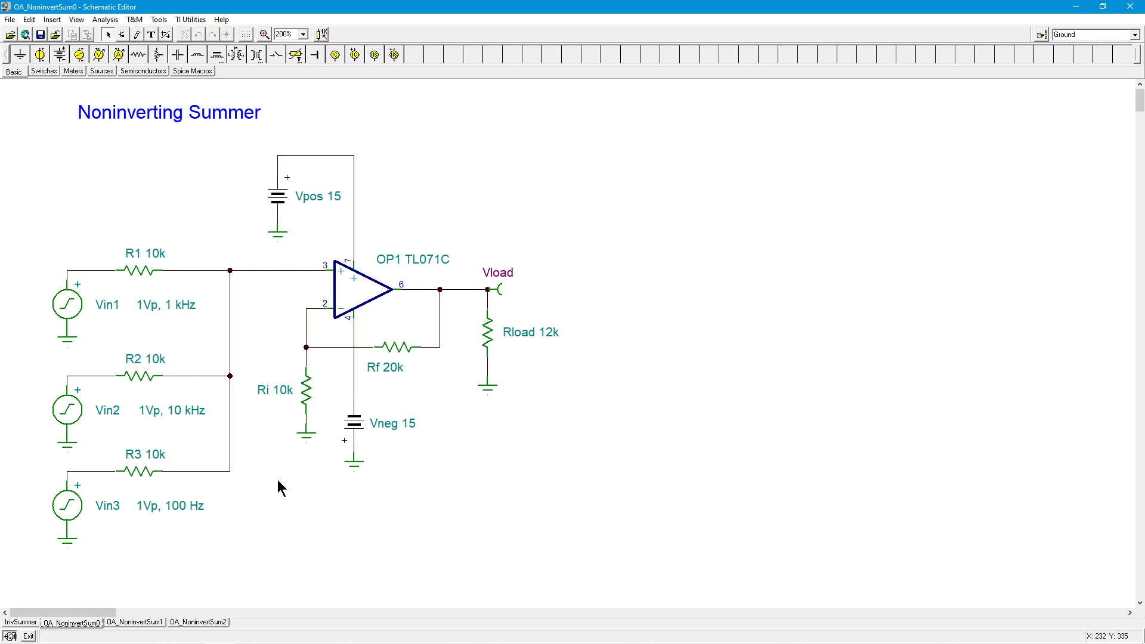
mouse_move(107, 308)
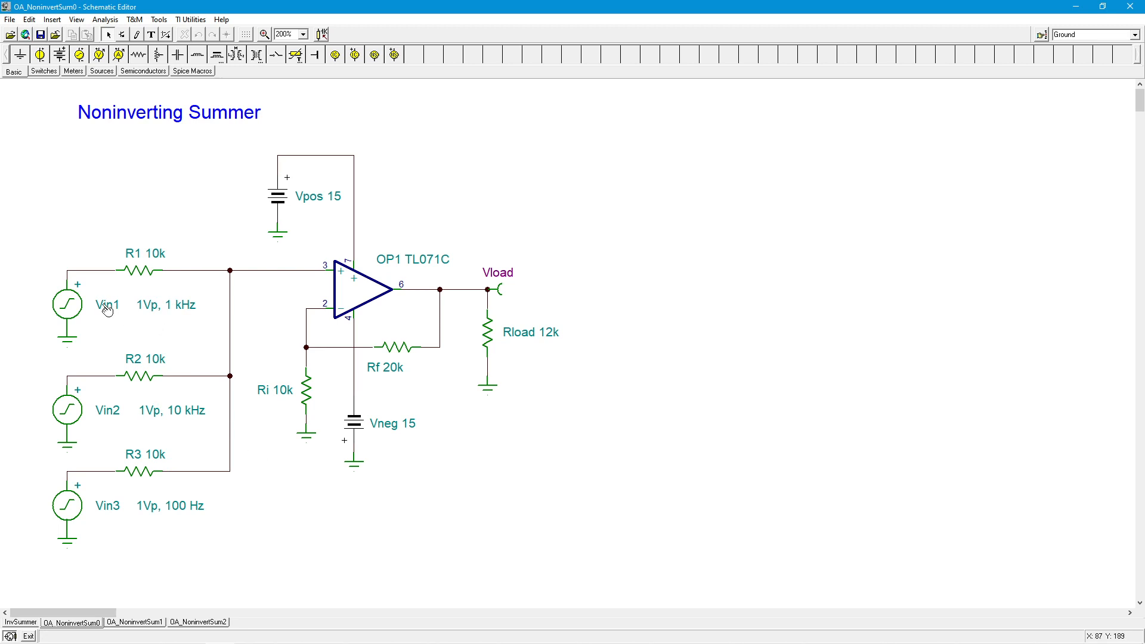
mouse_move(120, 320)
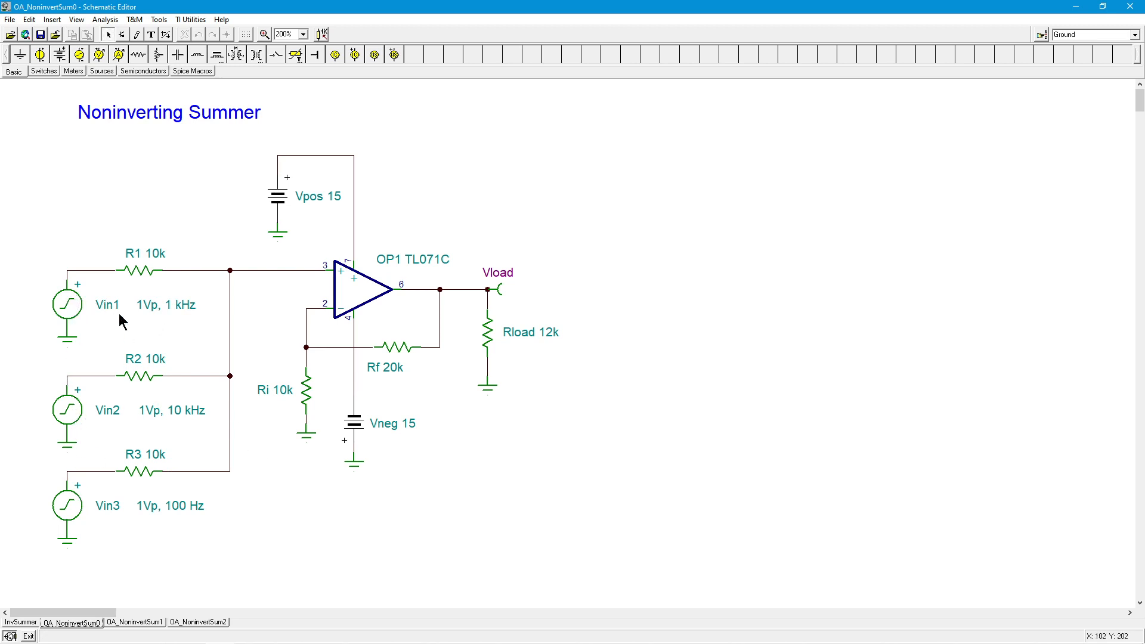
mouse_move(102, 286)
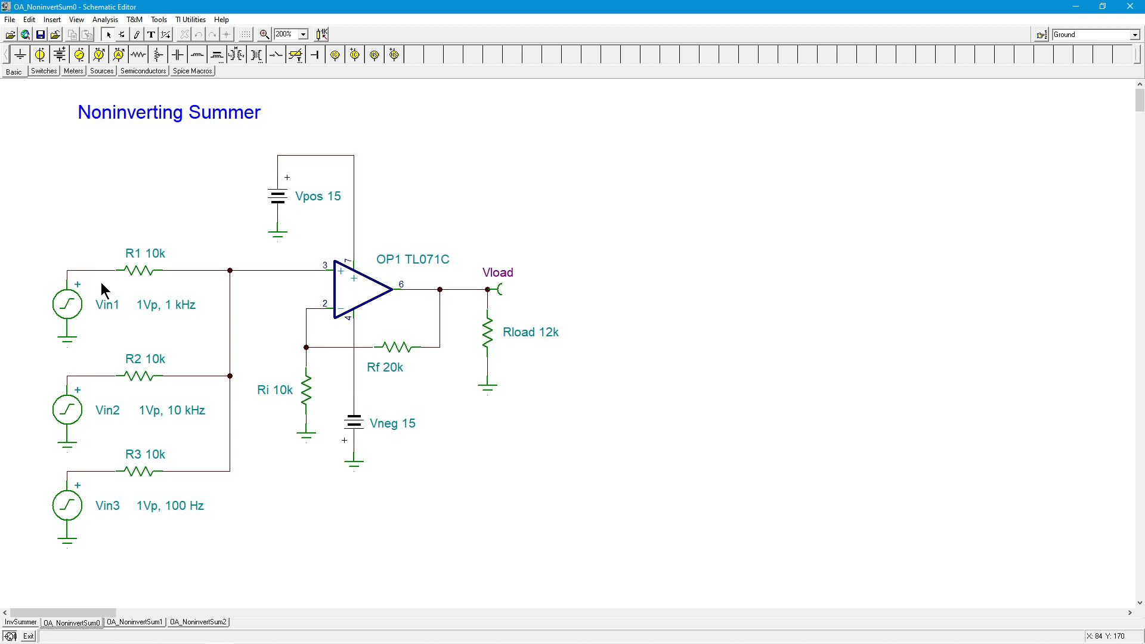
mouse_move(69, 241)
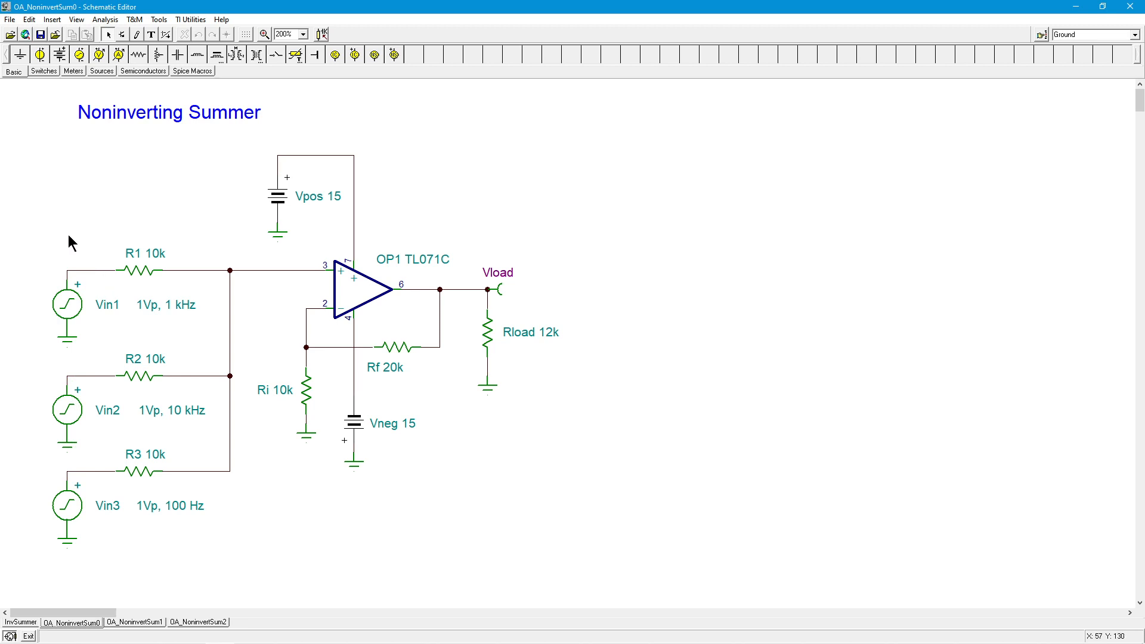
mouse_move(110, 240)
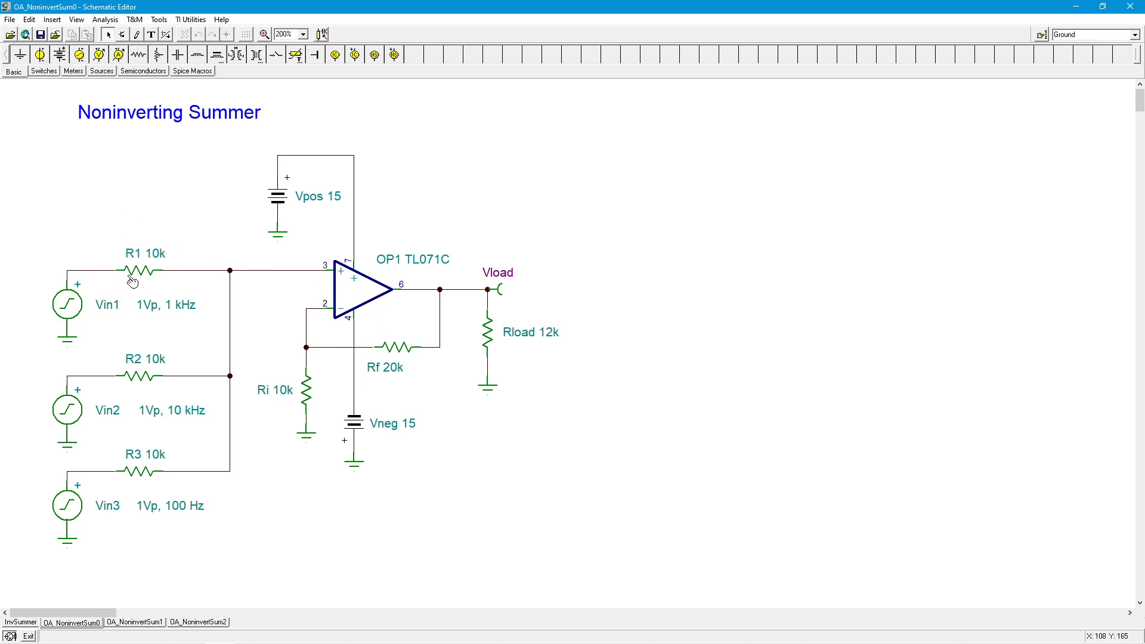
mouse_move(129, 279)
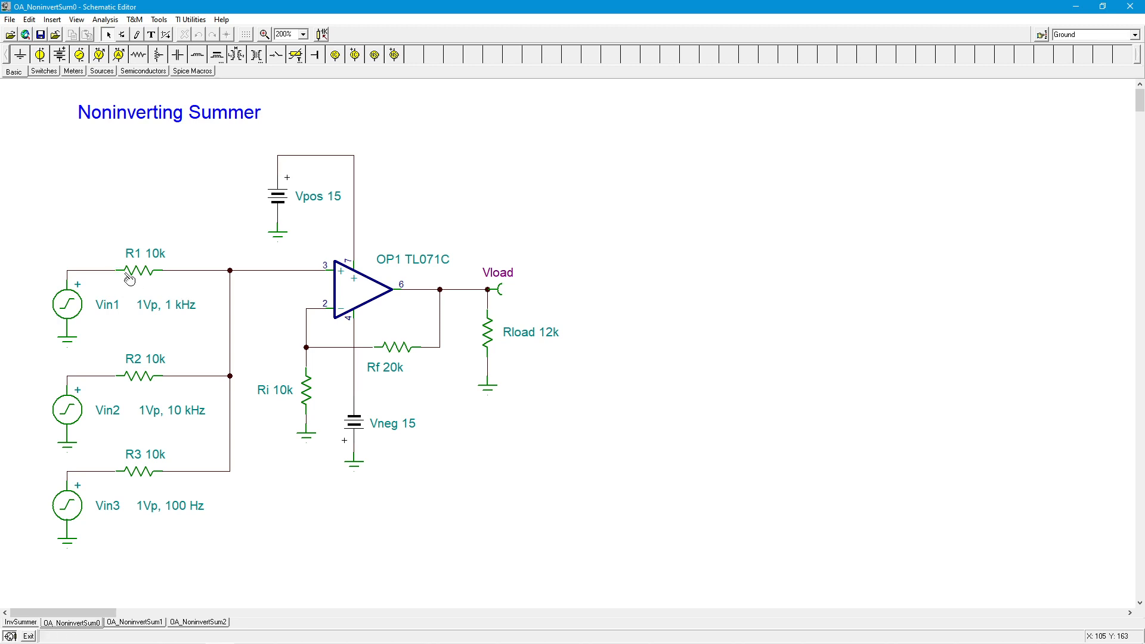
mouse_move(158, 275)
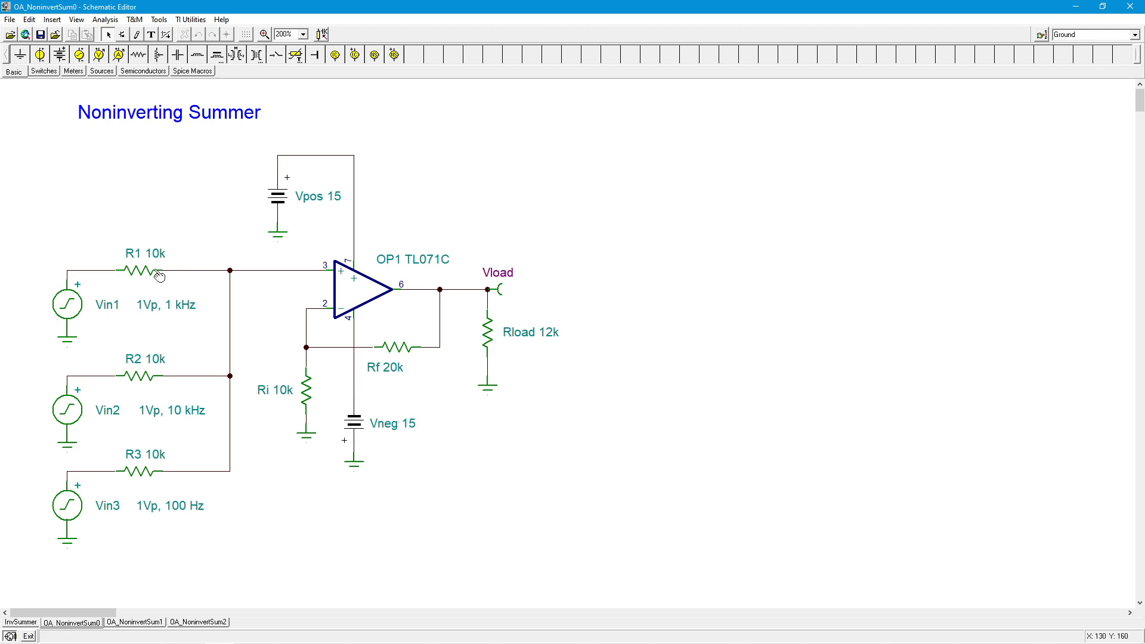
mouse_move(87, 214)
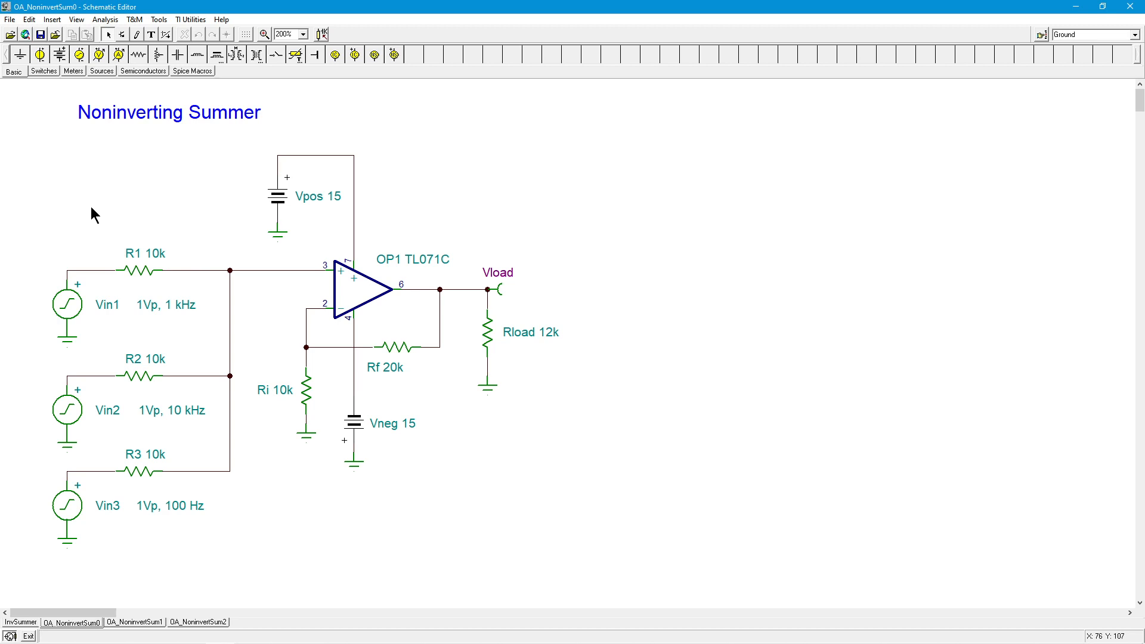
mouse_move(51, 271)
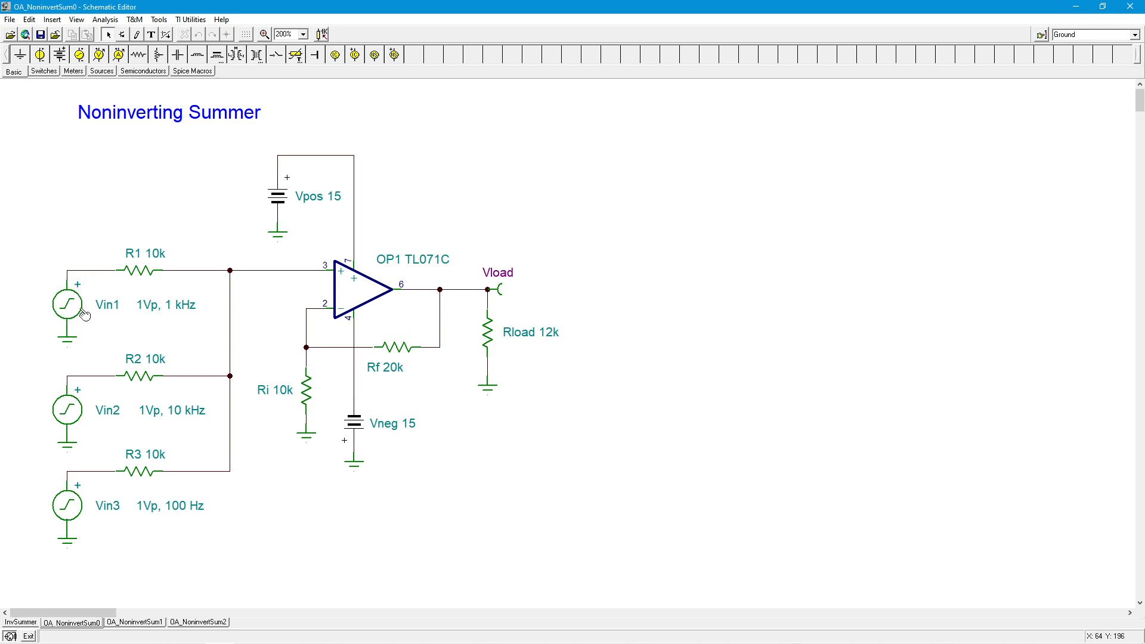
mouse_move(99, 274)
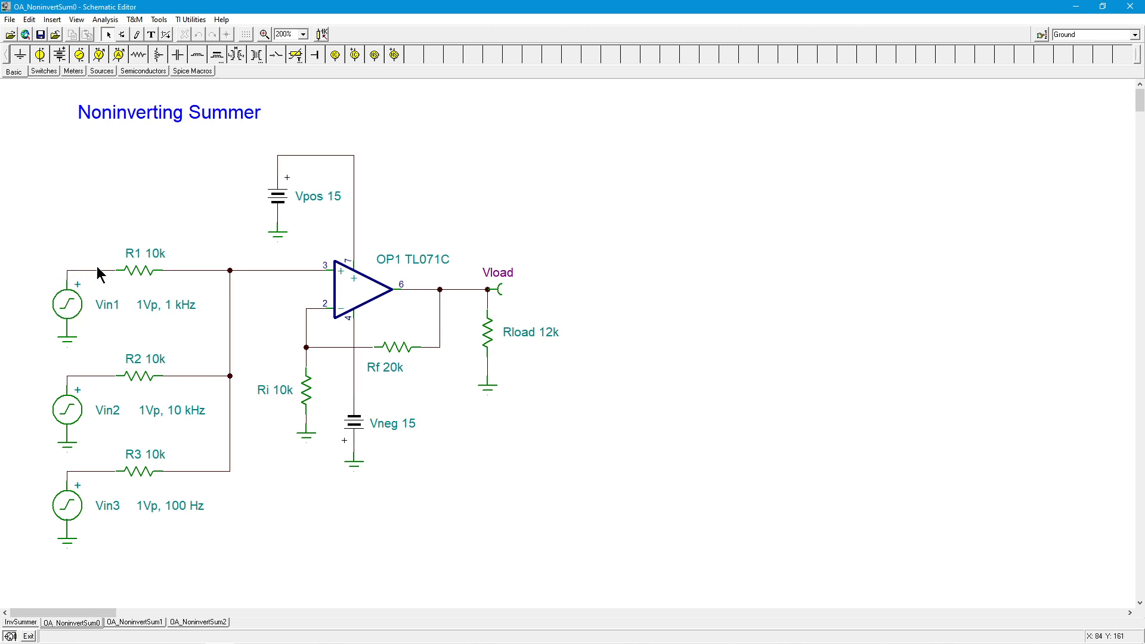
mouse_move(95, 292)
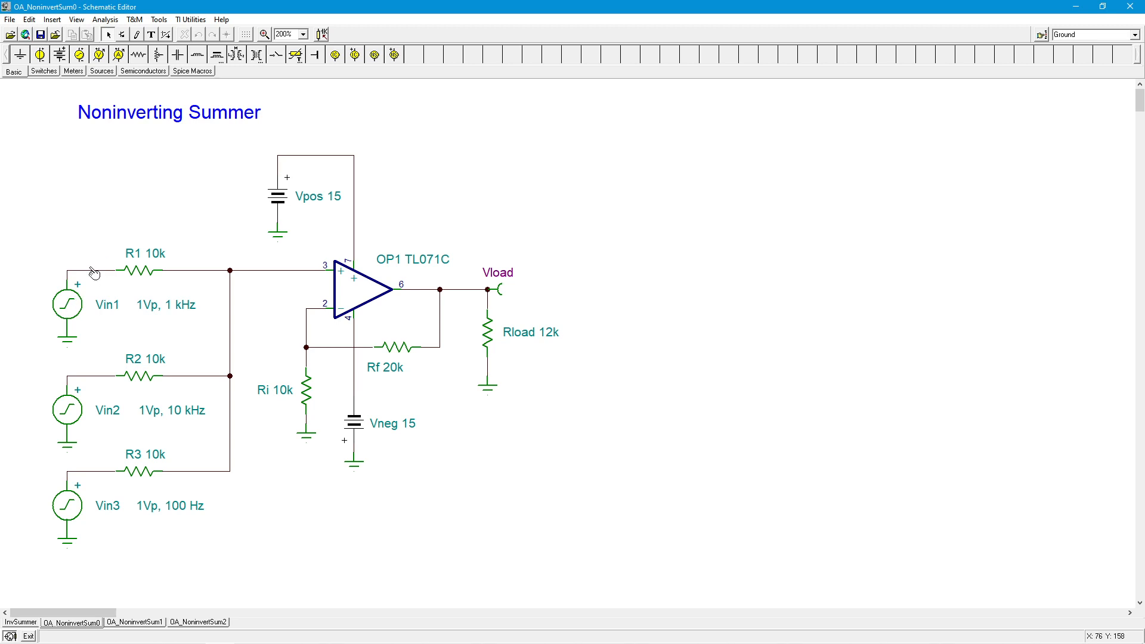
mouse_move(139, 314)
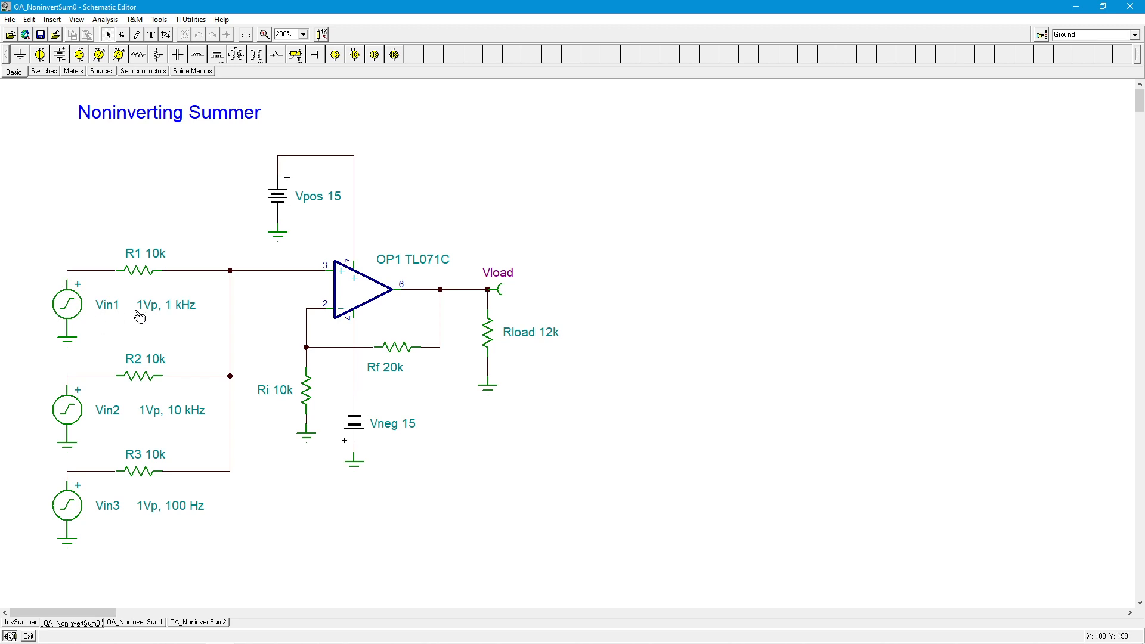
mouse_move(120, 556)
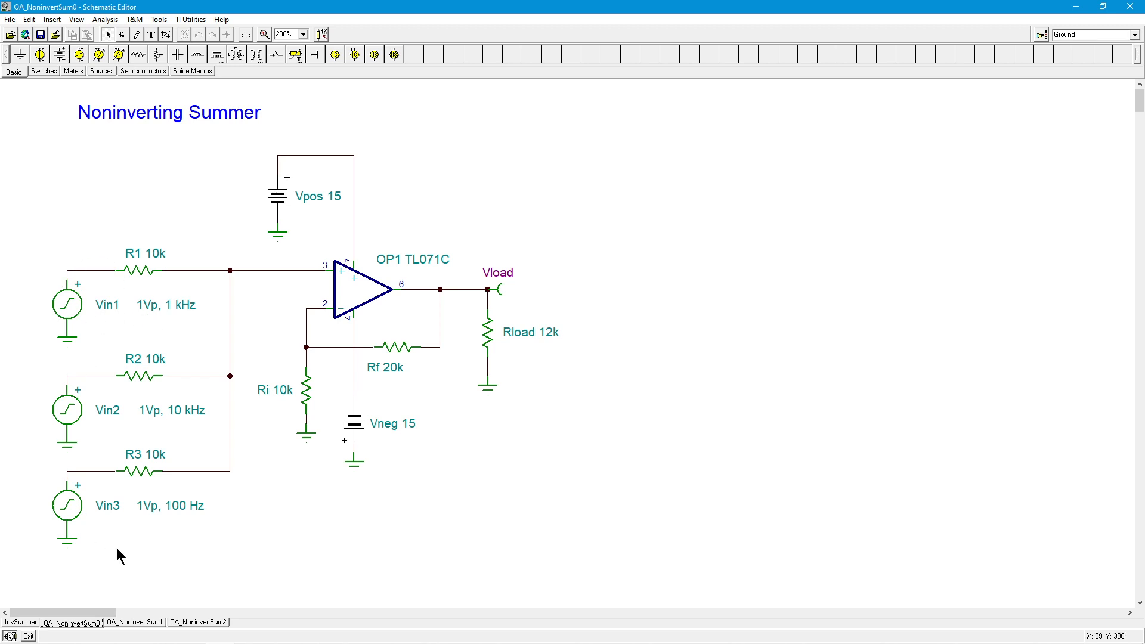
mouse_move(181, 496)
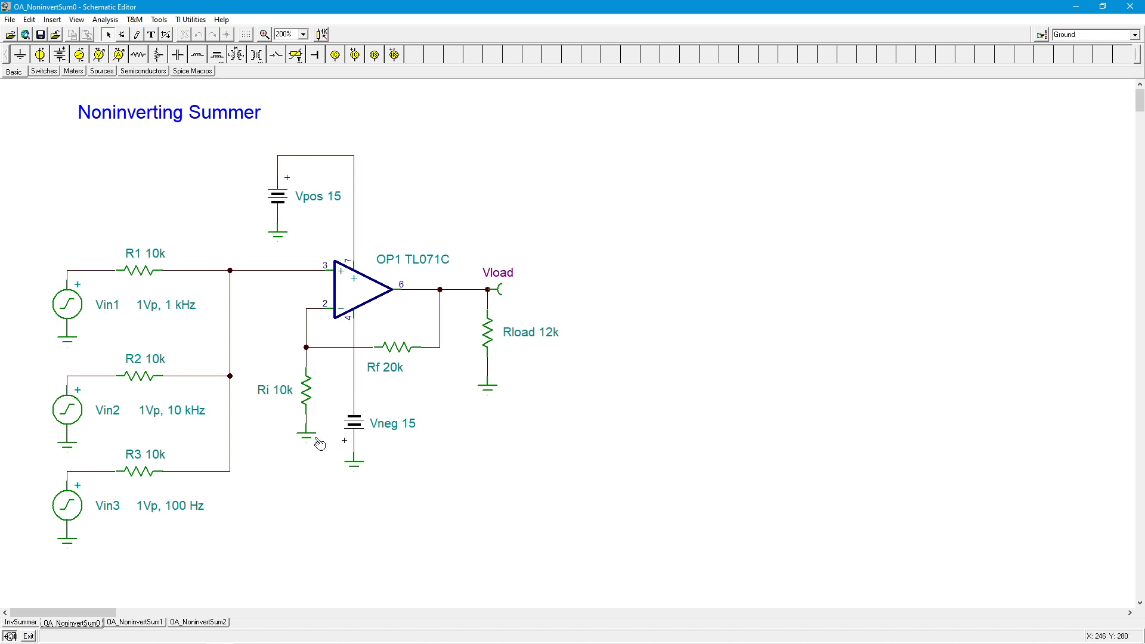
mouse_move(512, 464)
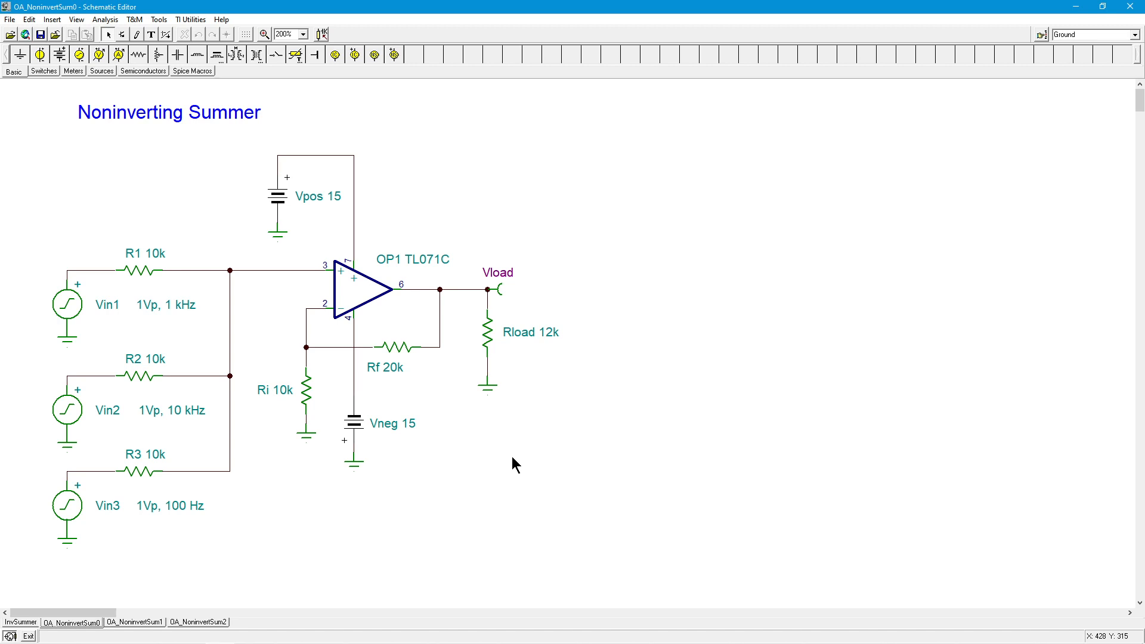
mouse_move(285, 411)
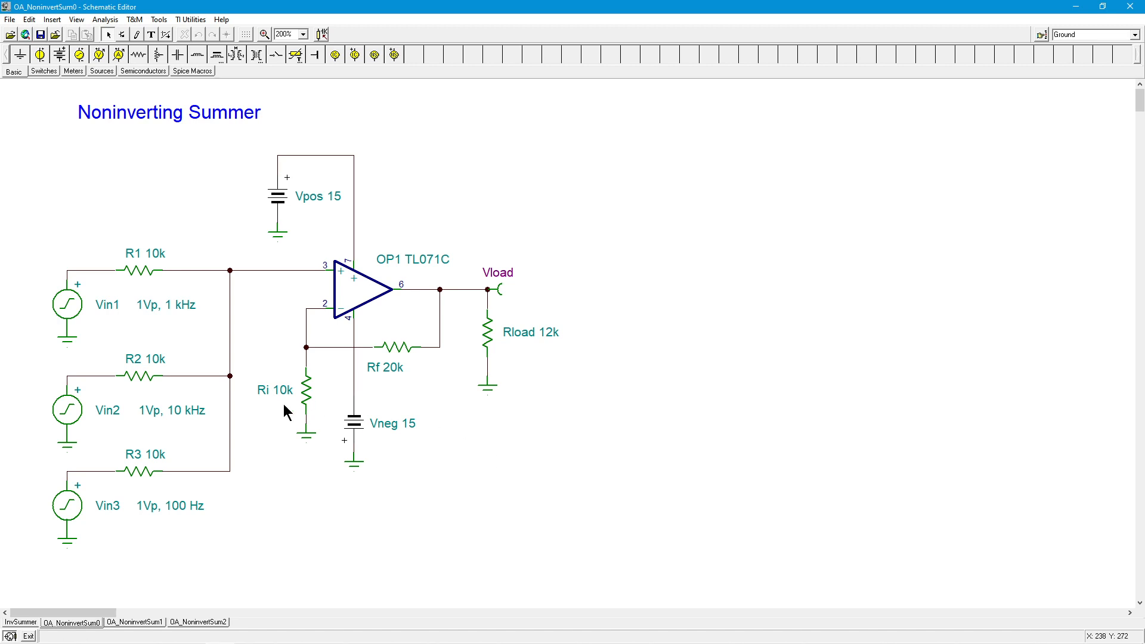
mouse_move(445, 426)
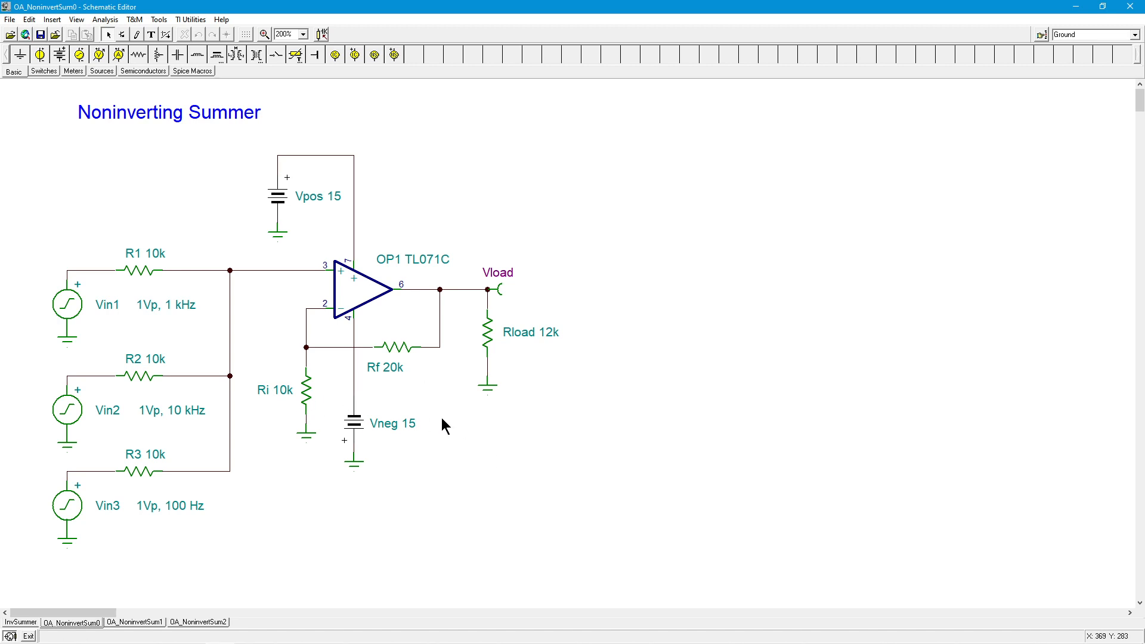